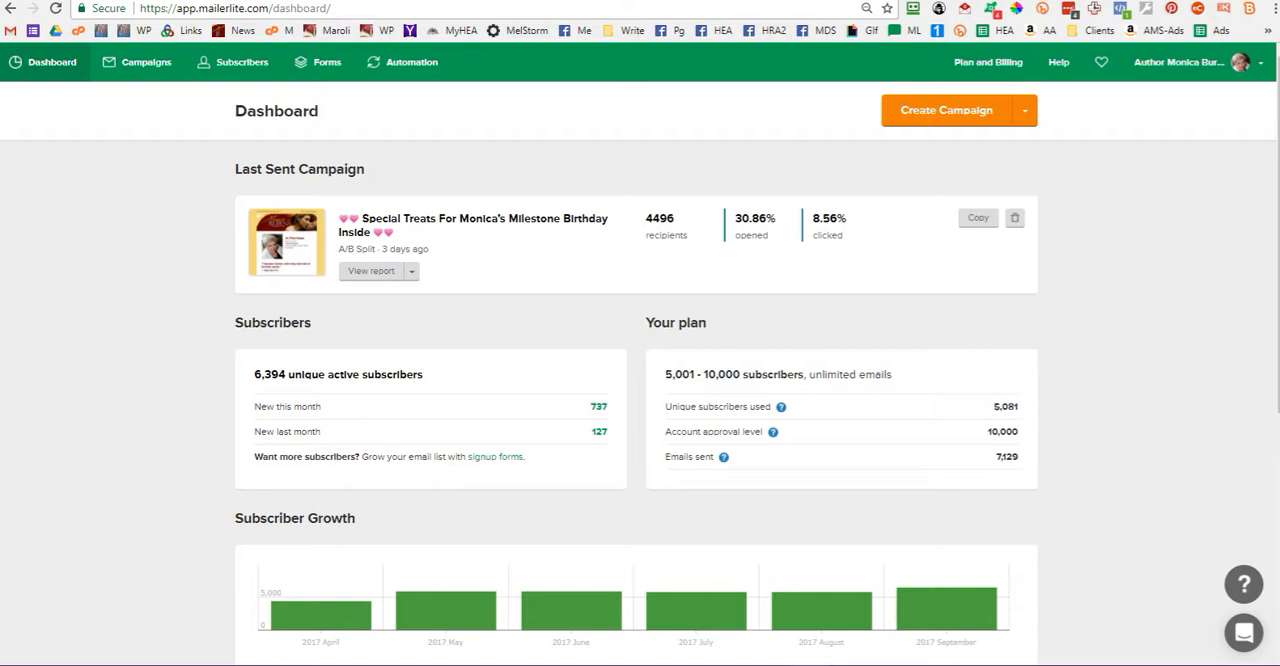
mouse_move(977, 516)
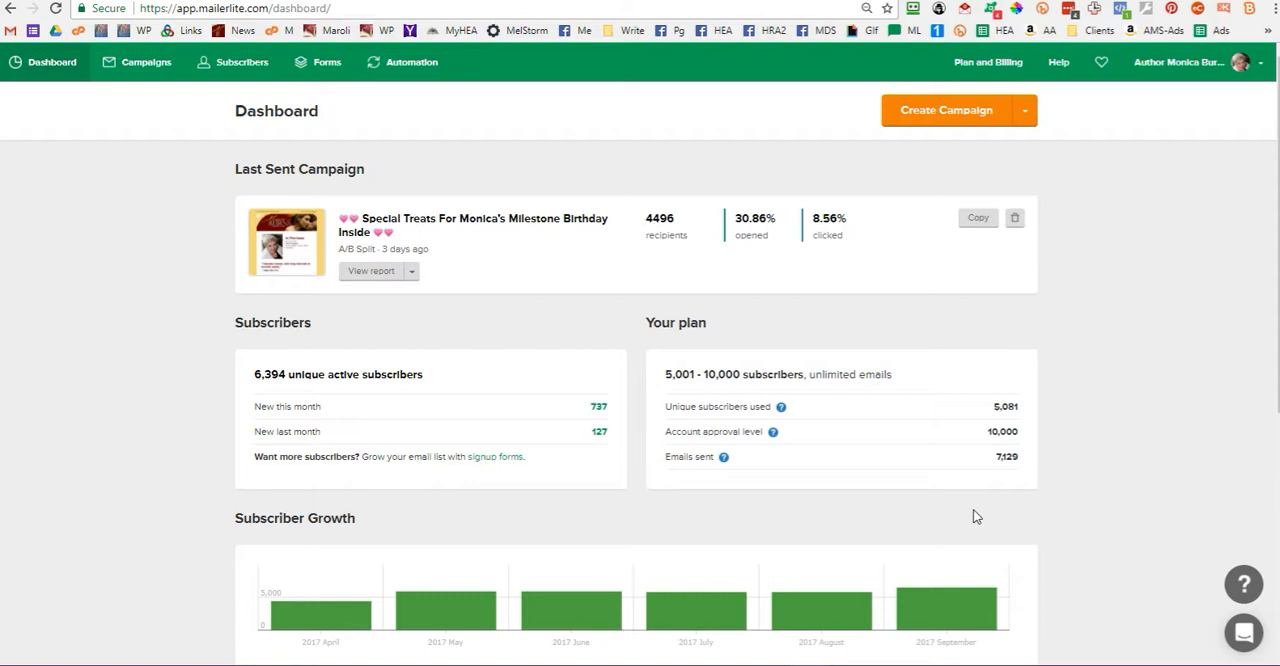
mouse_move(112, 335)
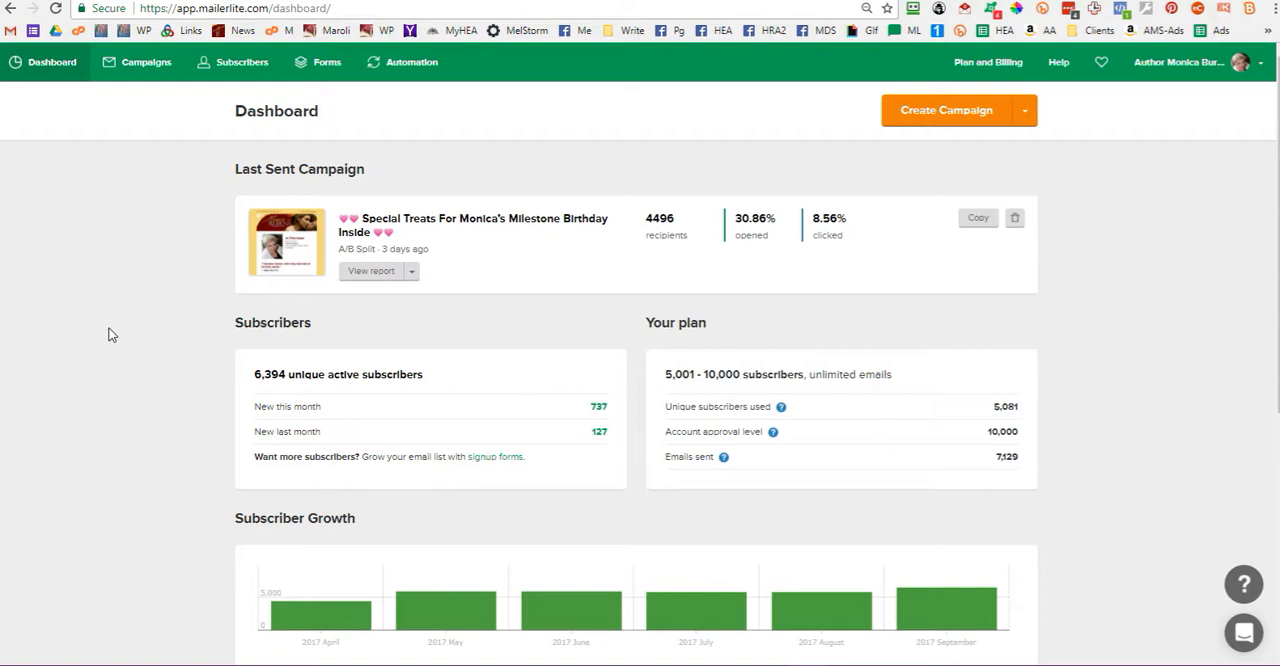
mouse_move(142, 312)
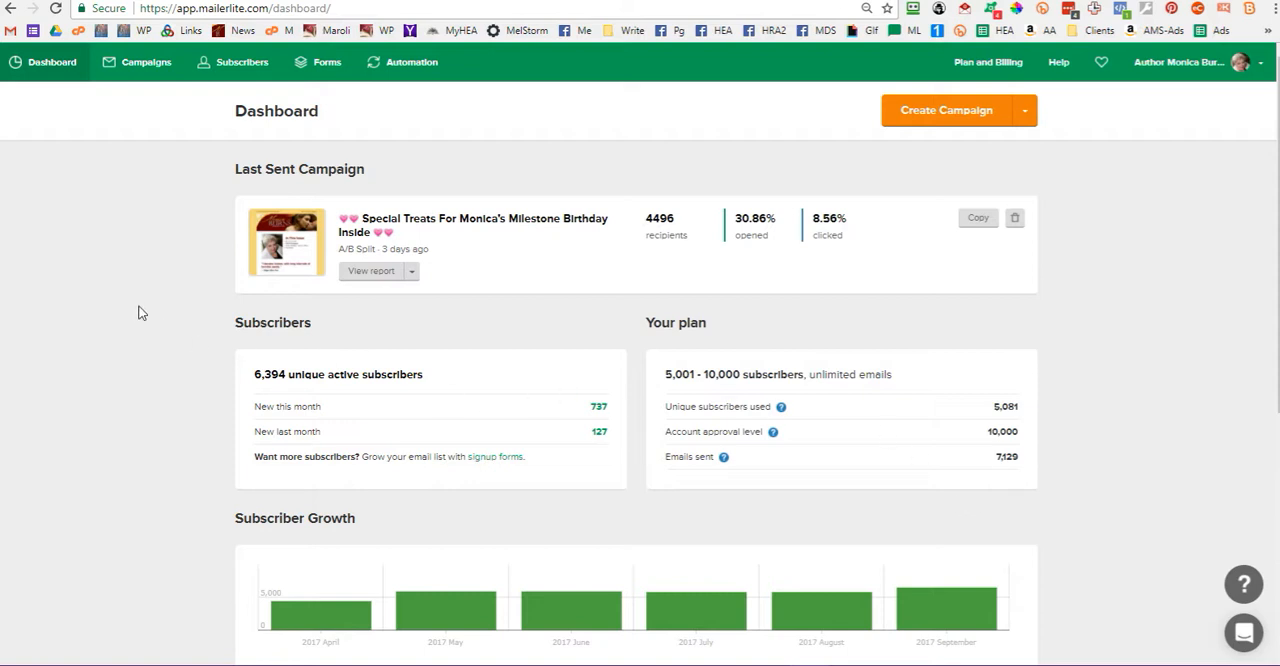
mouse_move(186, 281)
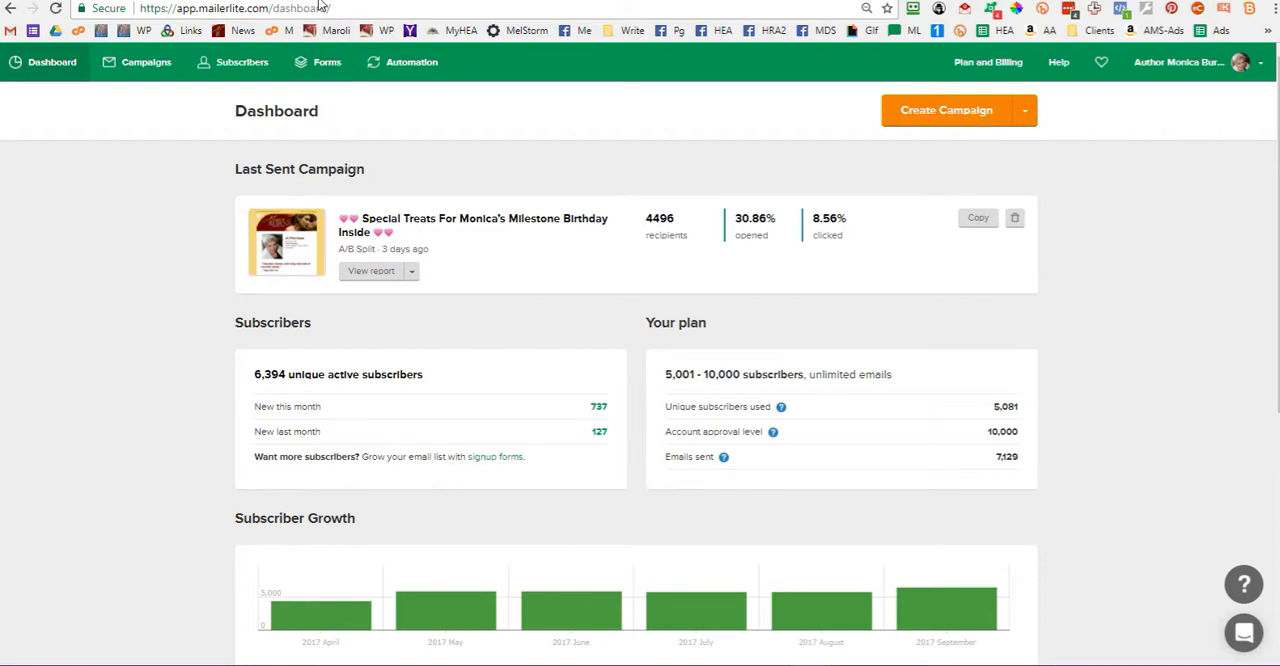
mouse_move(167, 306)
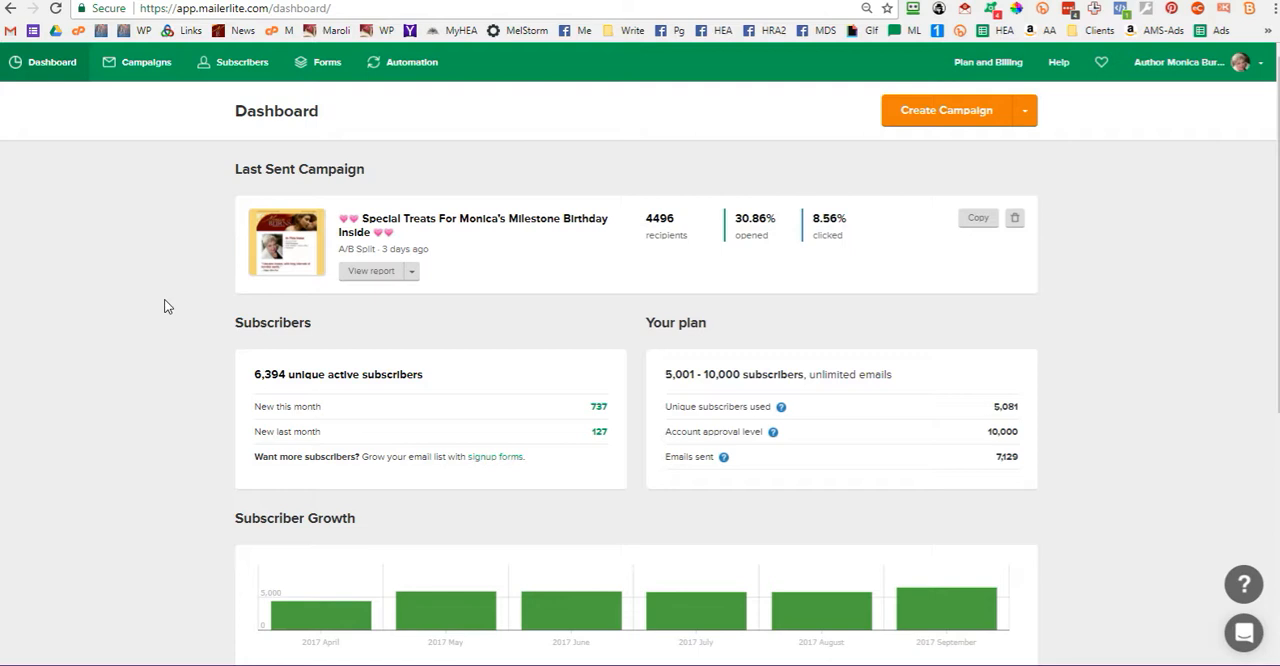
Open the Campaigns page and review the three drafts across Sent, Drafts and Outbox
scroll(down, 3)
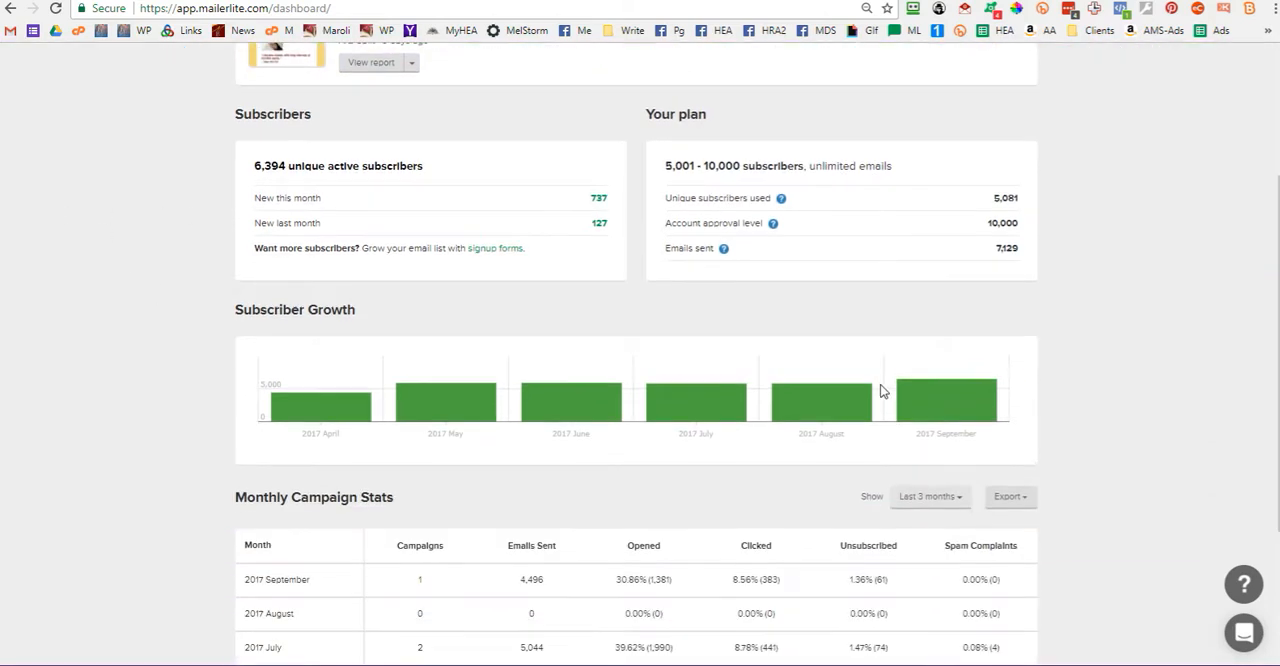
scroll(up, 3)
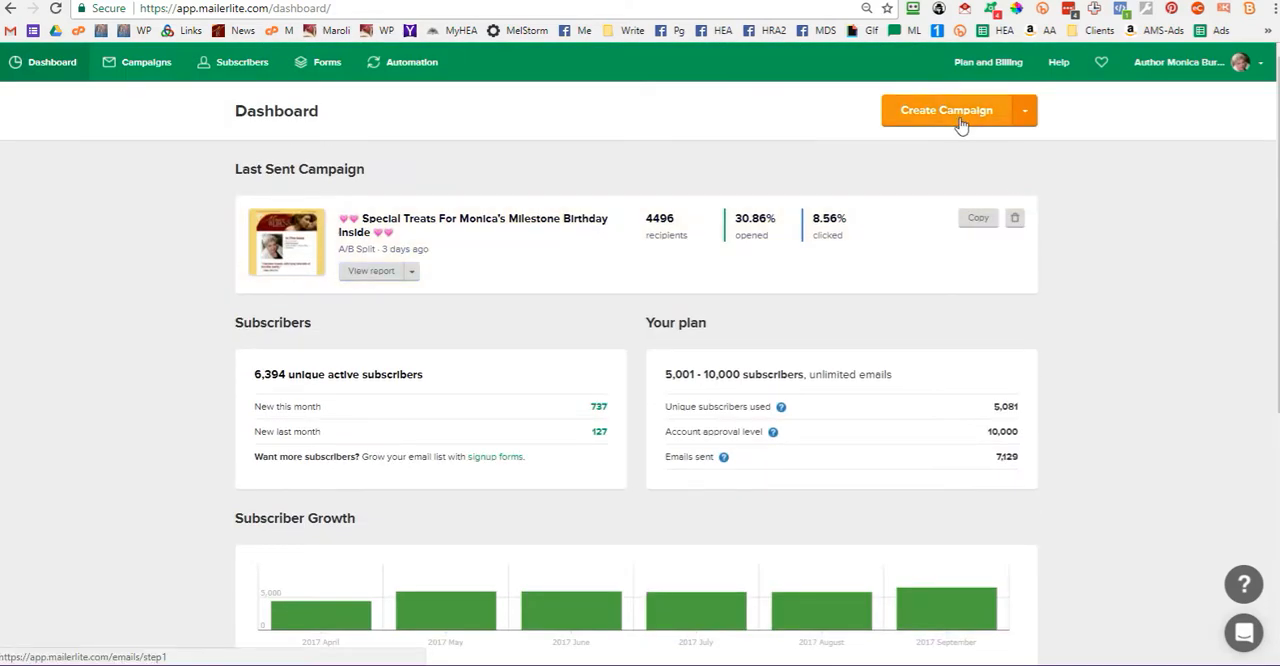
click(146, 62)
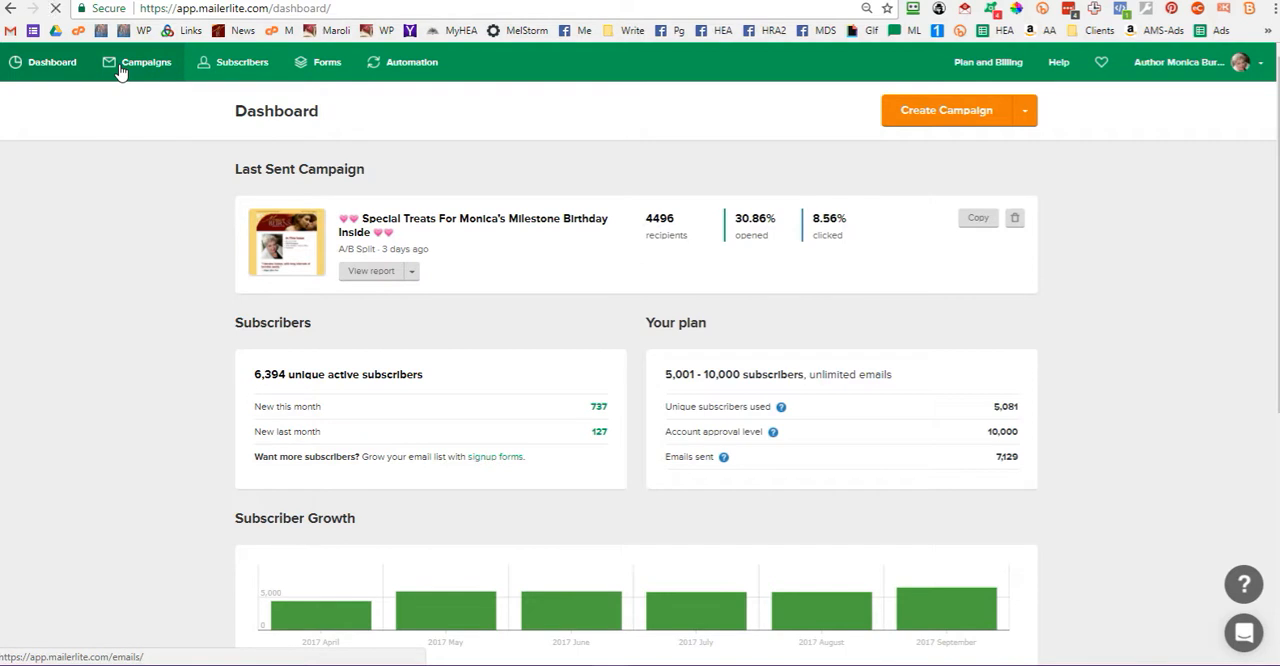
click(146, 62)
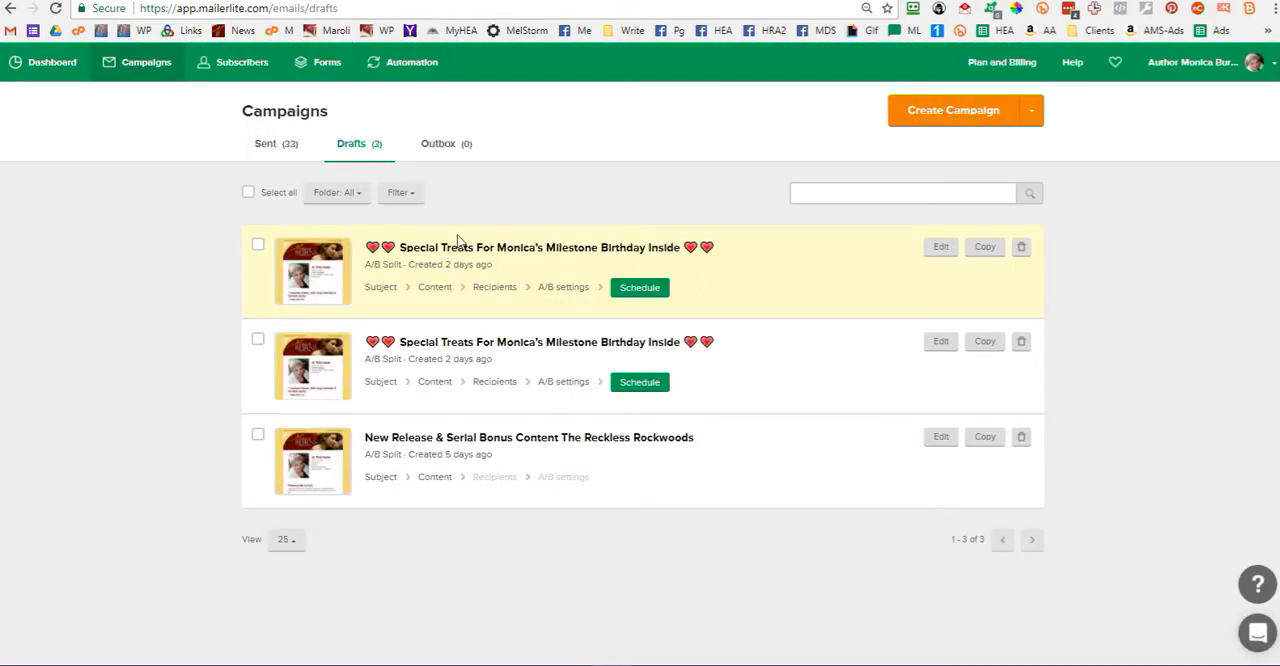
mouse_move(418, 195)
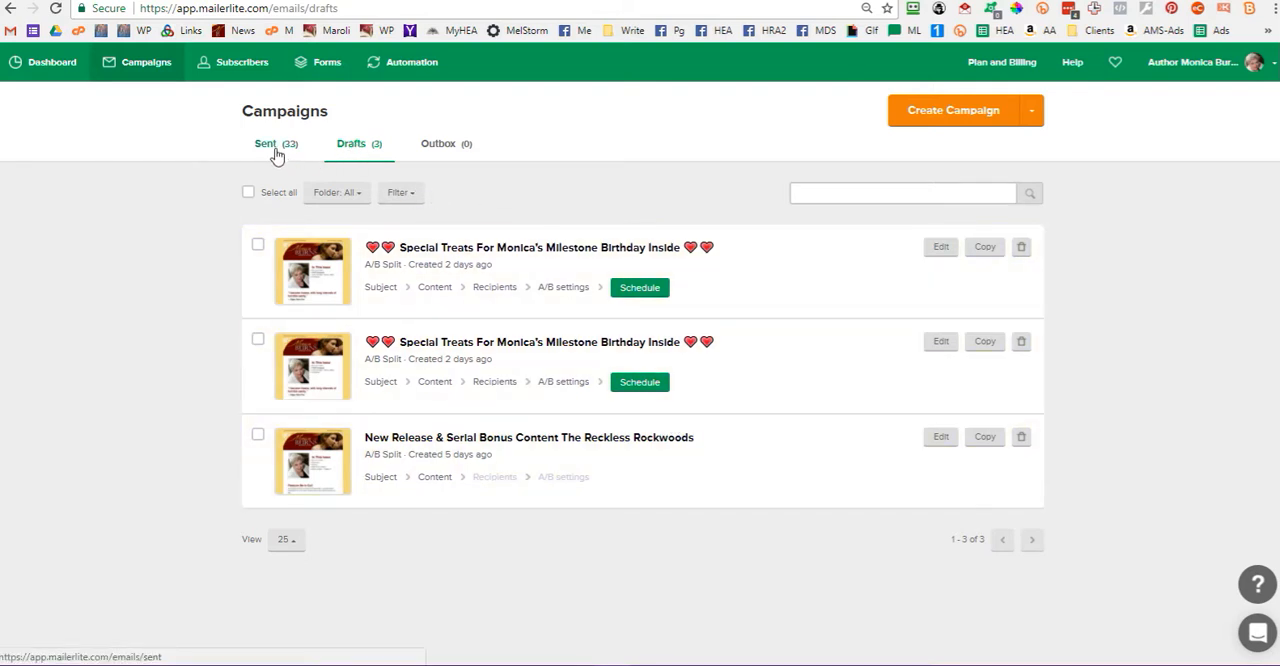
mouse_move(432, 131)
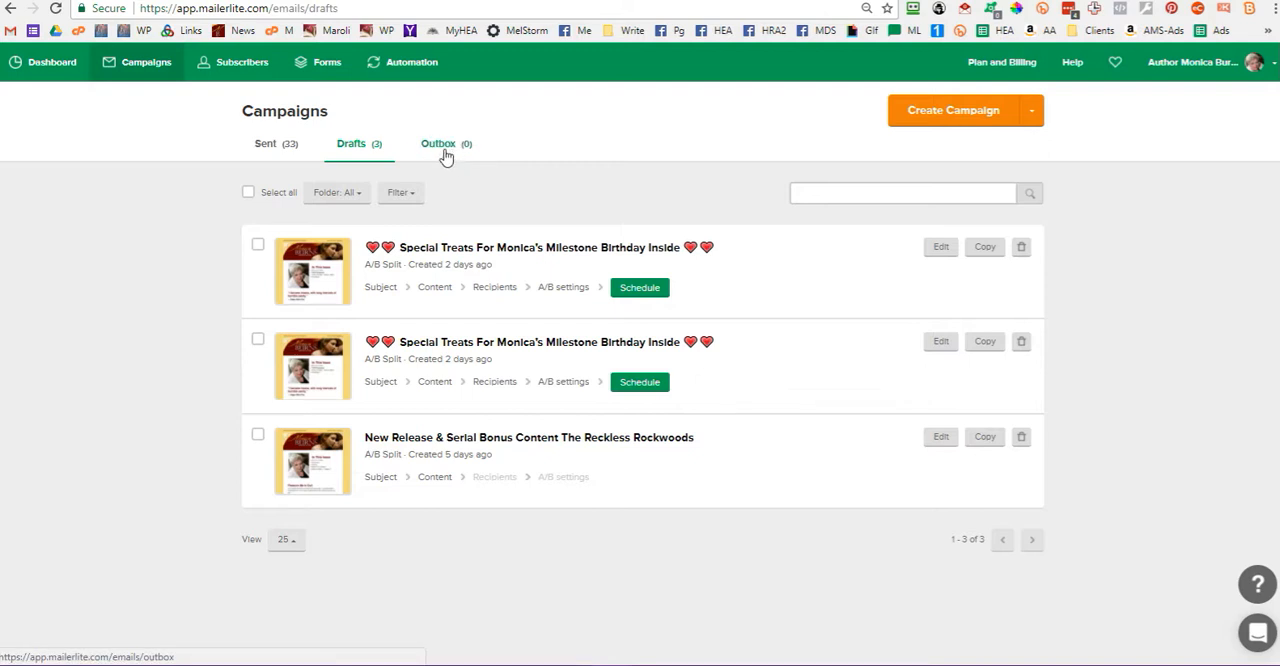
click(242, 62)
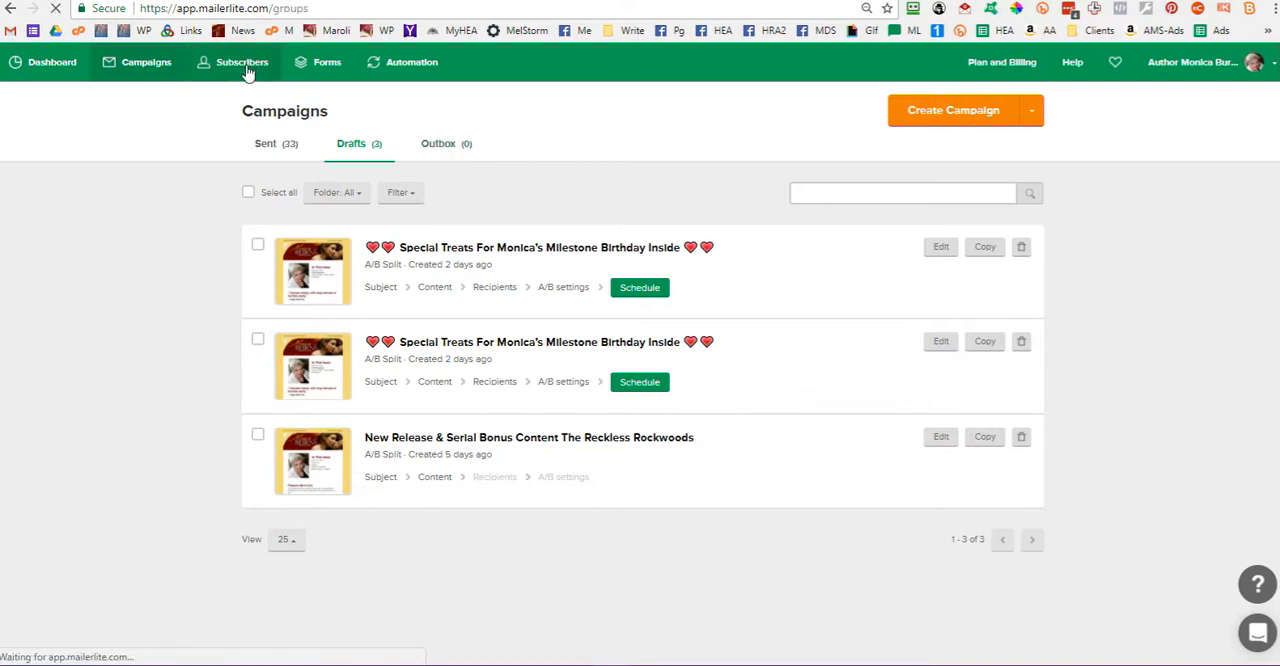
Open Subscribers and scroll the groups list, including the PROBATION group
click(242, 62)
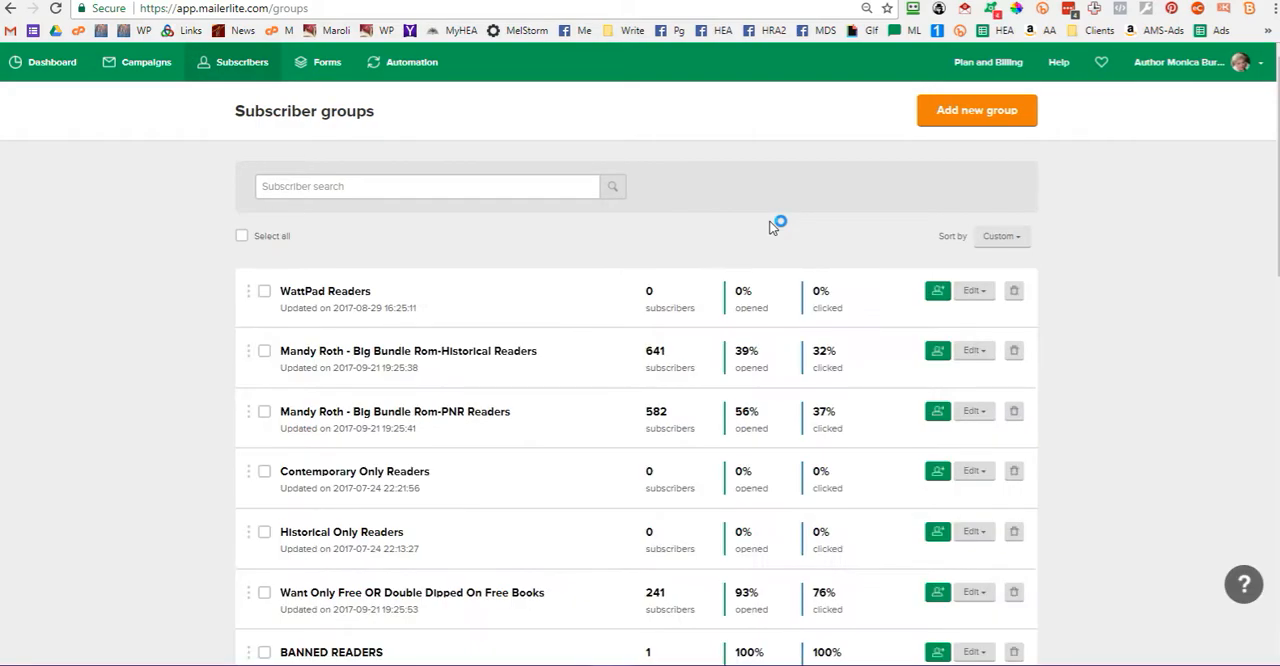
scroll(down, 3)
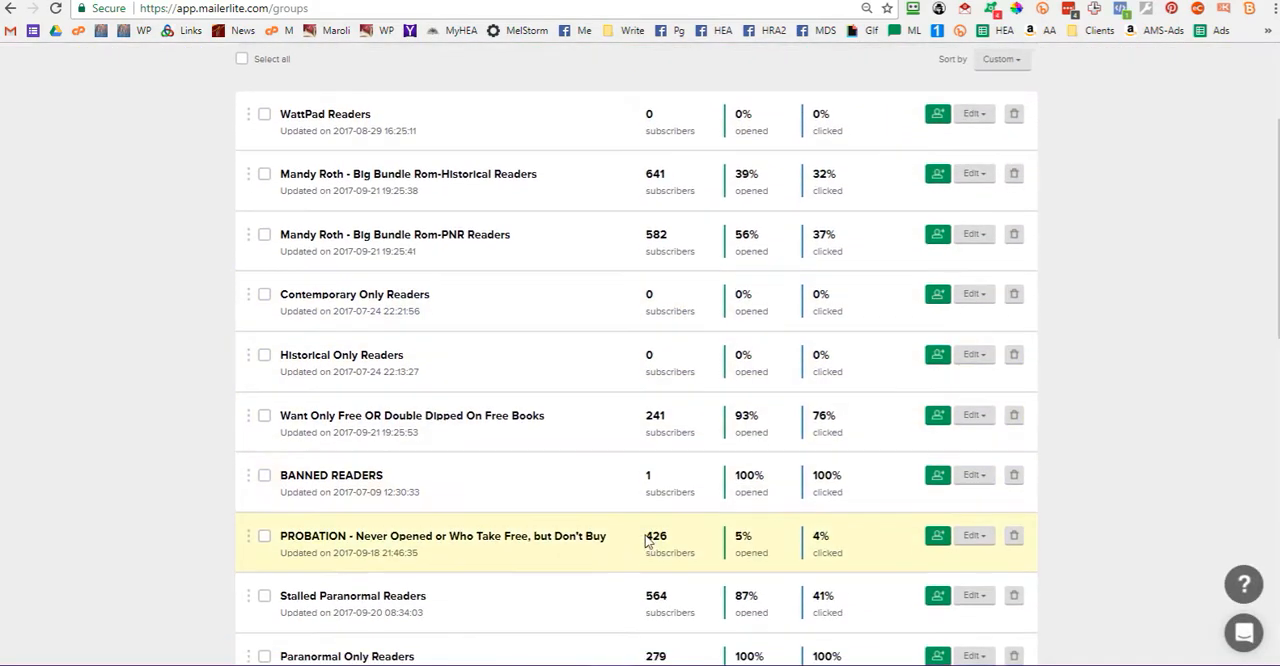
scroll(down, 3)
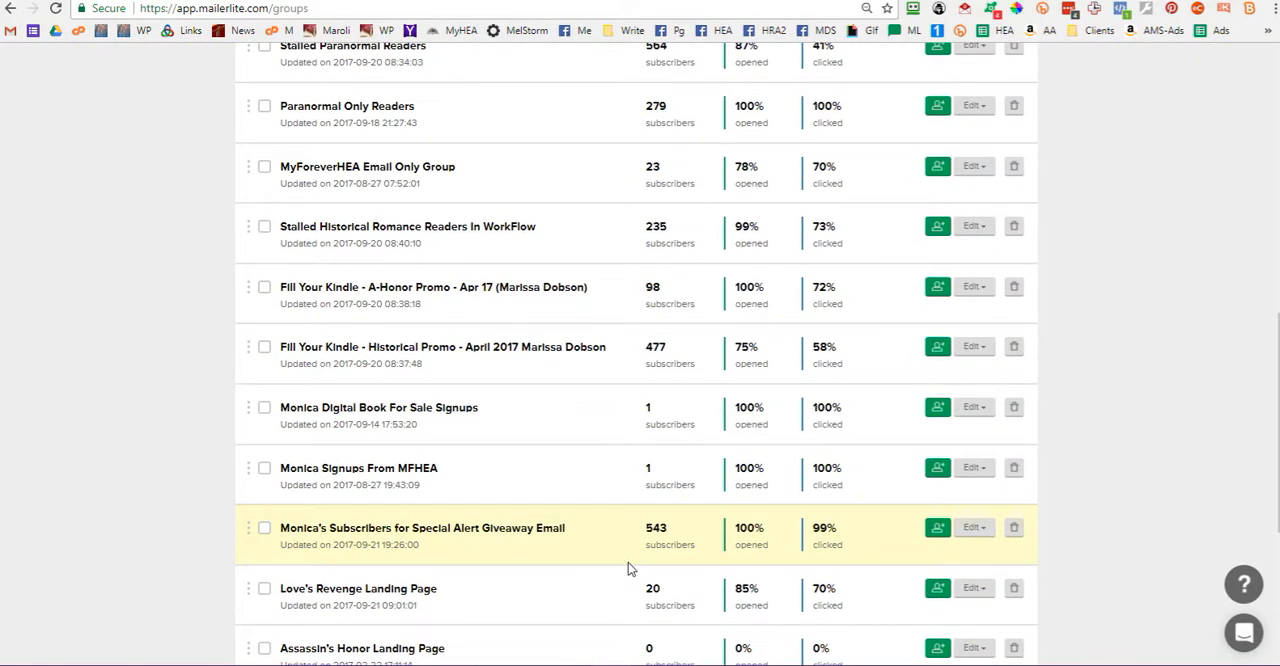
scroll(down, 3)
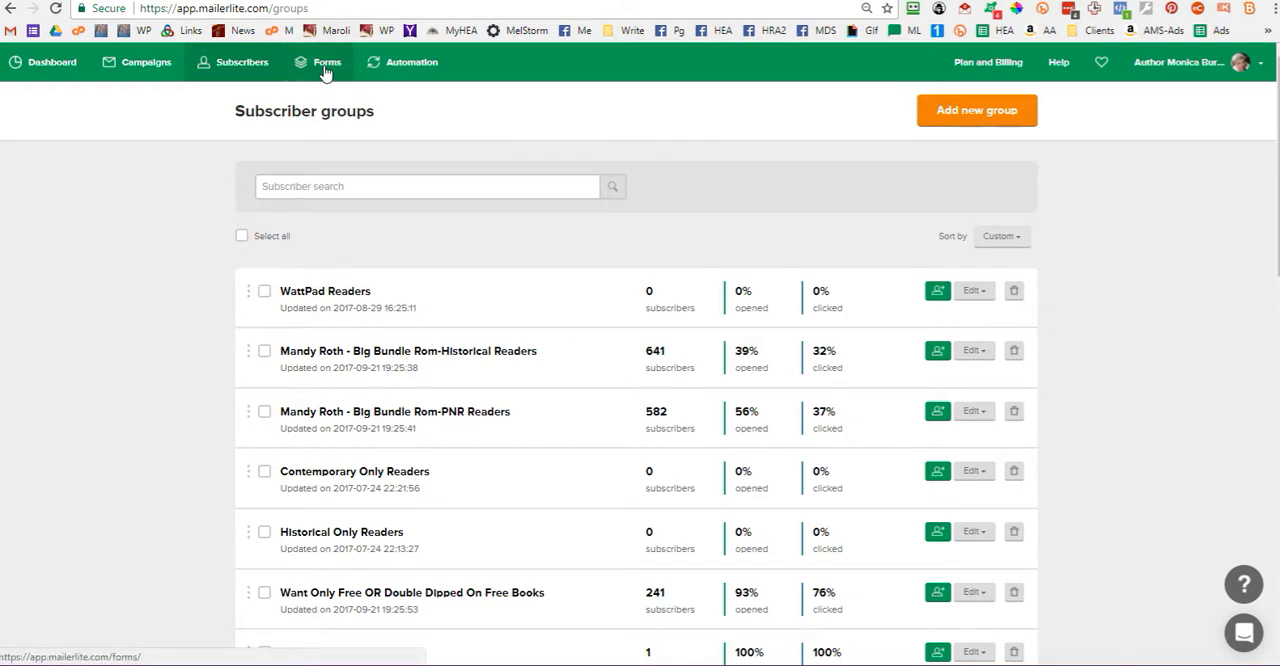
Open Forms to view the three embedded signup forms and their conversion figures
click(327, 62)
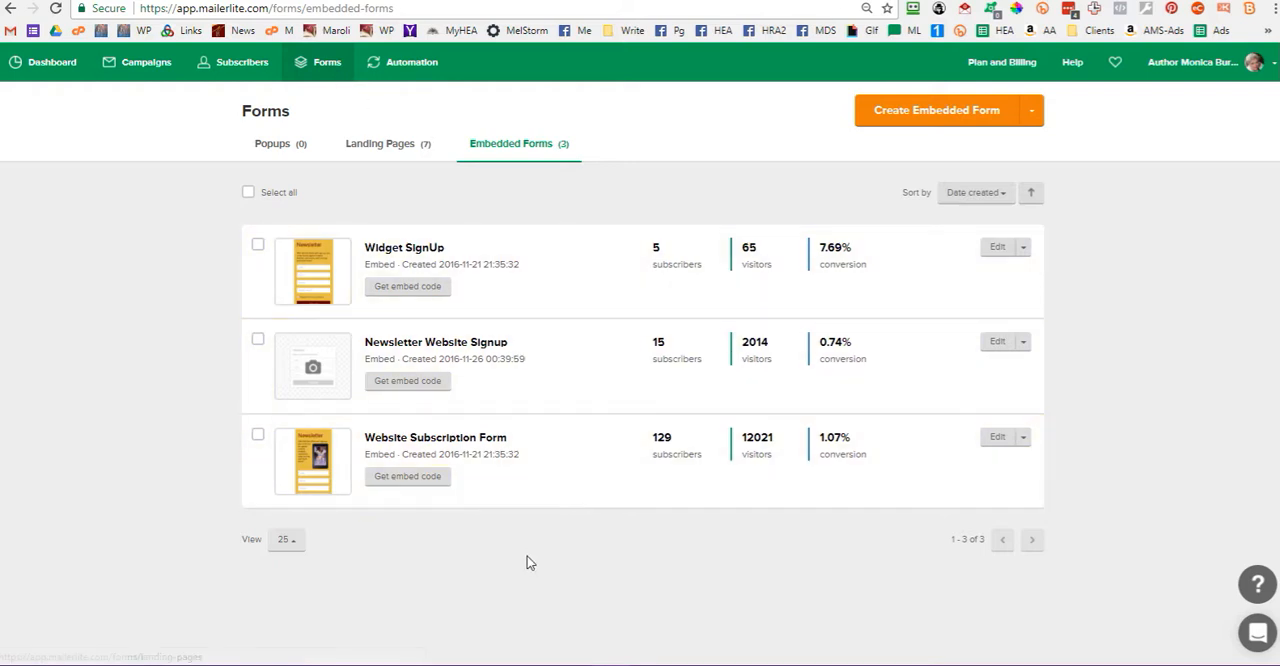
mouse_move(470, 186)
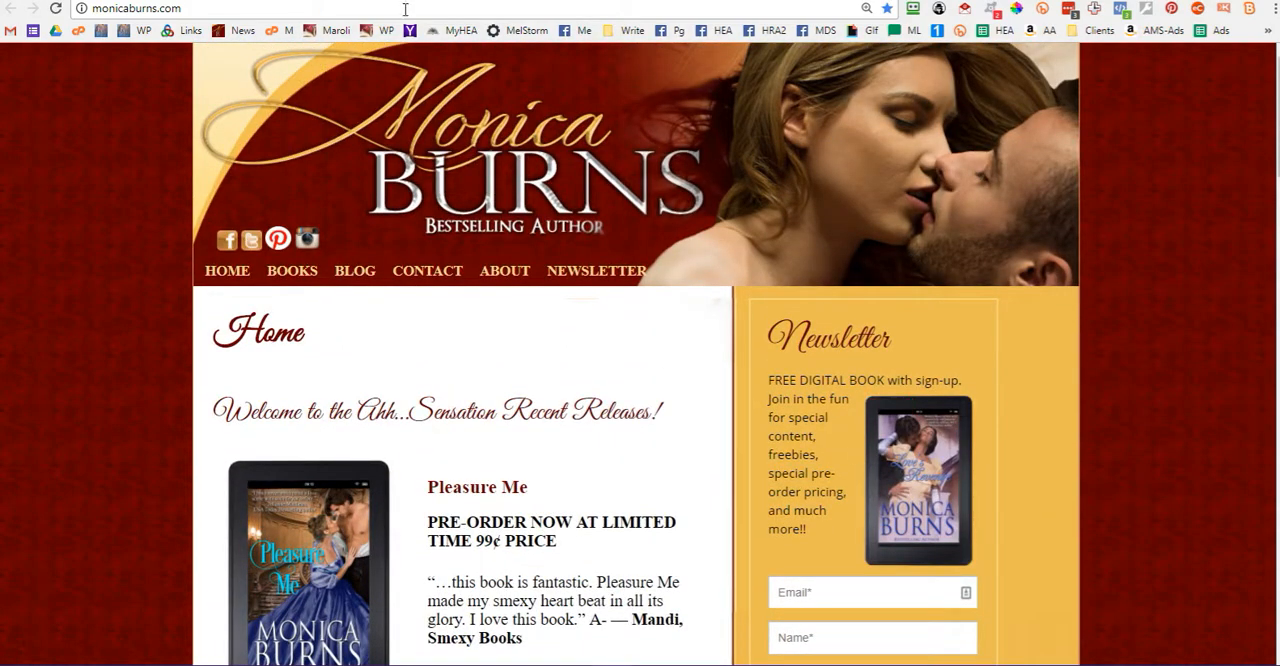
Visit the author's contact page and the Love's Revenge newsletter landing page
click(427, 271)
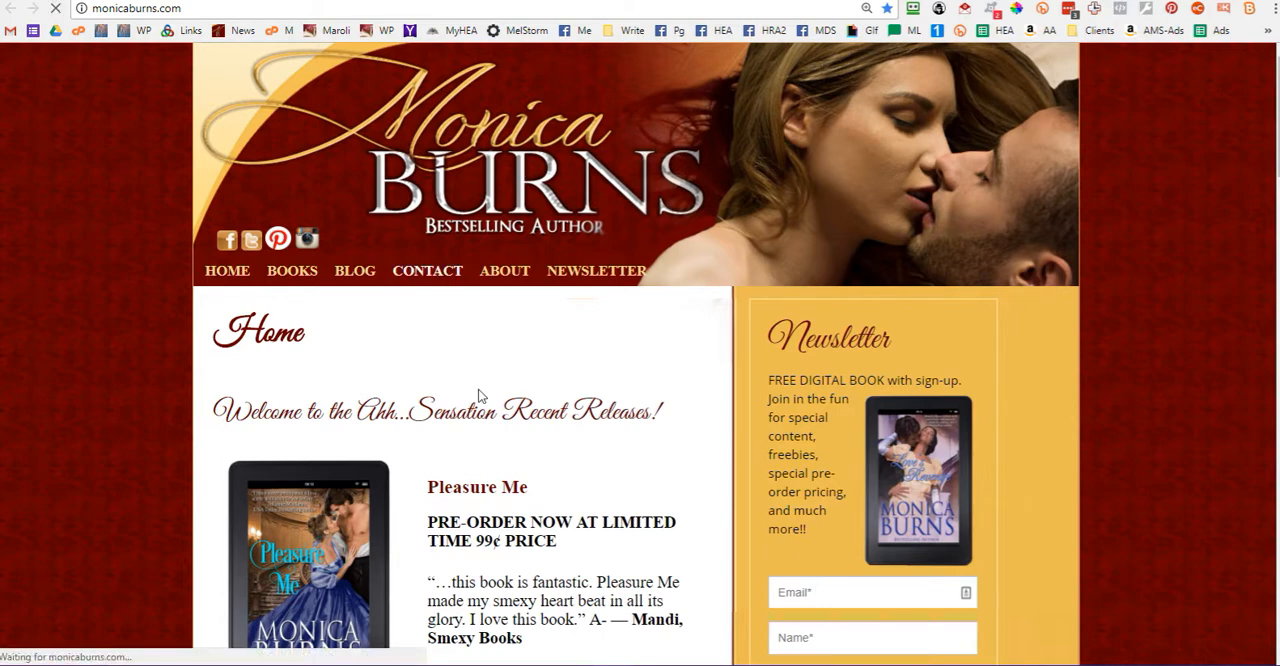
click(427, 271)
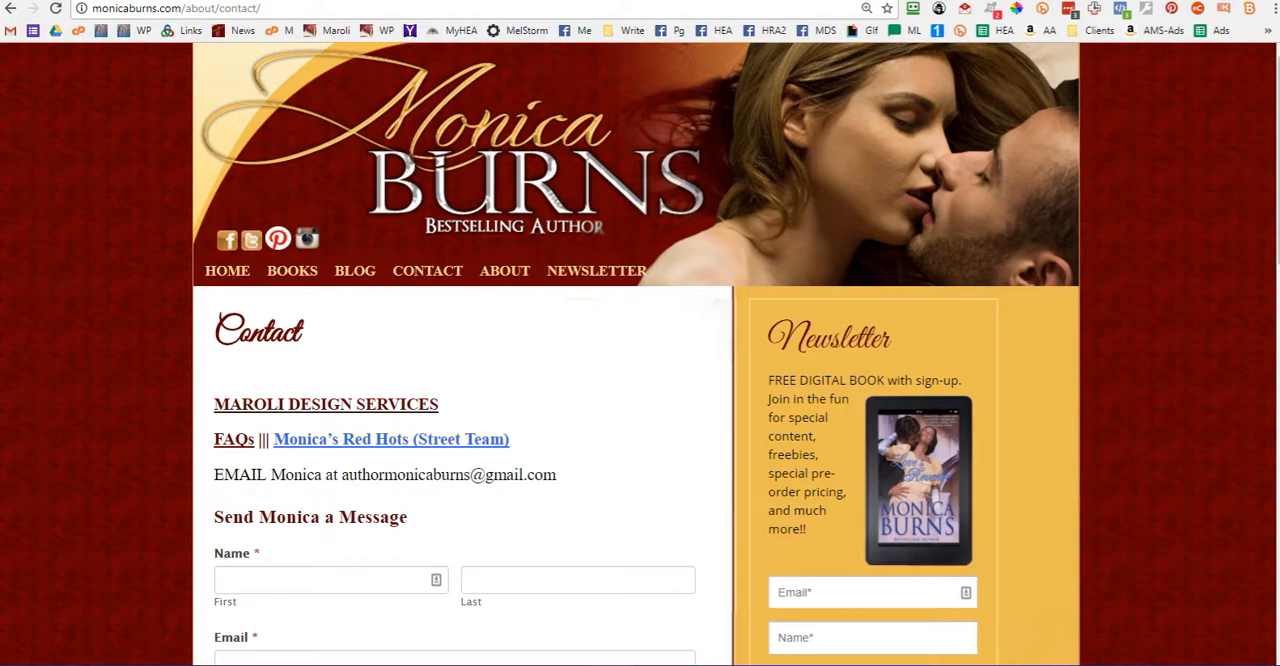
click(596, 270)
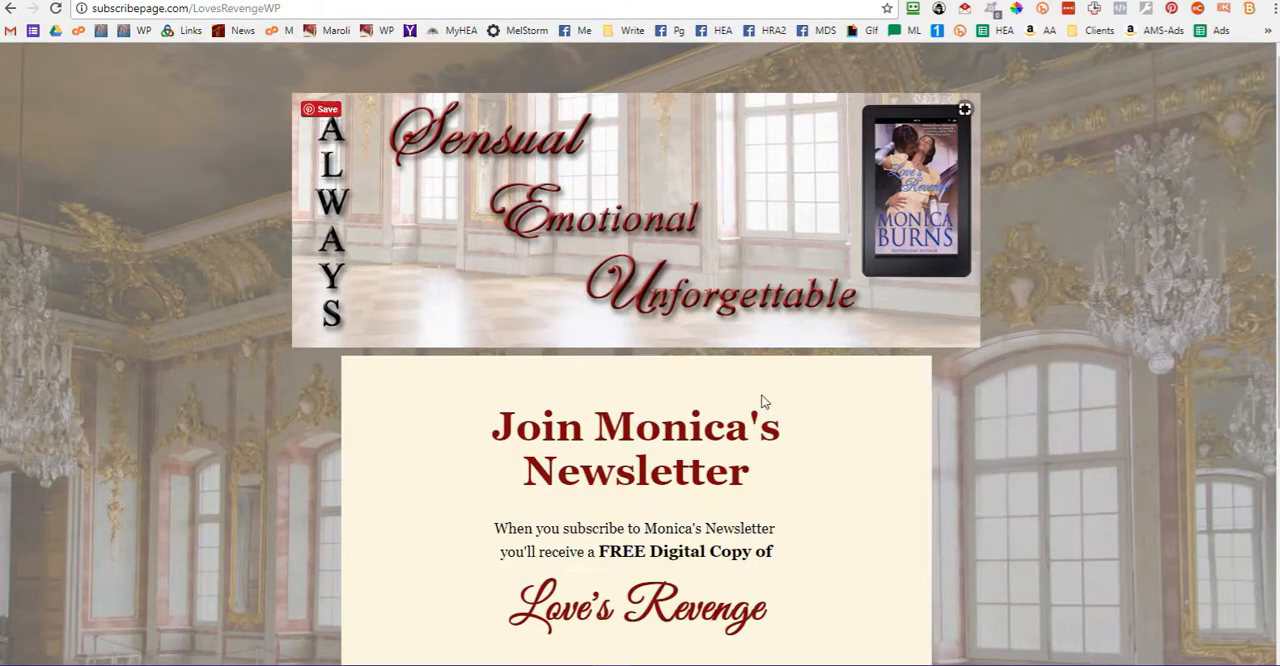
scroll(down, 3)
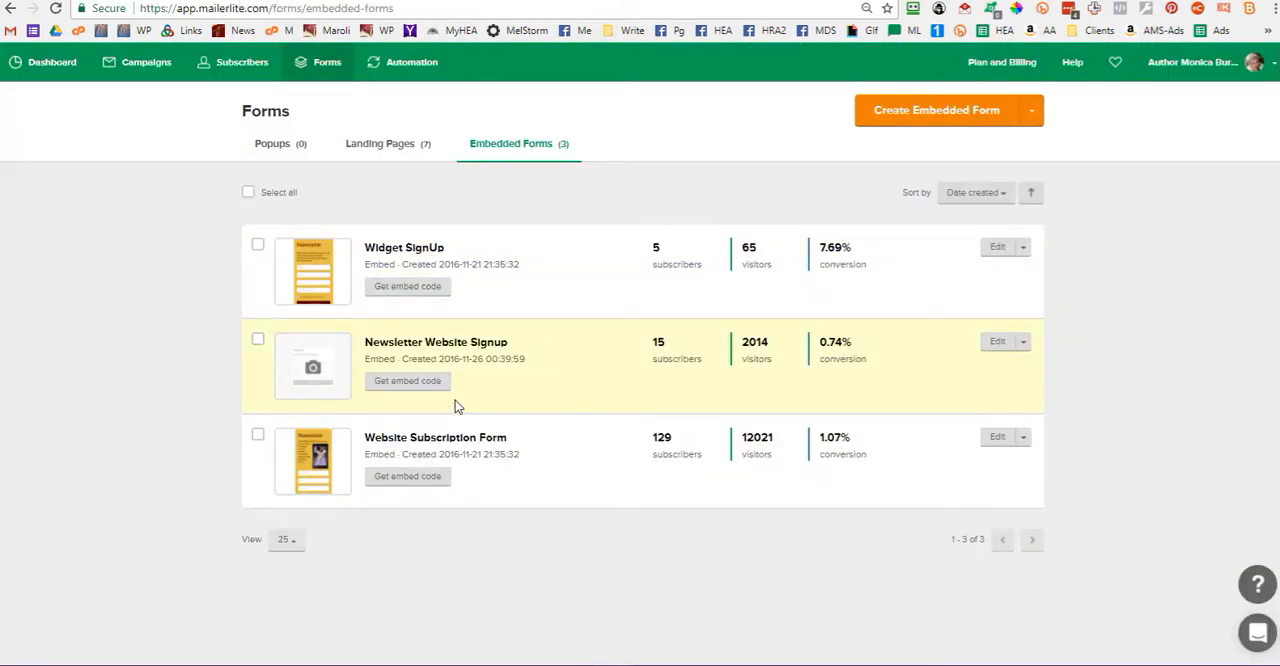
mouse_move(435, 193)
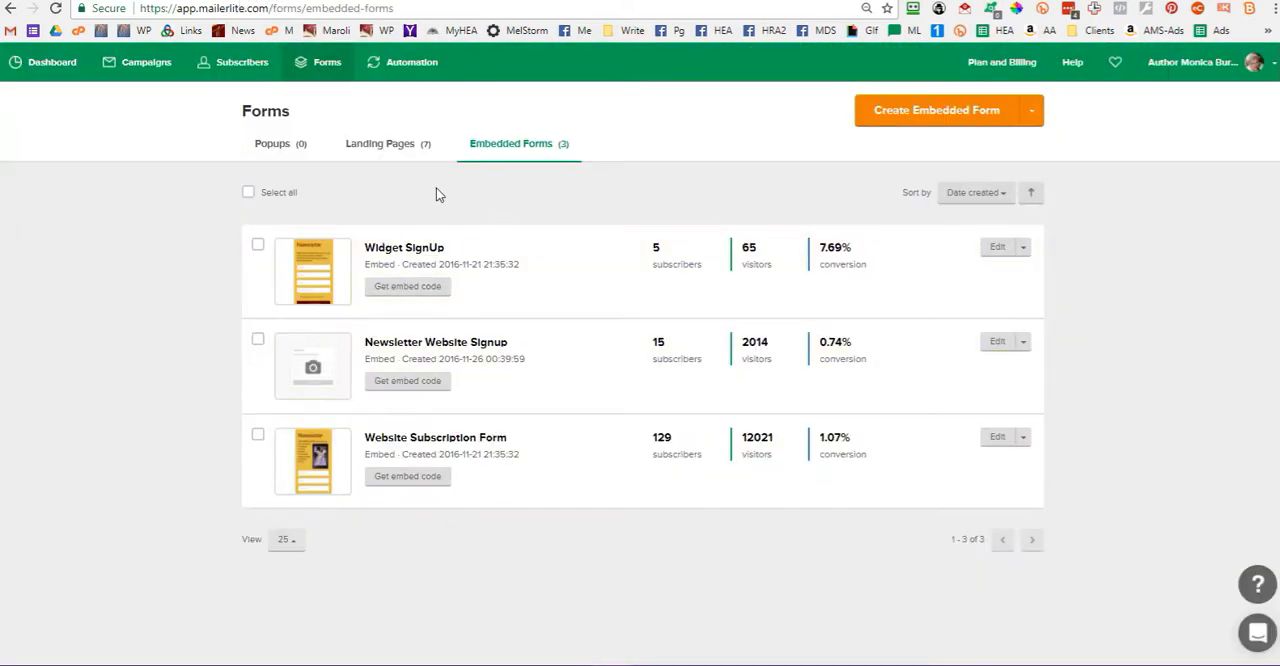
mouse_move(380, 147)
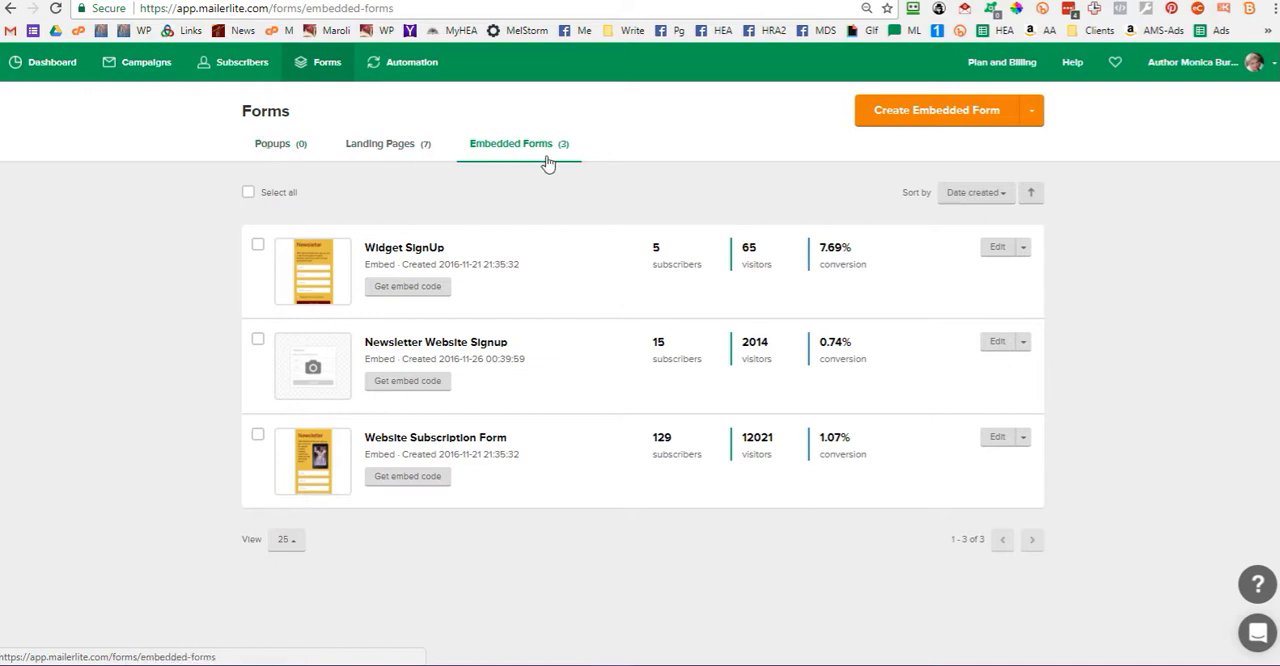
mouse_move(535, 162)
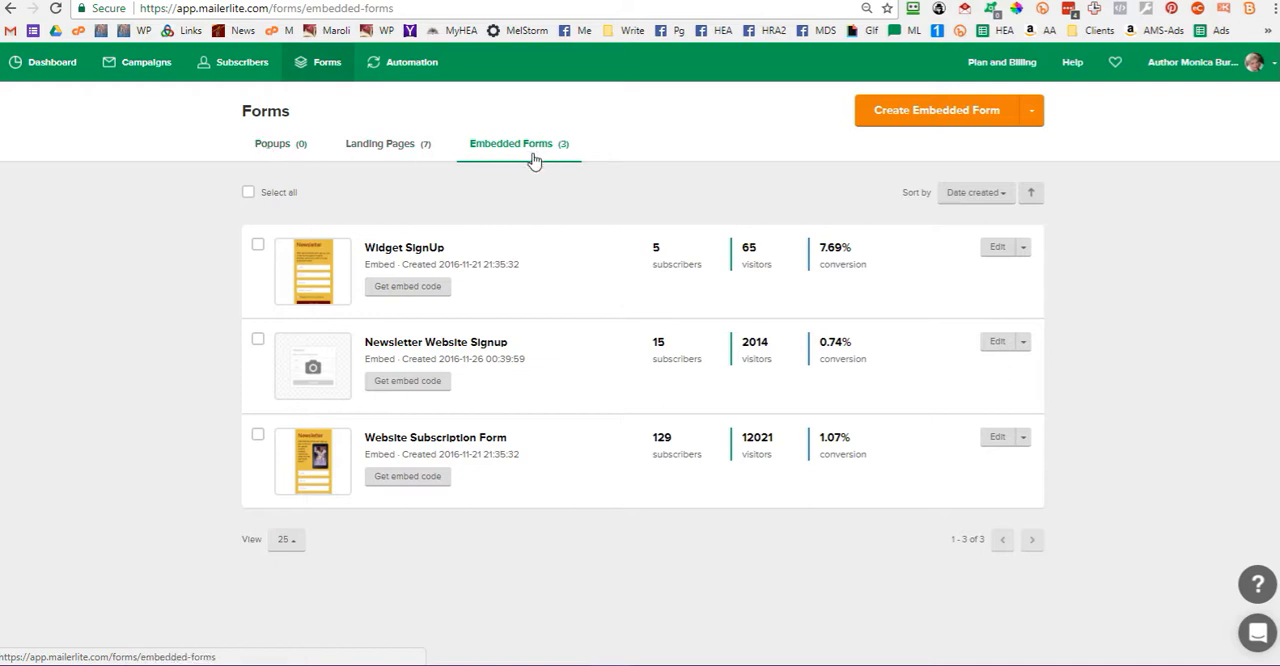
mouse_move(413, 155)
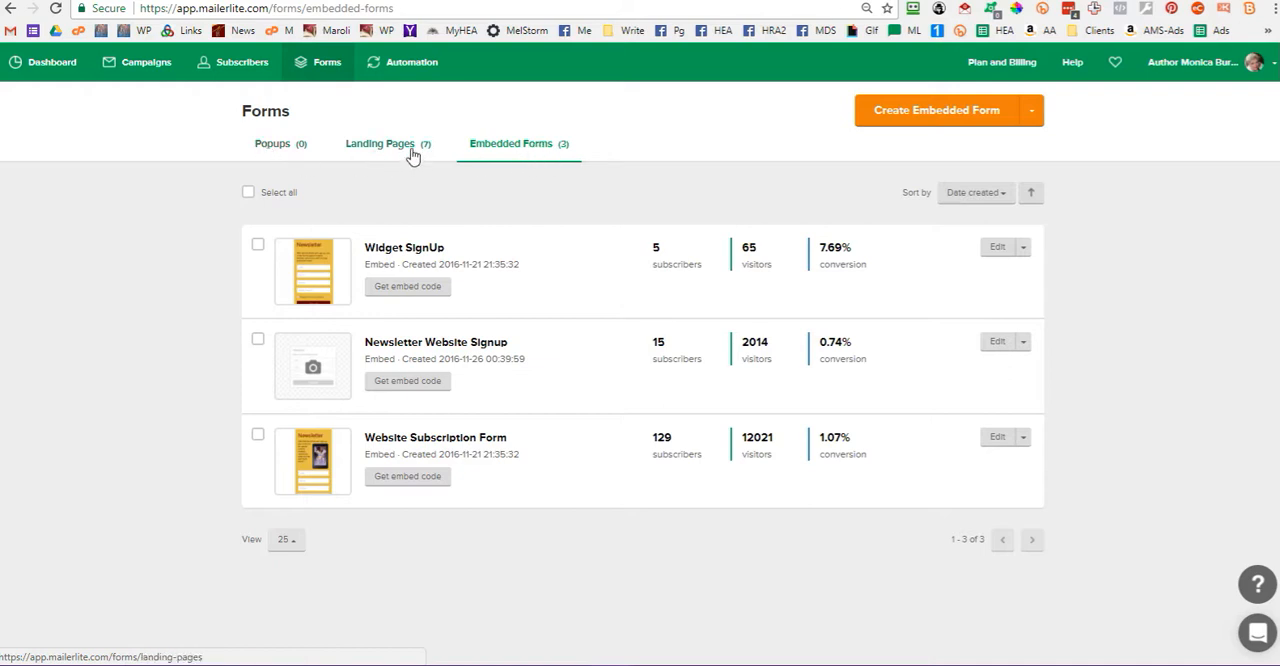
Open Automation to list workflows like Love's Revenge WattPad Landing Page
click(410, 62)
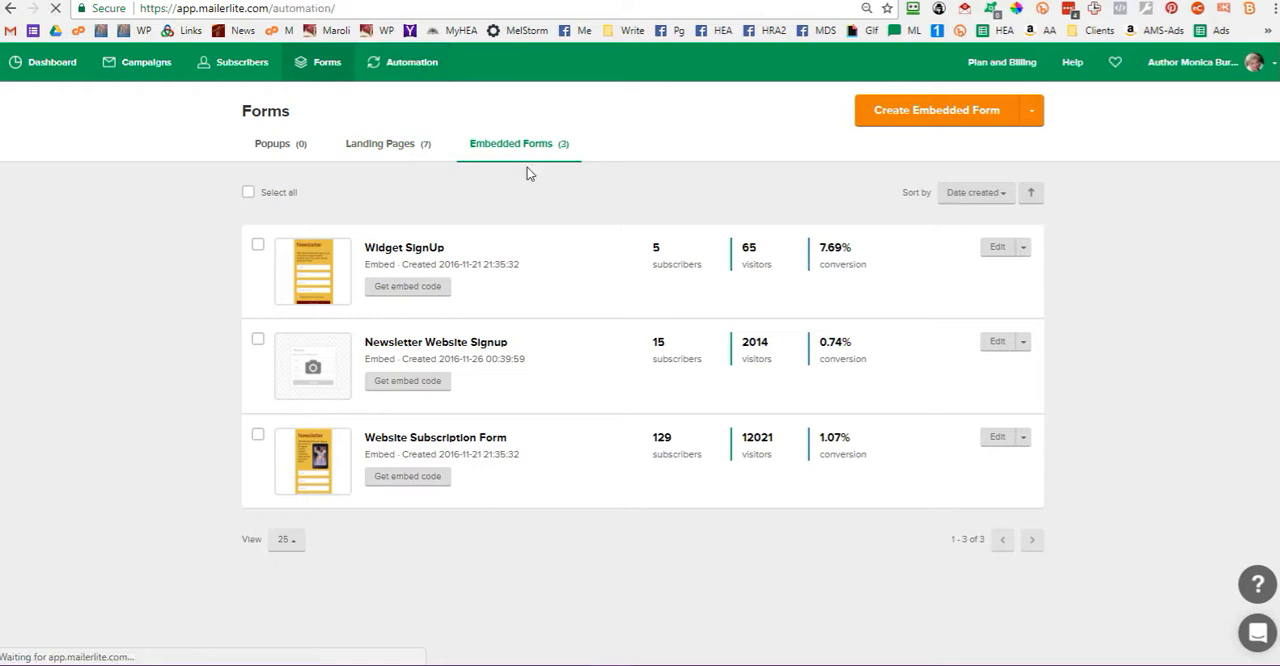
click(411, 62)
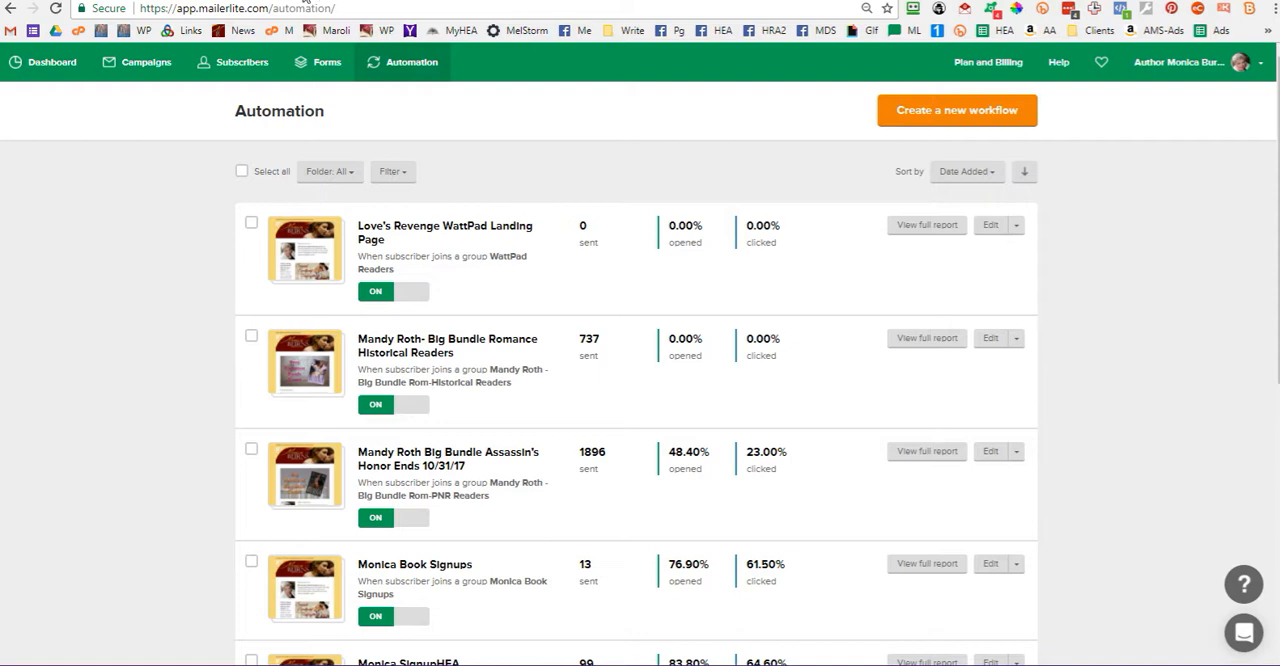
mouse_move(1094, 136)
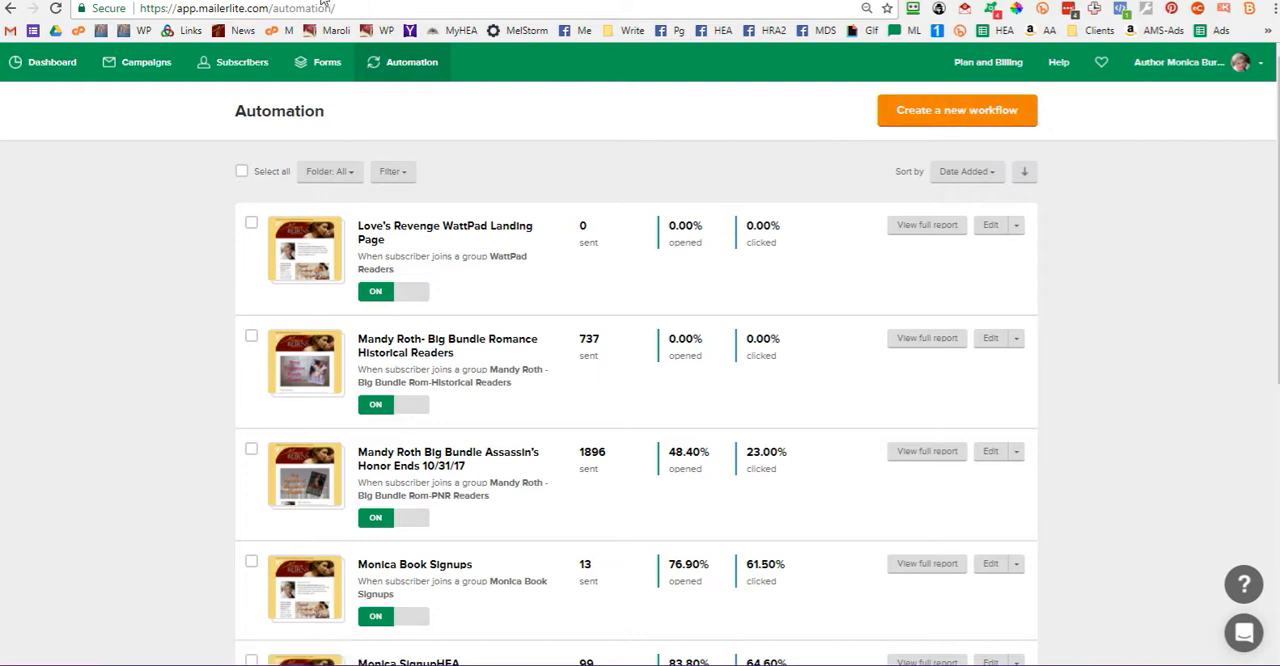
mouse_move(835, 133)
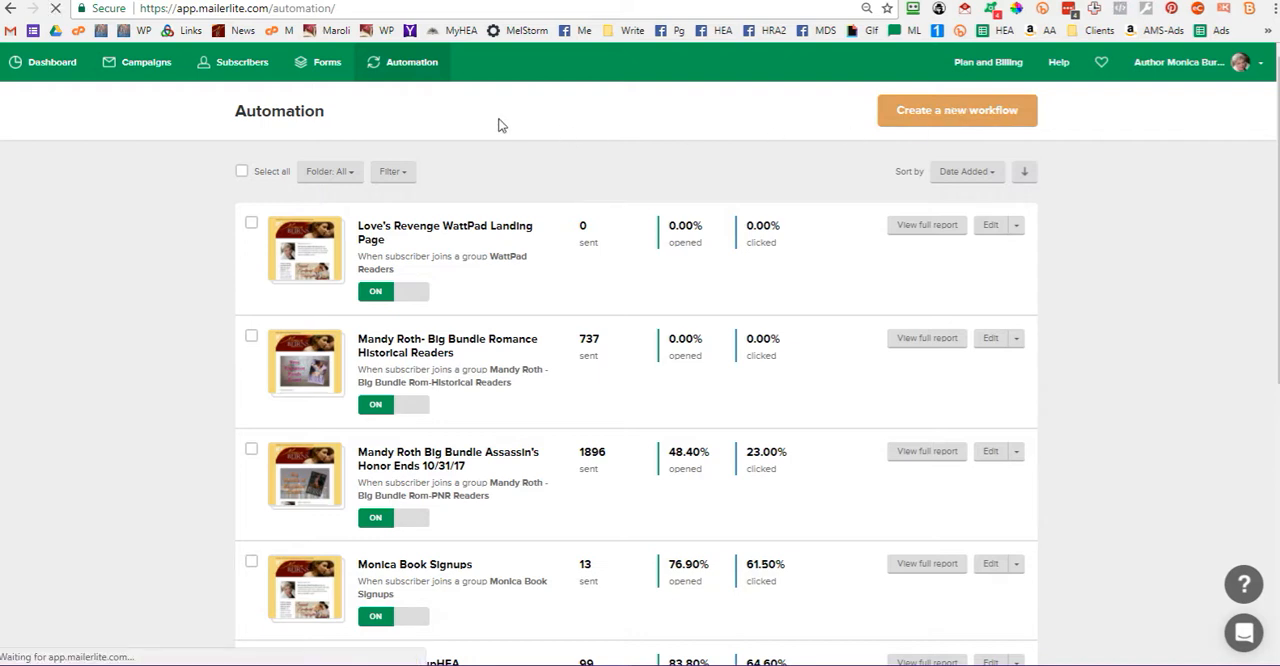
Create workflow 'Demo' triggered by joining the Fill Your Kindle – Historical Promo April 2017 group
click(956, 110)
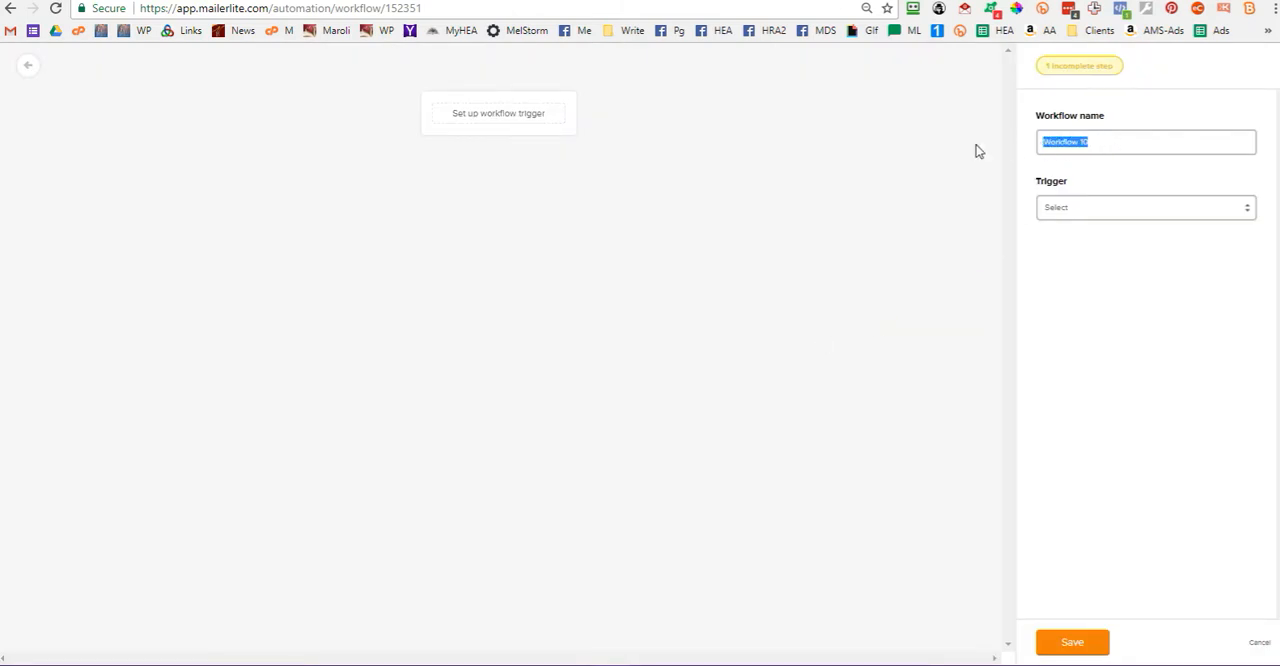
text(tes)
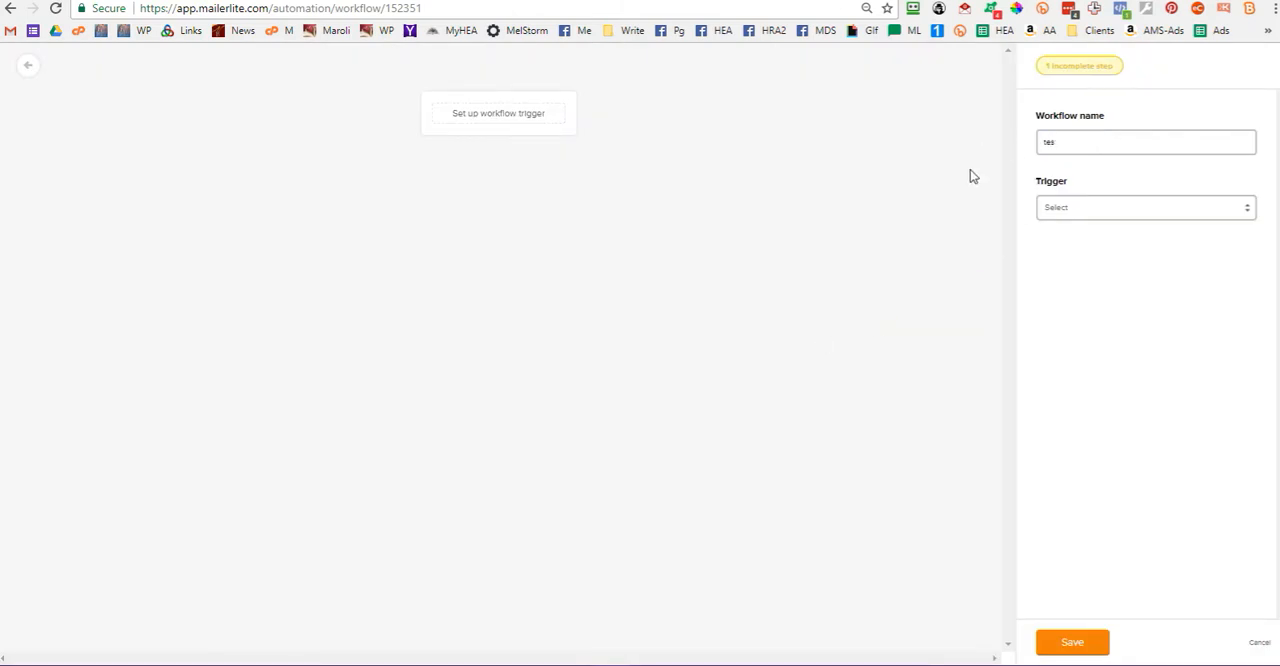
text(Demo)
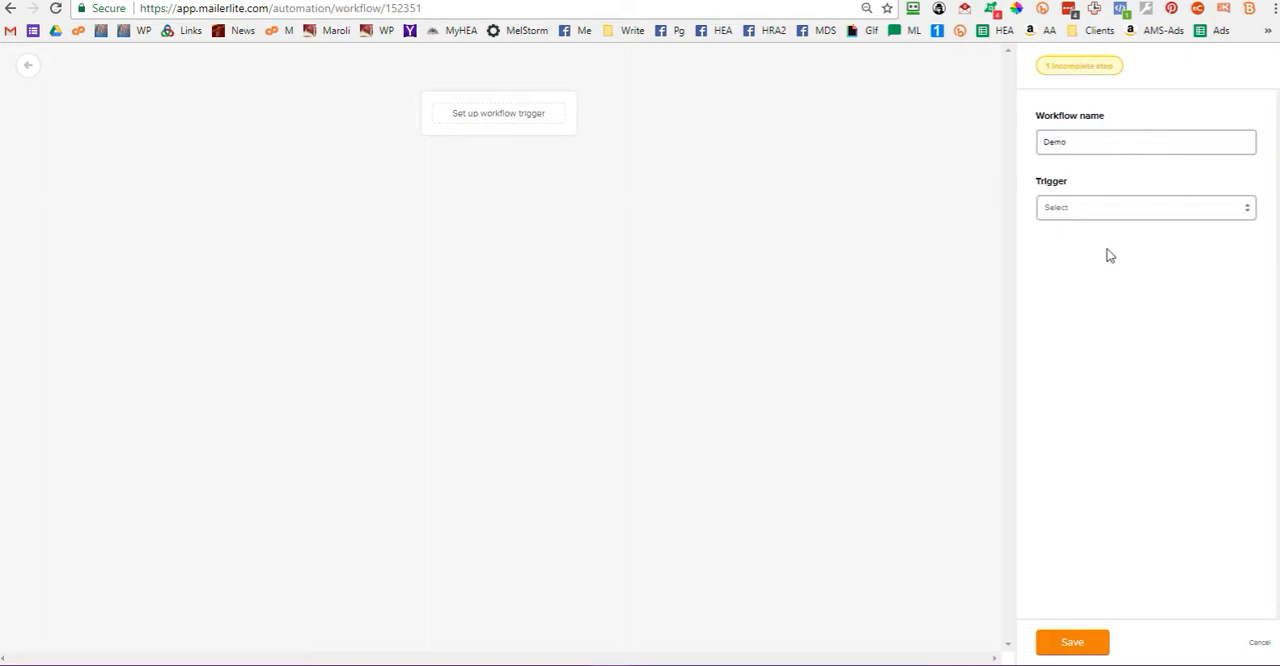
click(1144, 207)
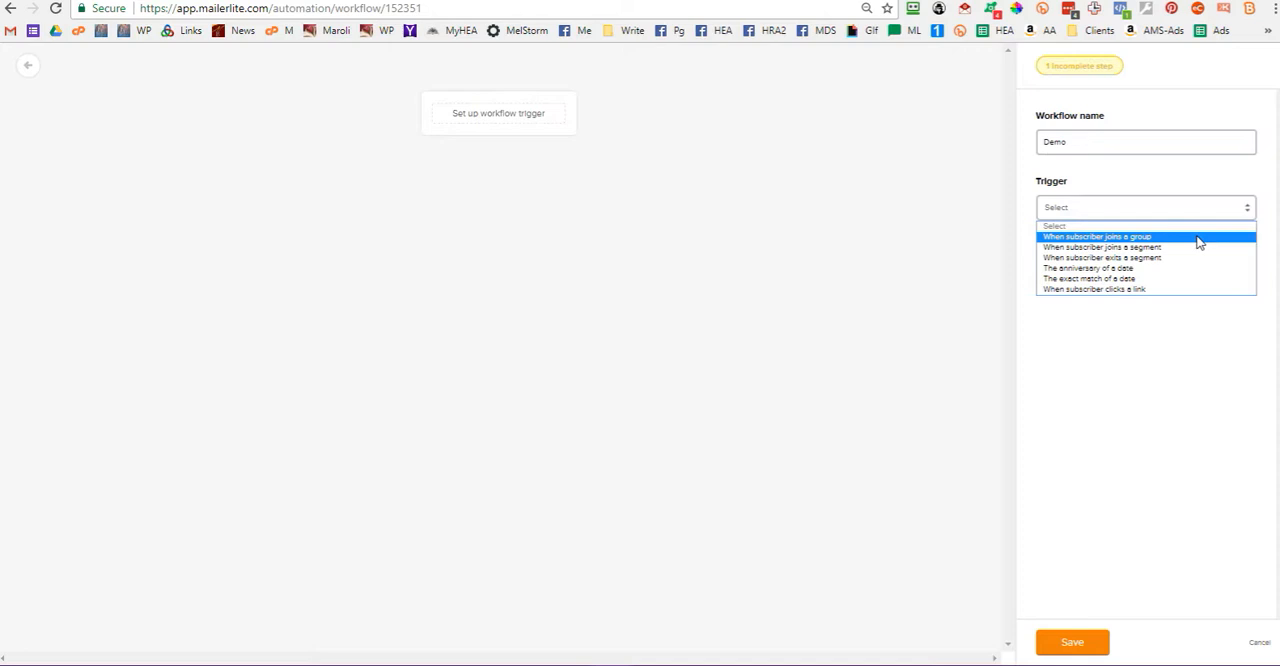
click(1097, 236)
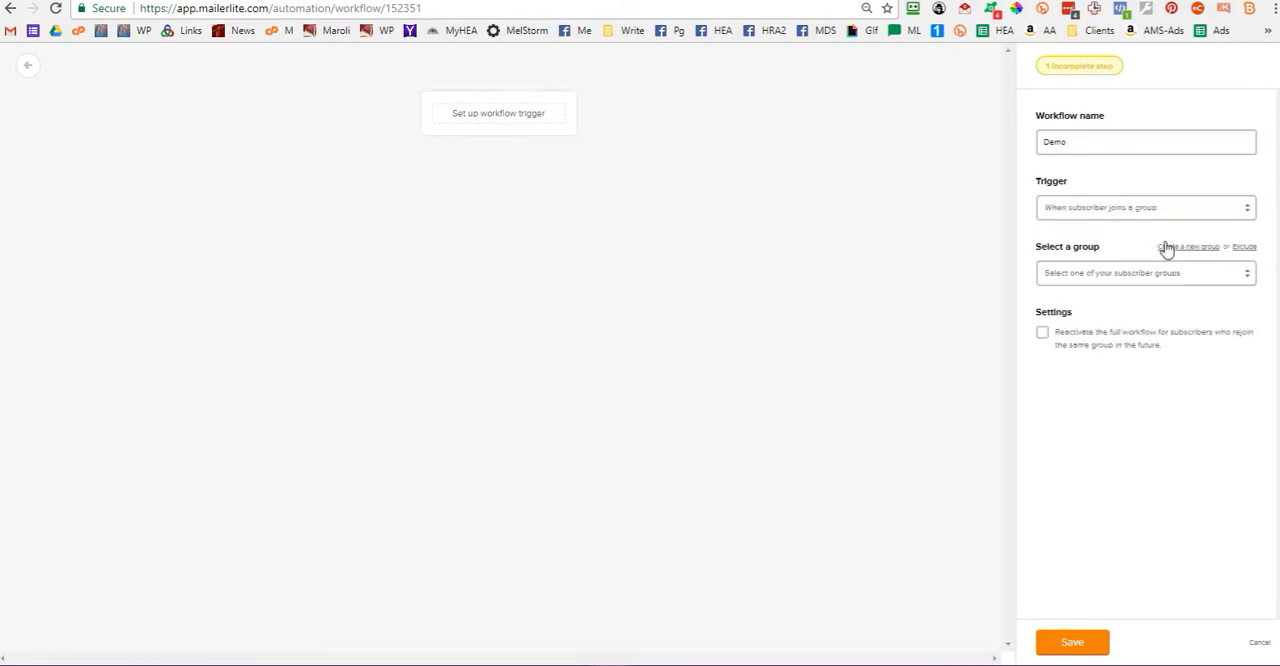
mouse_move(1147, 278)
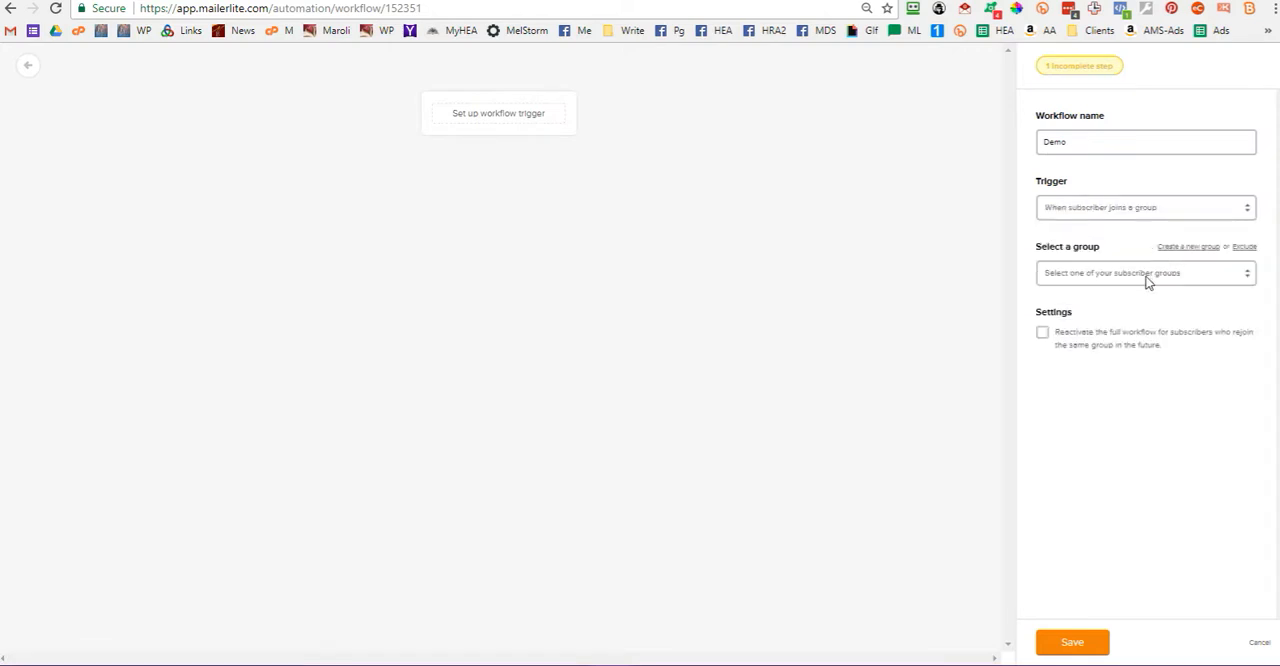
click(1144, 272)
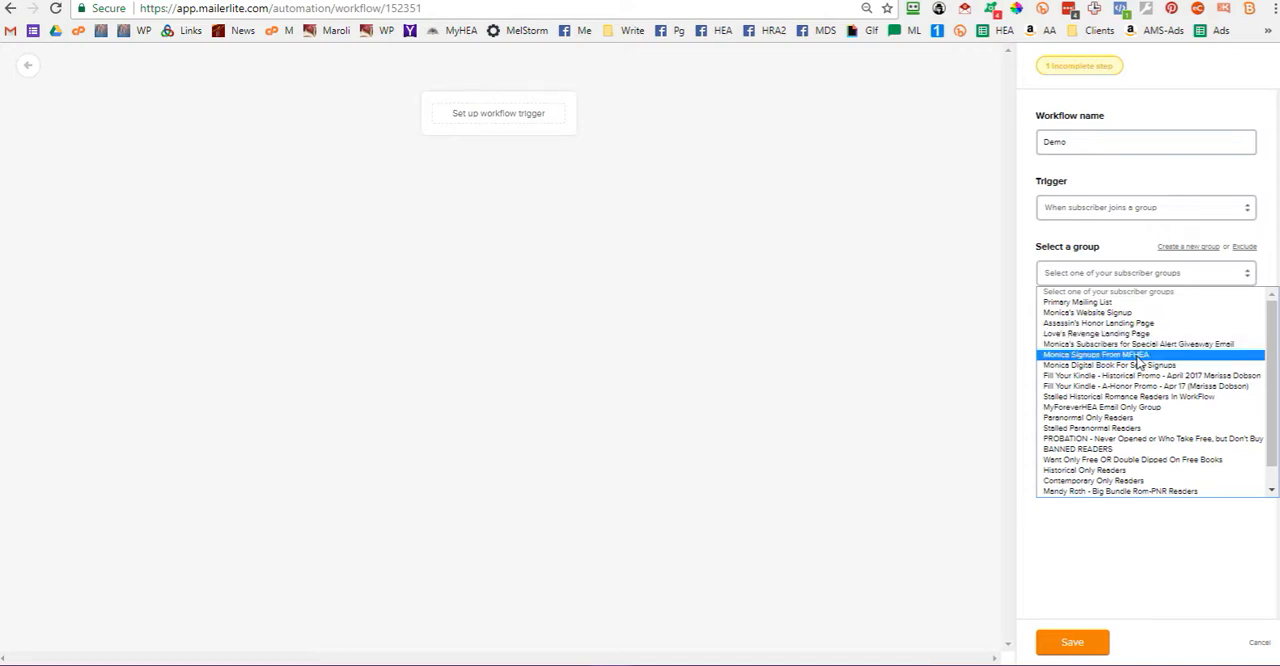
mouse_move(1135, 365)
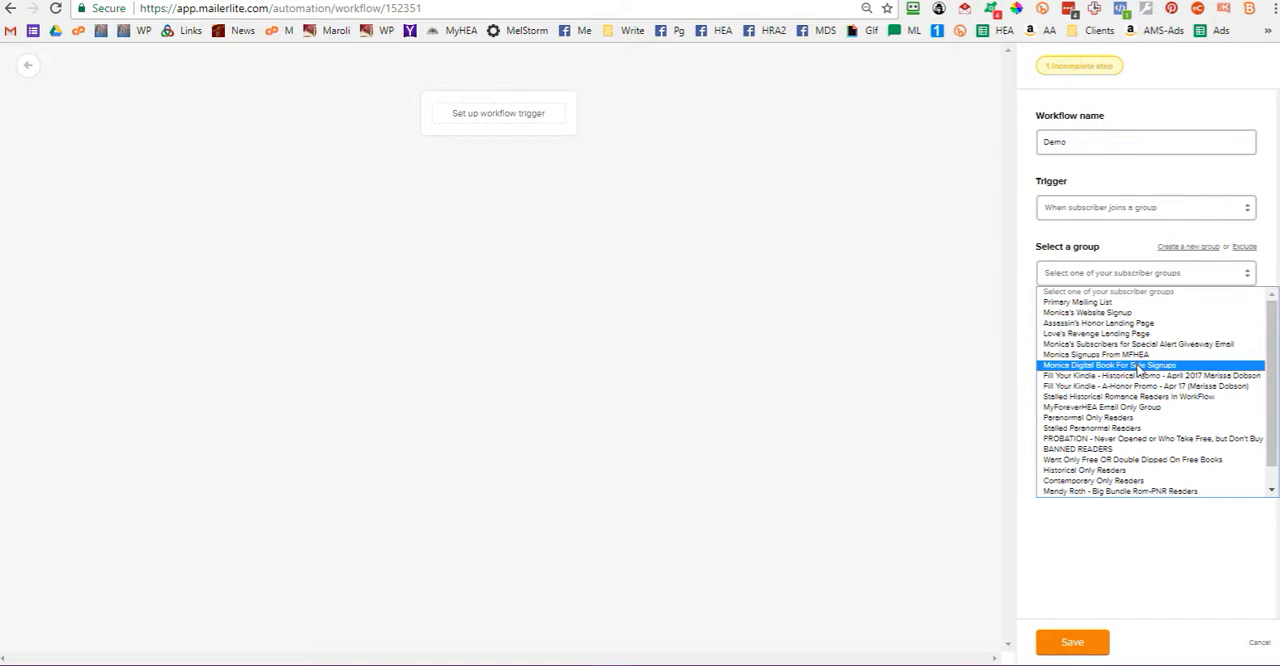
mouse_move(1140, 370)
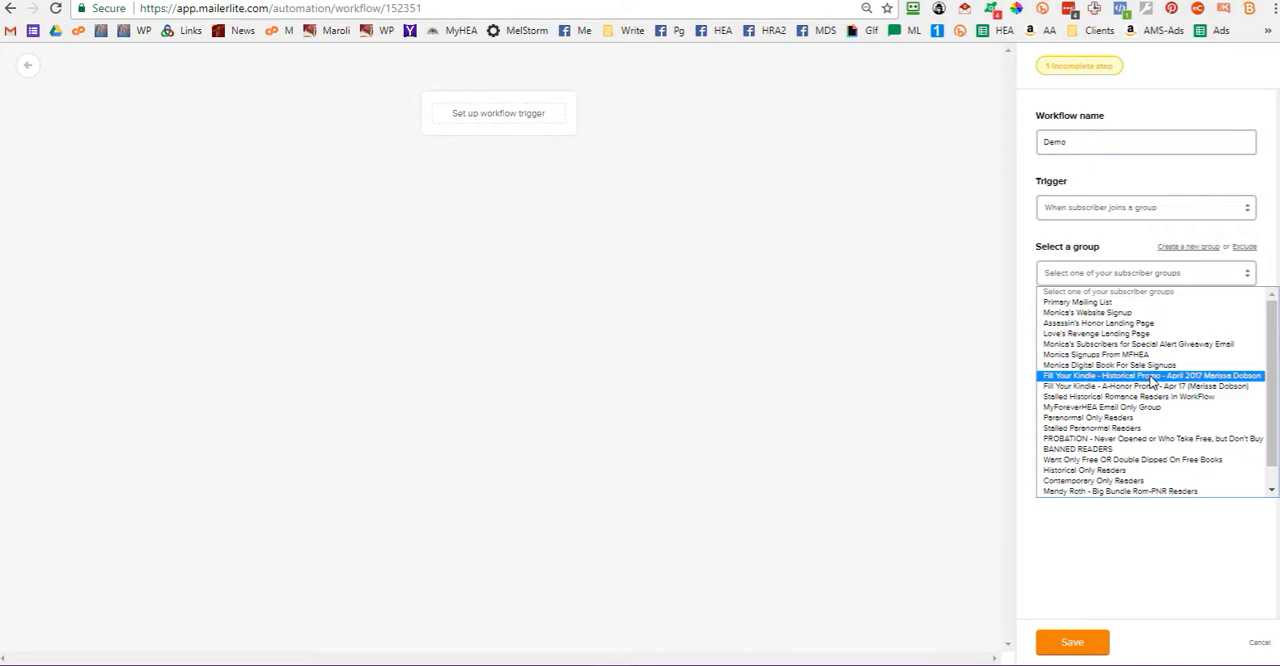
click(1150, 375)
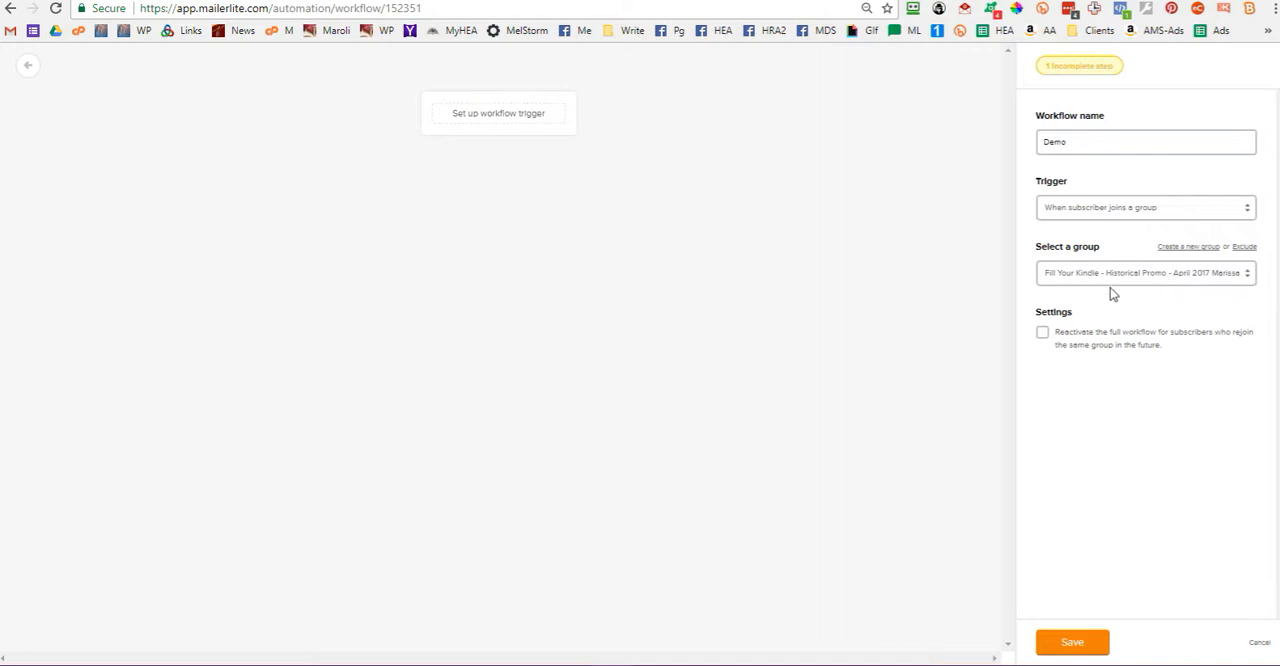
mouse_move(1061, 640)
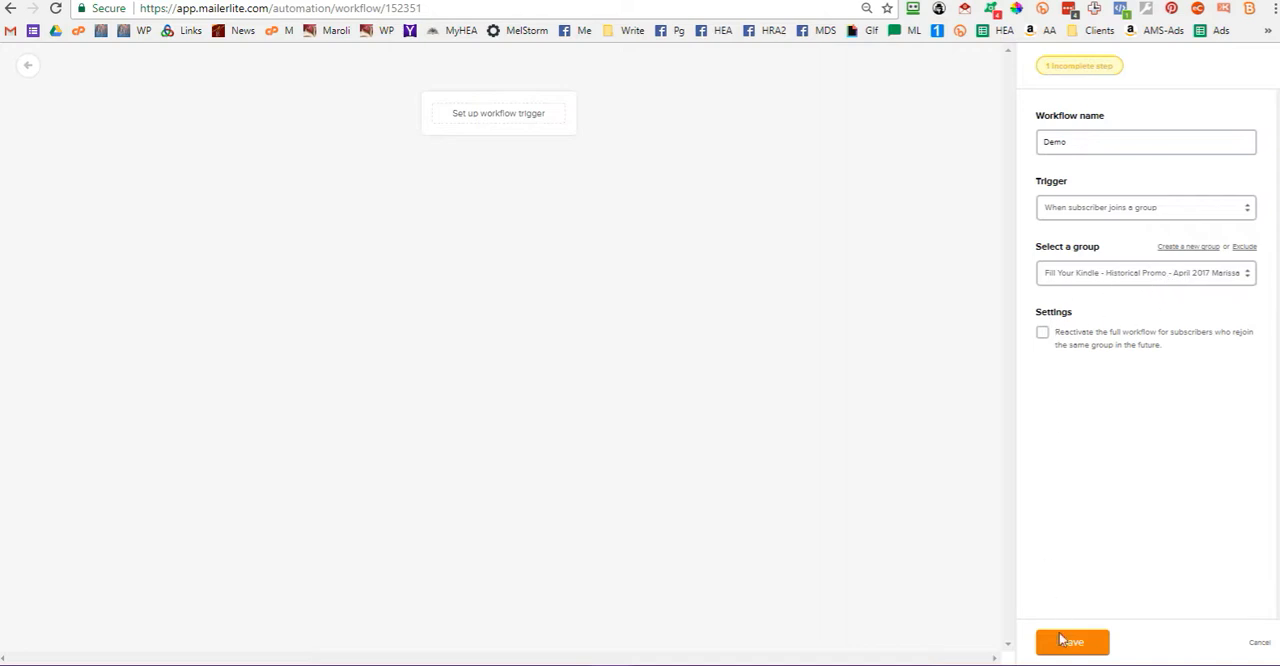
Save the trigger and add an email step with subject 'Welcome to Monica's Newsletter'
click(1071, 642)
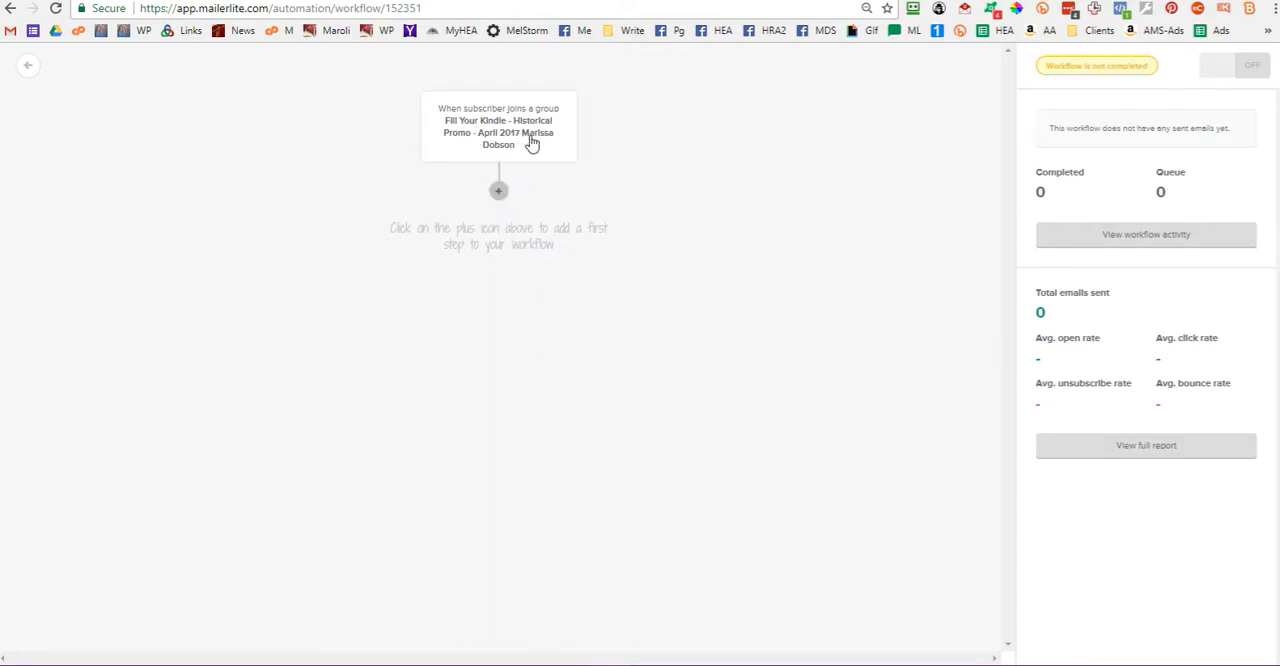
mouse_move(515, 142)
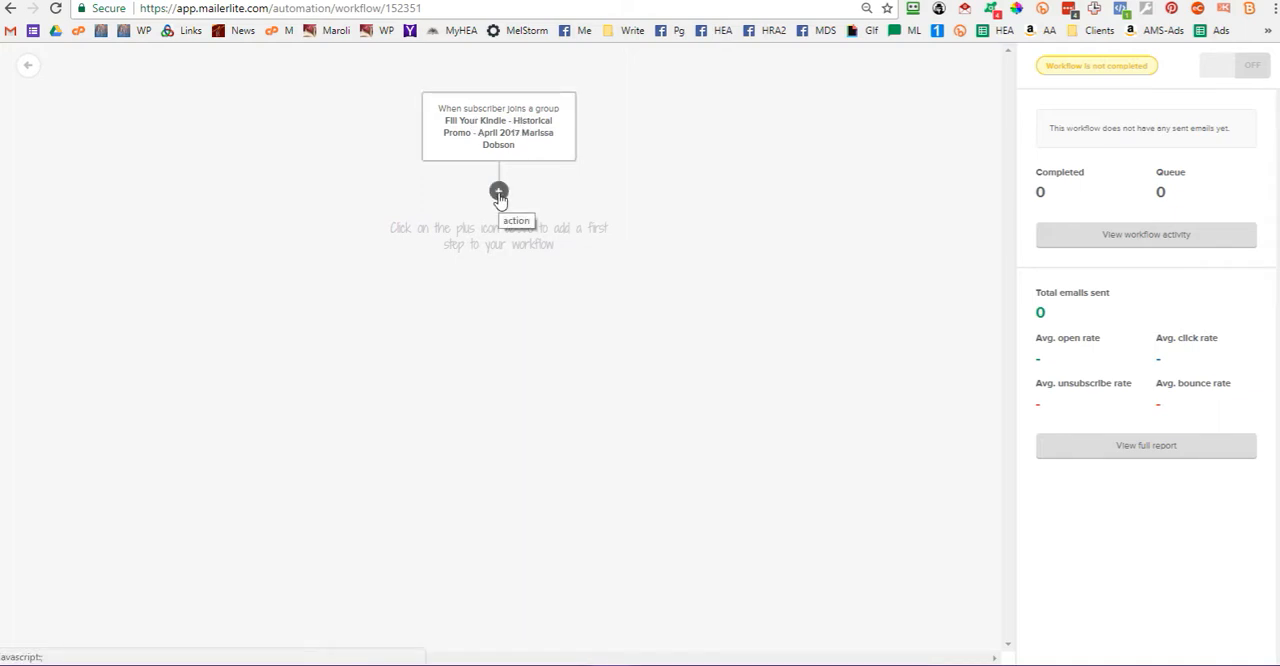
click(498, 191)
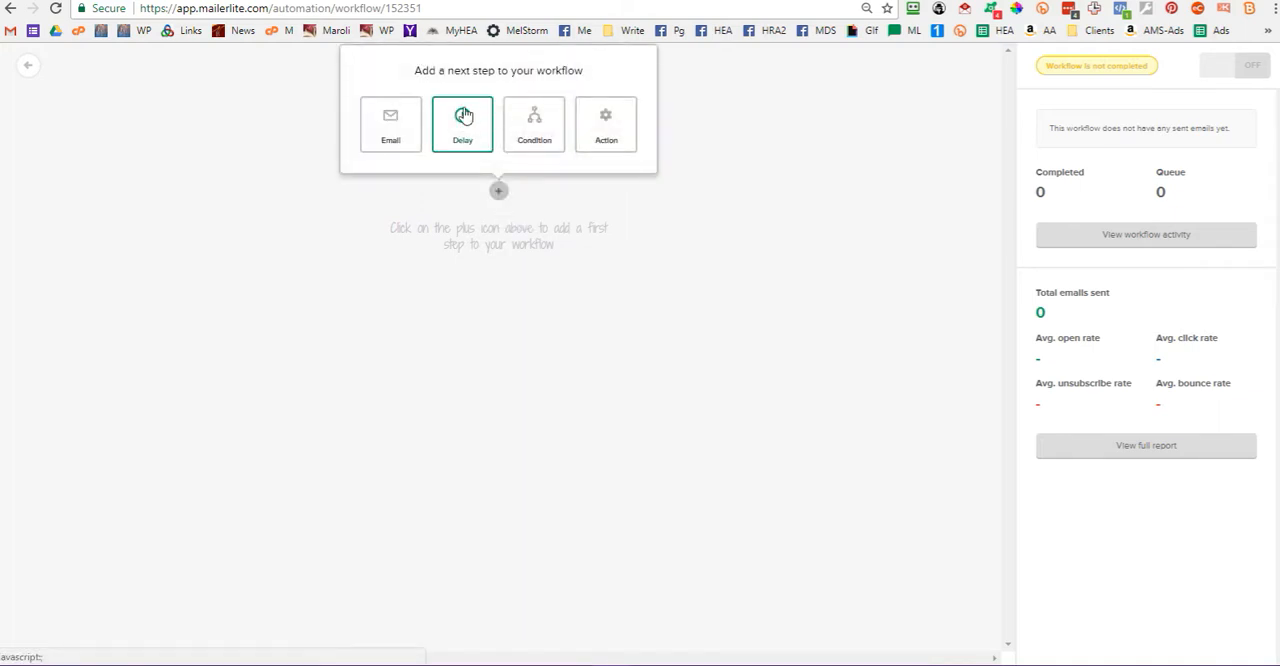
click(390, 123)
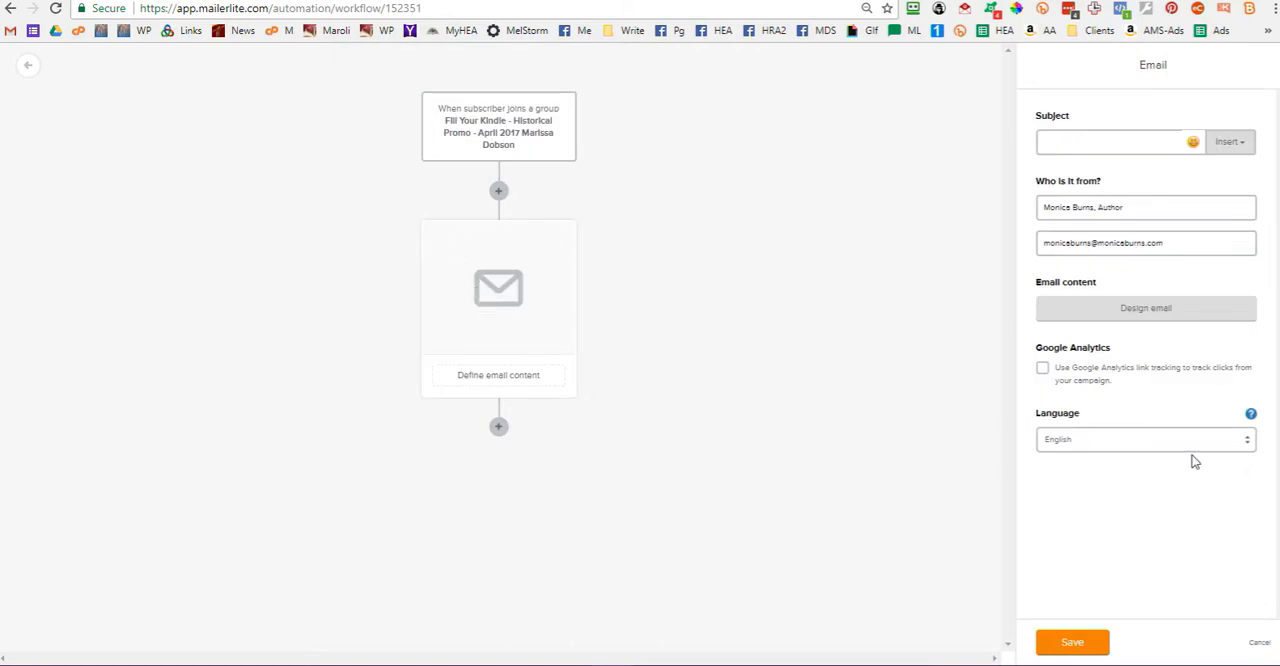
text(Welcome to Monica's Newsletter)
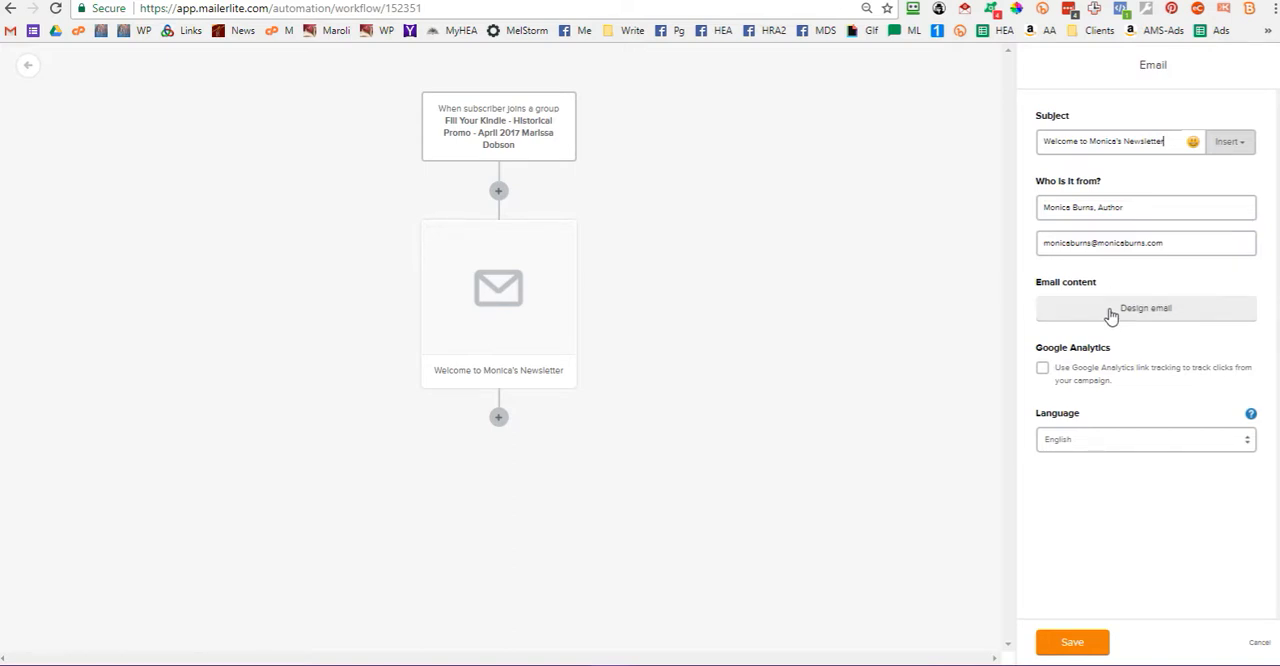
Start designing the email and browse the Template Gallery, then Recent Emails
click(1145, 308)
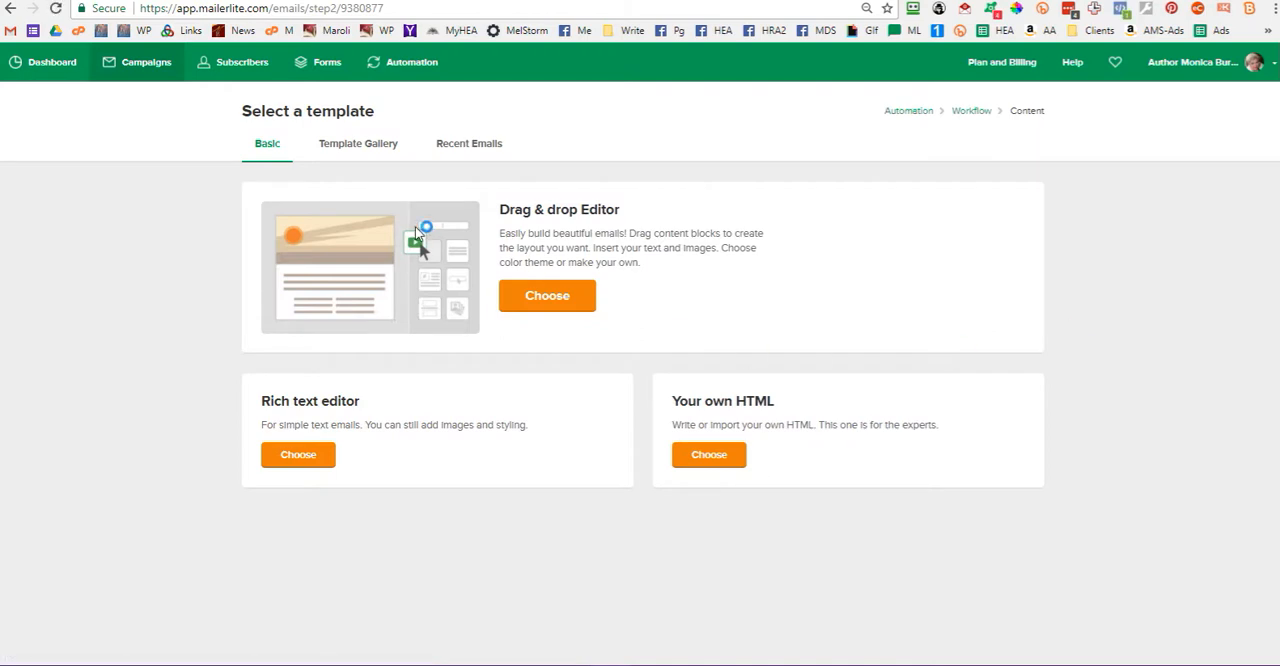
mouse_move(628, 299)
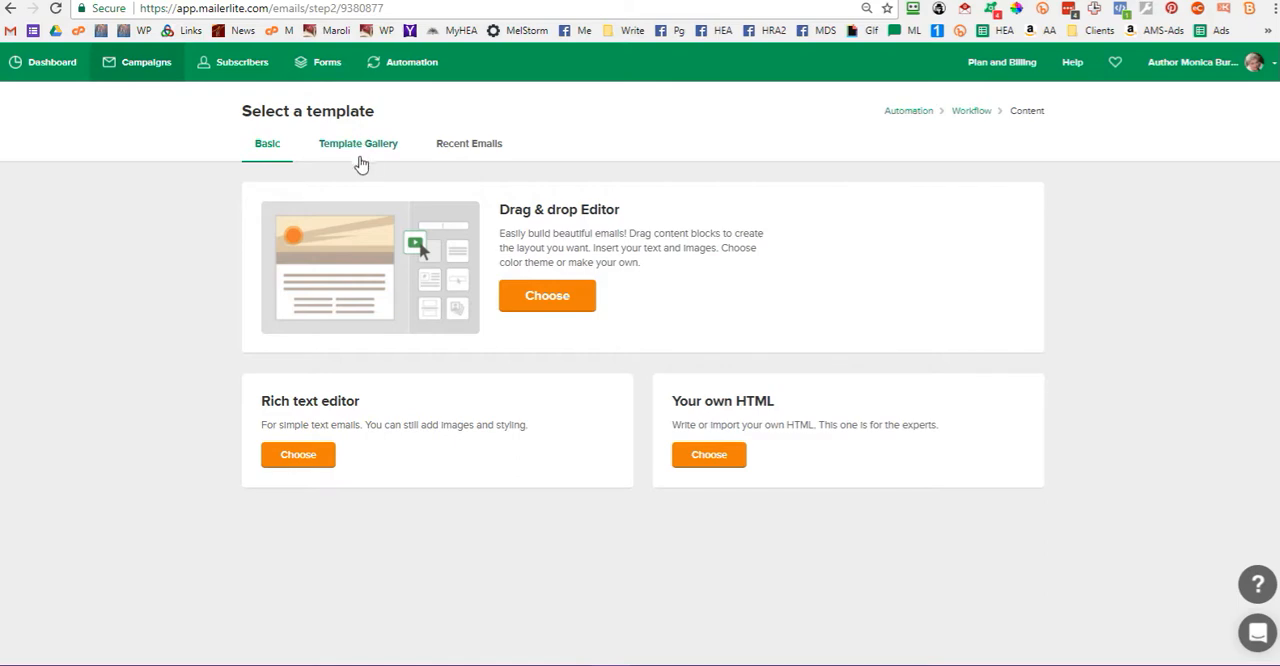
click(357, 143)
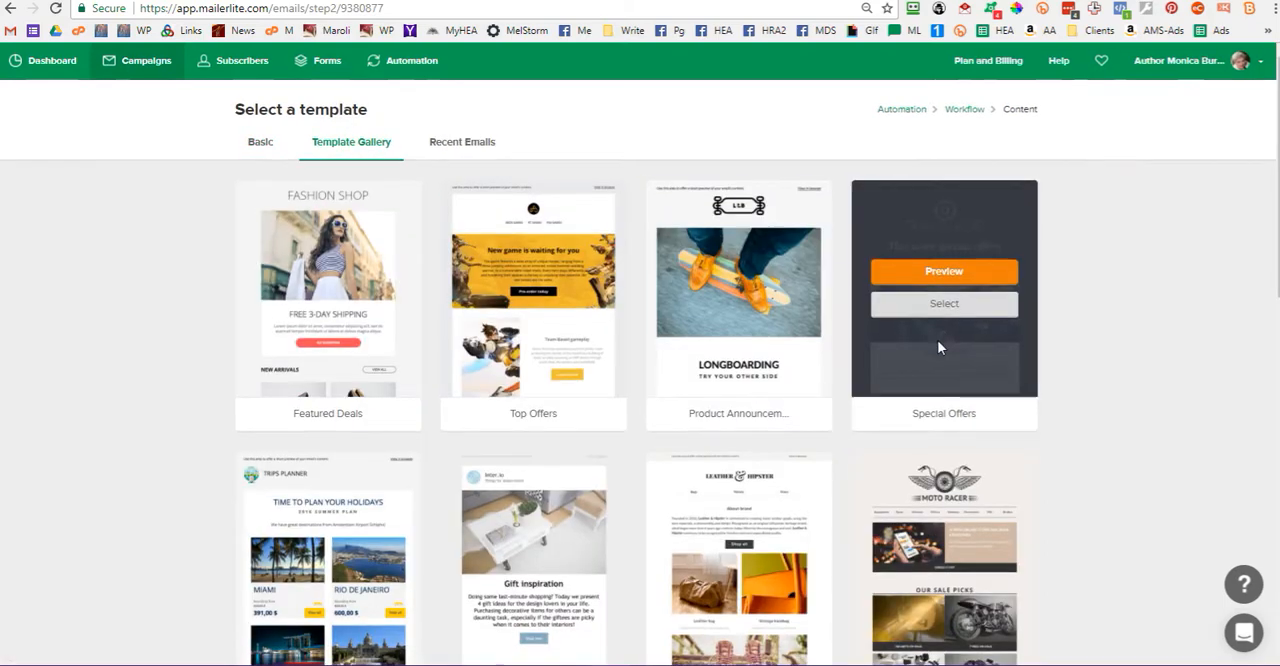
scroll(down, 3)
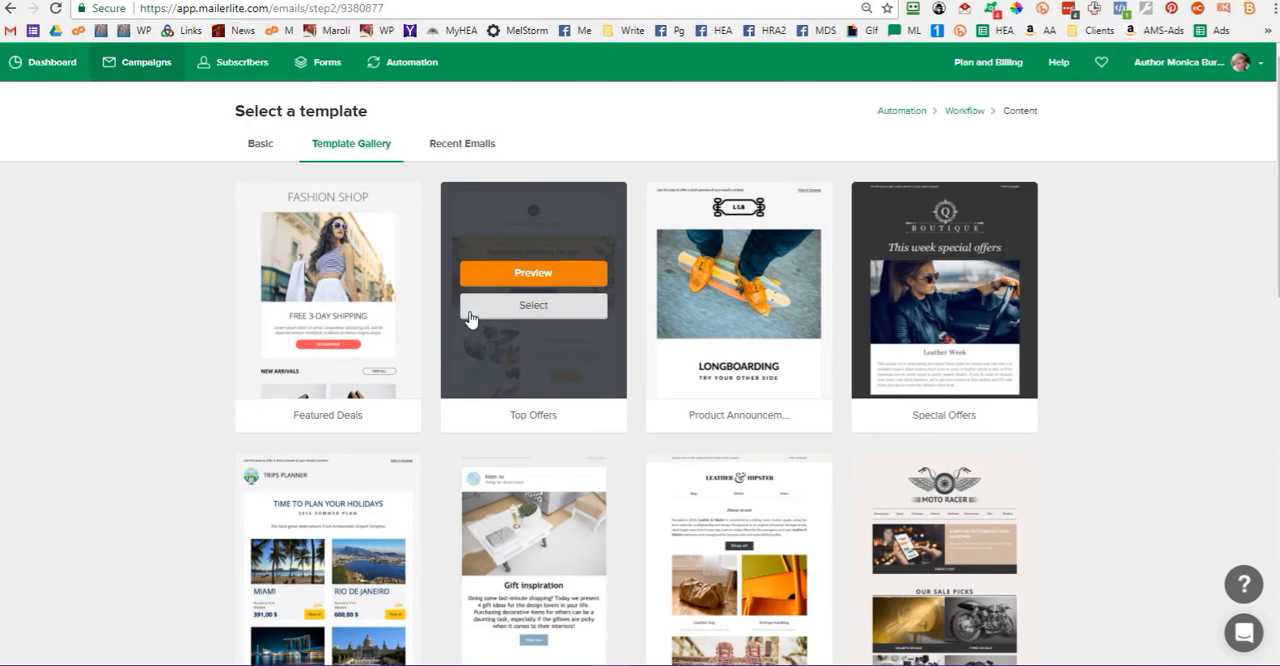
click(462, 143)
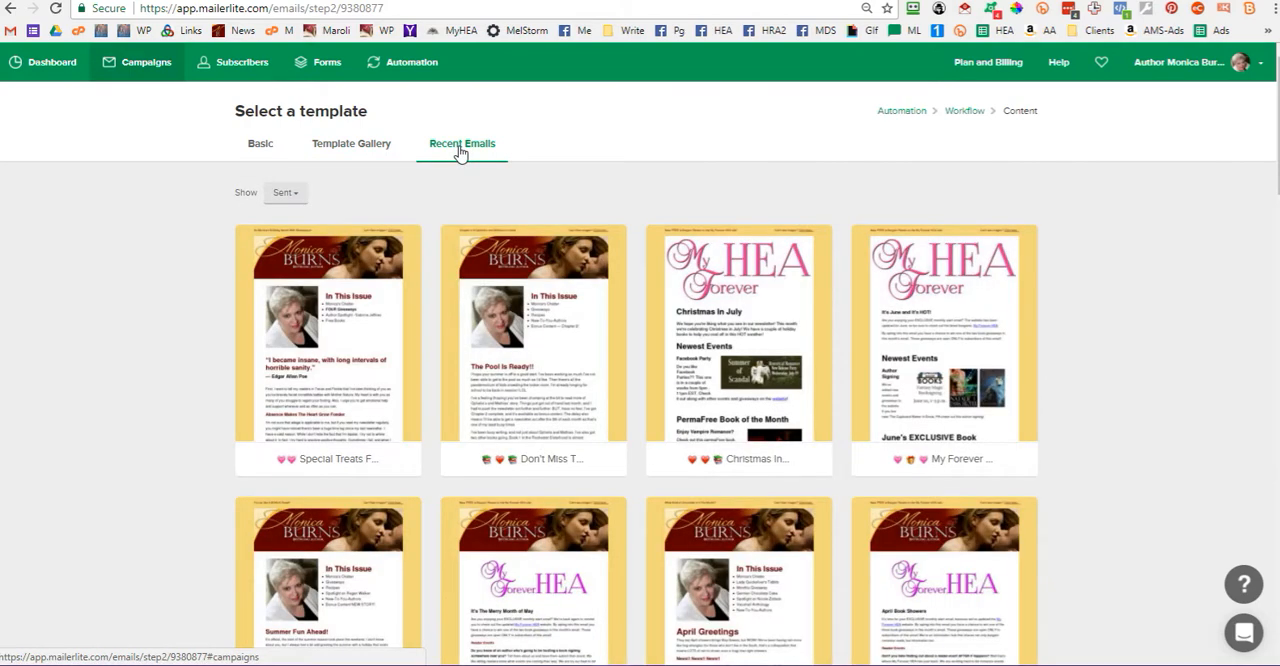
Filter recent emails to Automations and scroll through the earlier automated messages
click(285, 192)
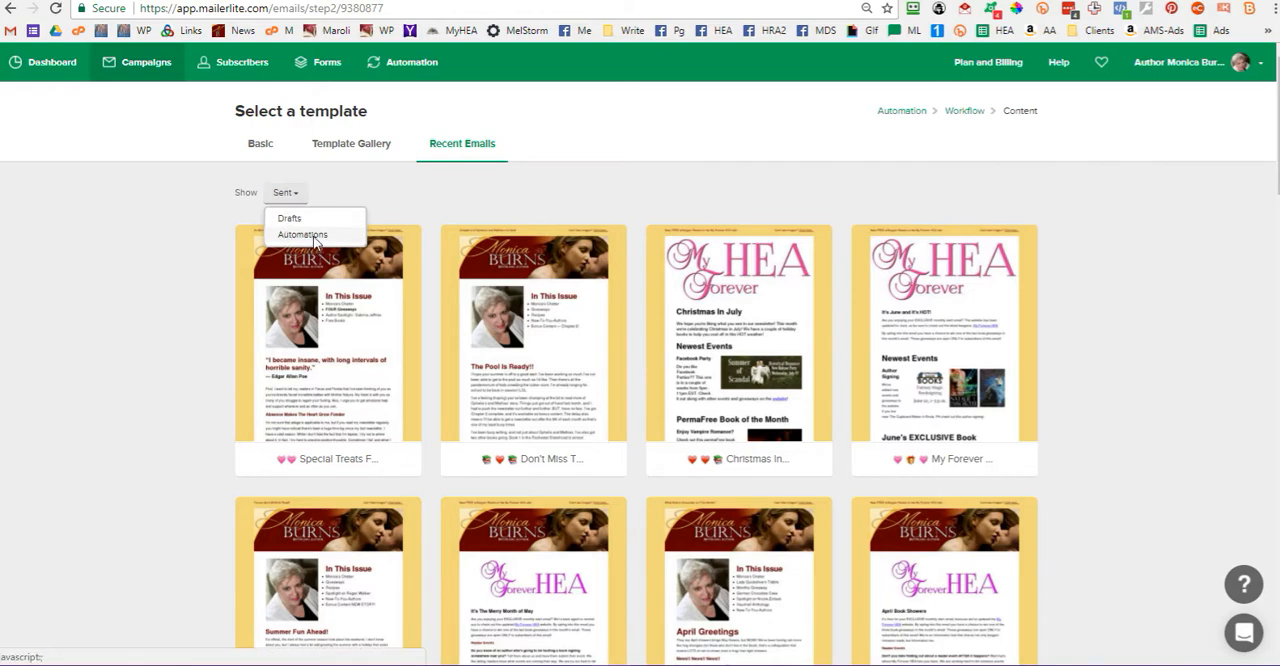
click(302, 234)
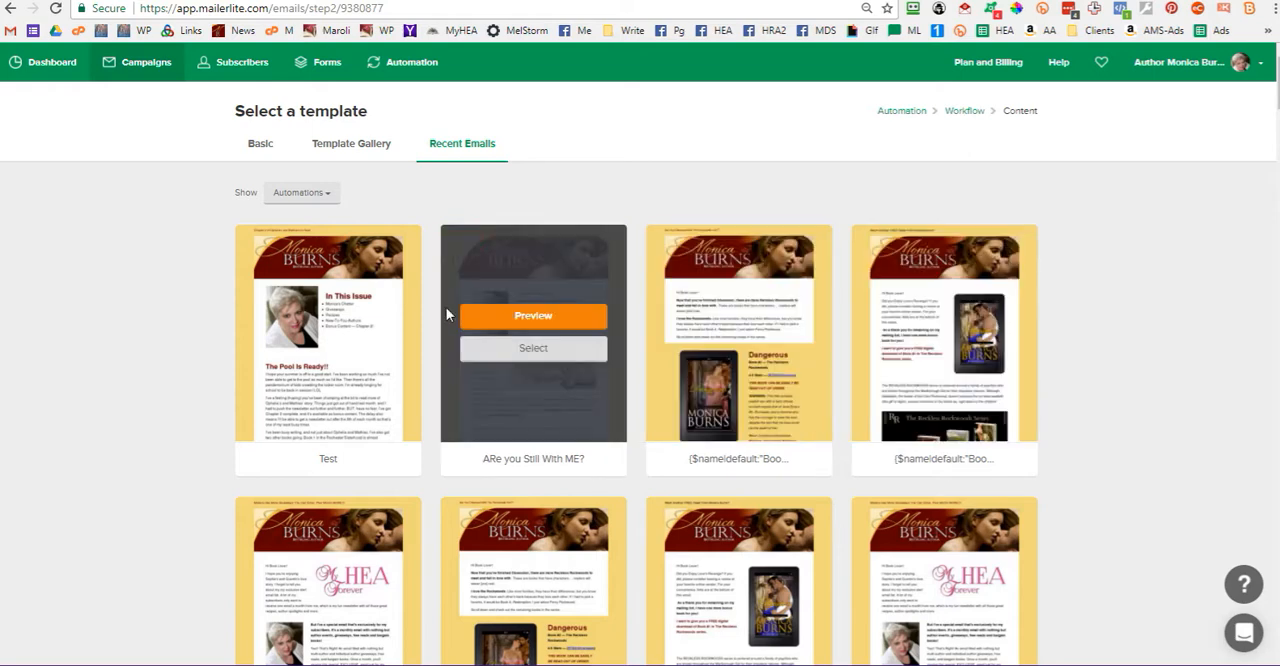
mouse_move(447, 313)
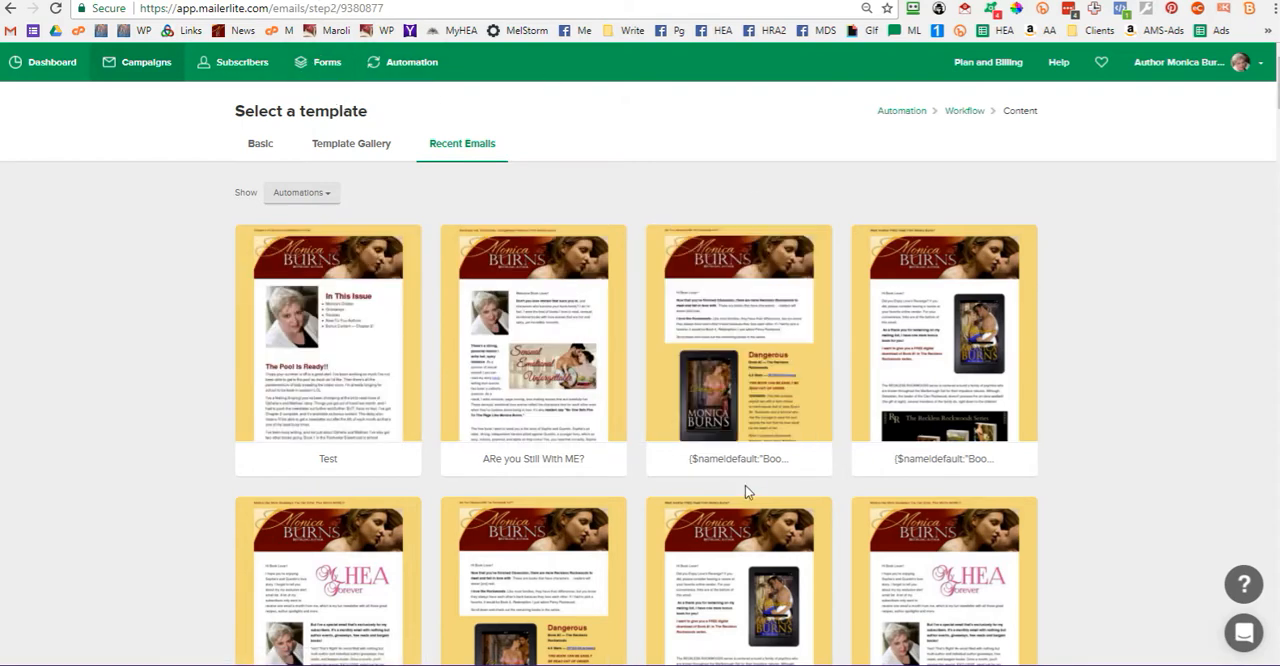
scroll(down, 3)
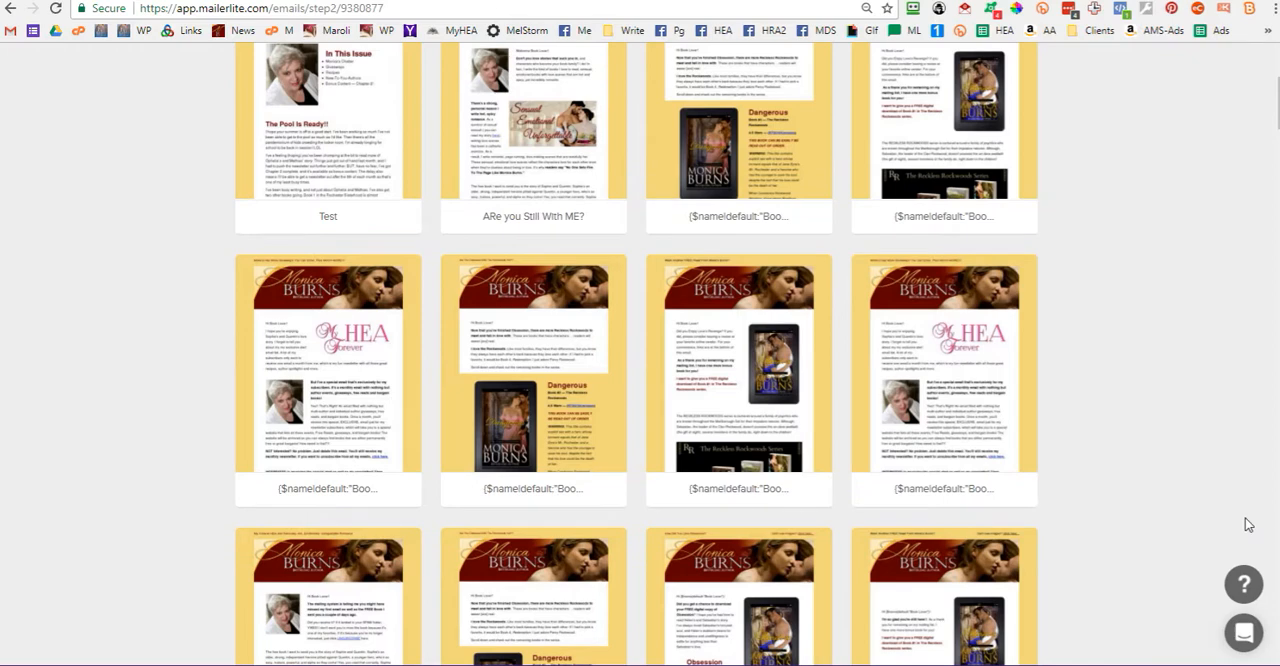
mouse_move(640, 468)
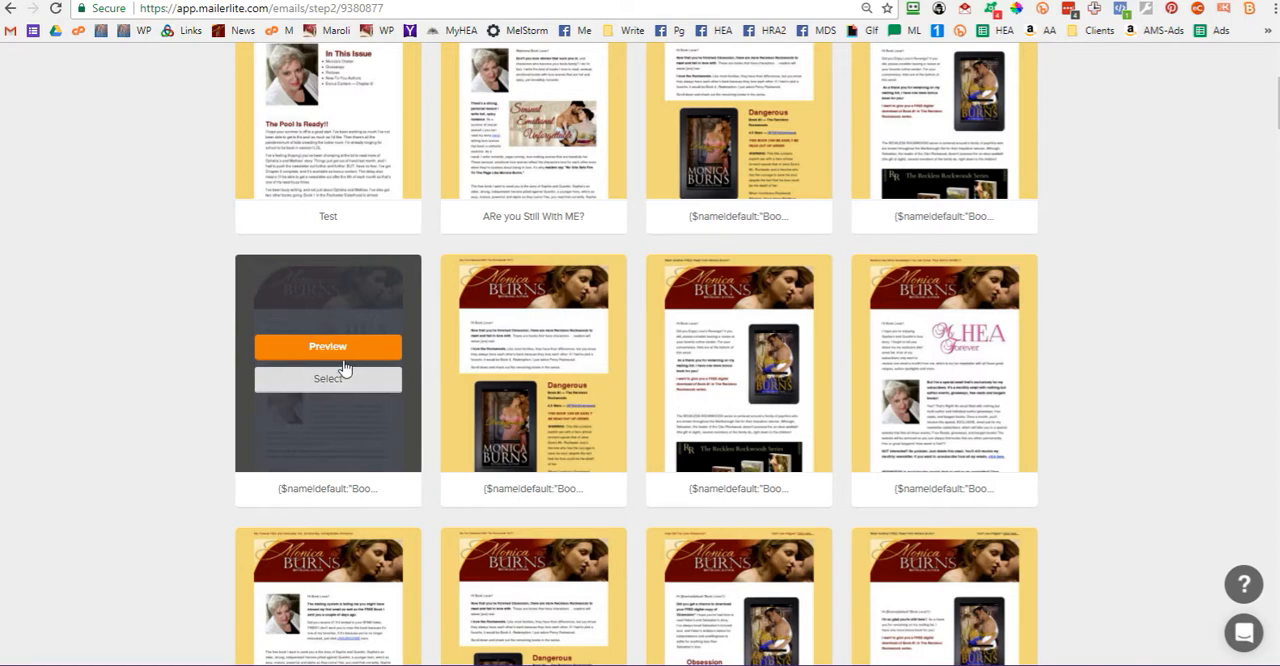
click(328, 346)
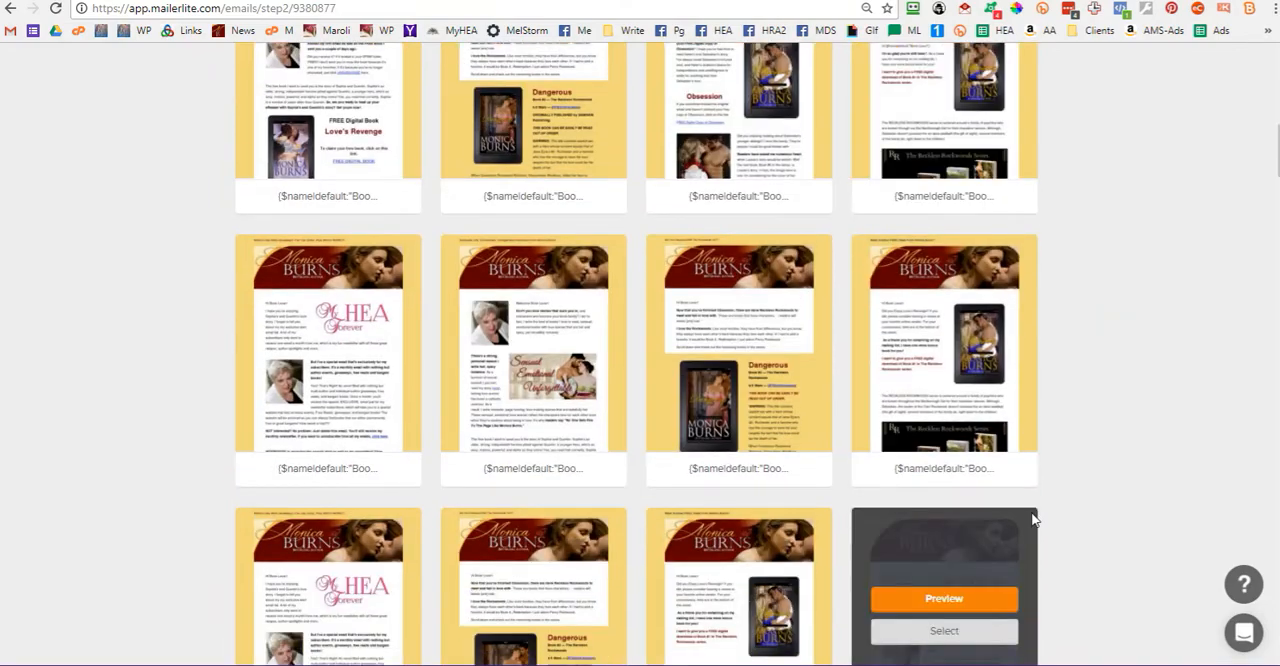
scroll(down, 3)
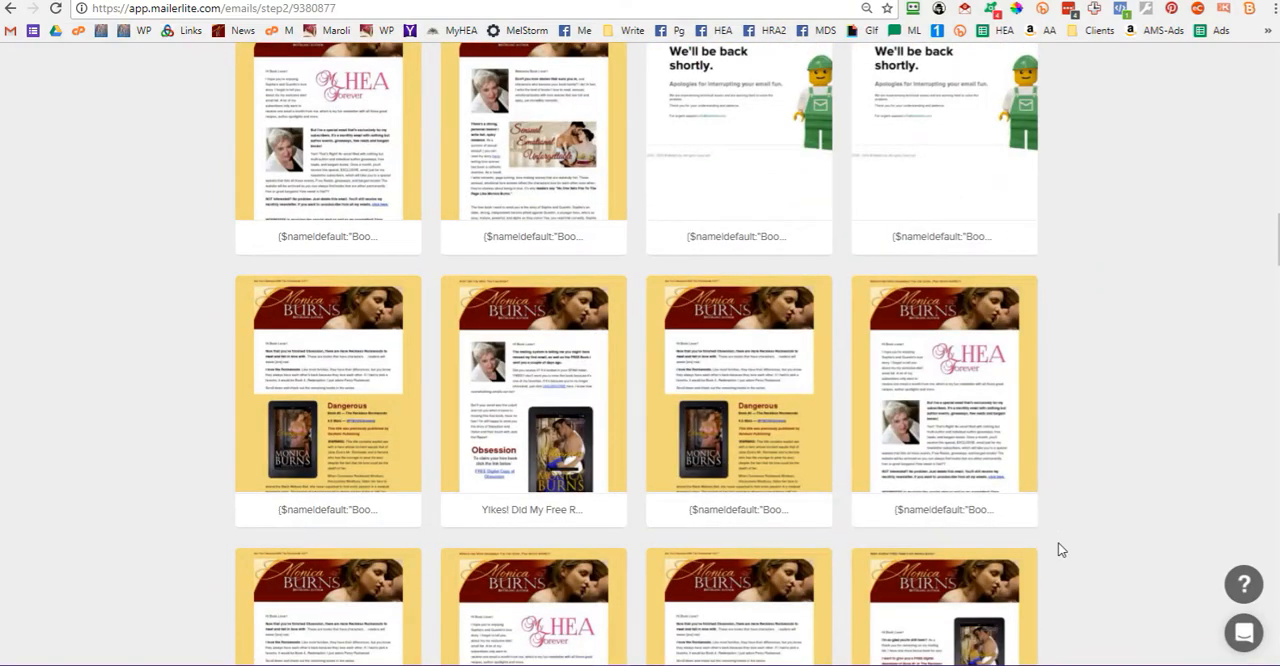
scroll(down, 3)
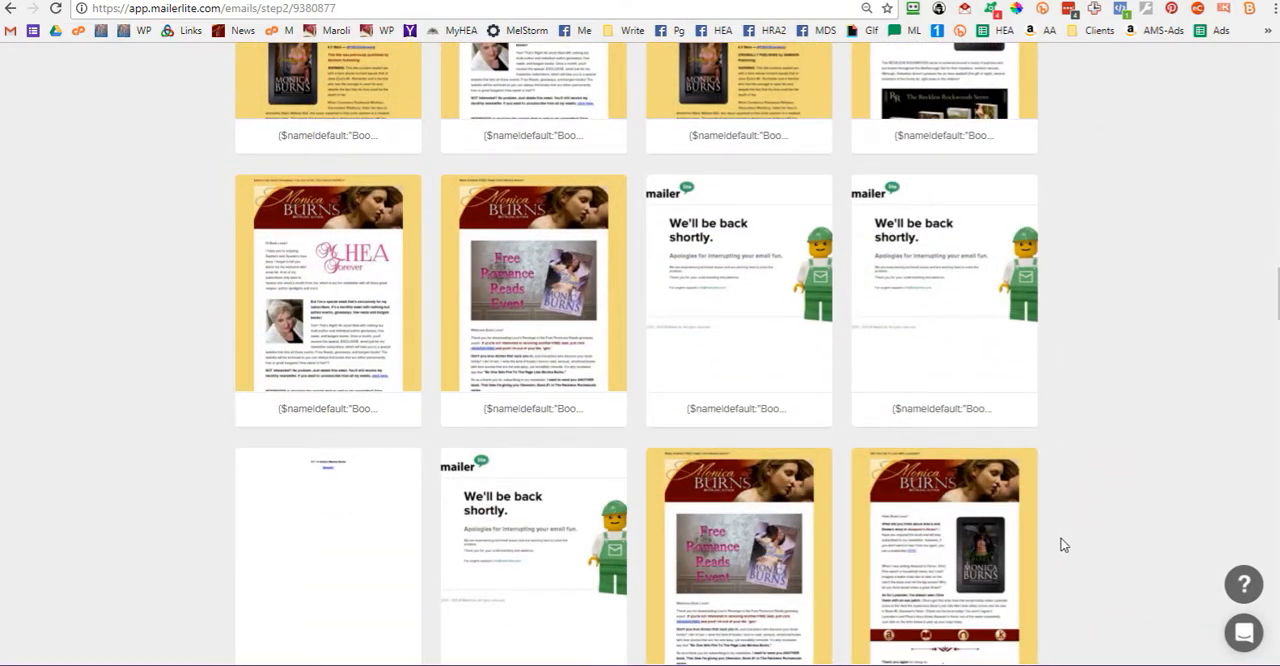
mouse_move(533, 290)
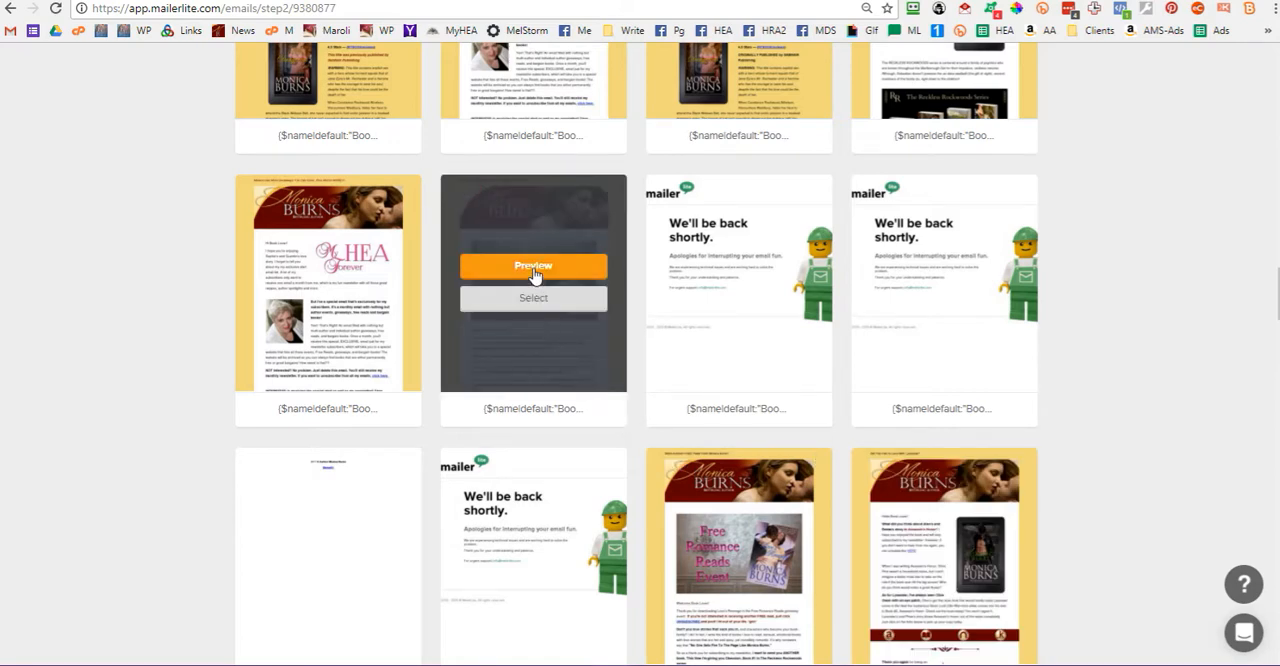
Preview templates, then use Monica Burns' 'How About A Second Sensual, Emotional Read'
click(533, 266)
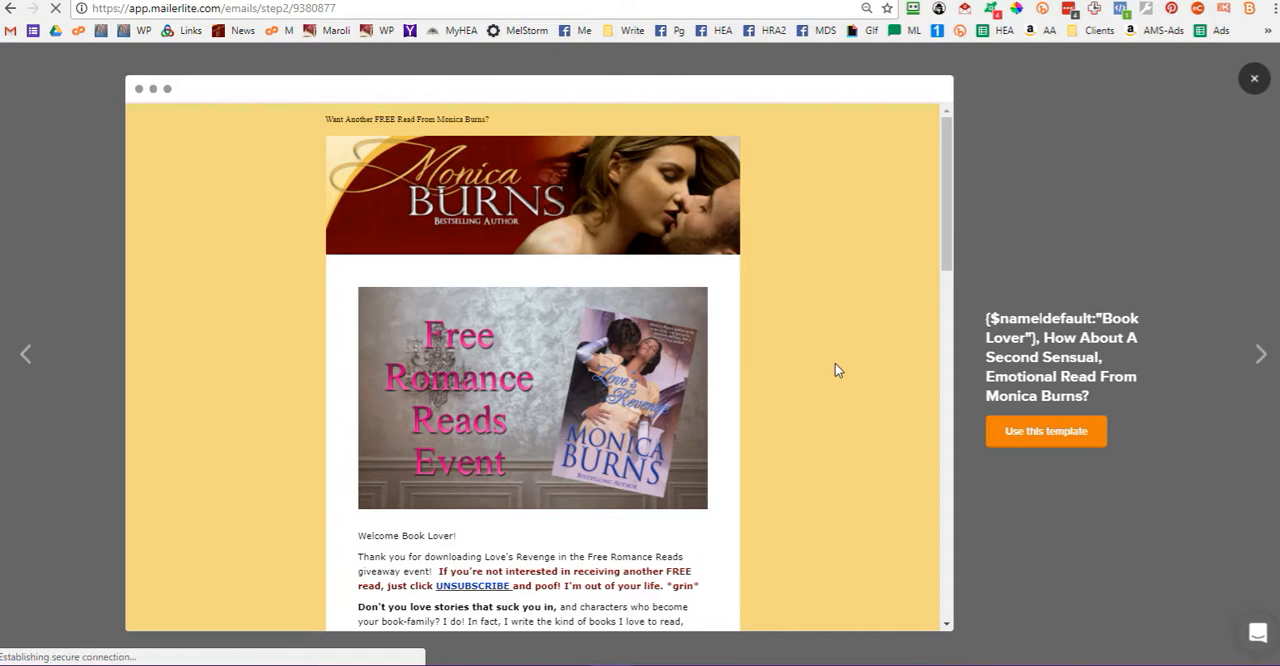
scroll(down, 3)
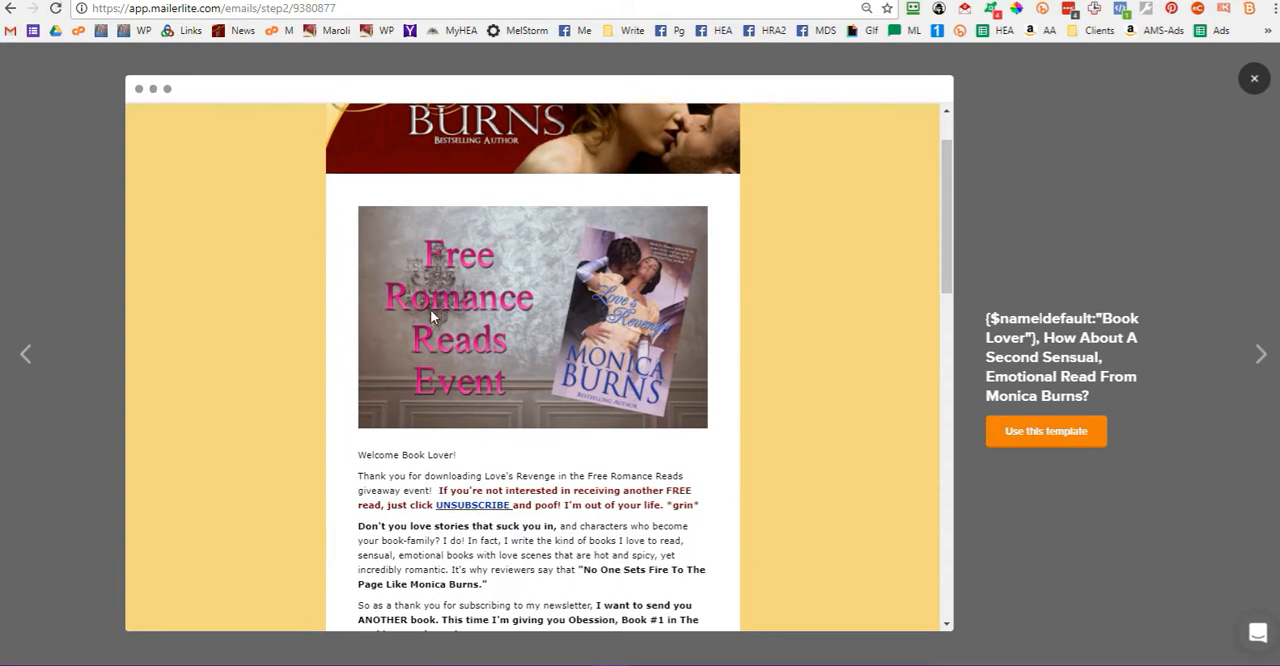
mouse_move(553, 407)
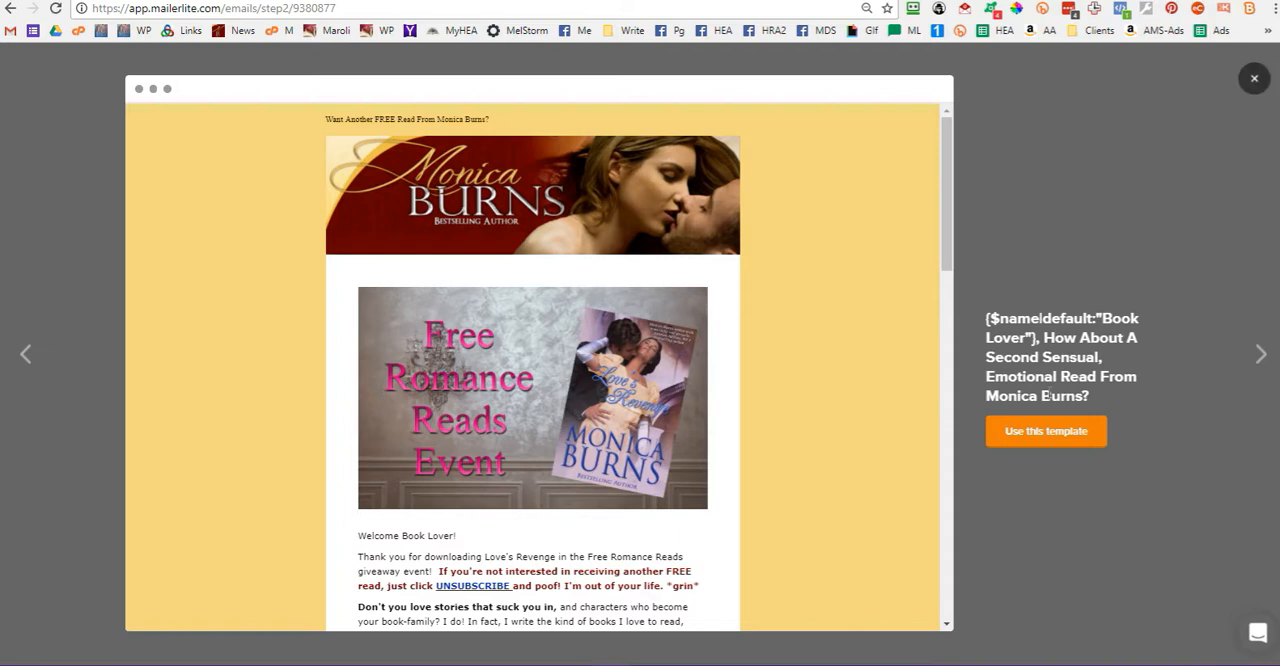
click(1045, 431)
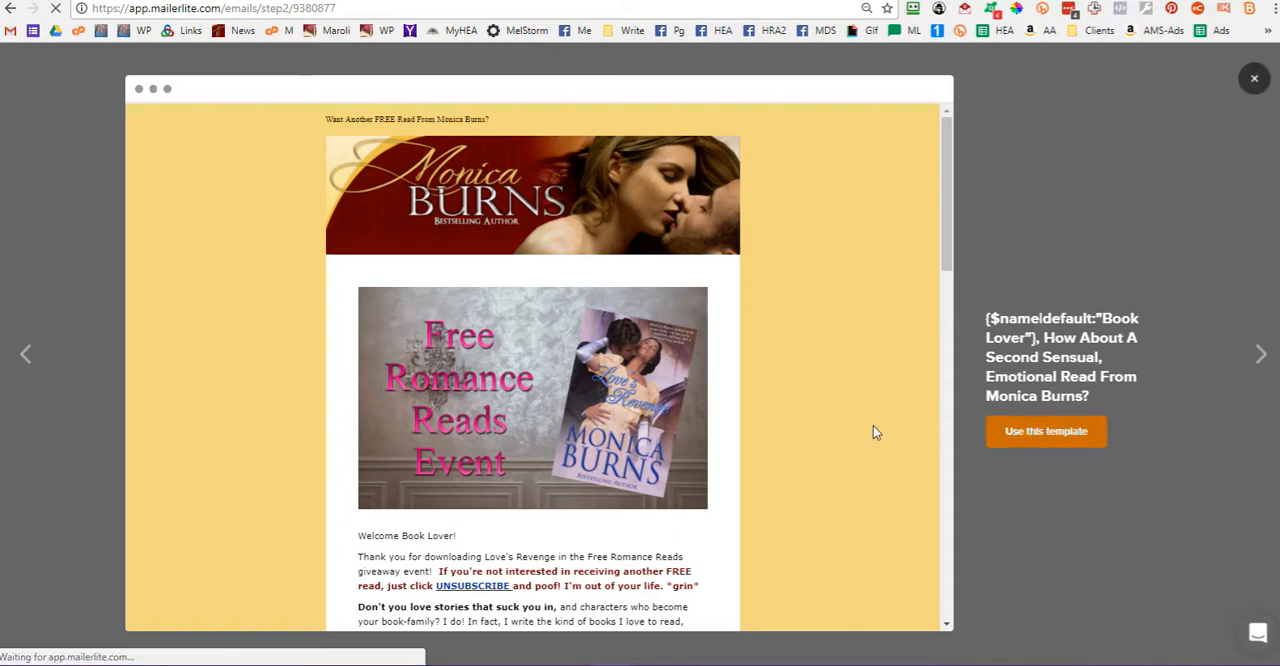
click(1045, 431)
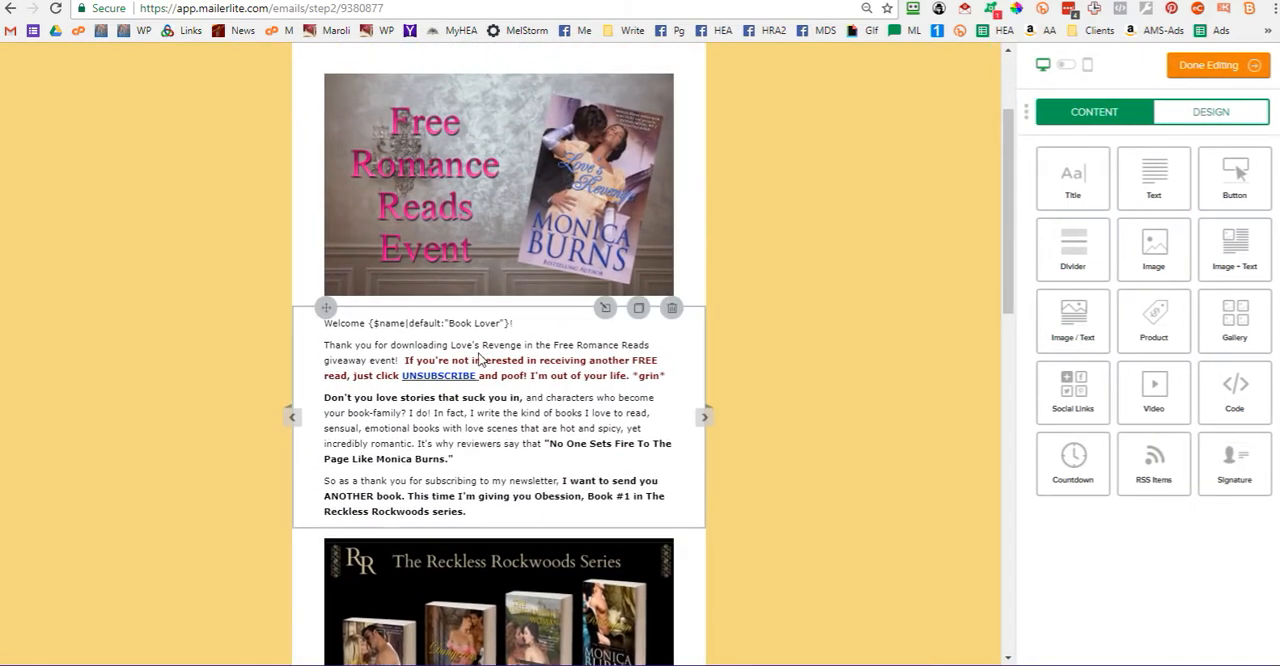
scroll(down, 3)
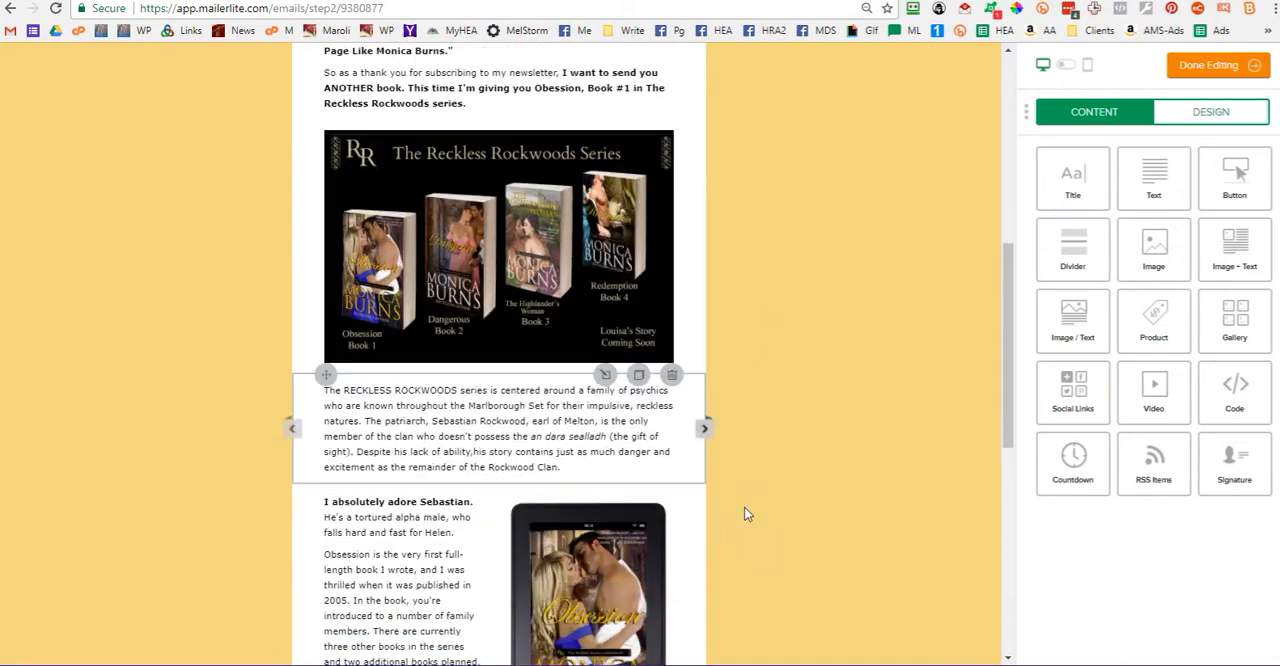
scroll(down, 3)
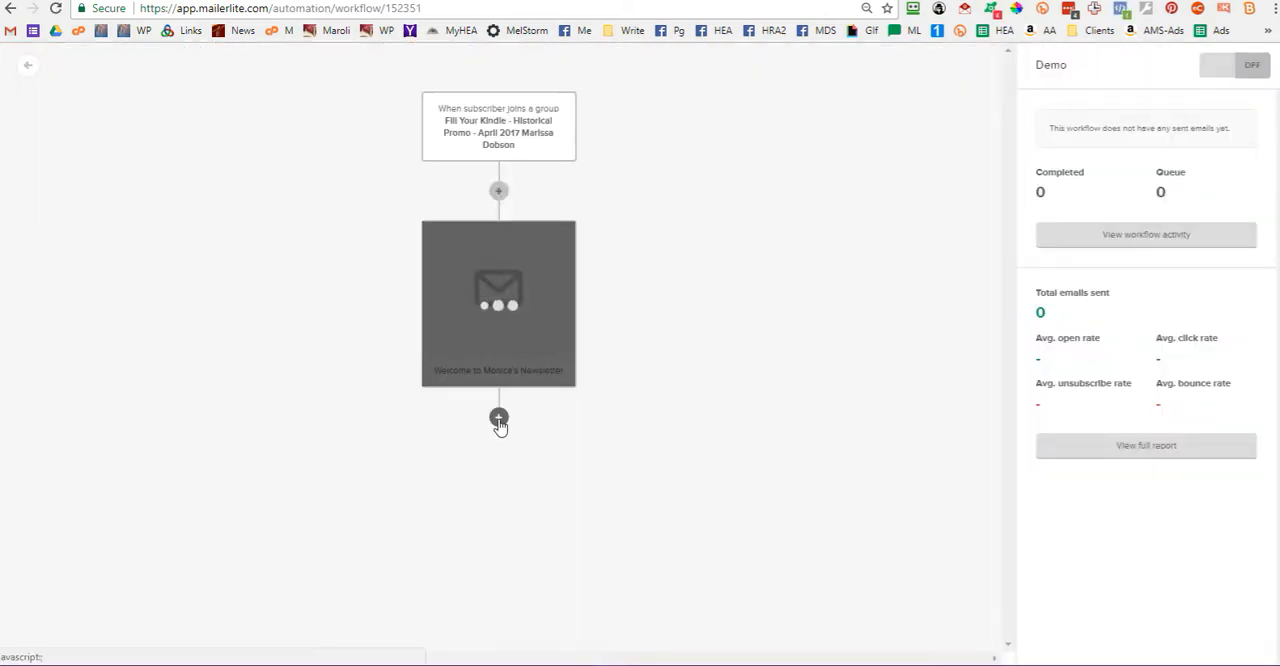
Add a 5-day delay step after the Welcome to Monica's Newsletter email
click(498, 417)
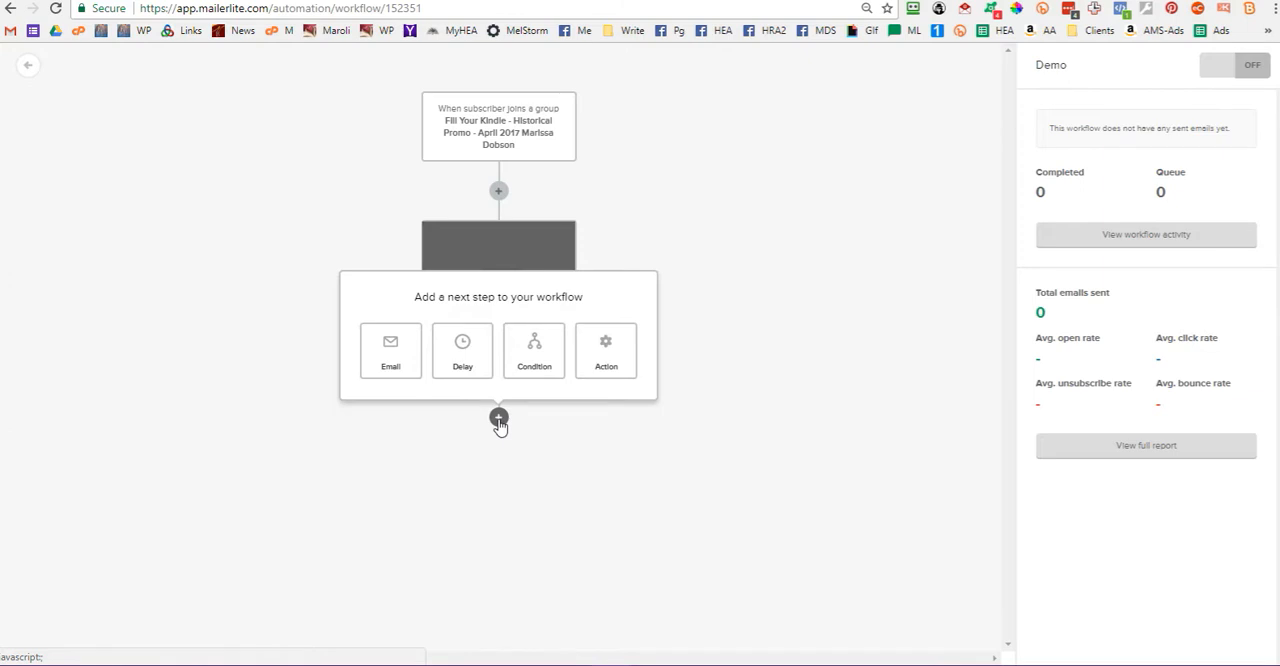
click(462, 350)
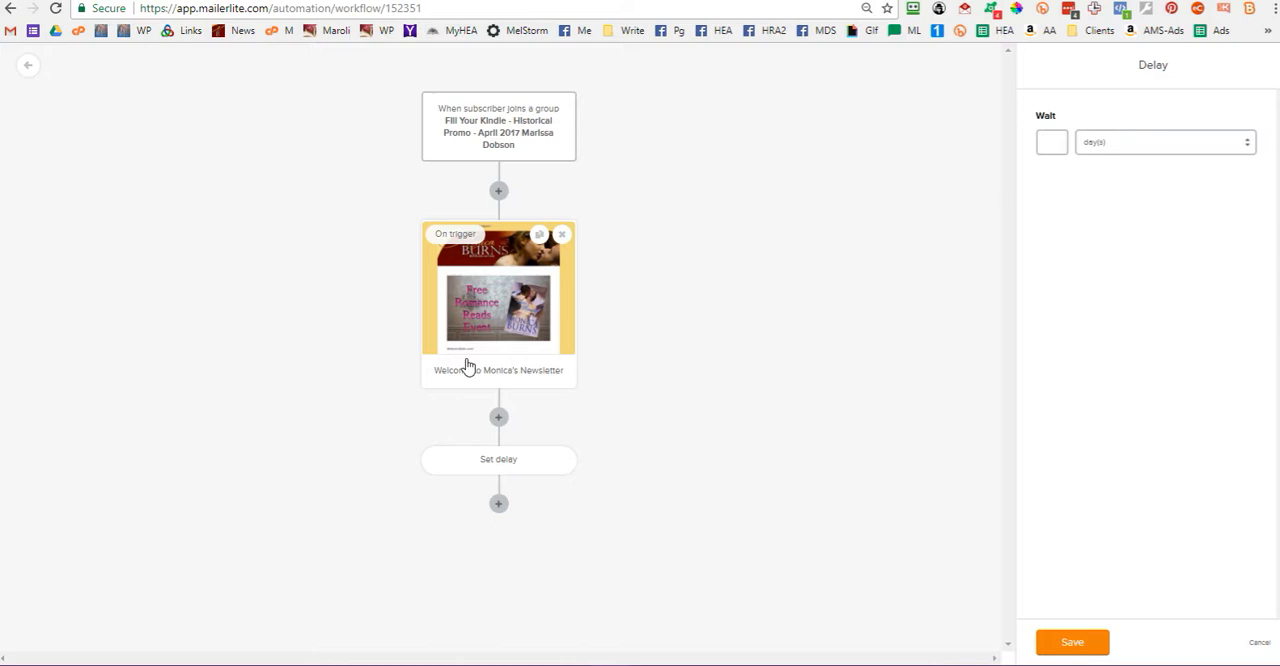
mouse_move(510, 463)
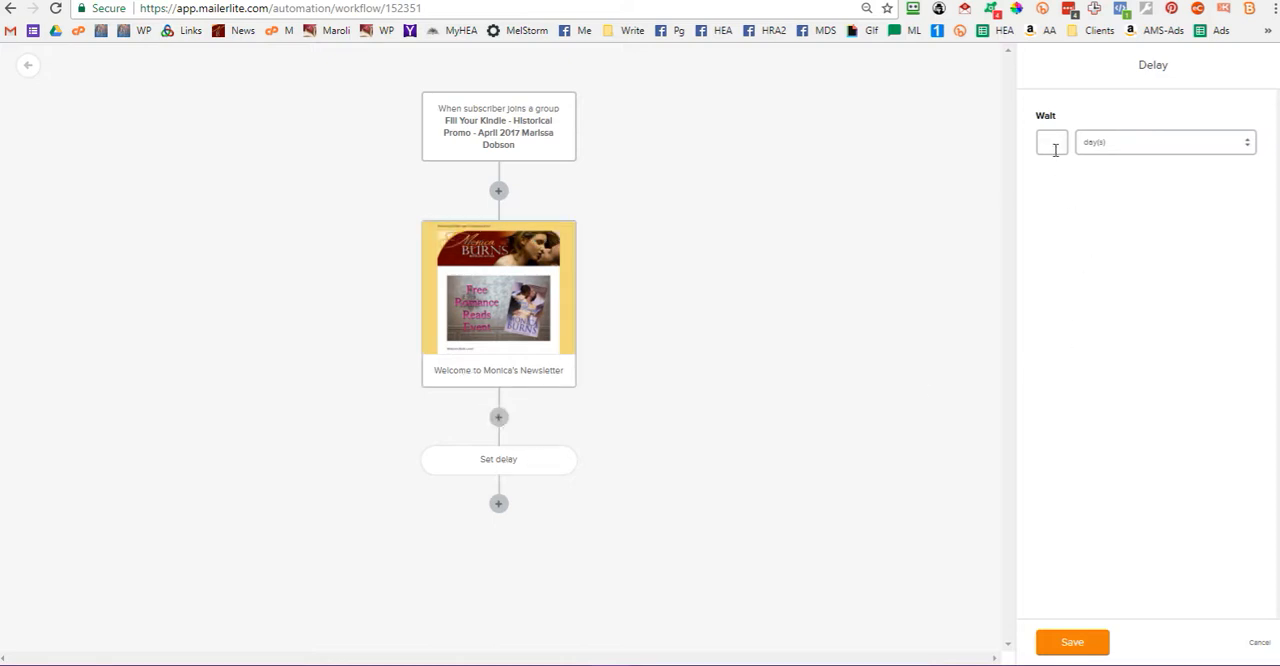
text(5)
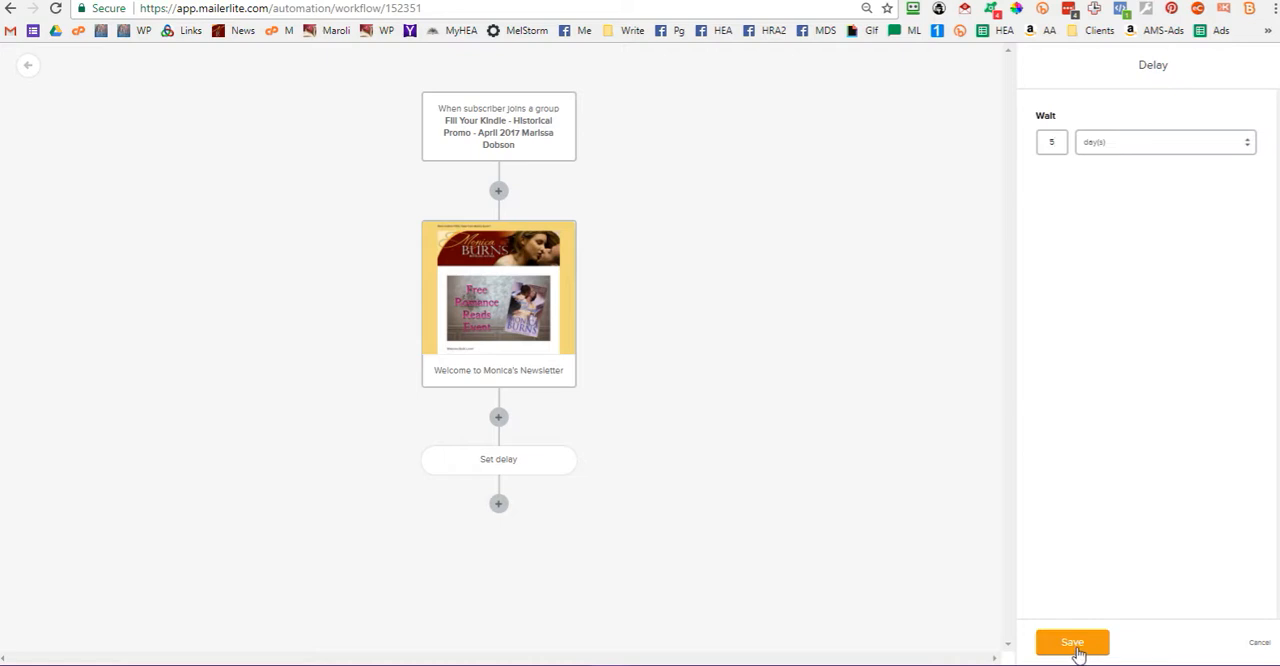
click(1071, 642)
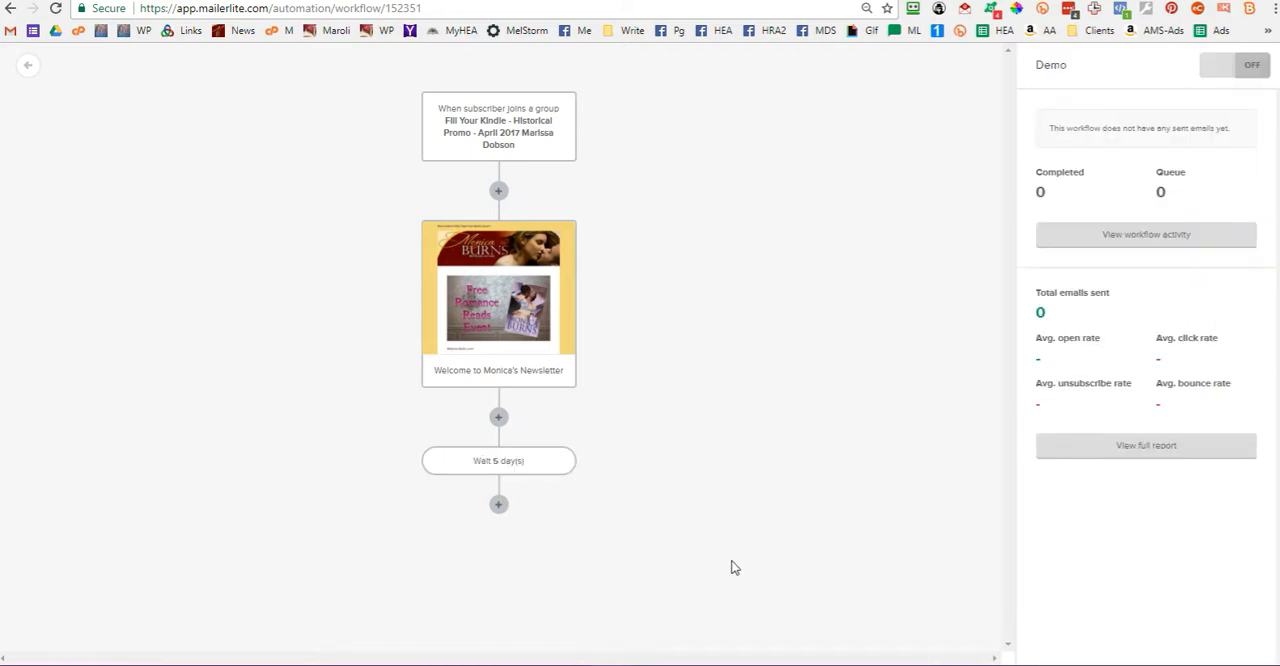
mouse_move(587, 530)
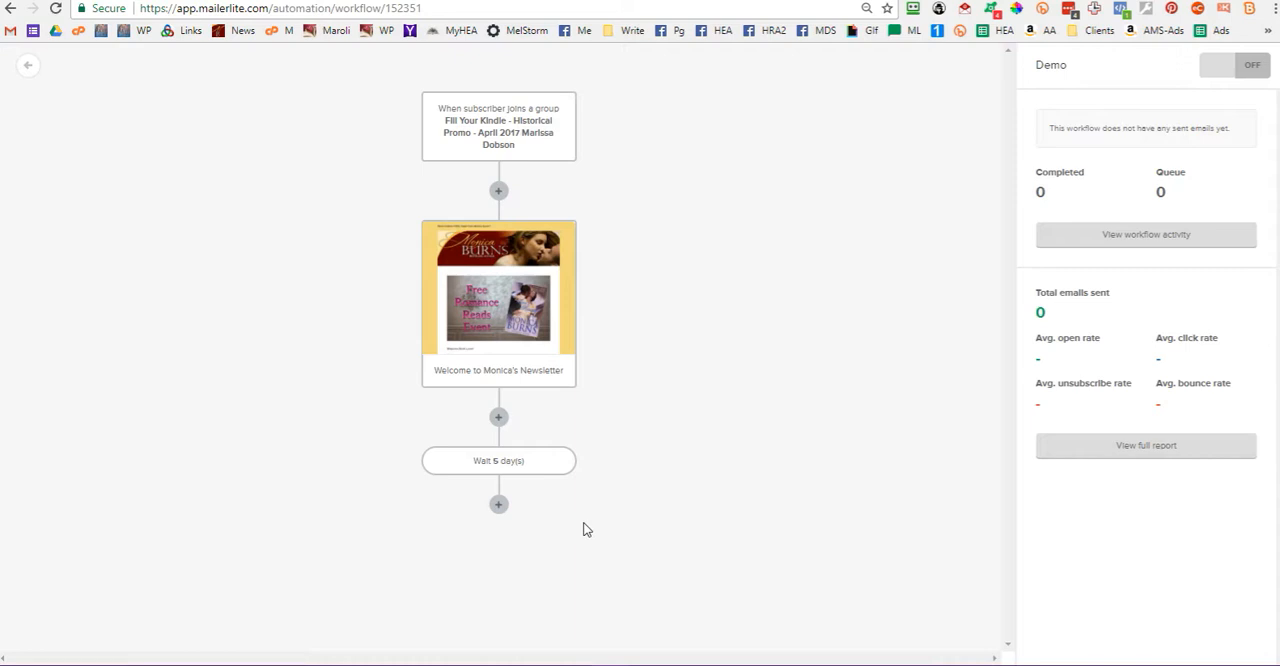
mouse_move(611, 504)
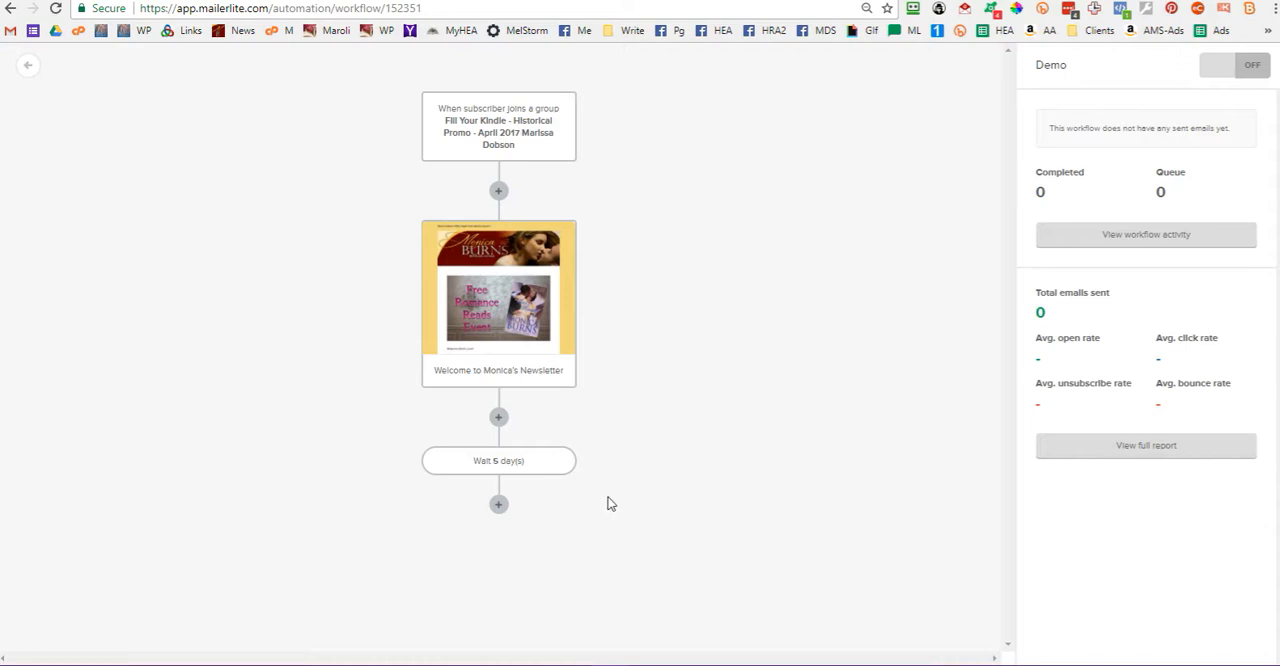
mouse_move(510, 460)
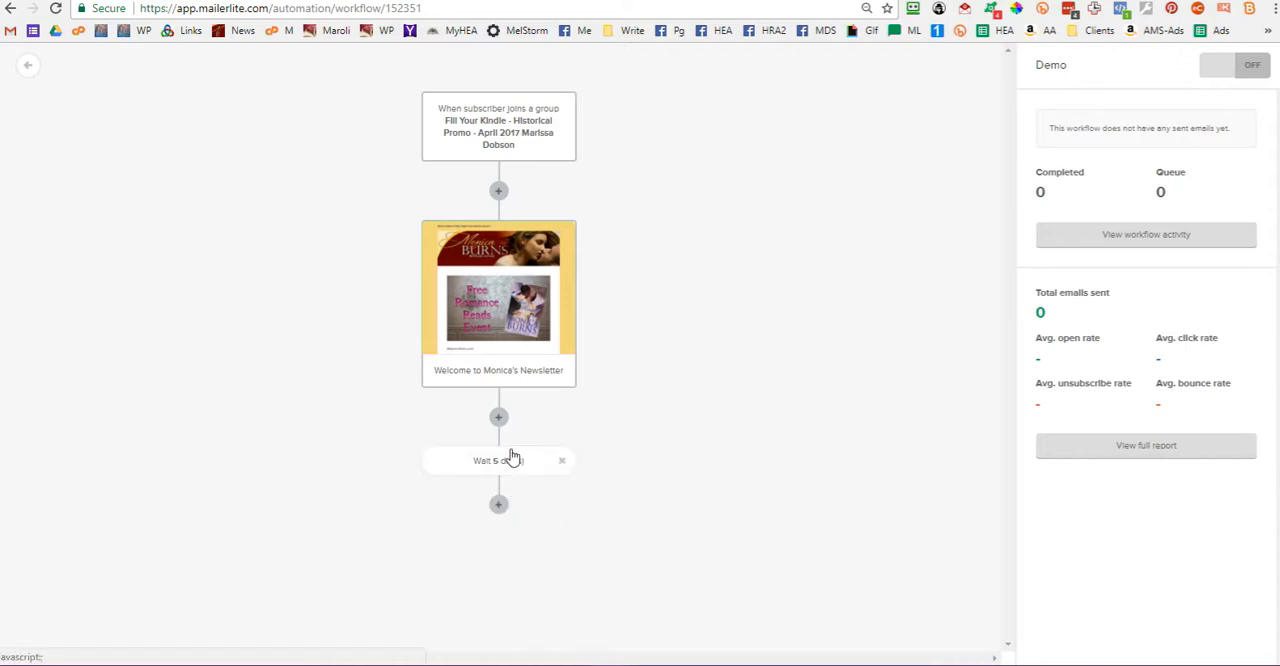
mouse_move(498, 504)
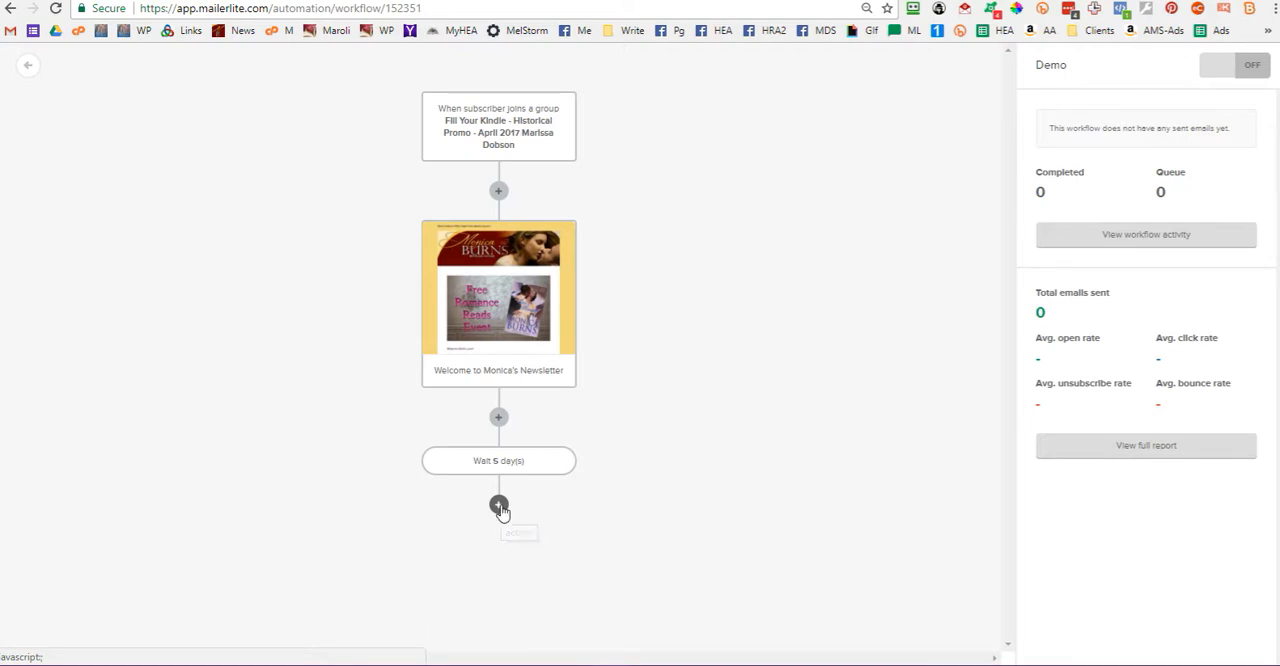
Insert a condition step below the 5-day wait
click(498, 504)
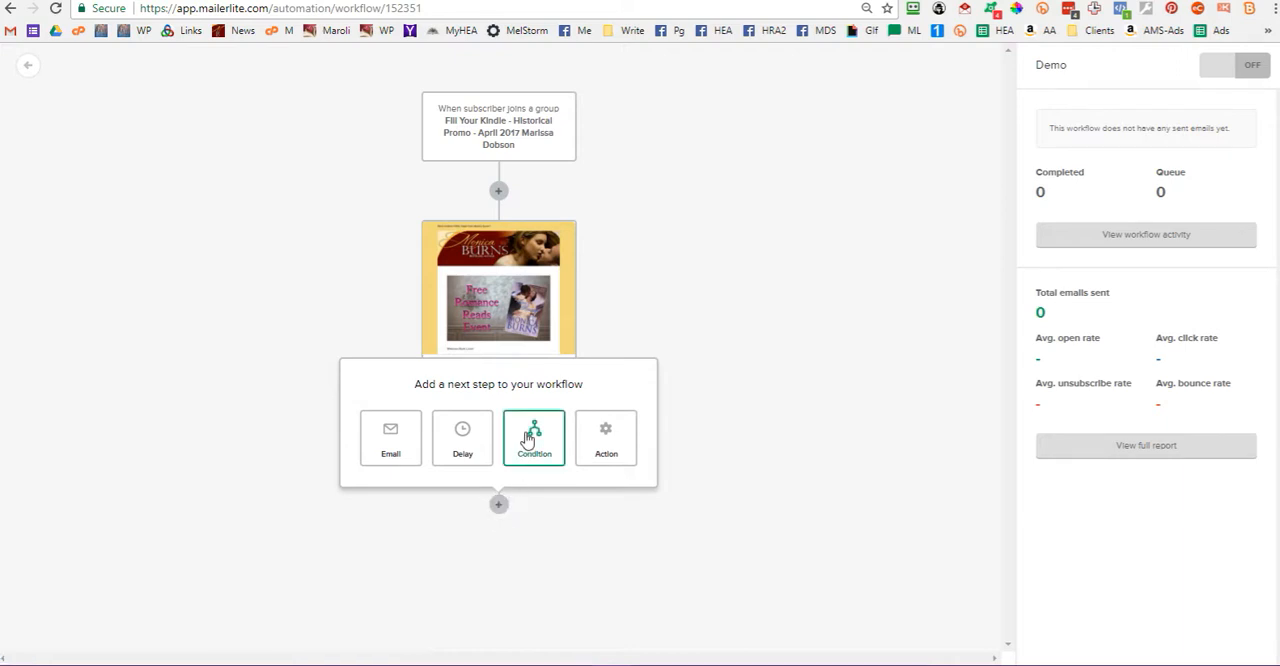
mouse_move(528, 440)
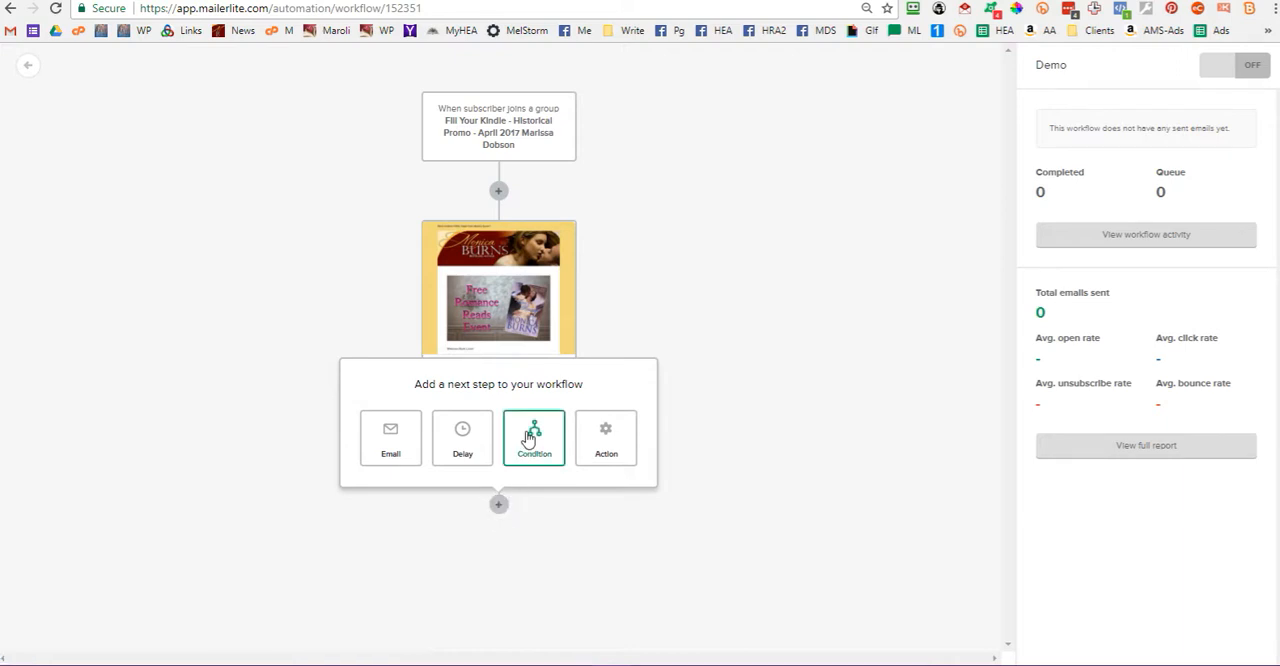
click(533, 438)
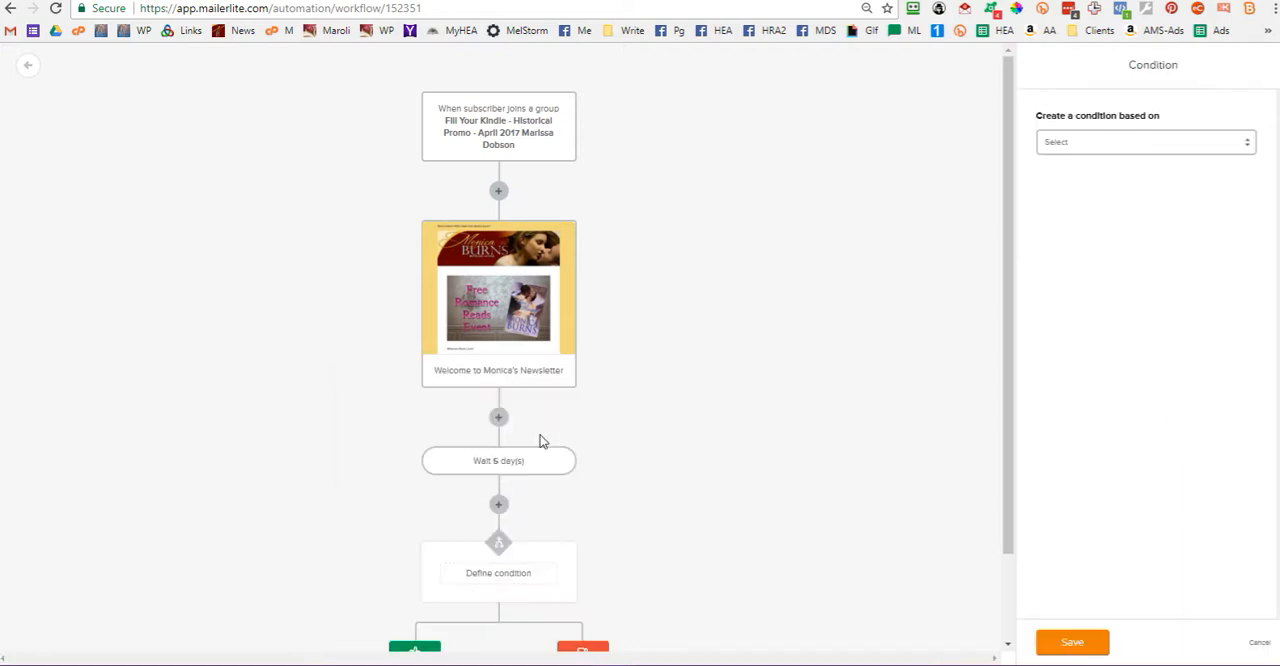
scroll(down, 3)
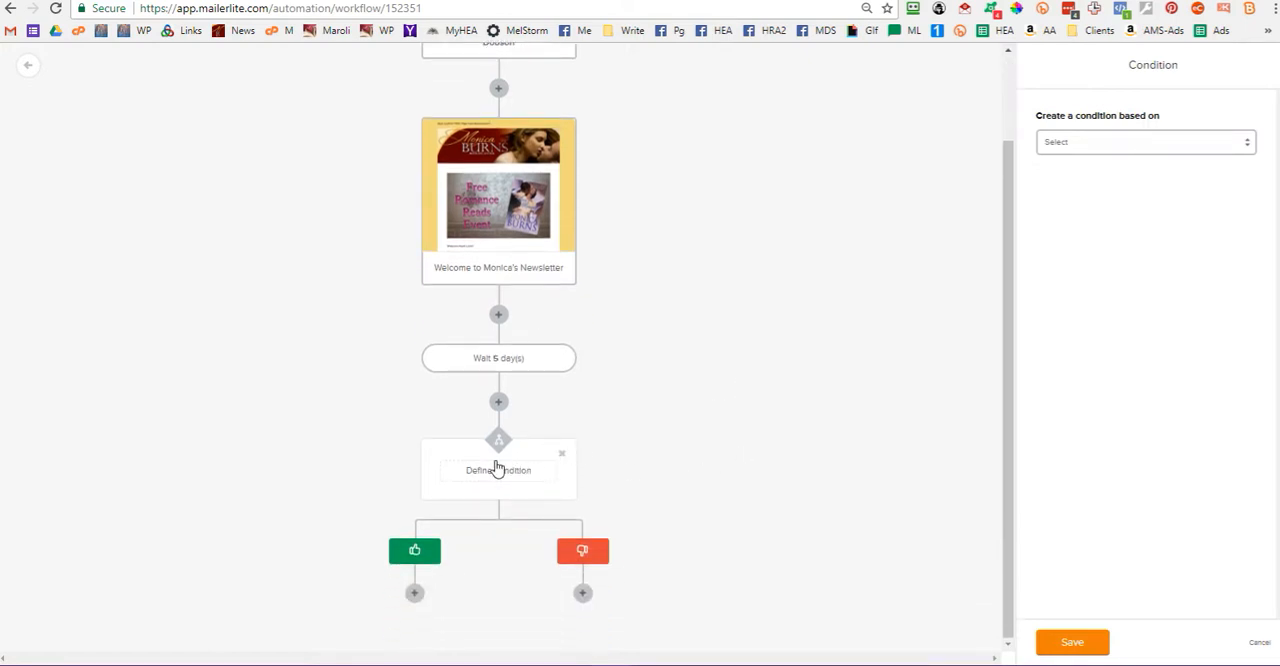
click(1143, 141)
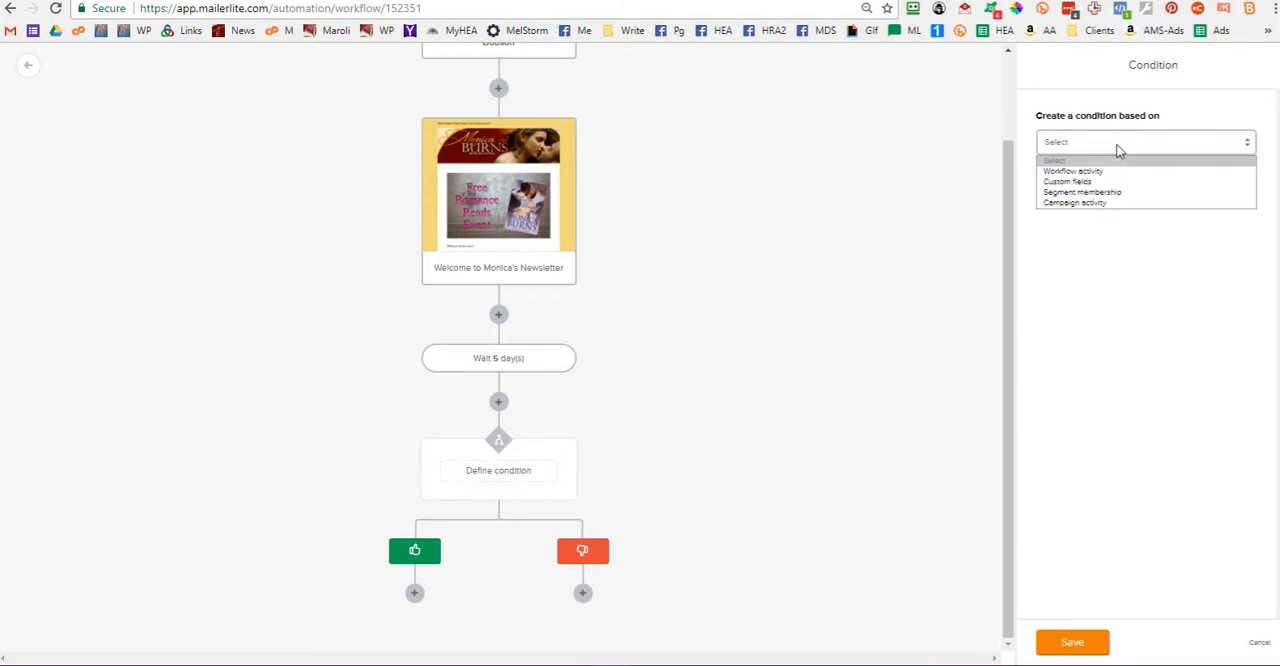
mouse_move(1074, 202)
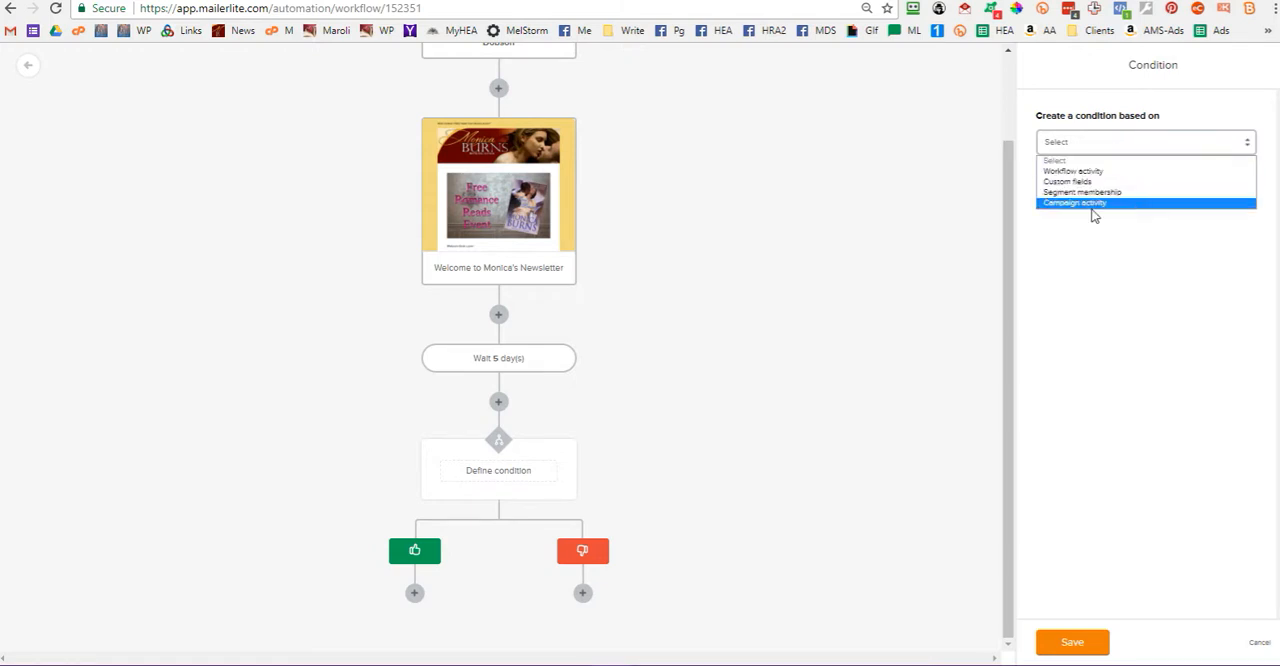
mouse_move(1100, 192)
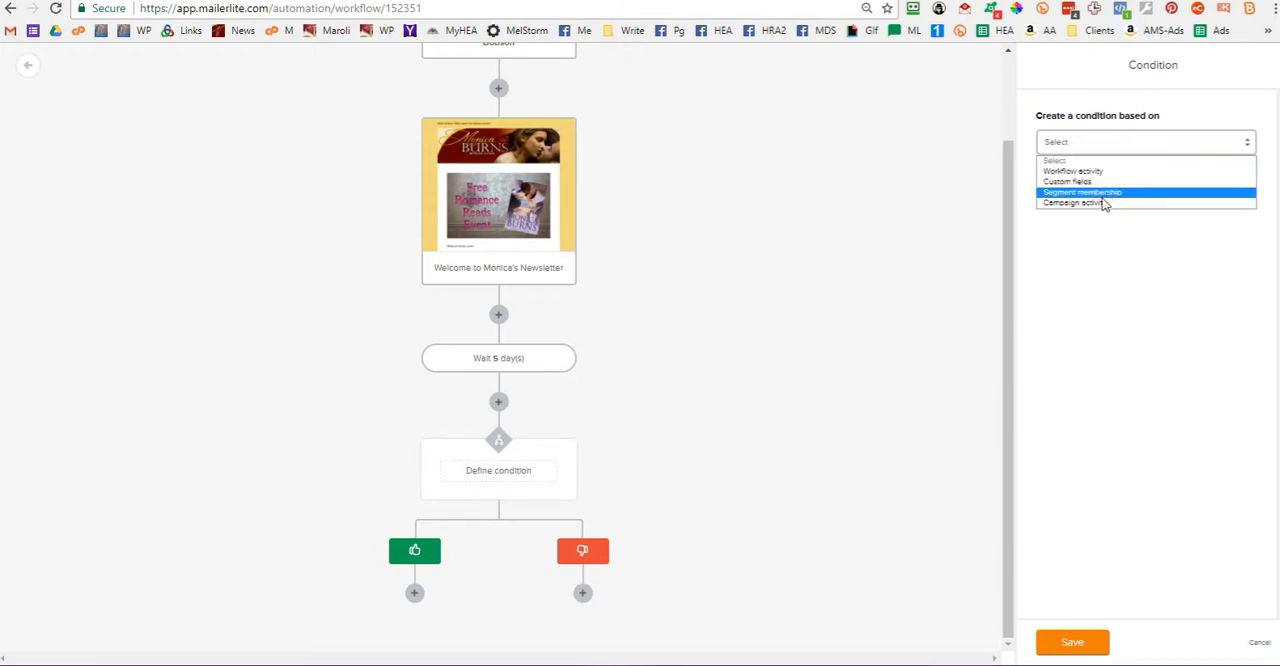
mouse_move(1073, 171)
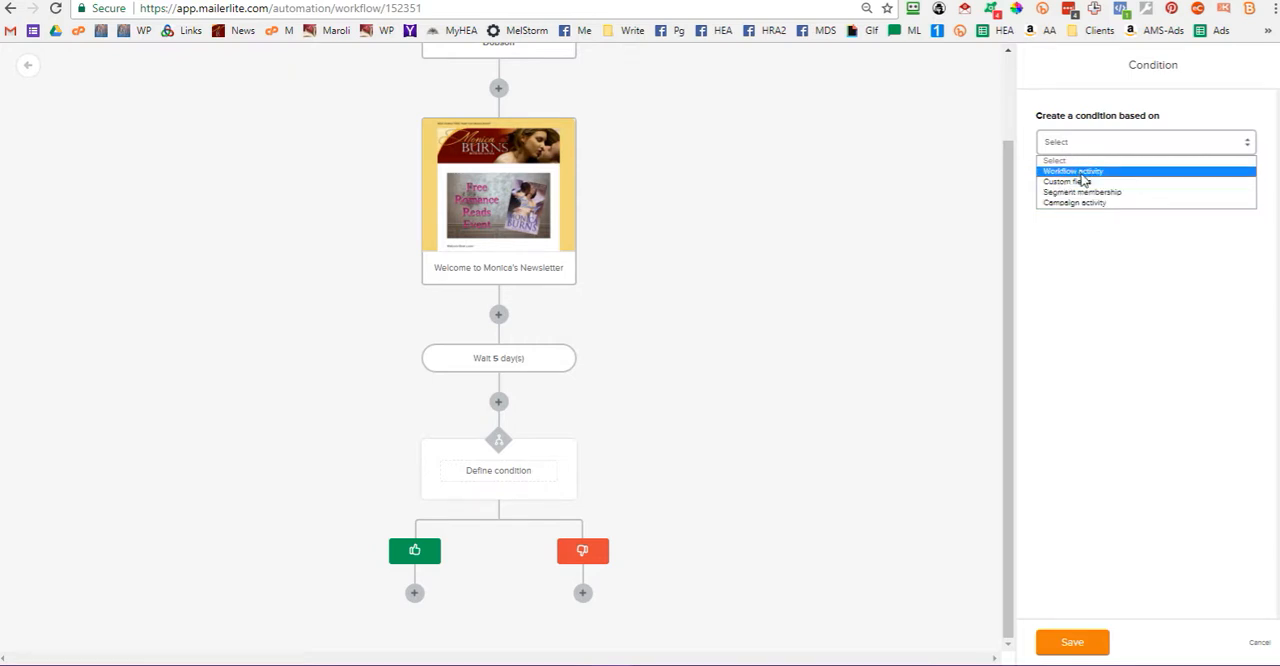
Base the condition on workflow activity: Welcome email had a specific link clicked
click(1072, 170)
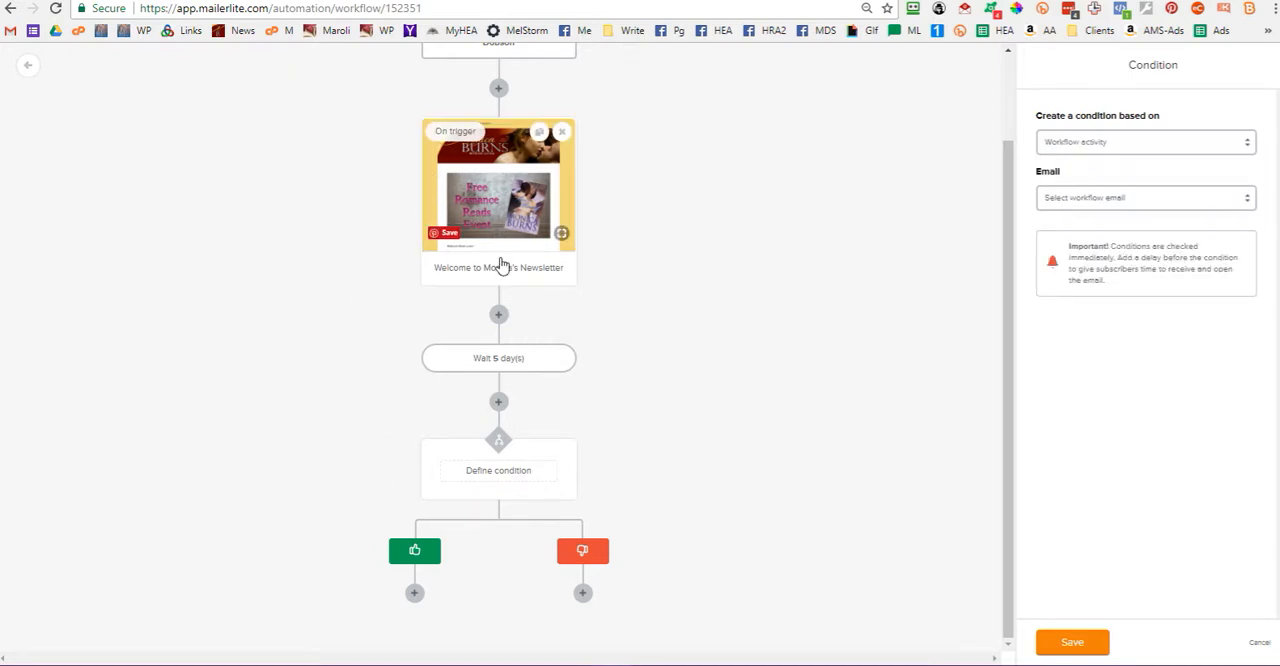
mouse_move(505, 205)
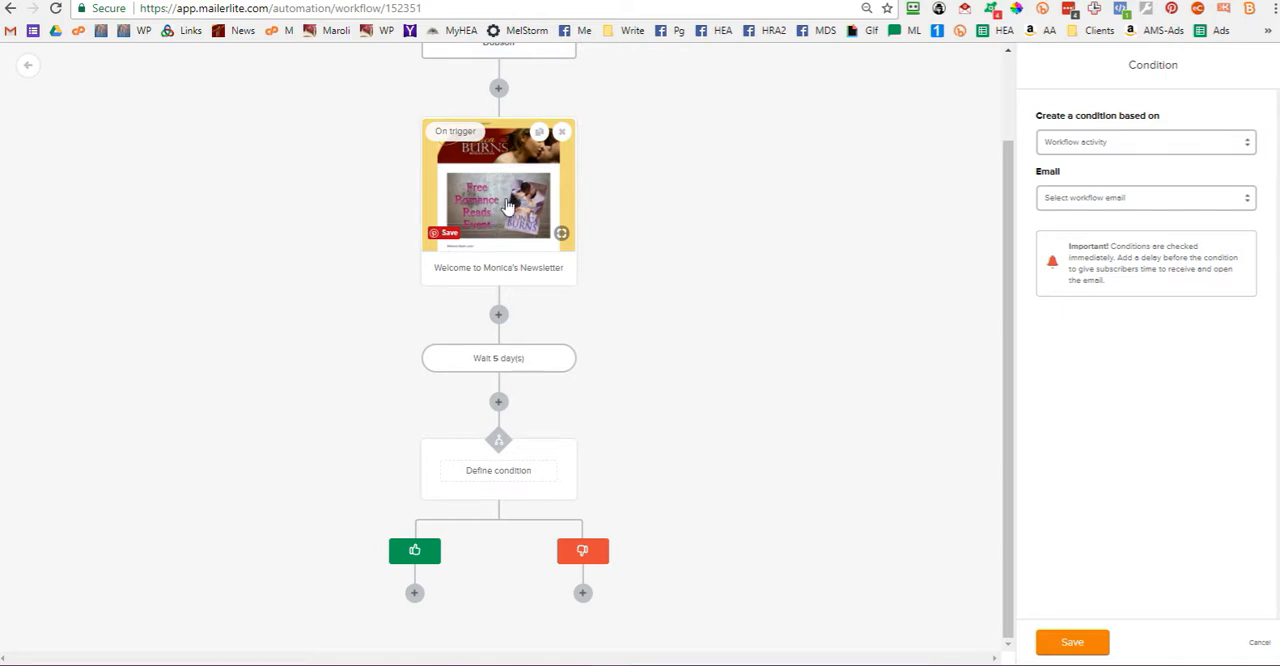
mouse_move(505, 217)
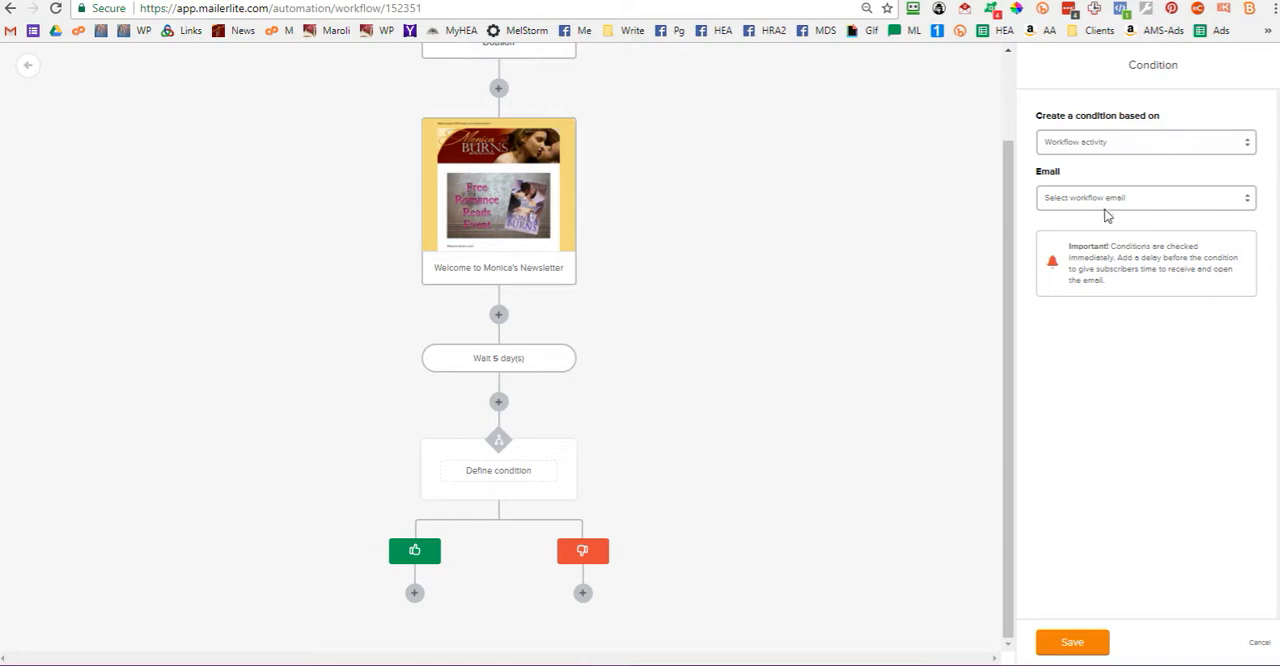
click(1145, 197)
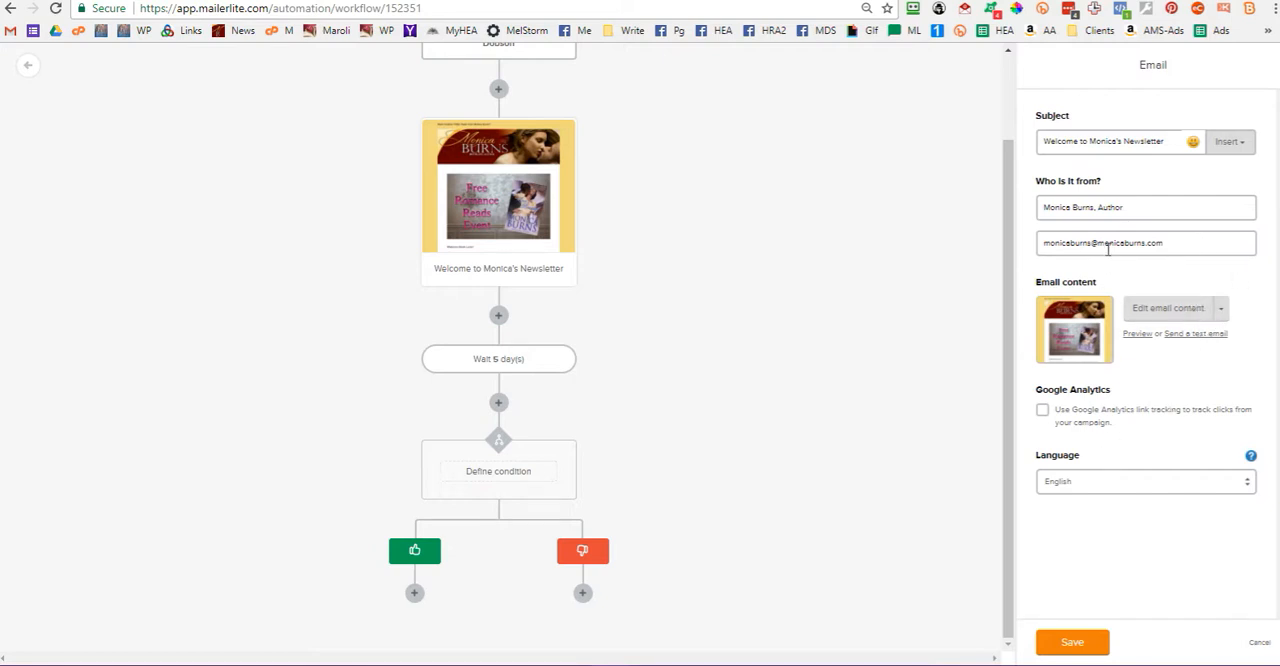
mouse_move(1085, 579)
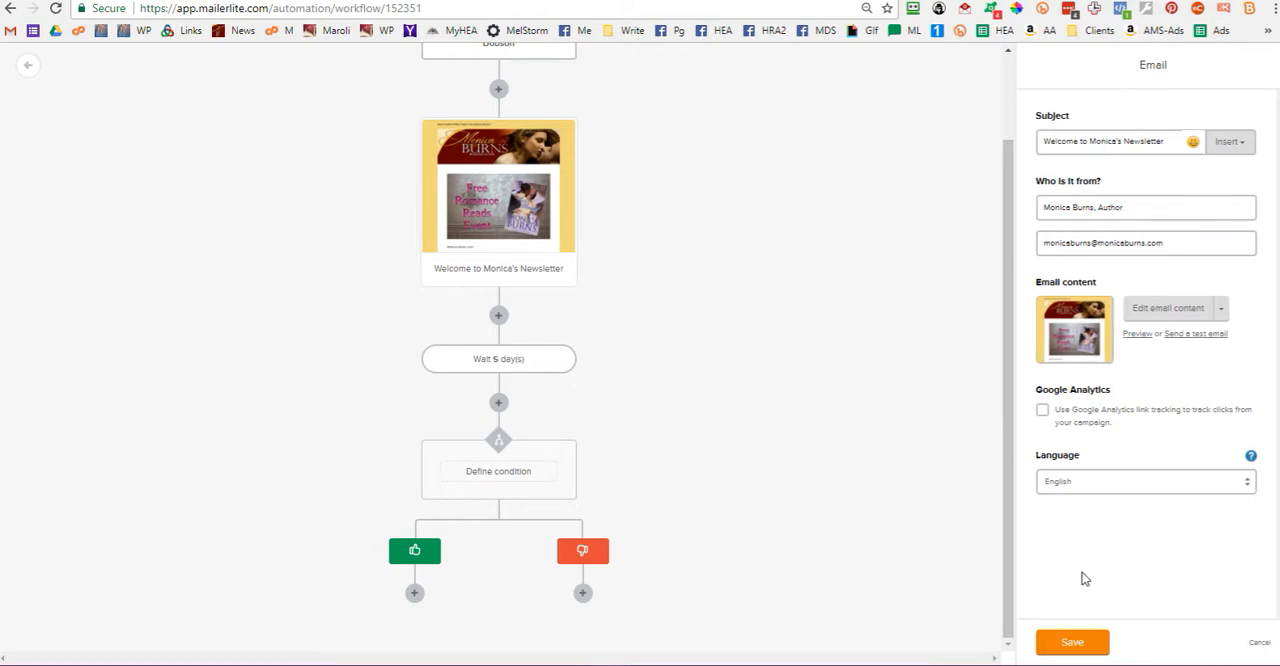
click(498, 470)
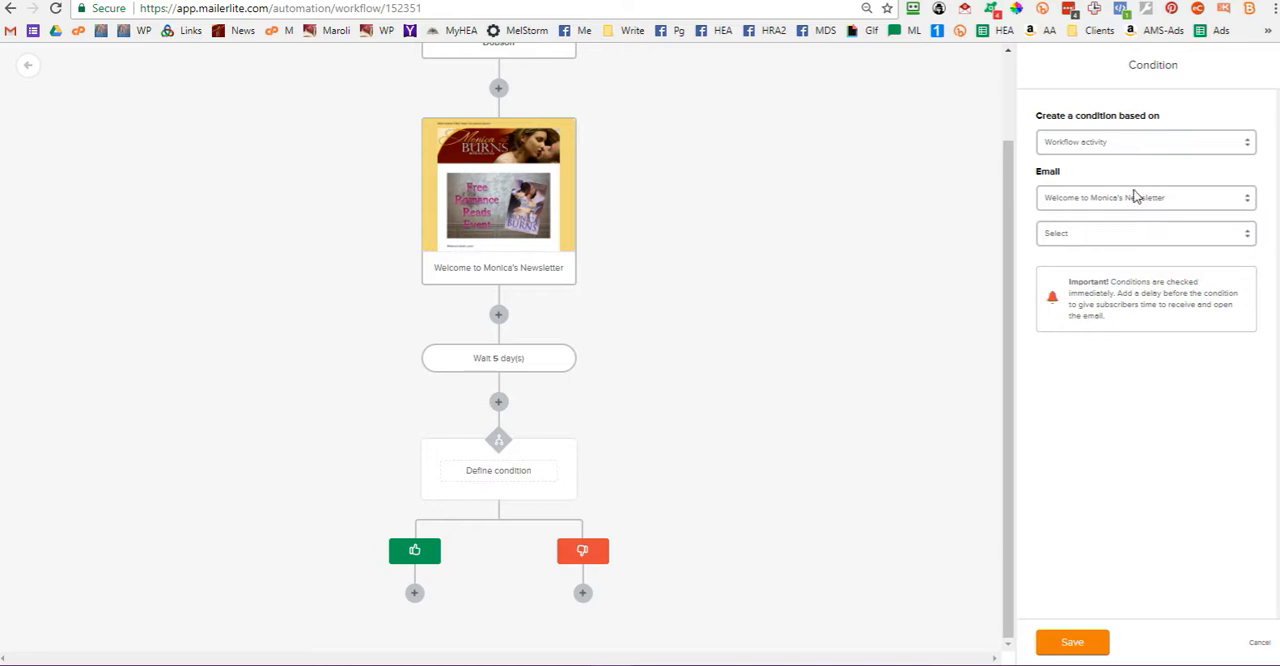
click(1143, 233)
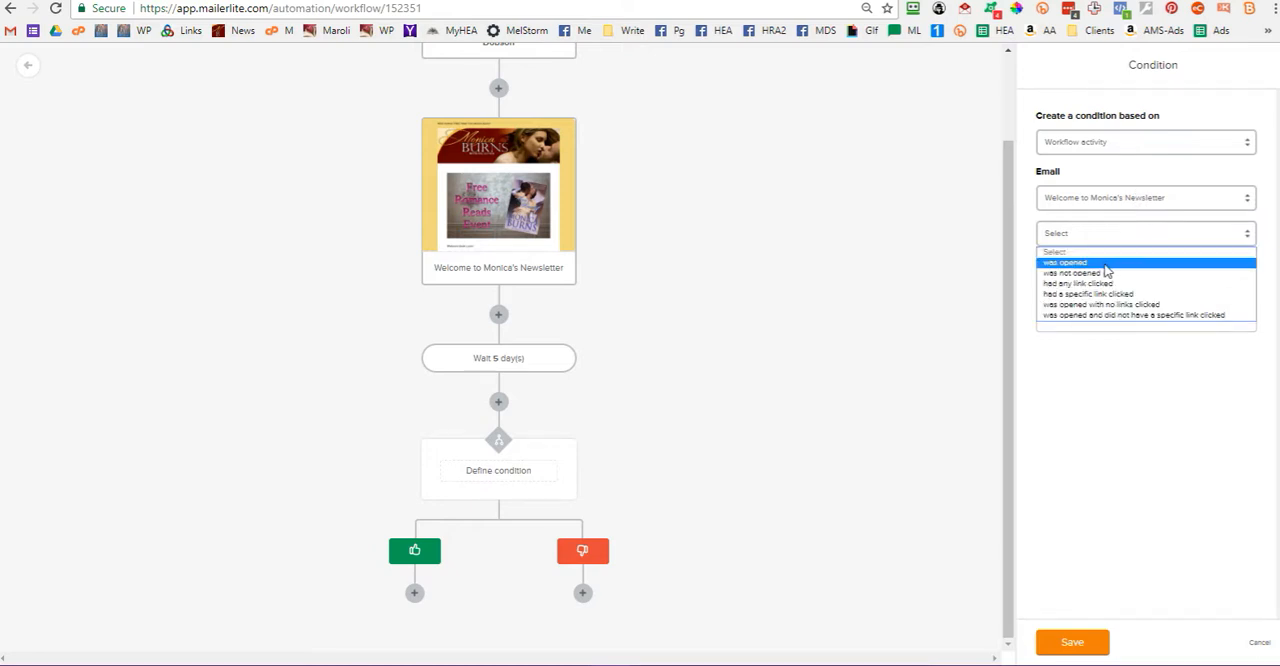
mouse_move(1093, 304)
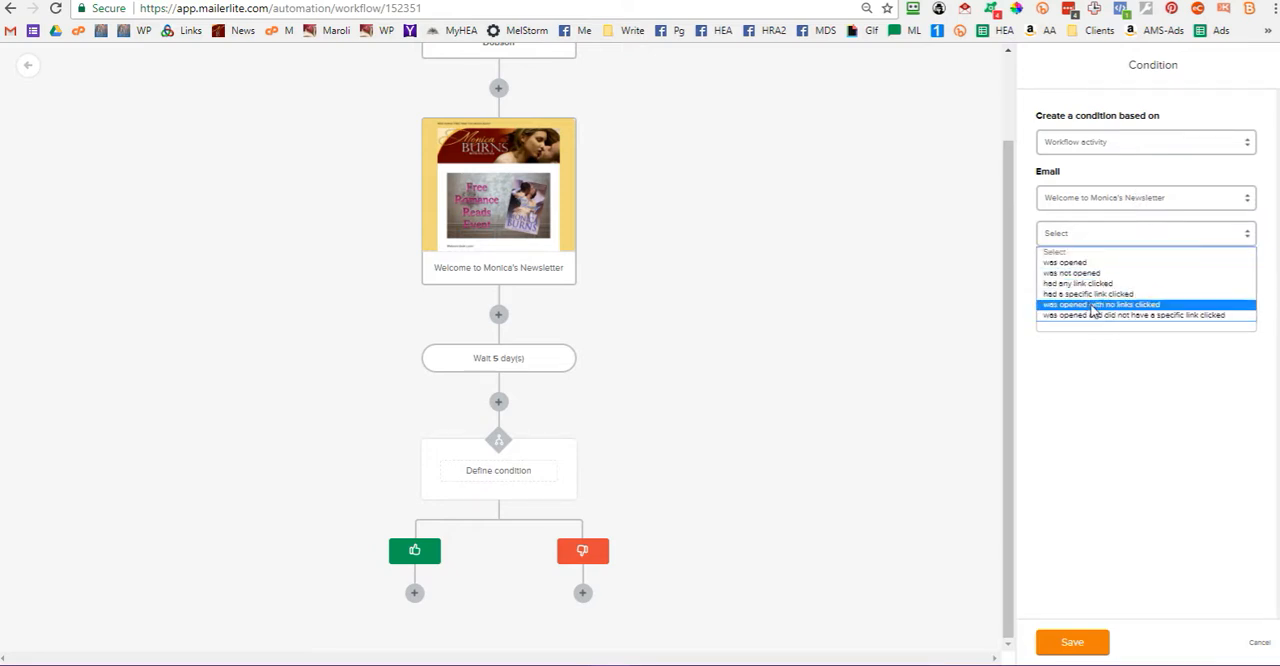
click(1087, 293)
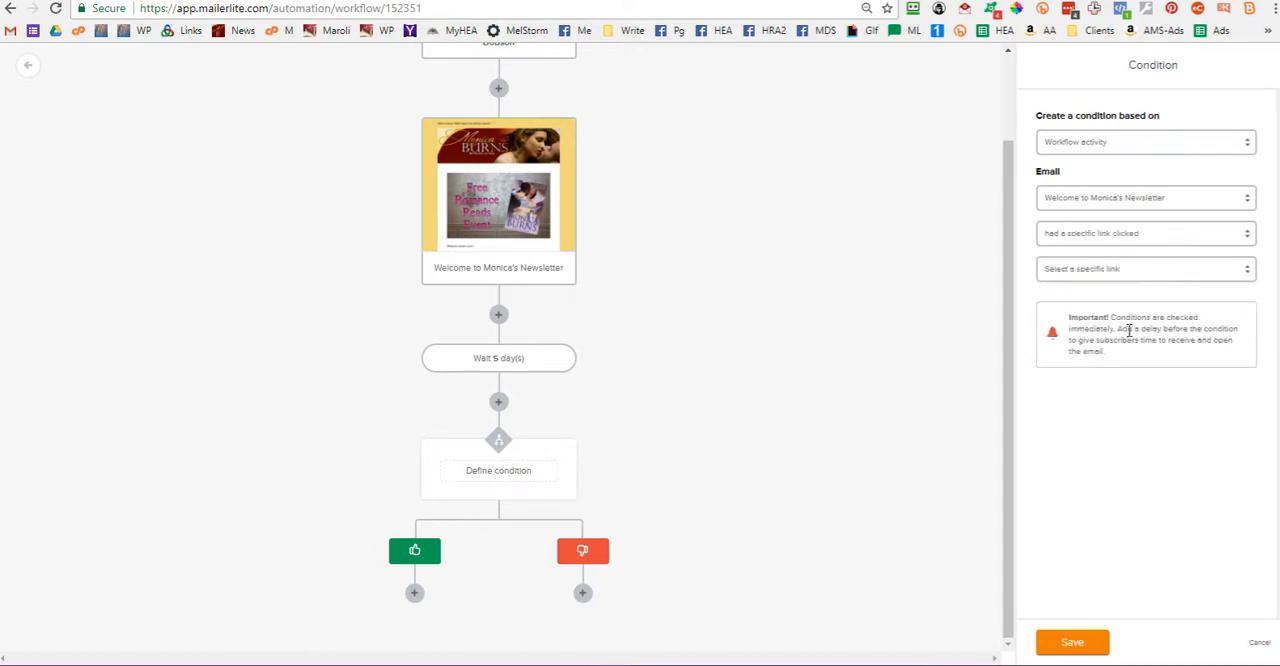
click(1071, 642)
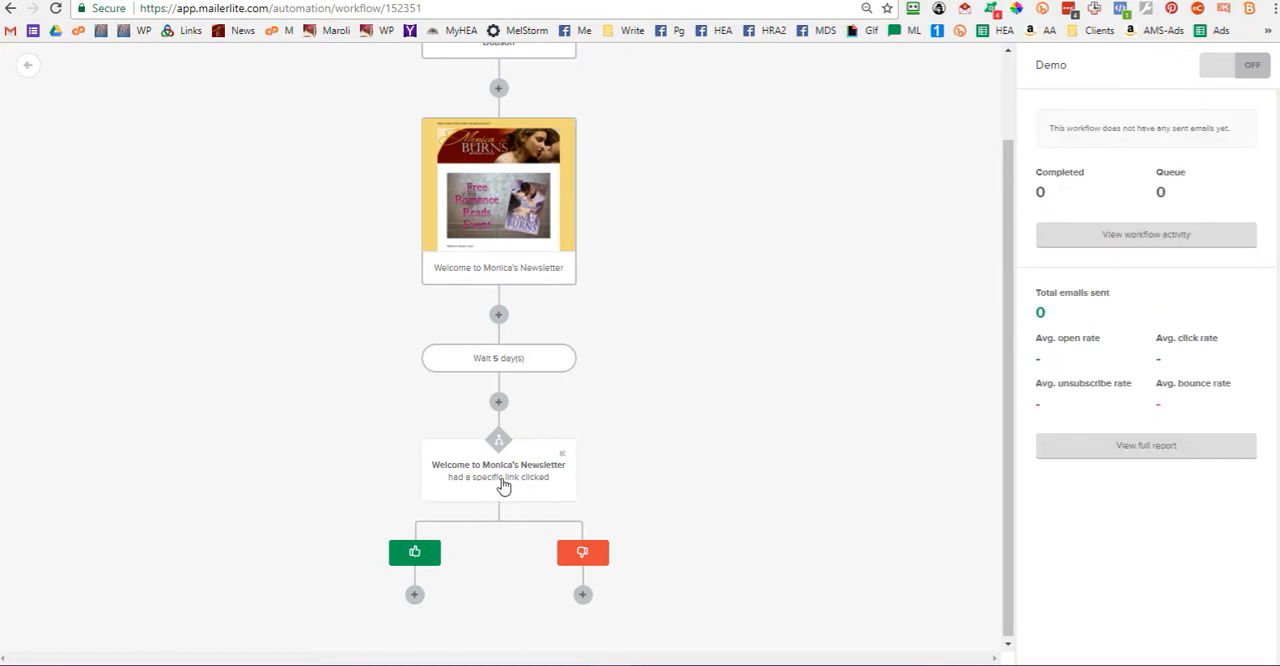
mouse_move(559, 492)
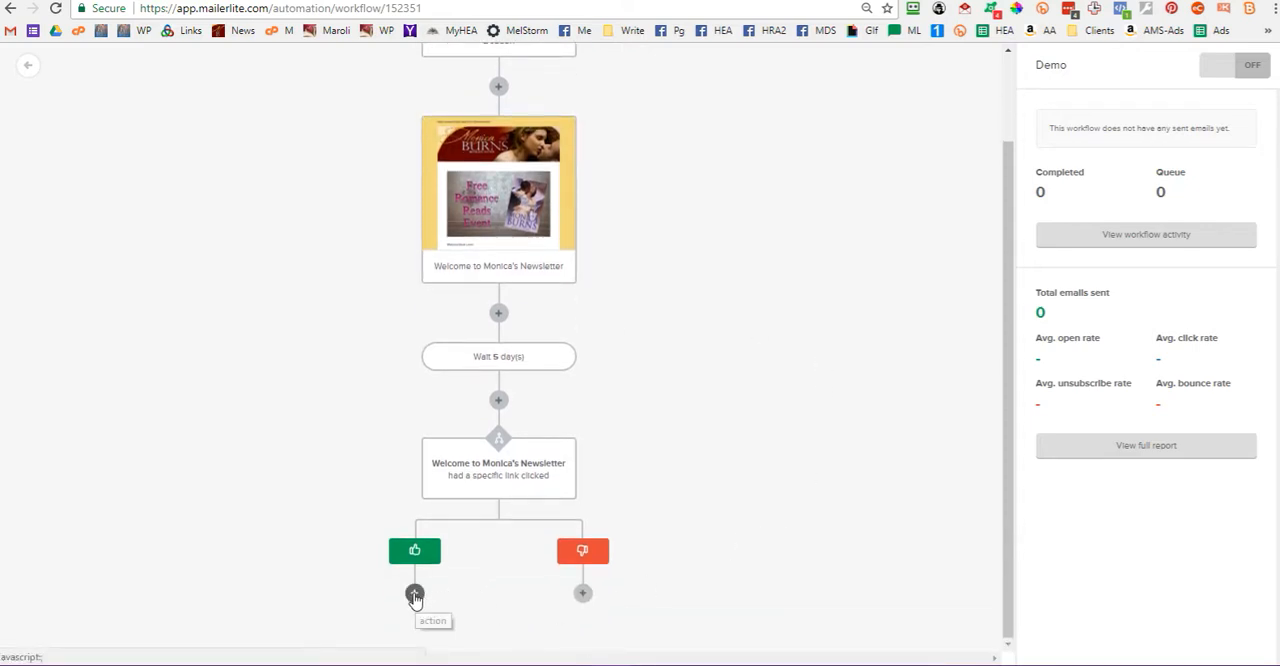
click(414, 593)
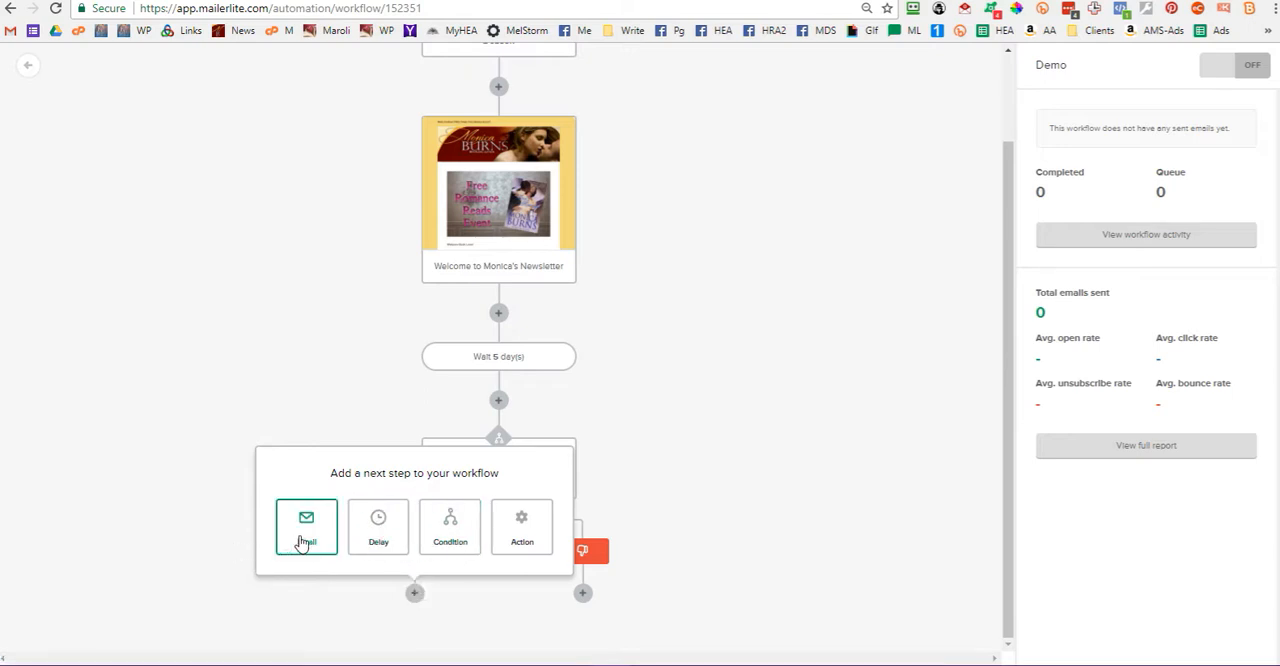
Add a 'Have another book on me!' email to the yes branch and start its design
click(306, 527)
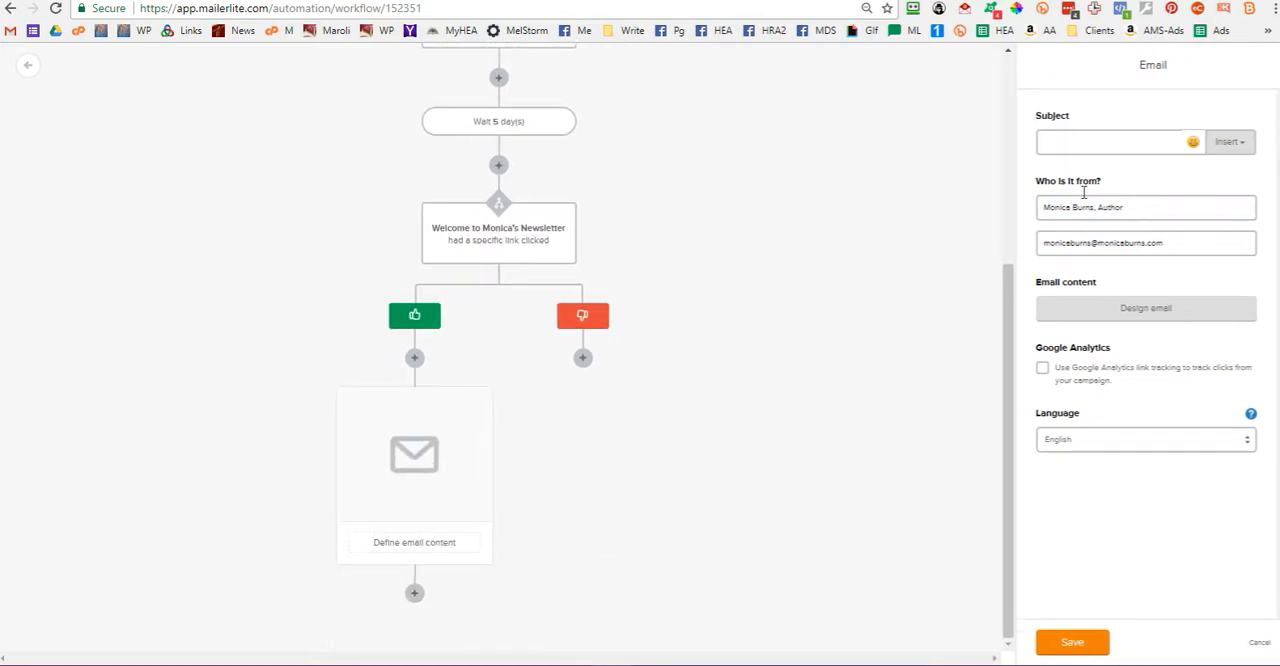
text(Have another book on me!)
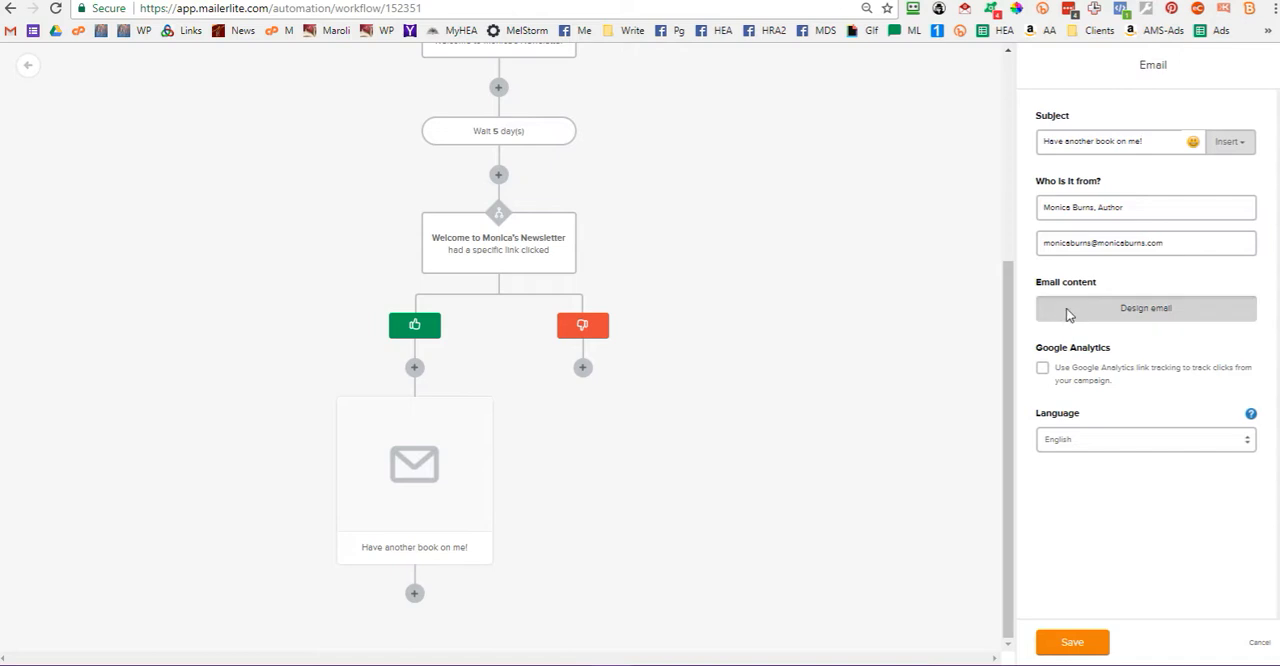
click(1145, 308)
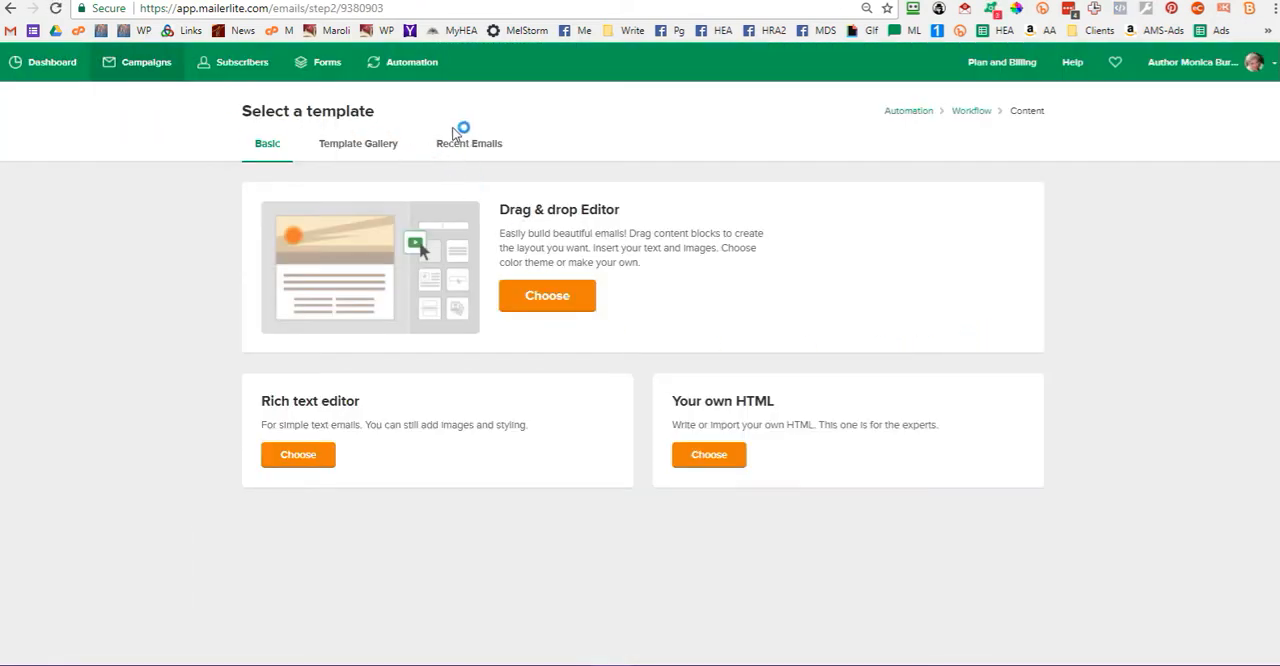
Reuse a previously sent Monica Burns newsletter as this email's design and finish editing
click(357, 143)
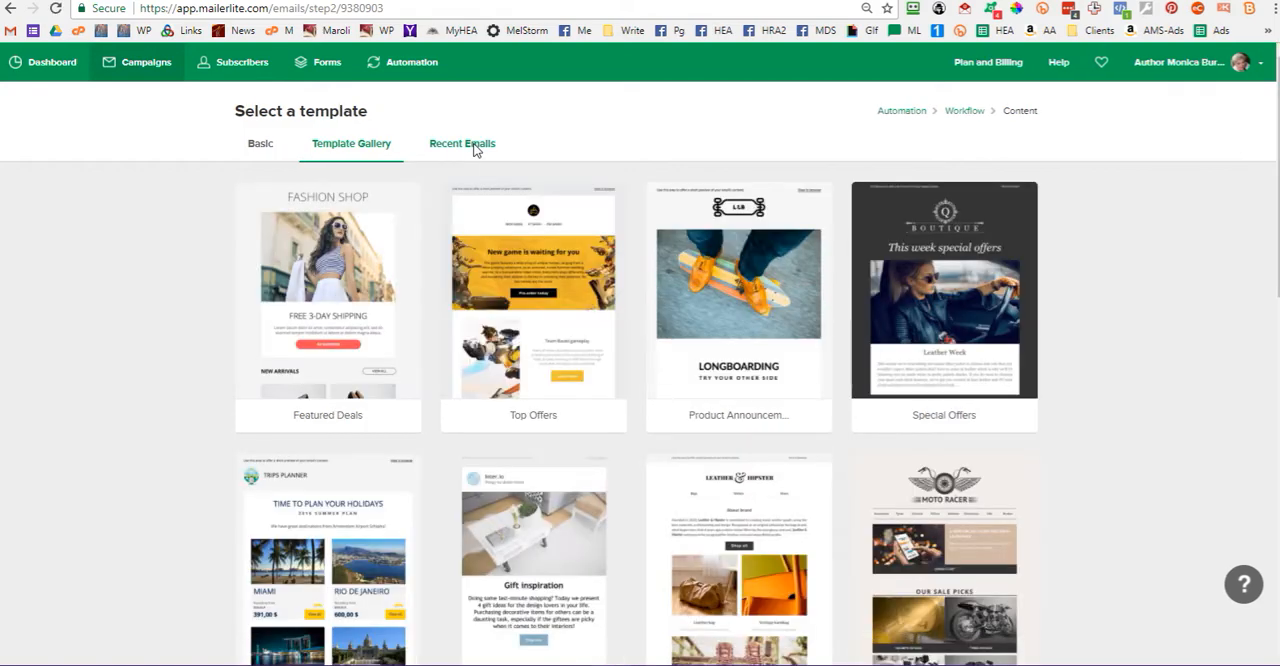
click(462, 143)
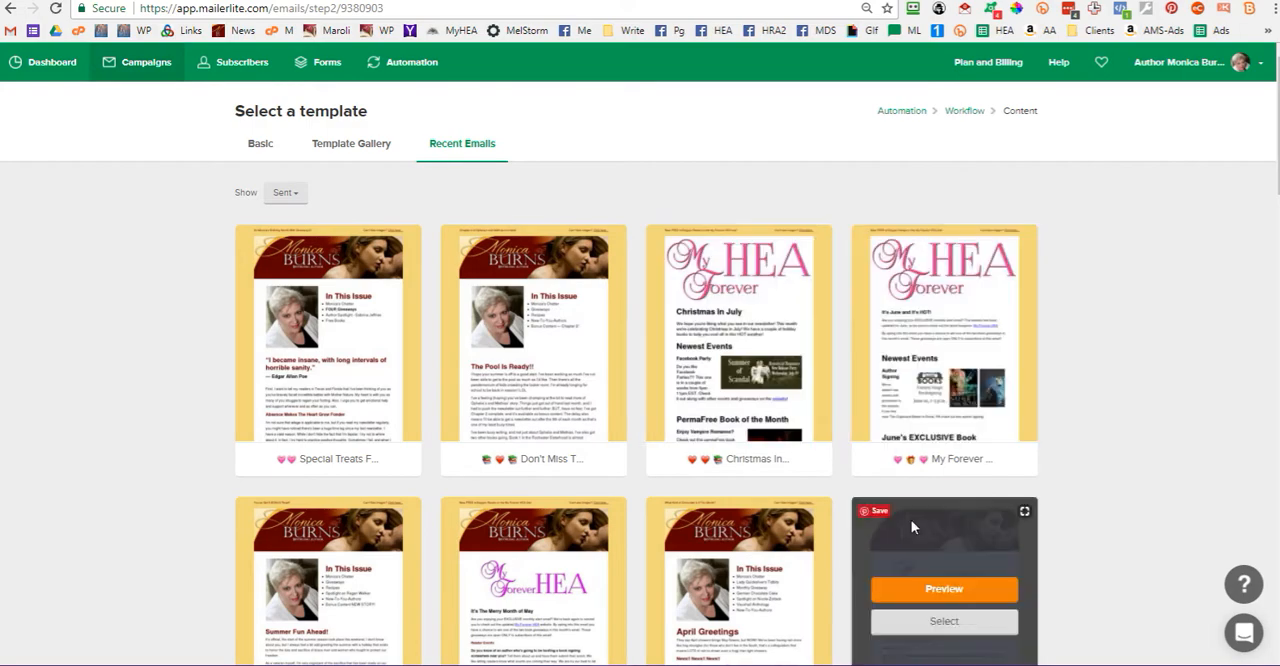
scroll(down, 3)
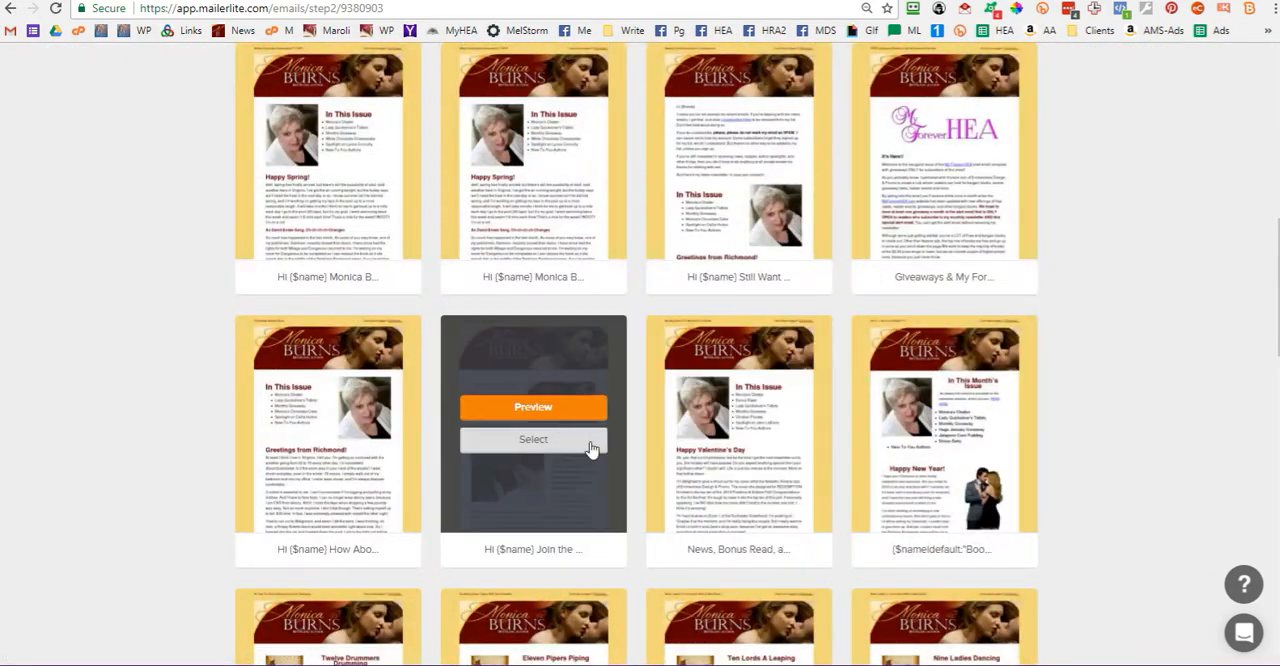
click(533, 439)
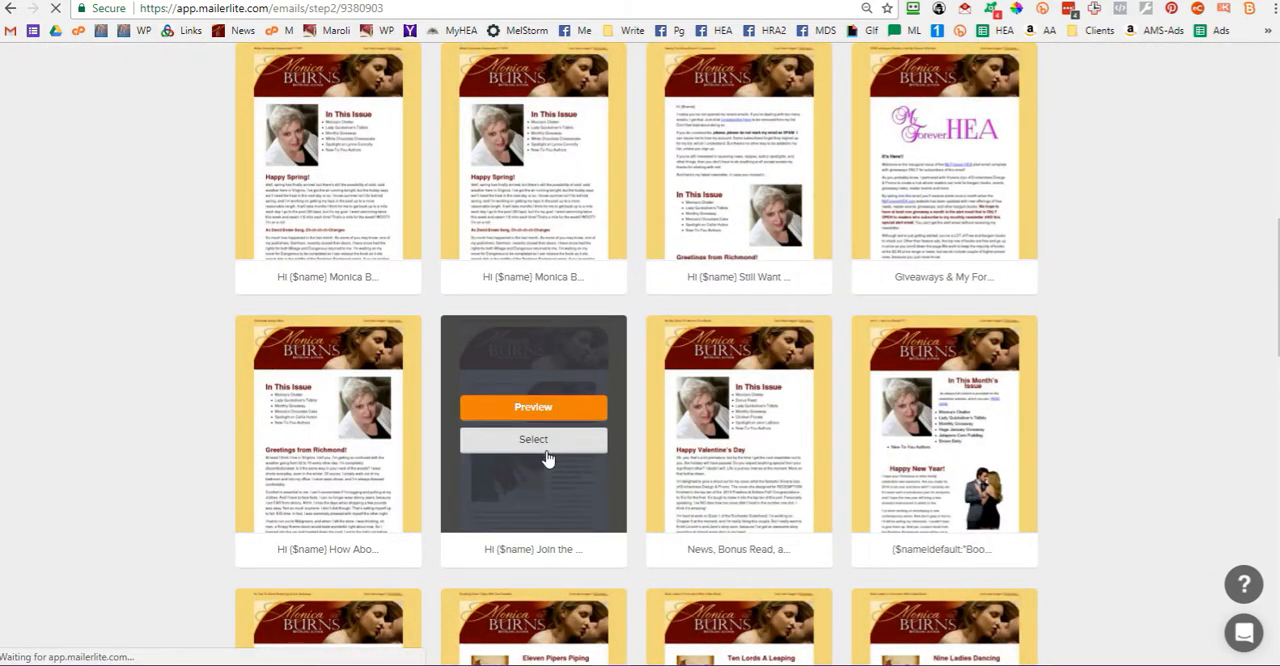
click(533, 439)
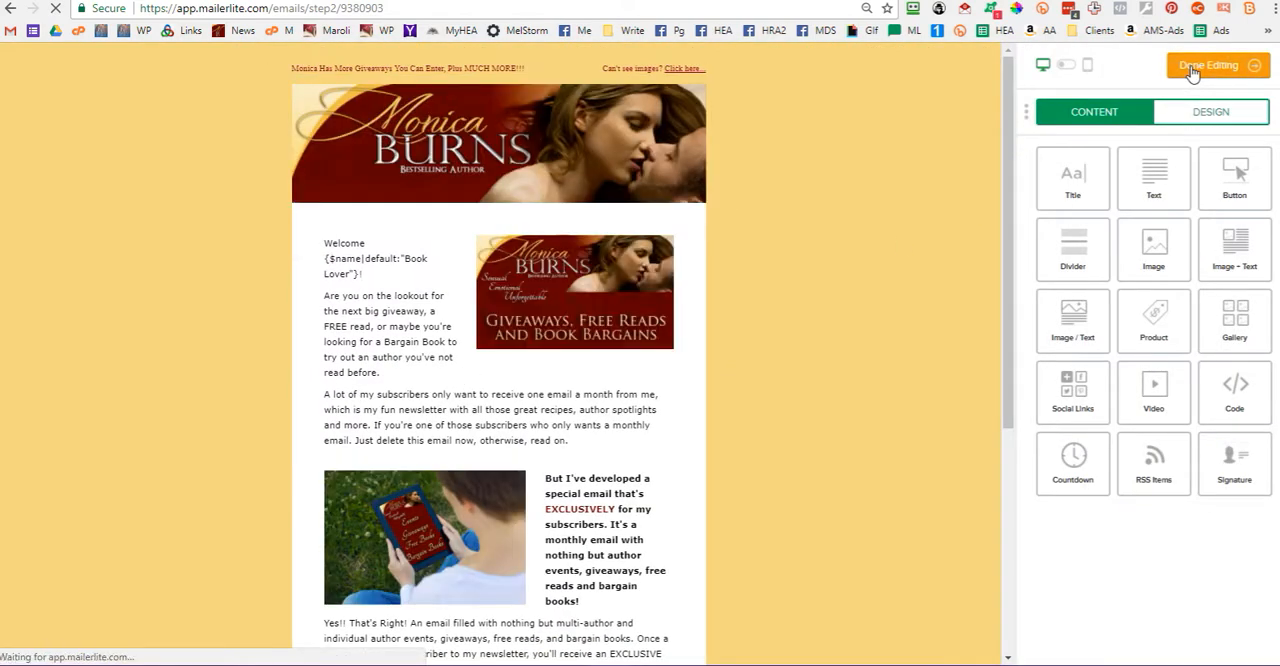
click(1210, 65)
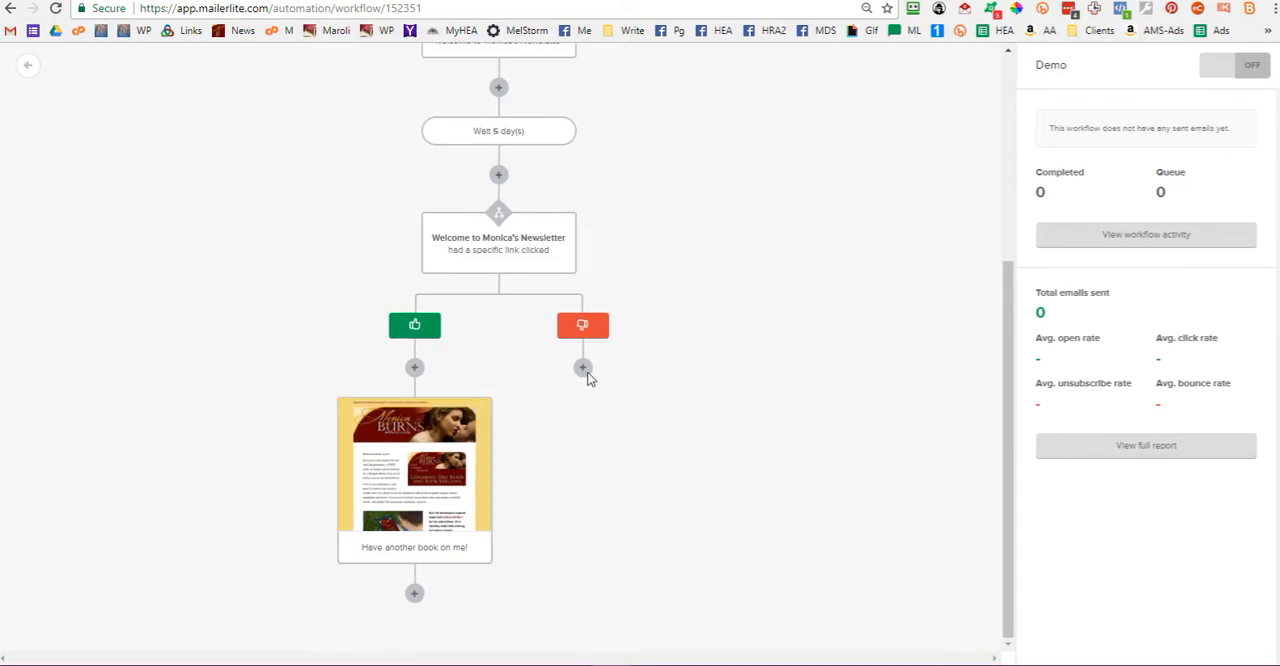
Add a 5-day wait on the no branch, then add a step after it
click(583, 367)
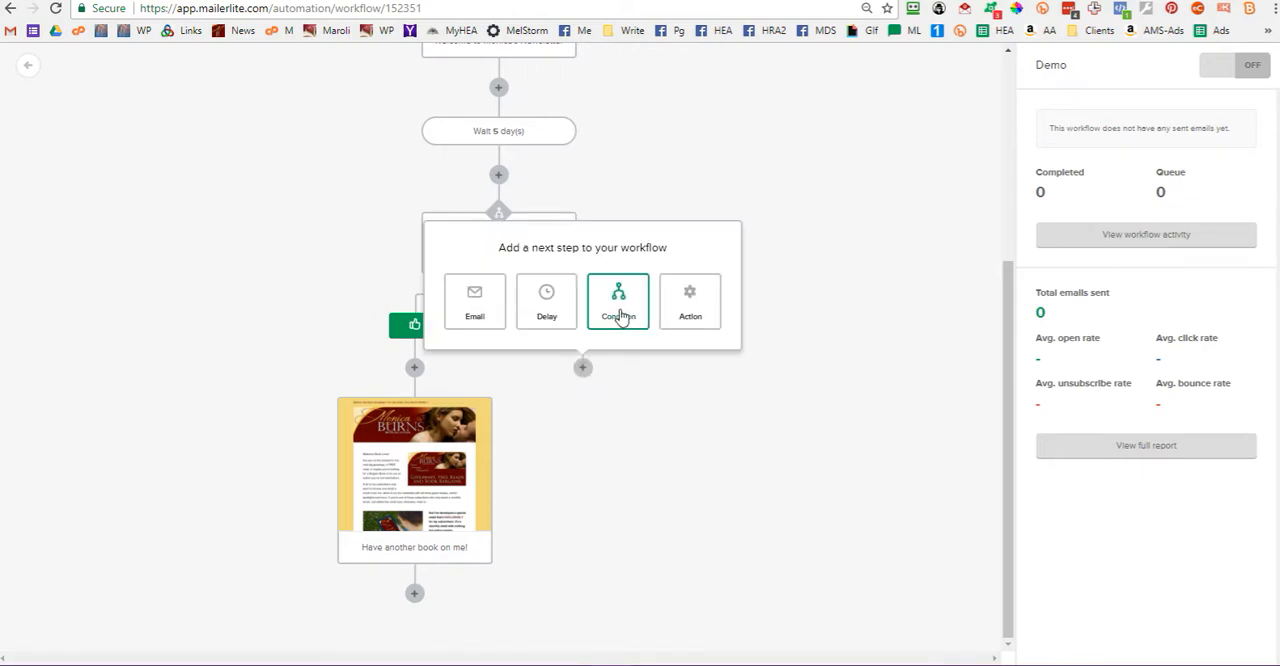
click(546, 301)
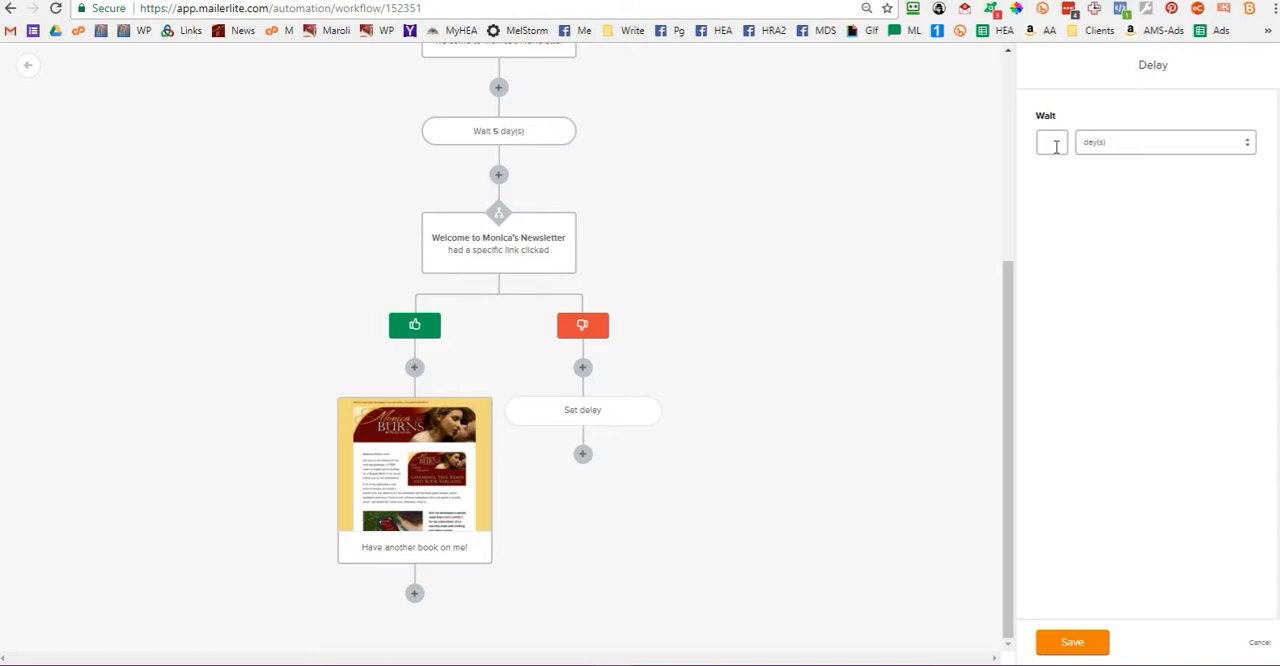
text(3)
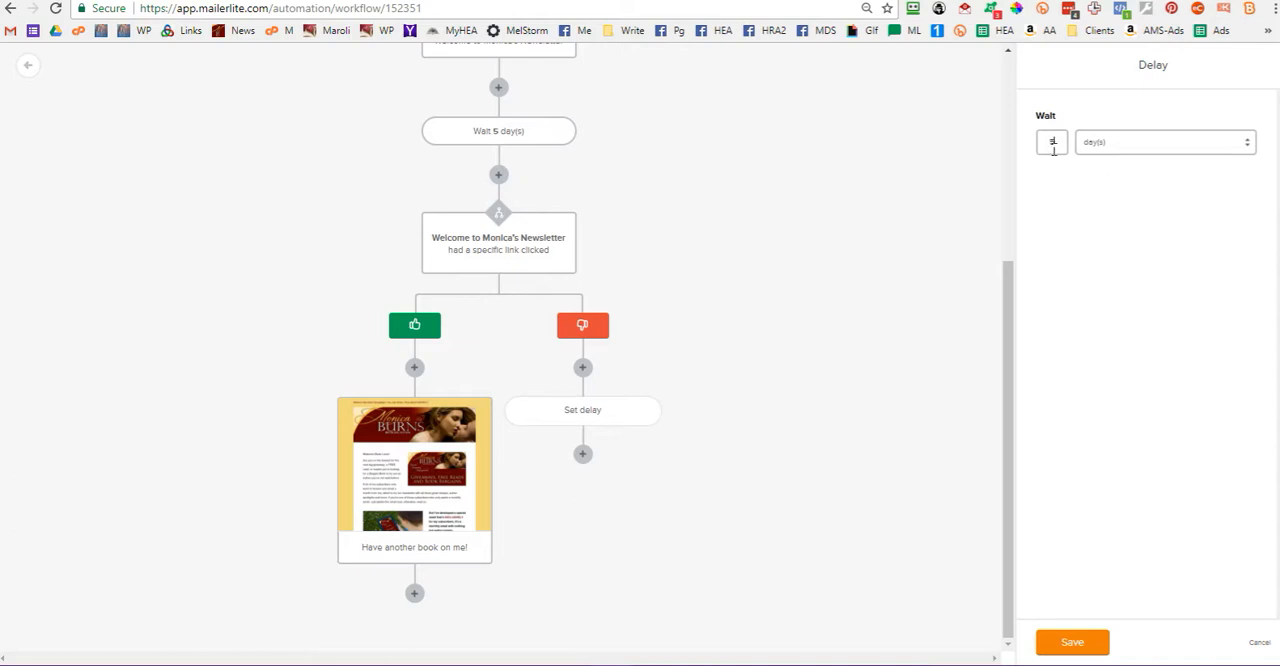
click(1071, 642)
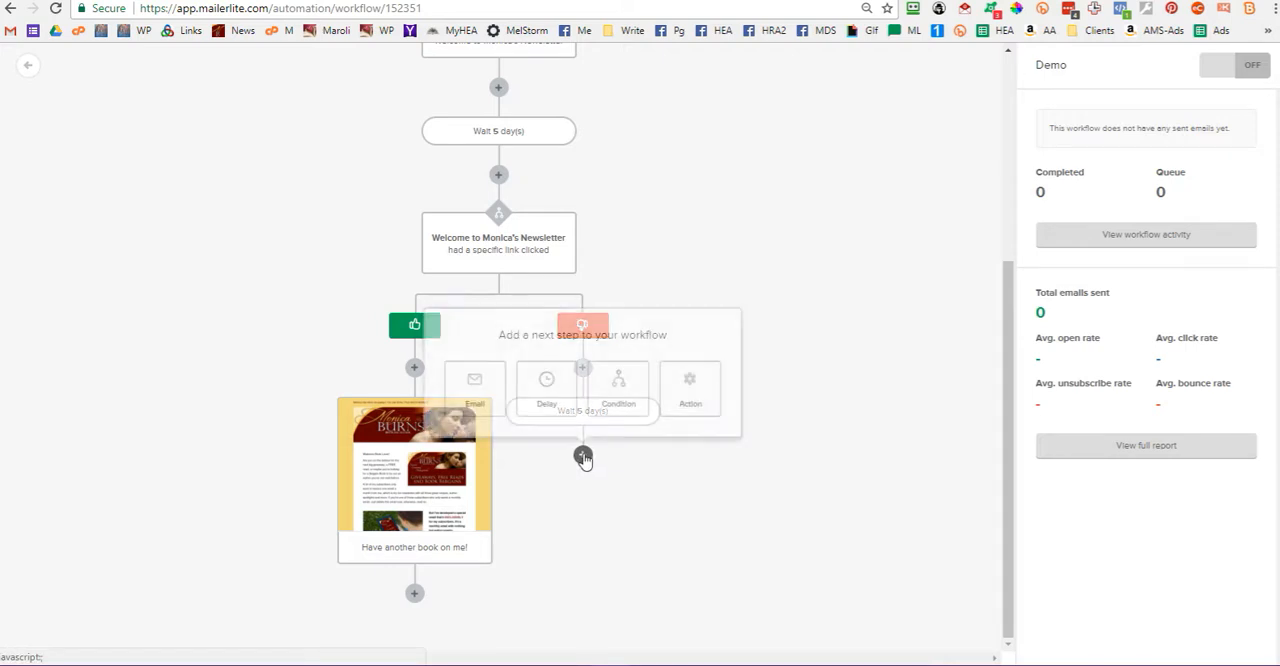
click(618, 390)
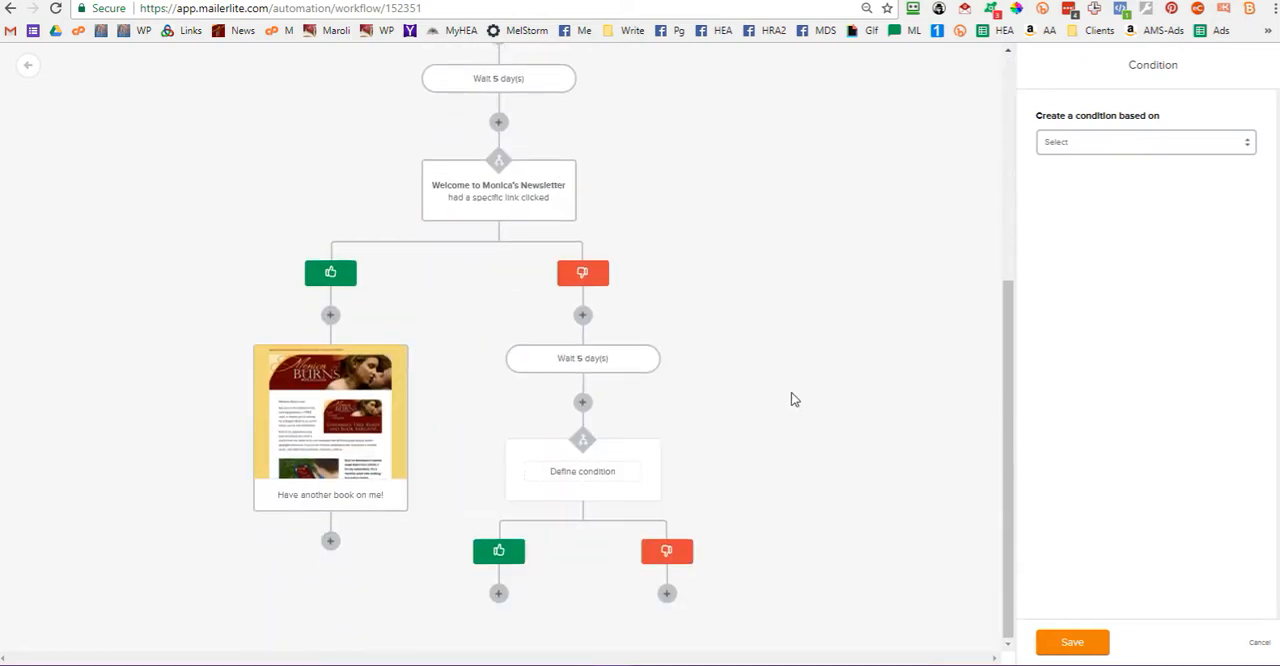
Check whether a chosen link in Welcome to Monica's Newsletter was clicked
click(1140, 141)
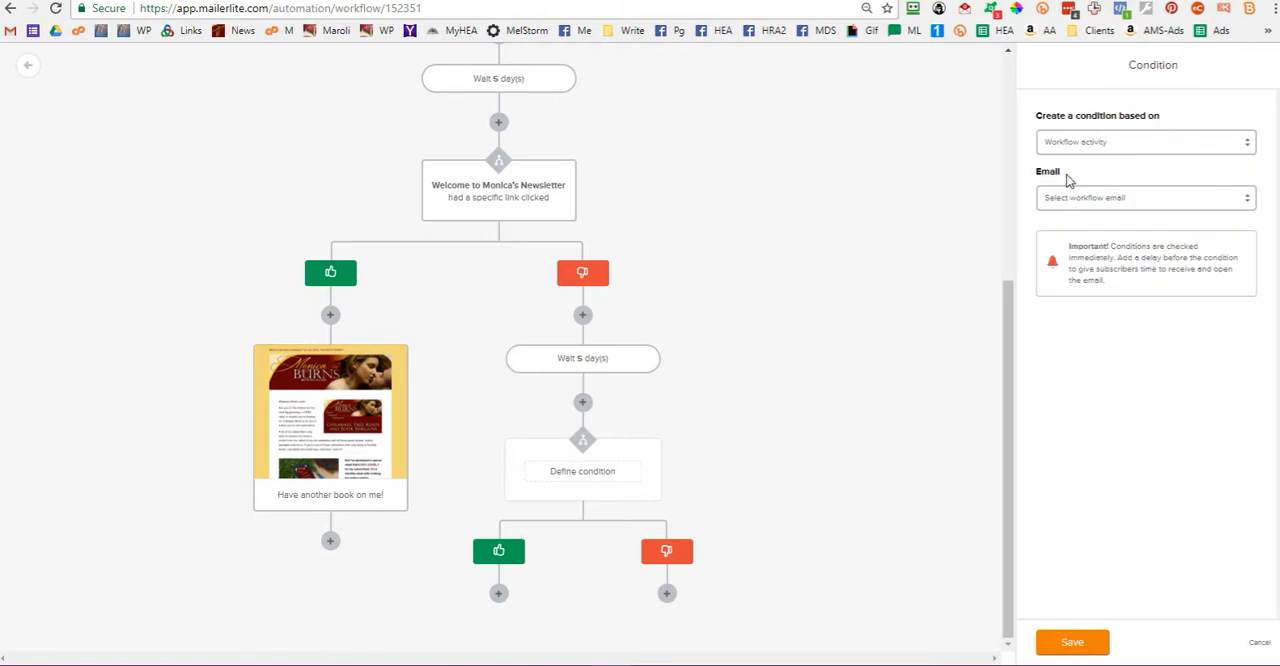
click(1145, 197)
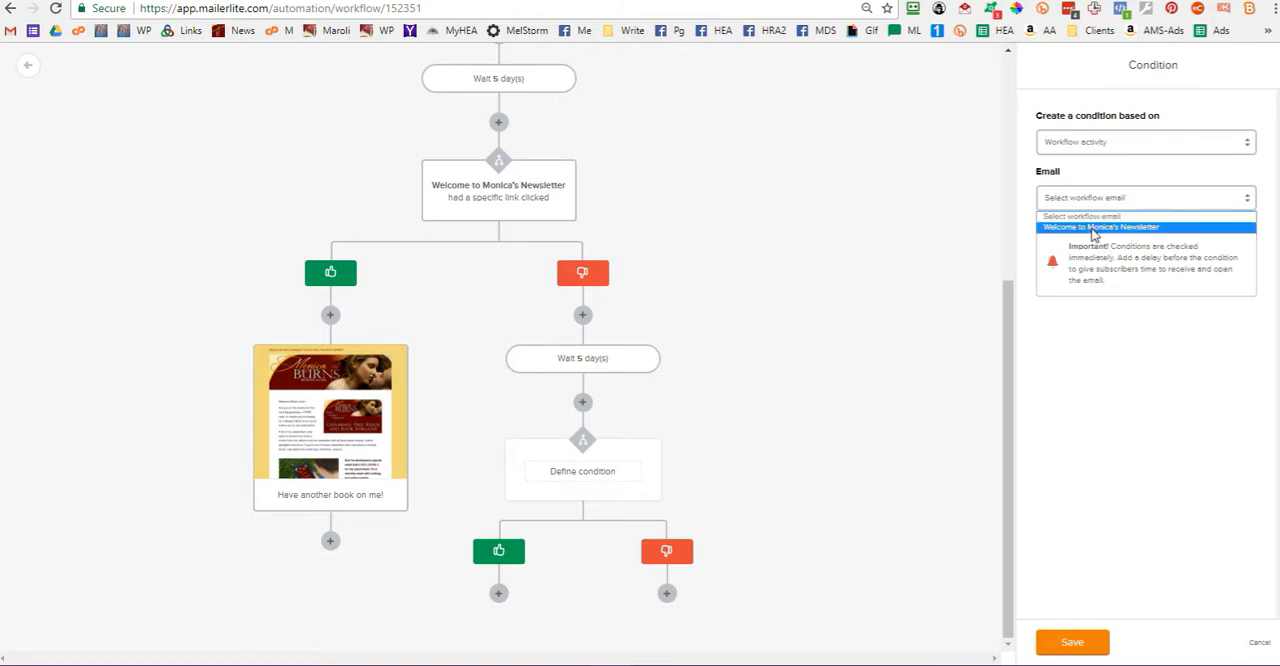
click(1100, 227)
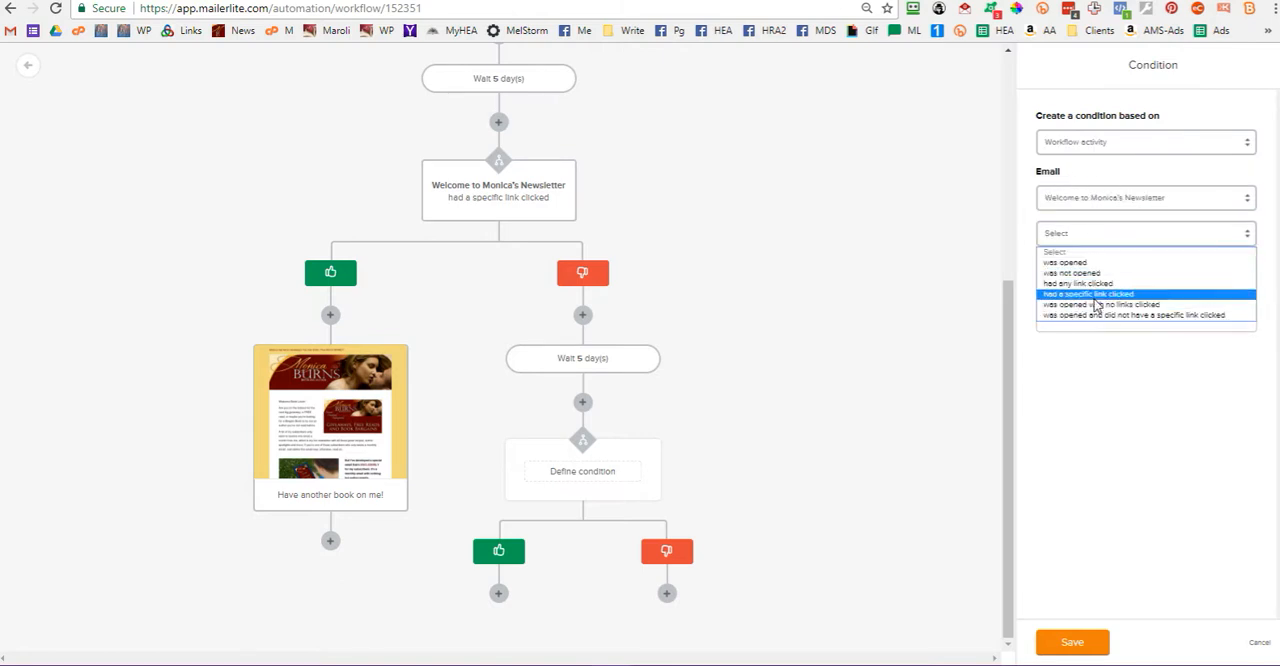
click(1088, 293)
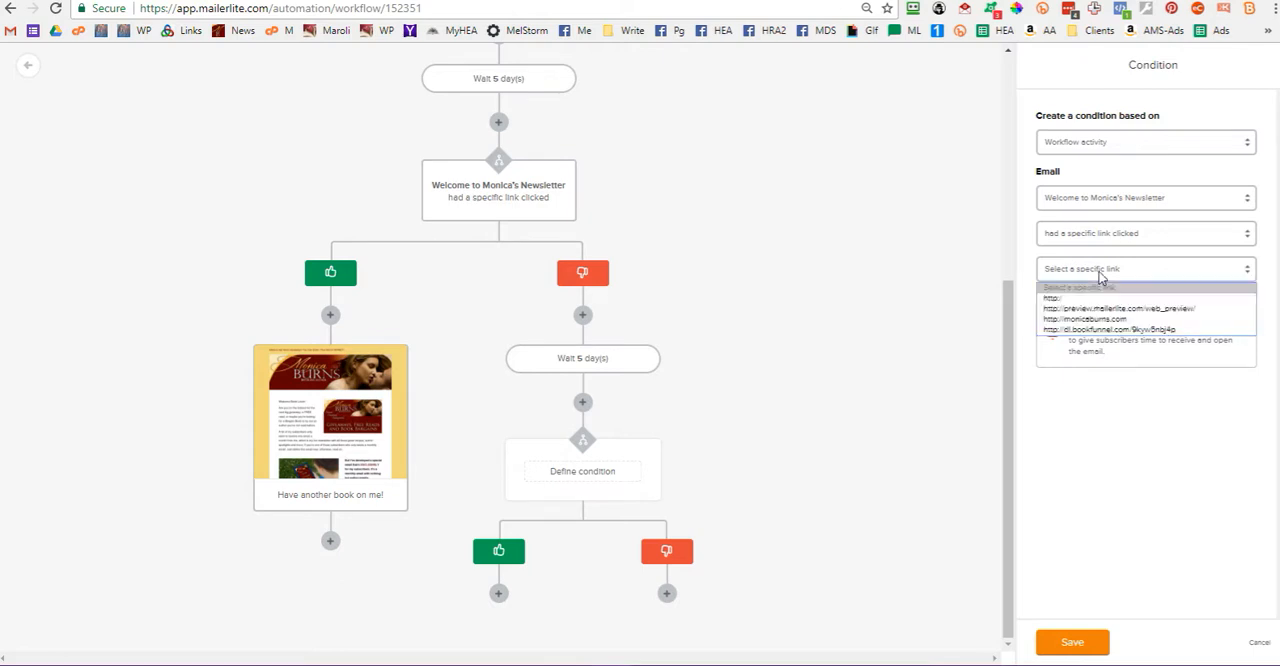
click(1117, 329)
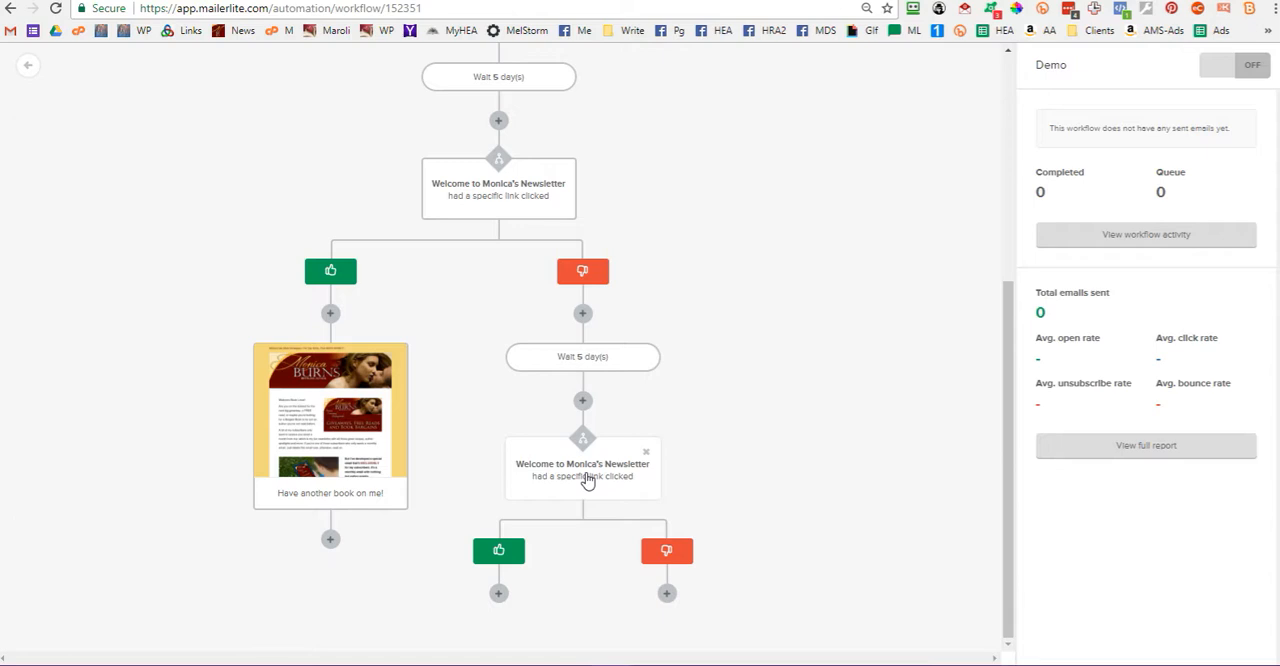
click(498, 593)
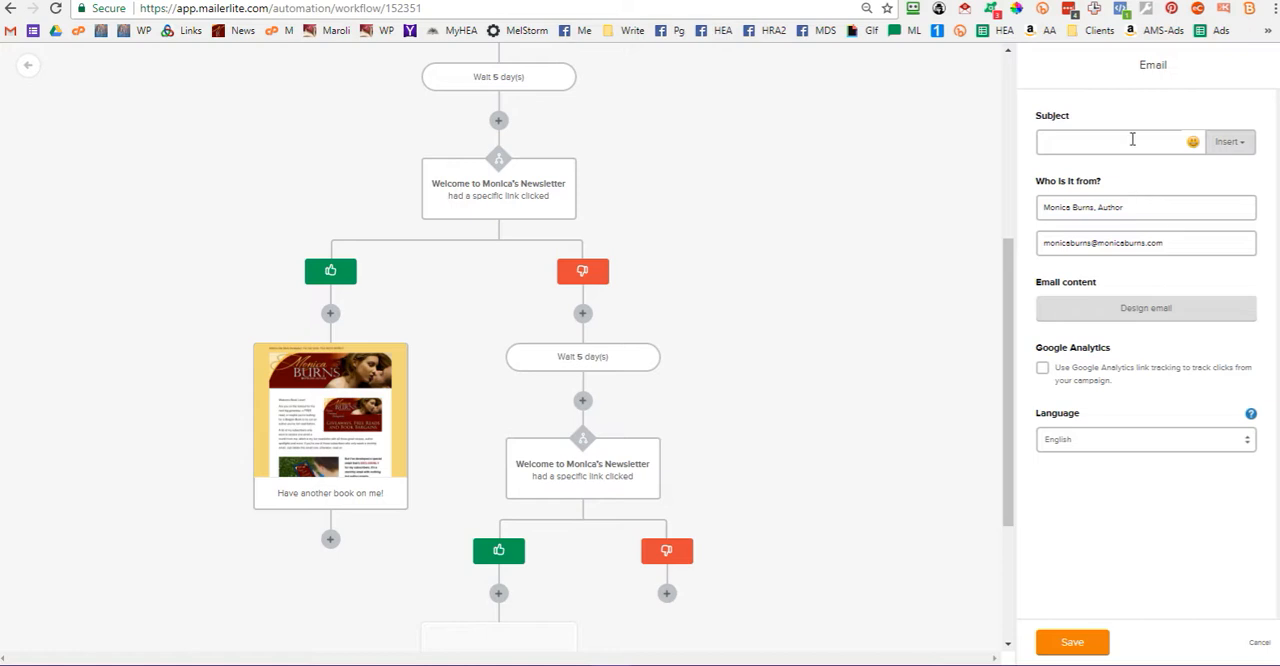
mouse_move(455, 302)
text(Have another)
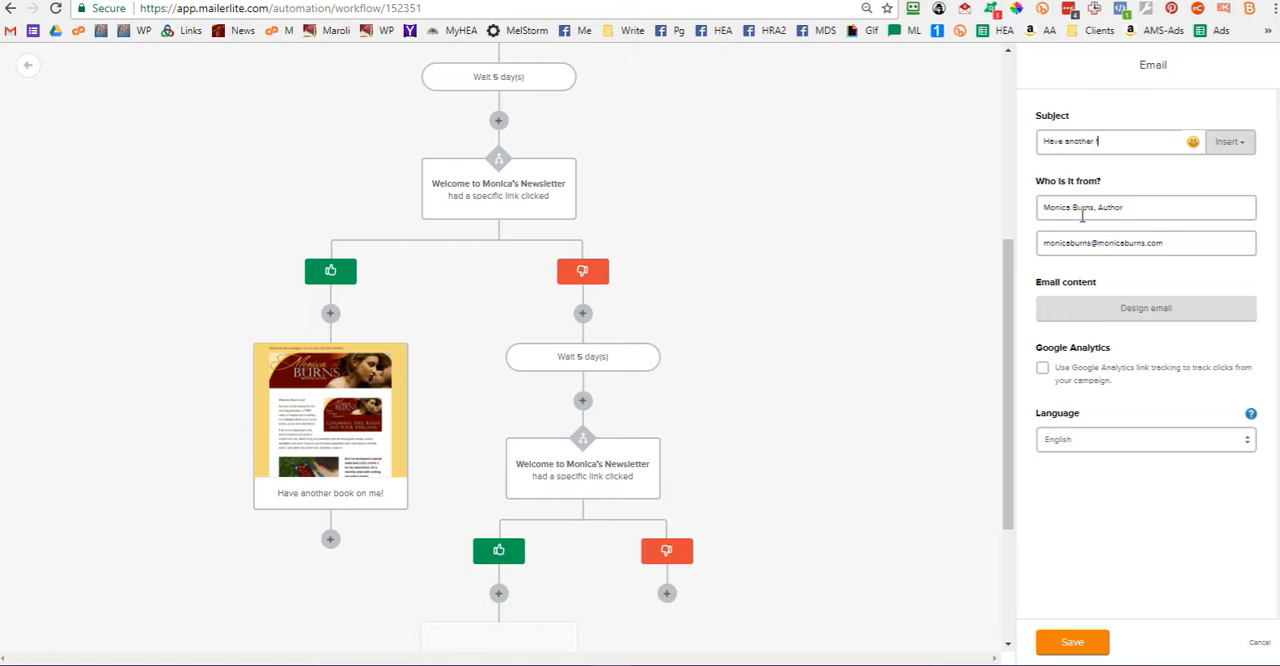
Give the nested yes-branch email the subject 'Have another free book on me' and begin designing it
text(free book on me)
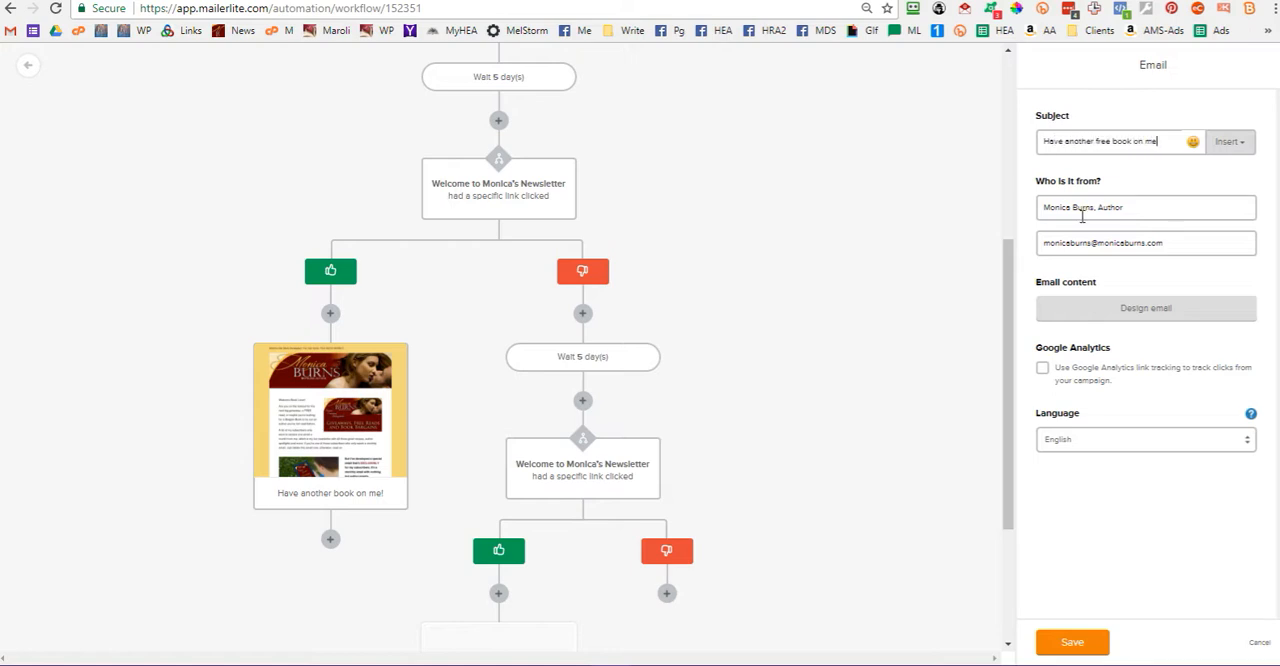
click(1145, 307)
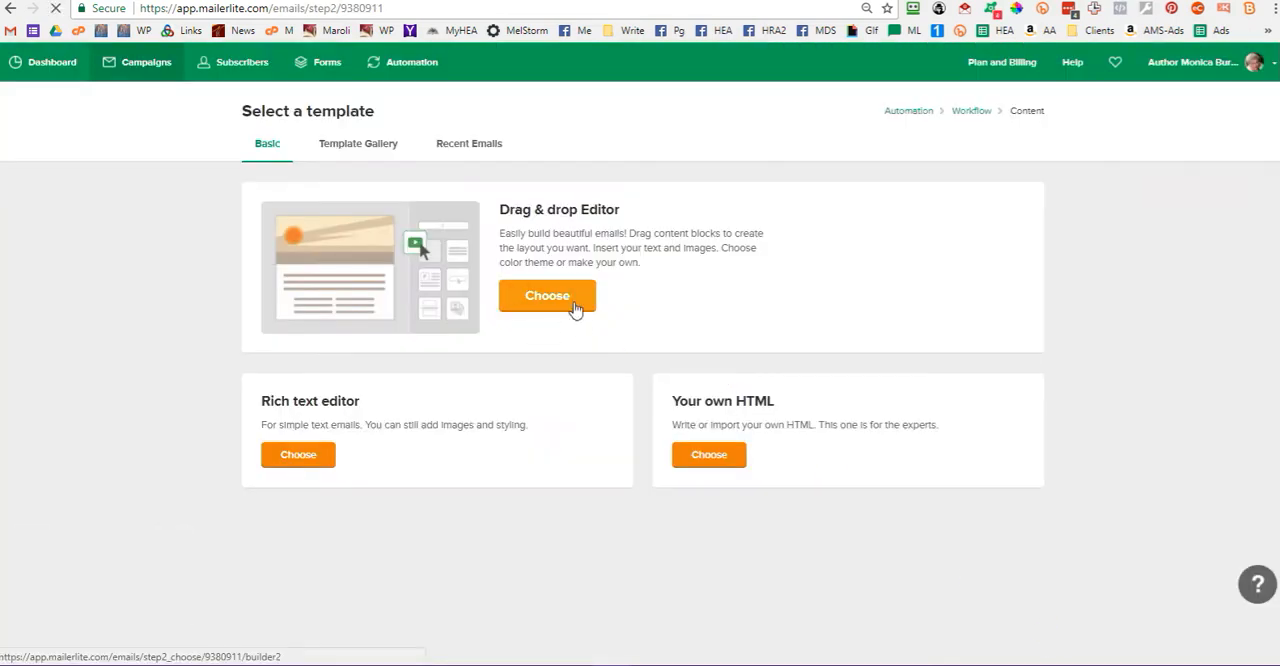
Reuse an earlier Monica Burns automation email's design, listed under Automations, and finish editing
click(461, 143)
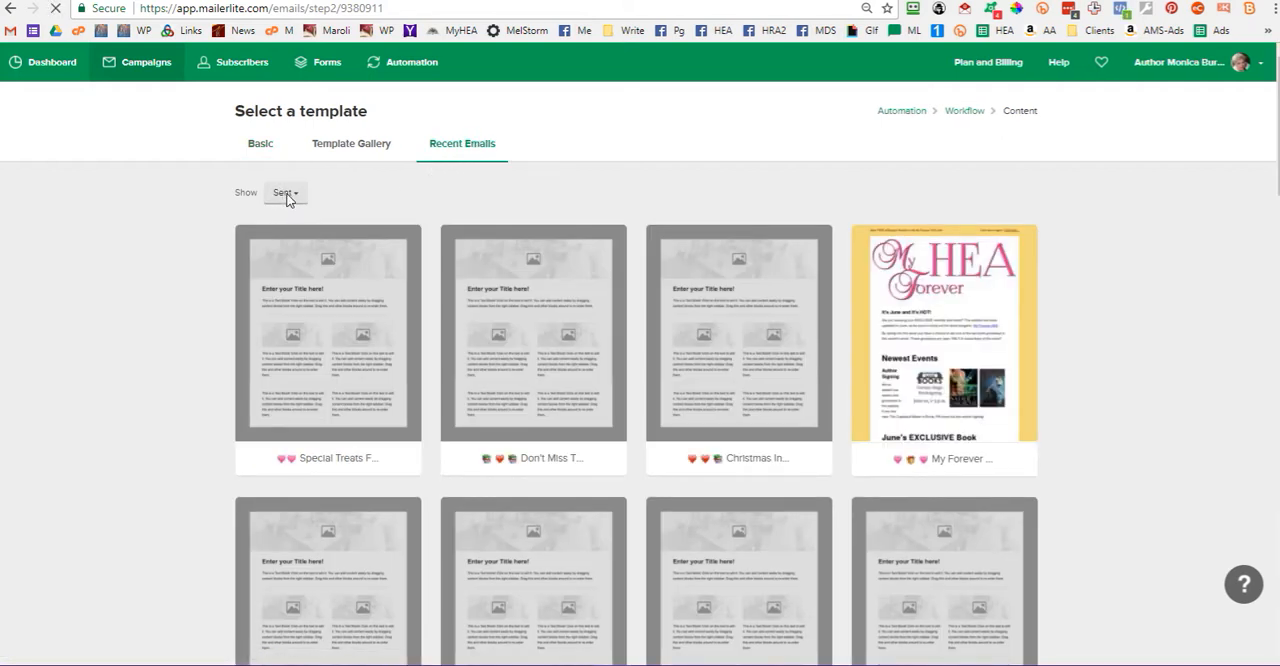
click(285, 193)
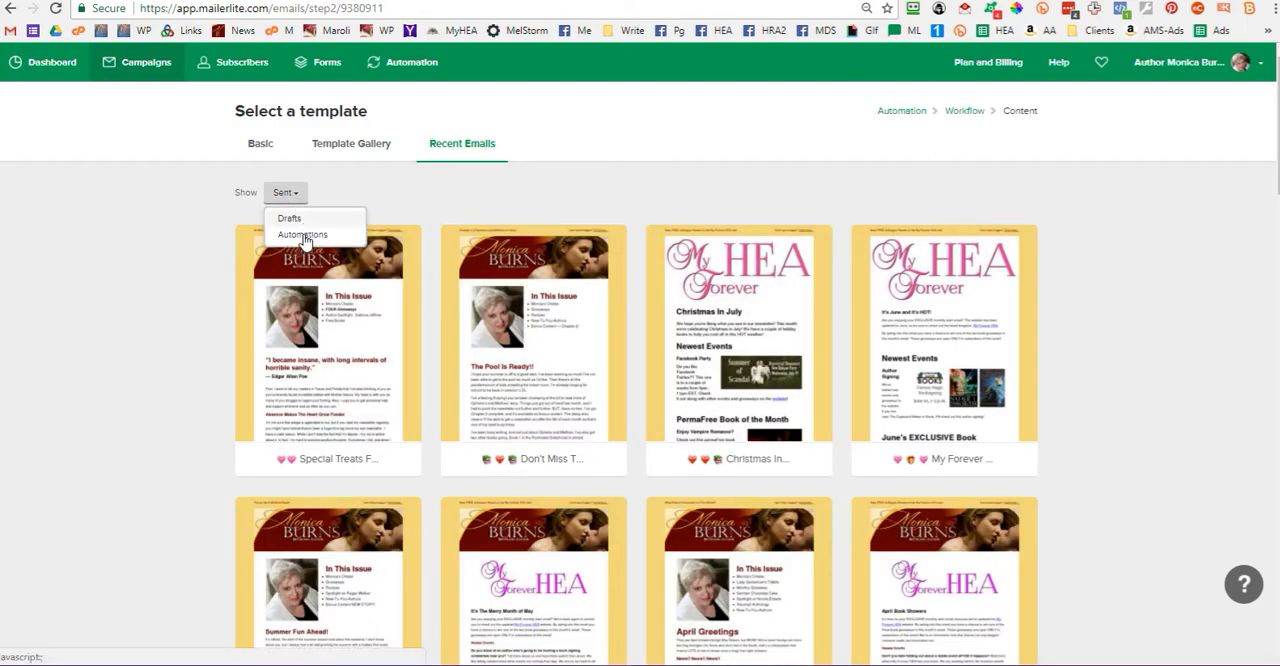
click(303, 234)
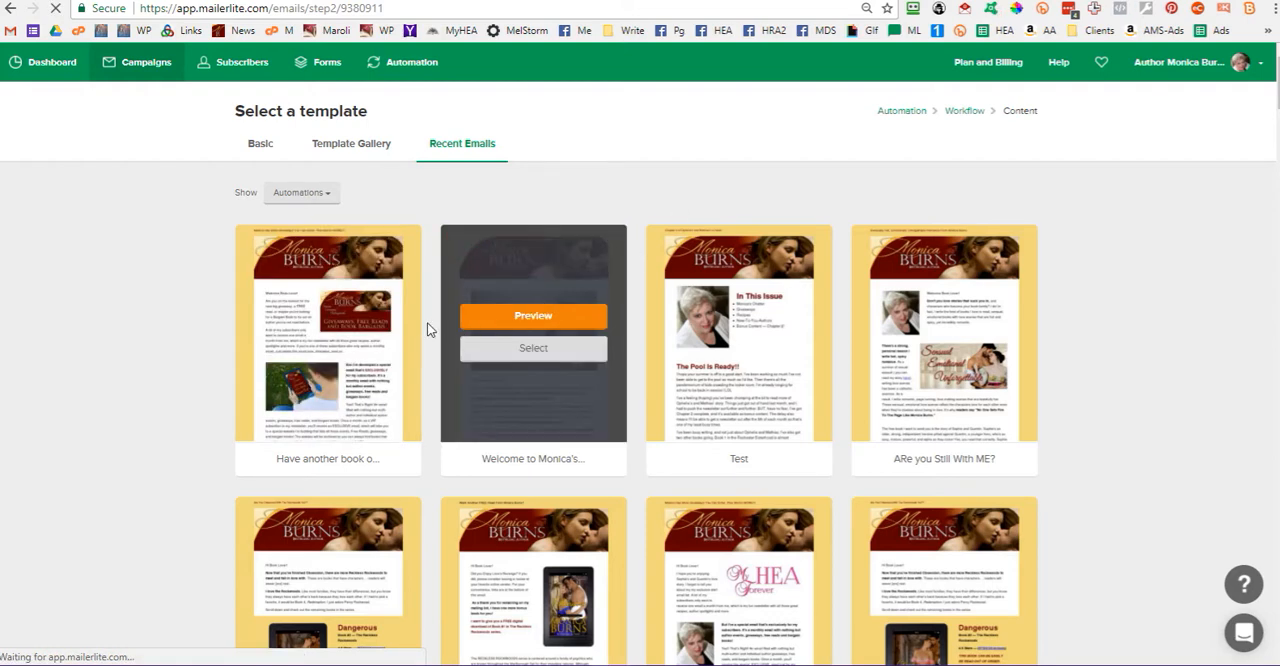
click(533, 348)
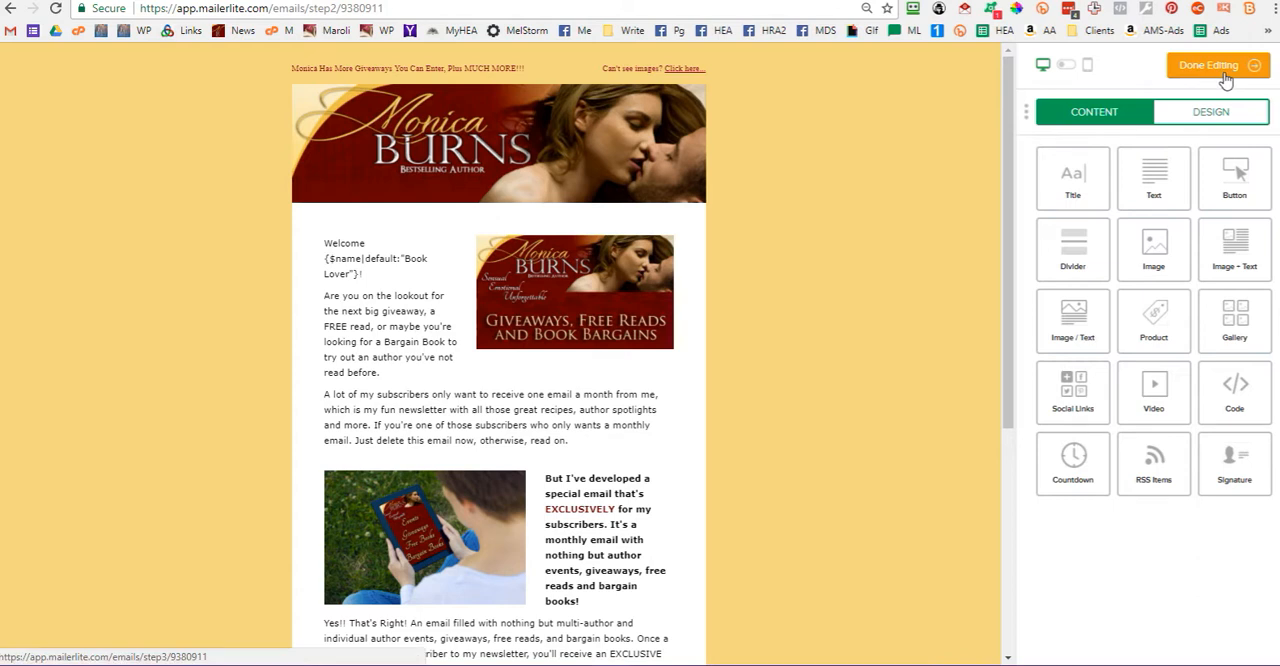
click(1217, 65)
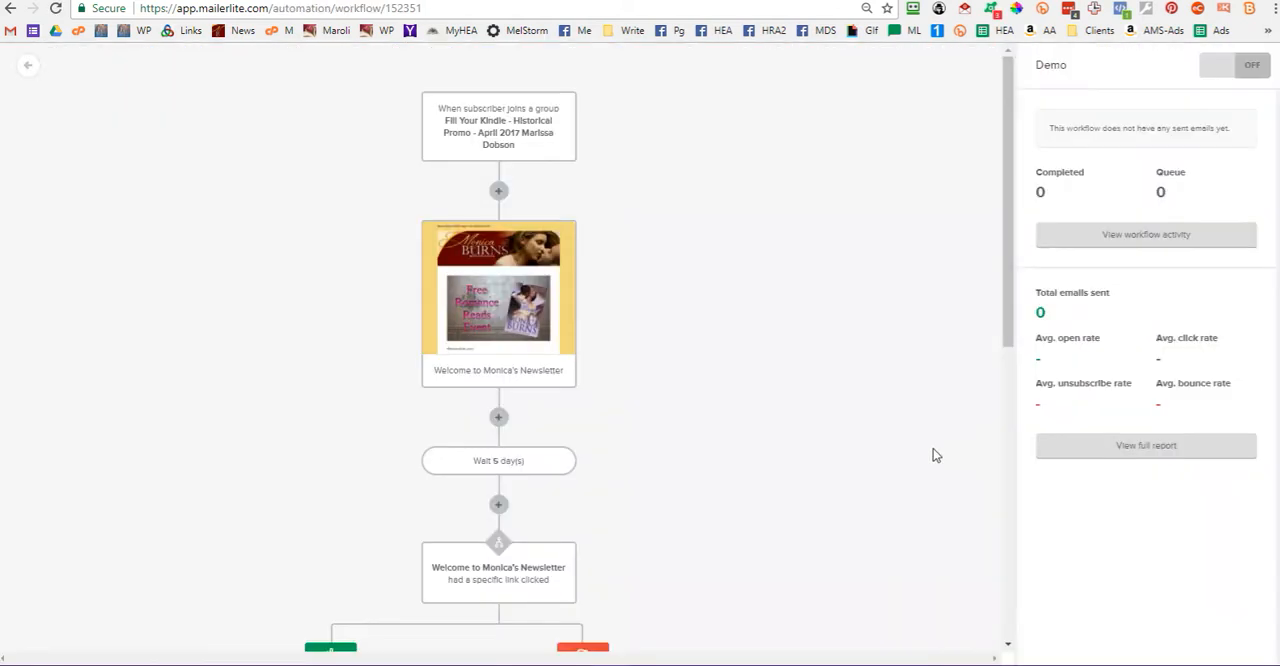
Add a 'Did my book hit your SPAM folder' email to the nested not-clicked branch
scroll(down, 3)
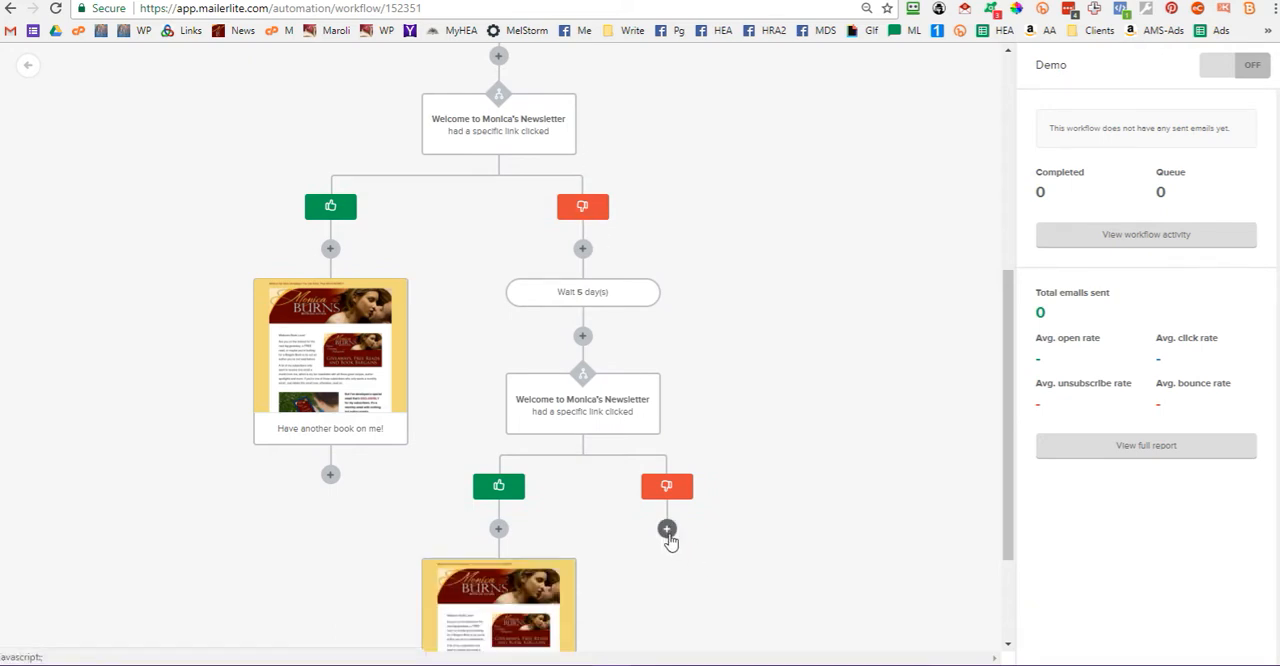
mouse_move(667, 528)
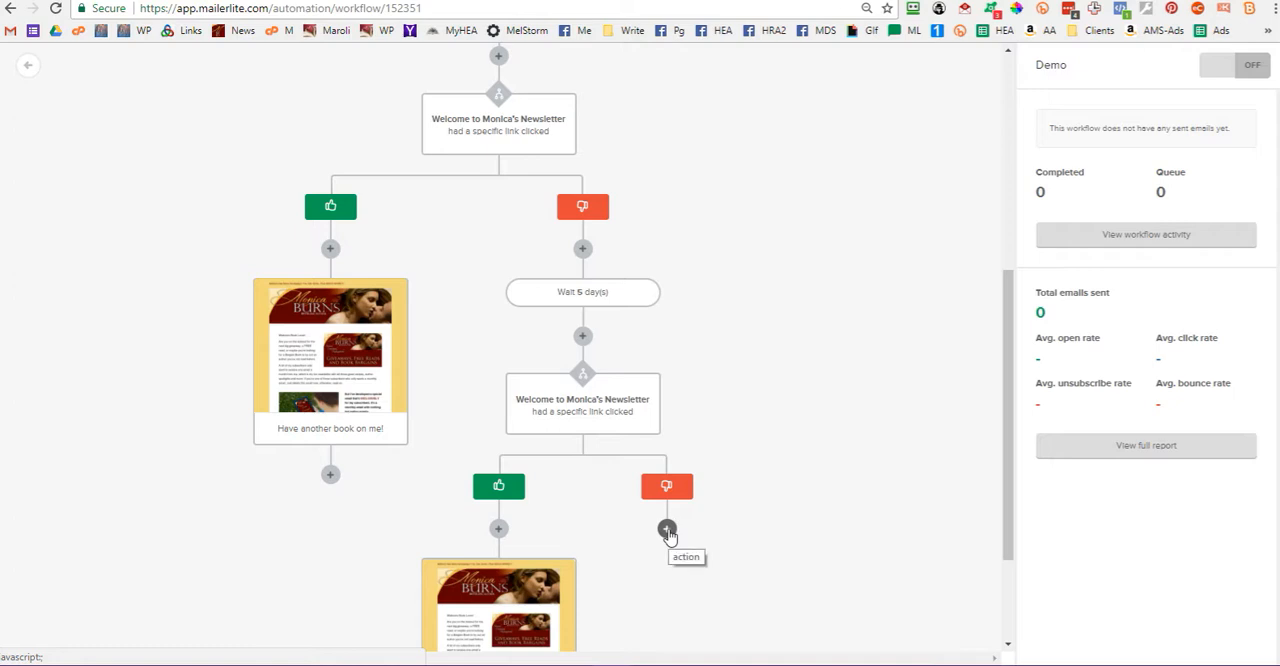
click(667, 529)
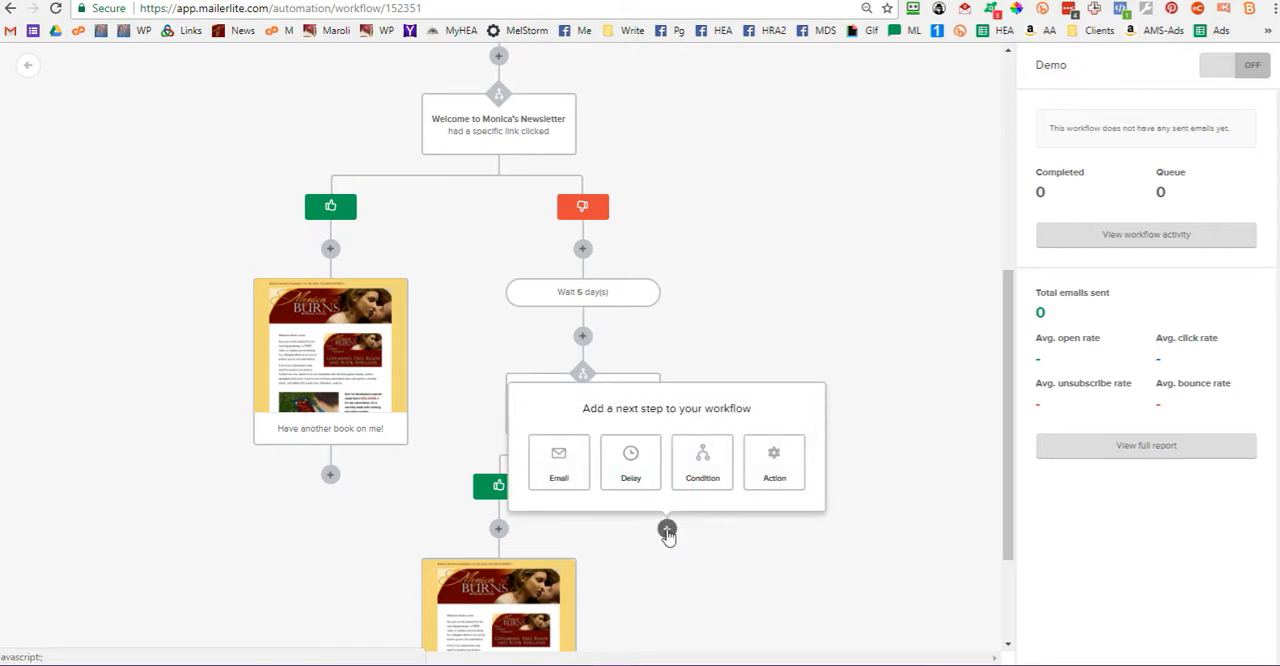
mouse_move(667, 529)
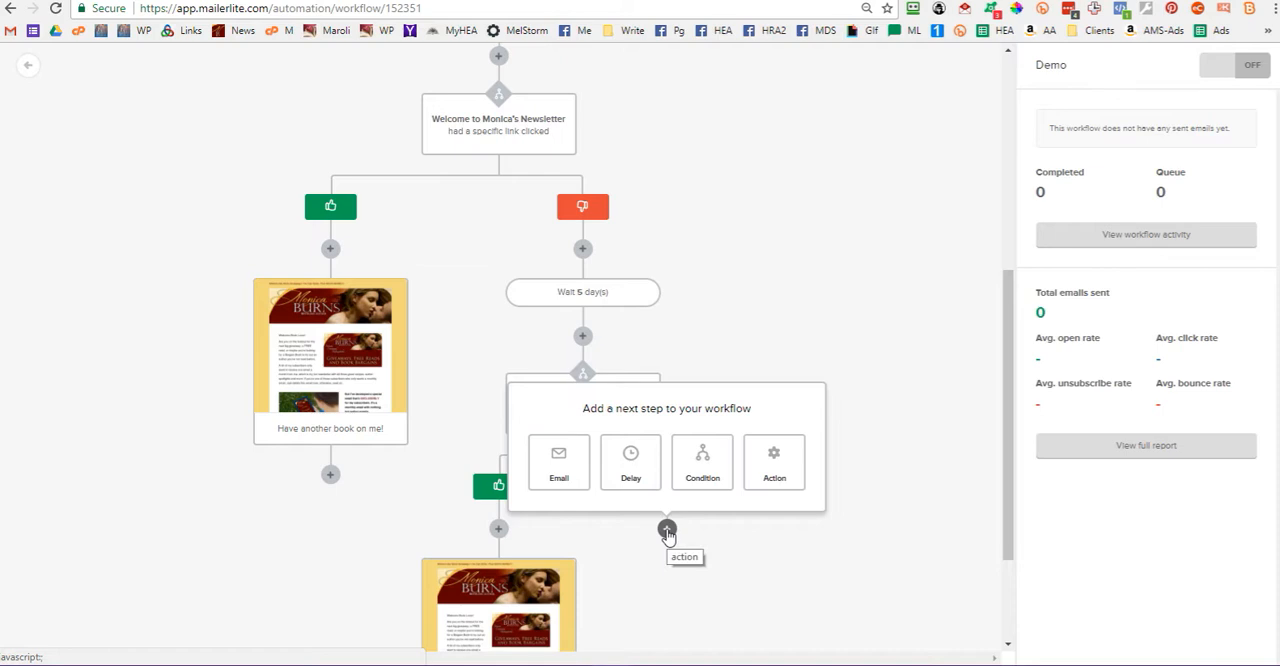
mouse_move(668, 530)
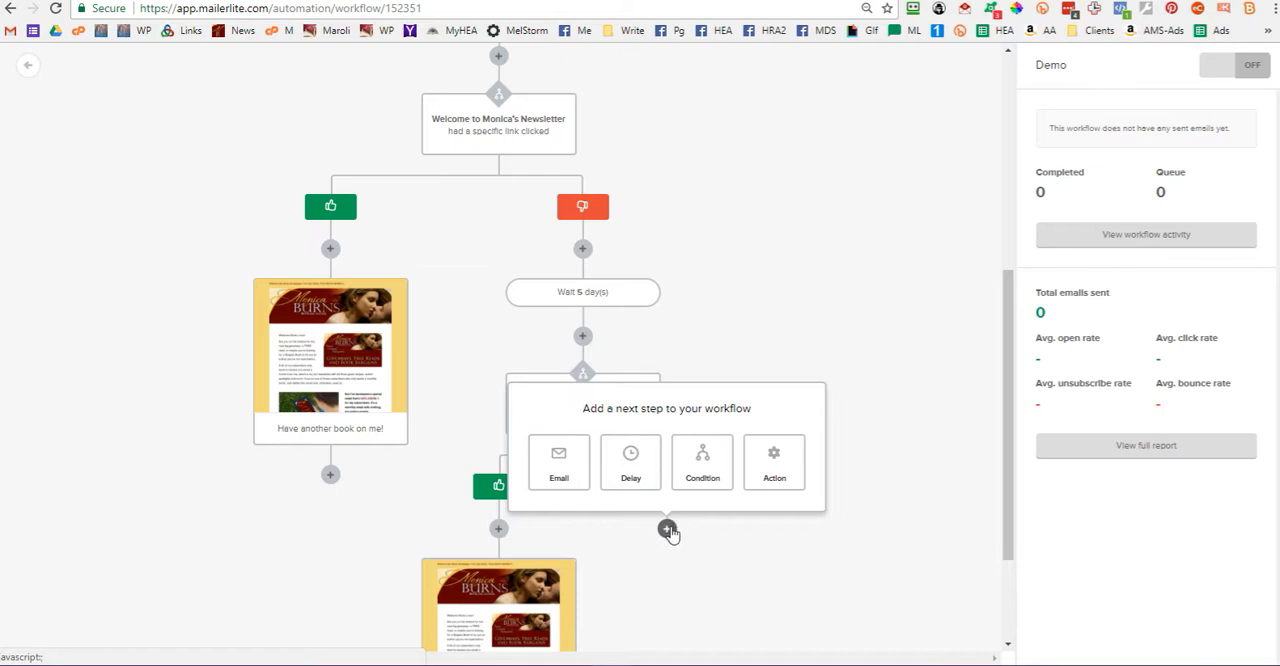
click(558, 462)
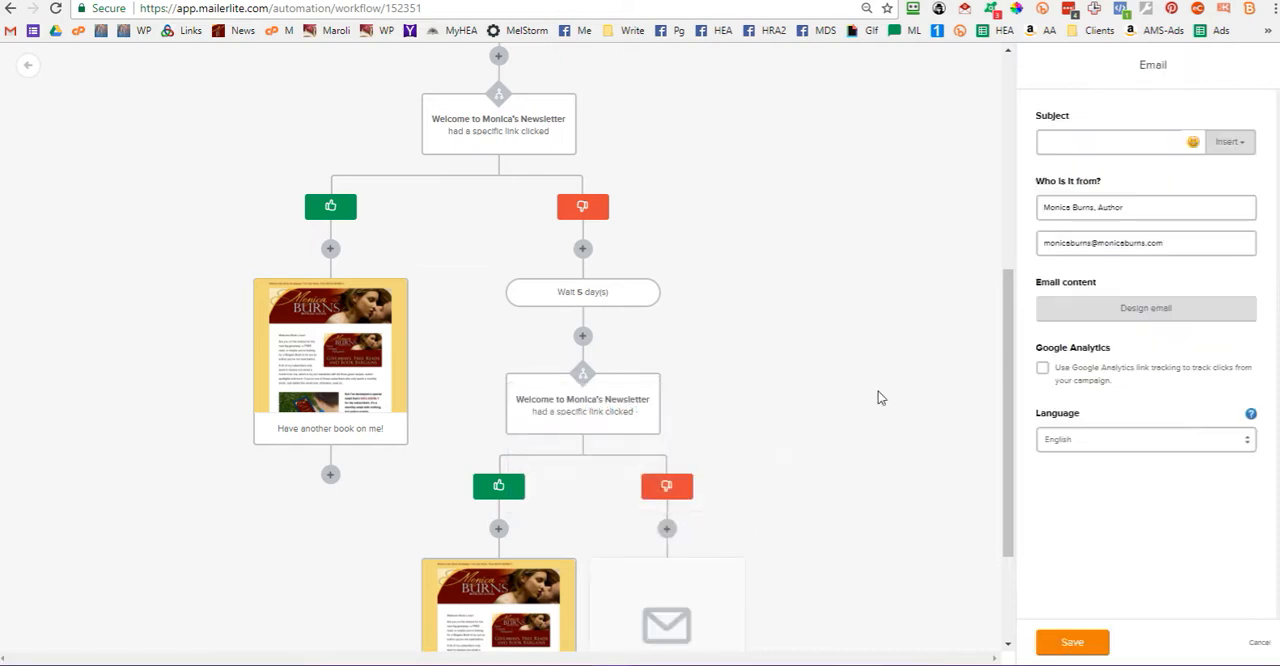
text(DI)
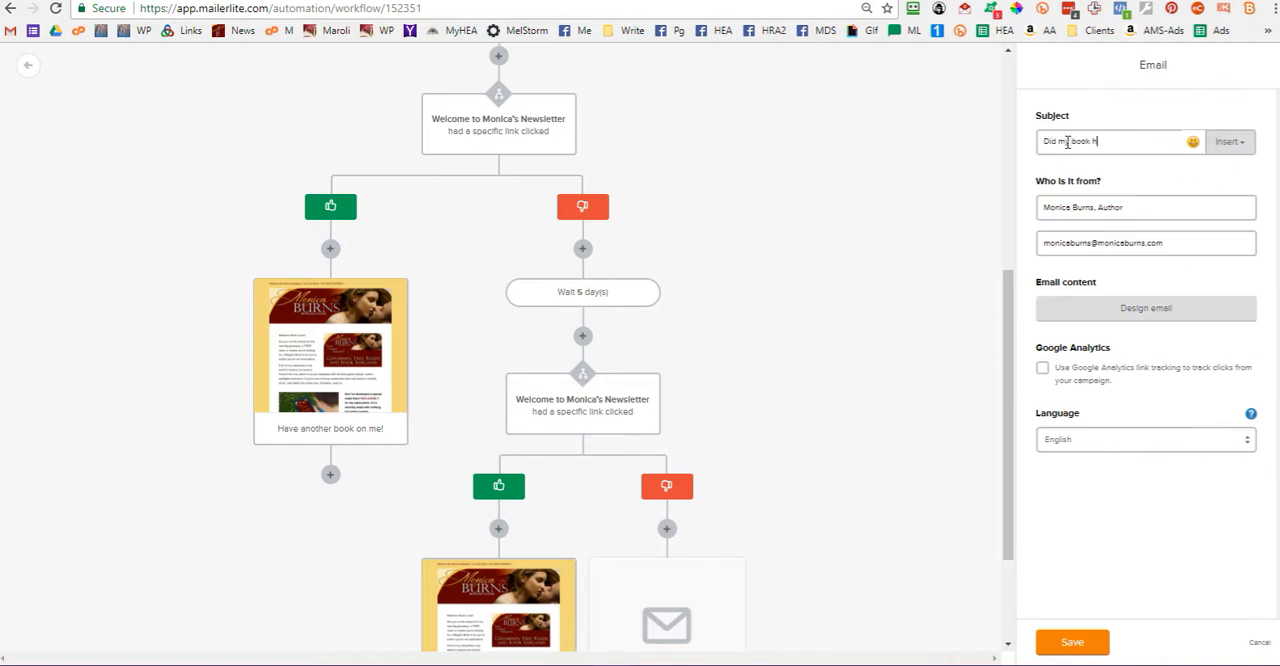
text(your)
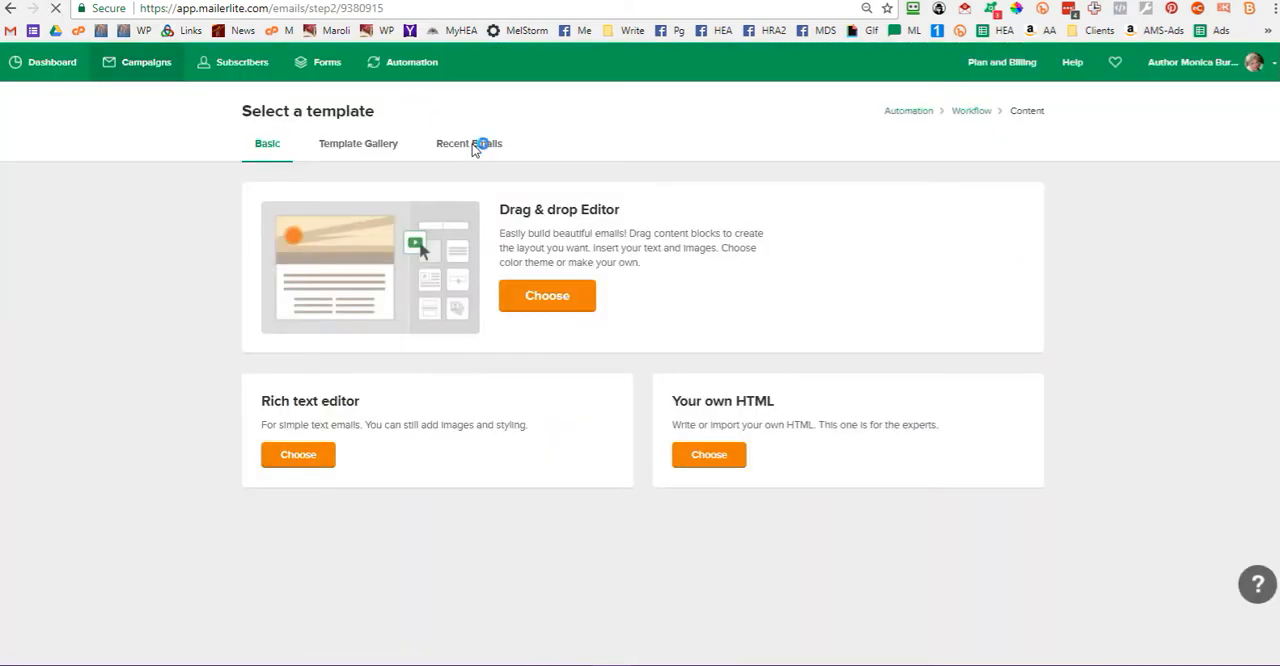
List past automation emails in Recent Emails and select one as the template
click(468, 143)
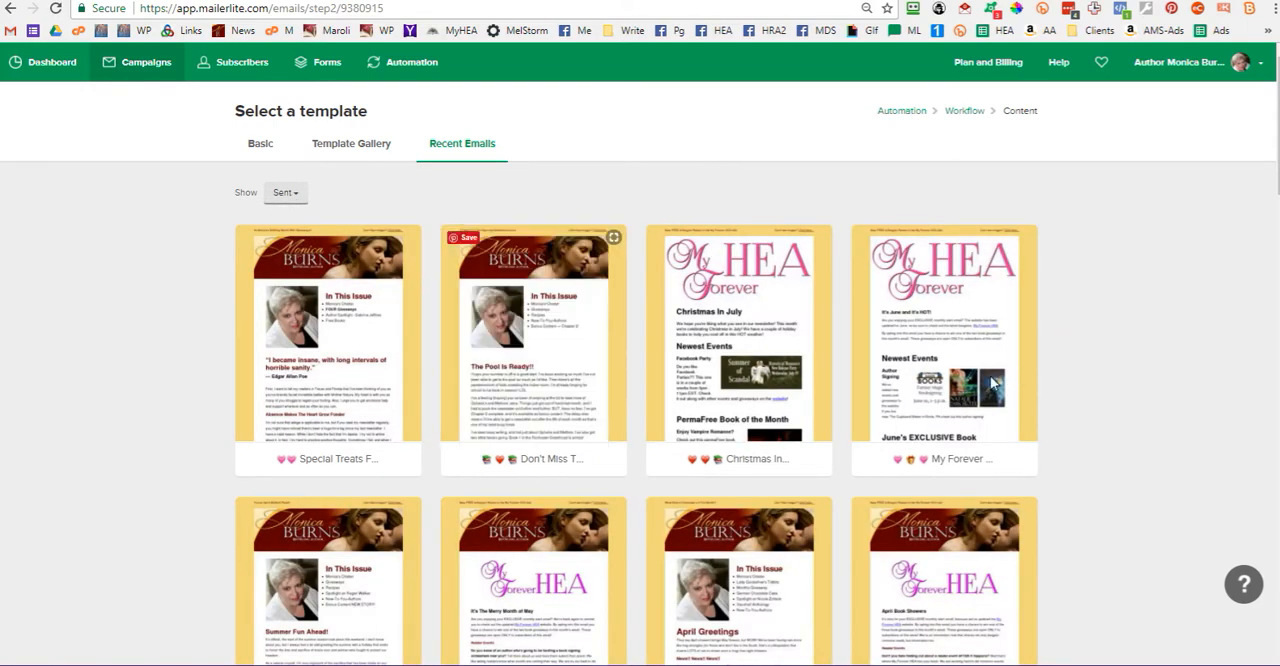
scroll(down, 3)
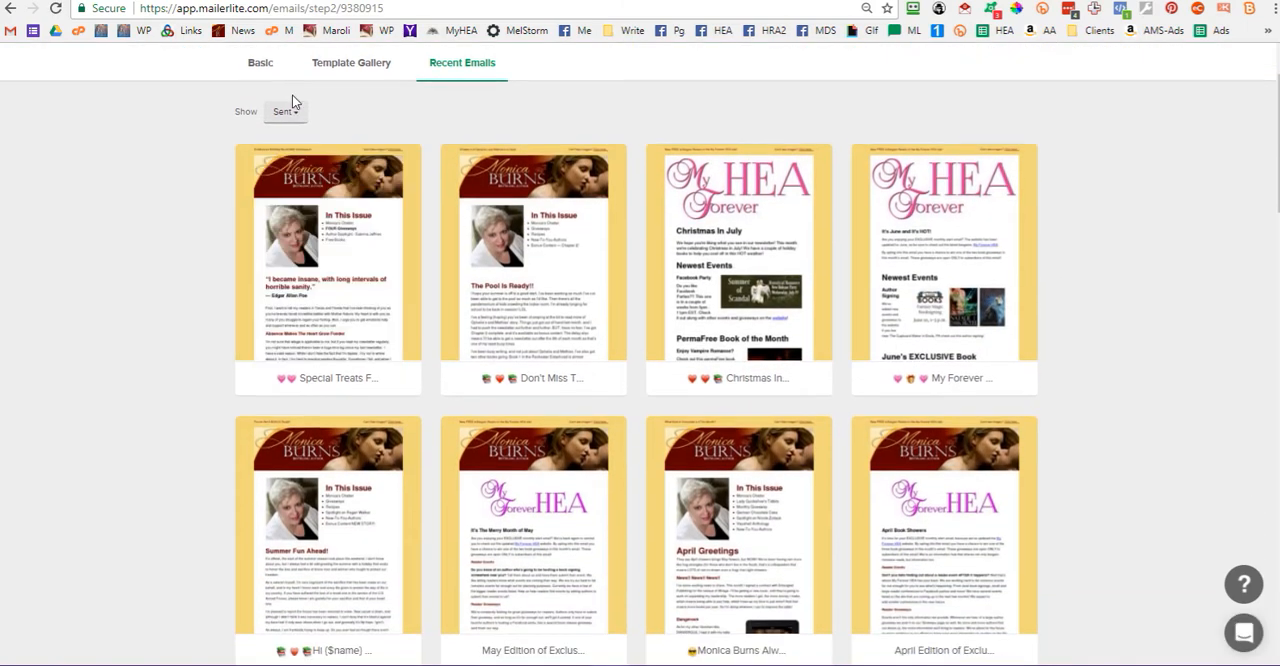
click(284, 111)
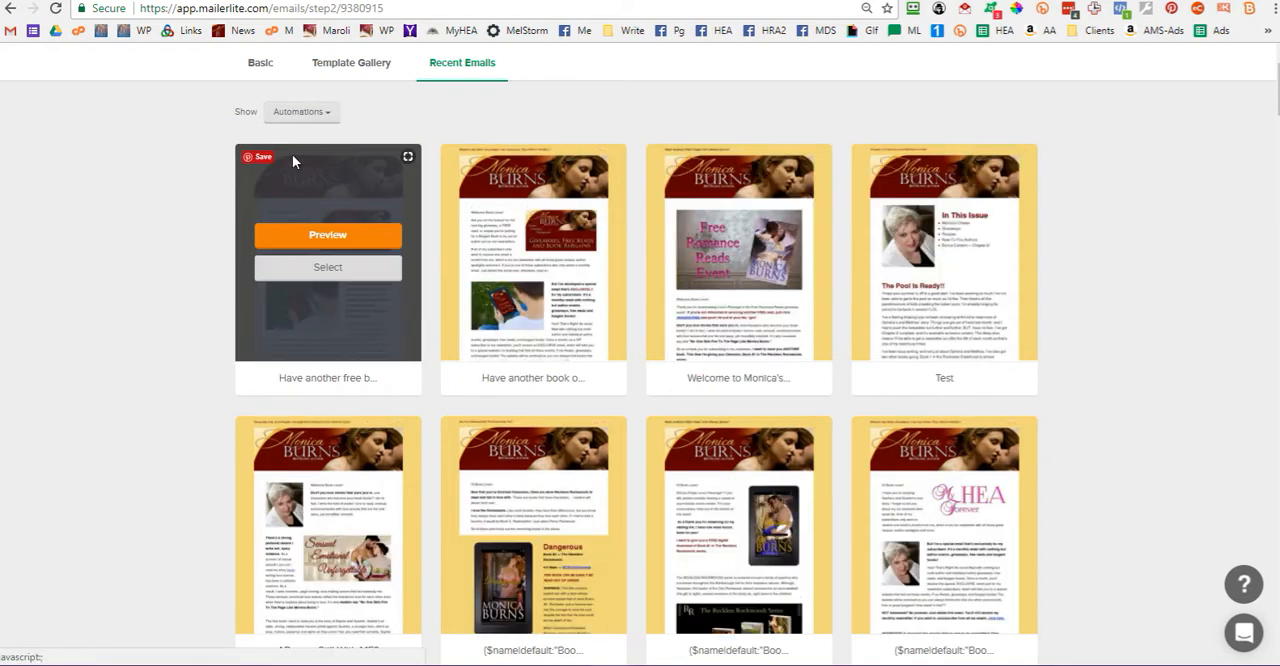
scroll(down, 3)
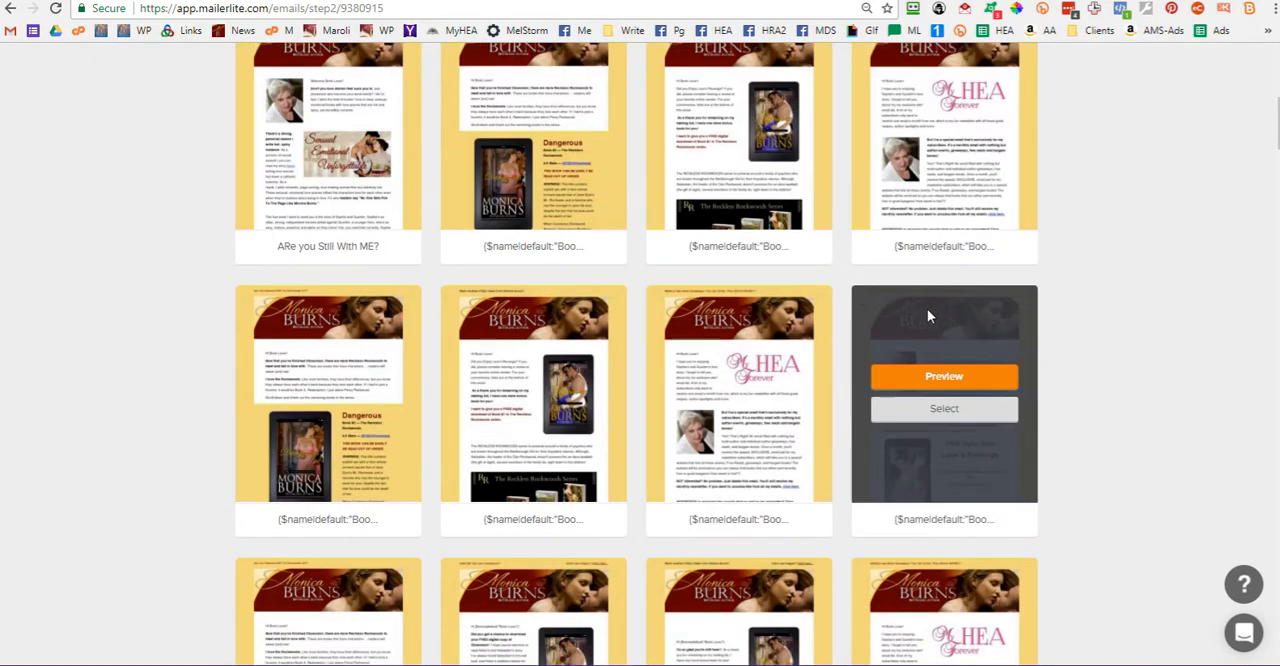
scroll(down, 3)
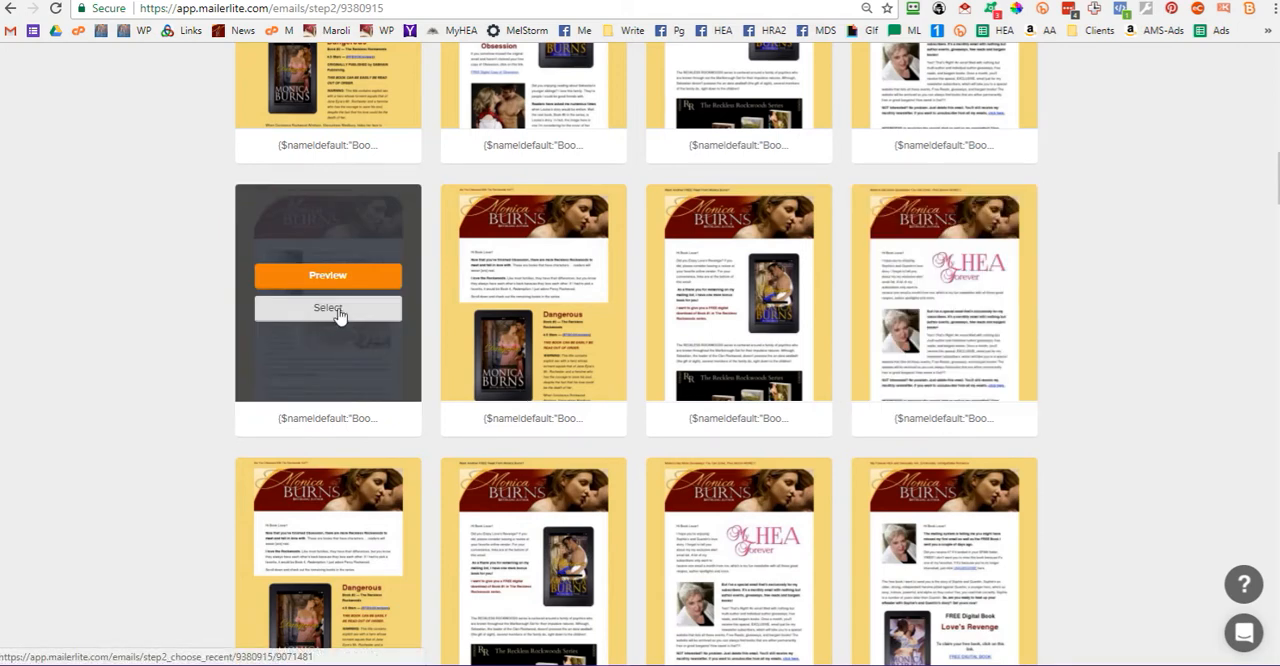
click(328, 307)
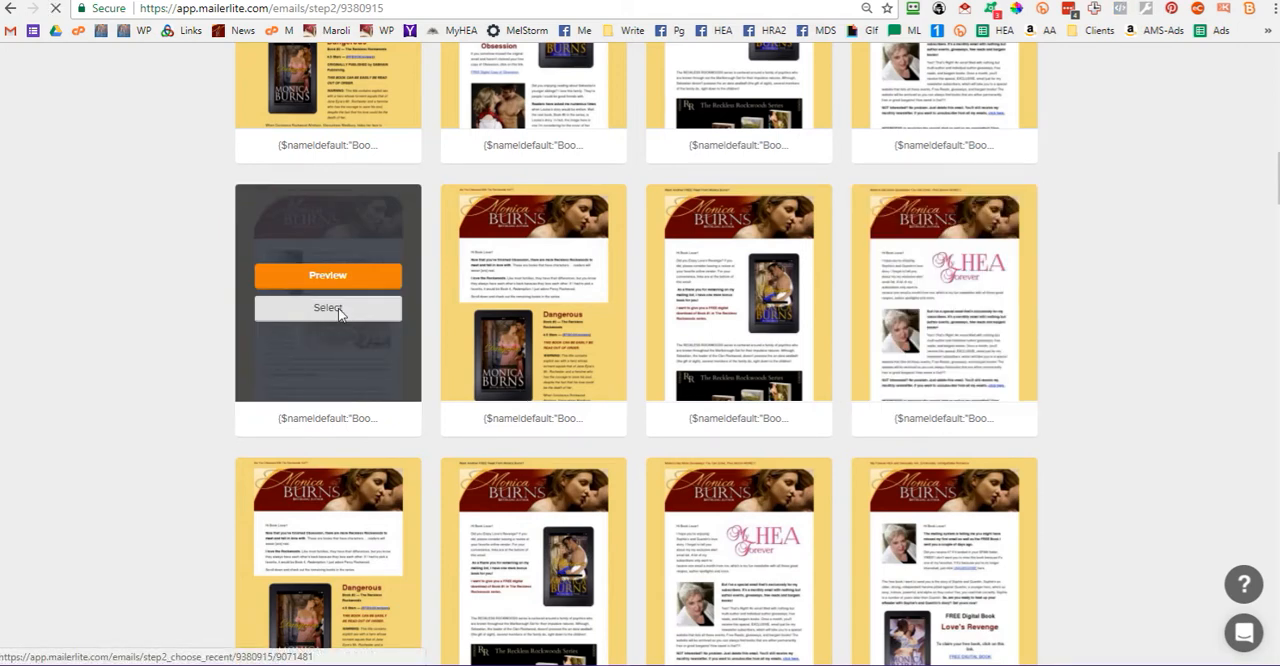
mouse_move(1013, 287)
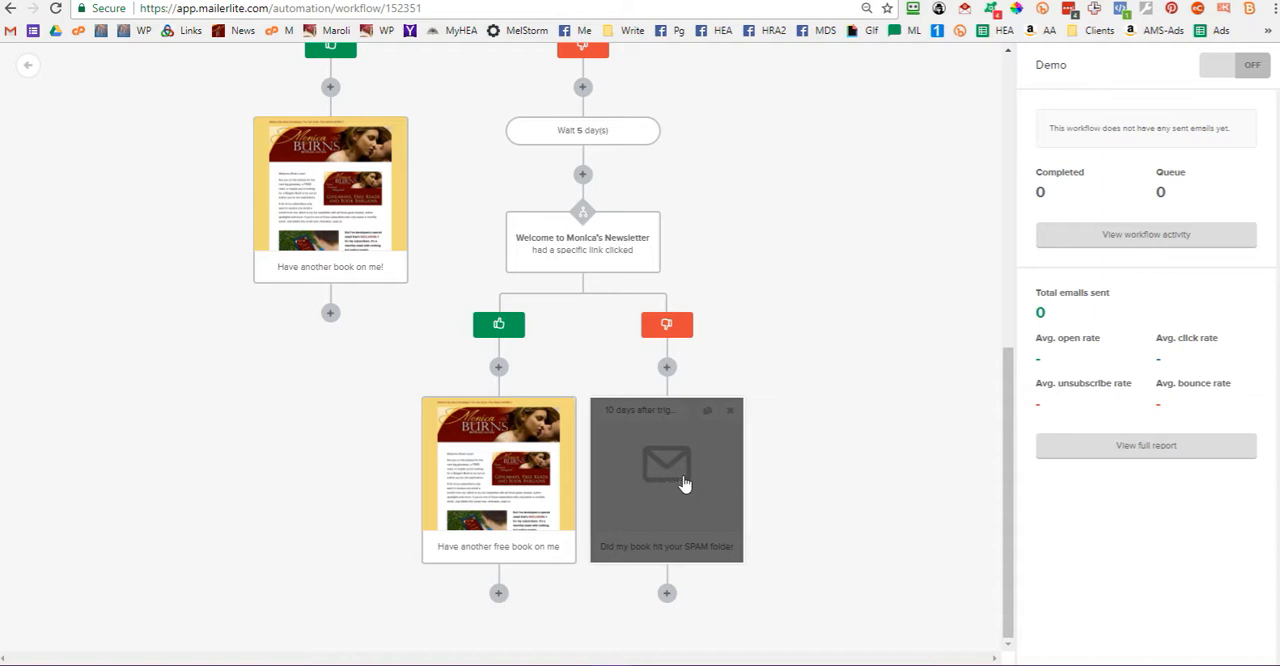
Insert a 3-day delay after the 'Did my book hit your SPAM folder' email
click(667, 593)
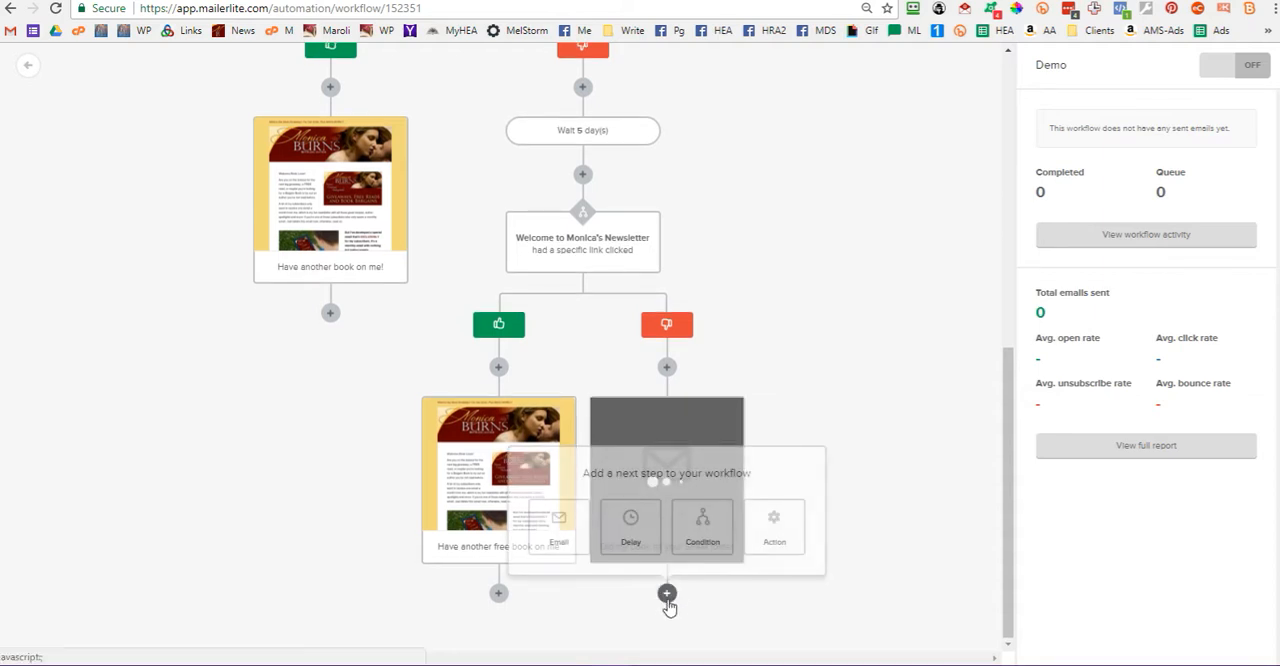
click(630, 527)
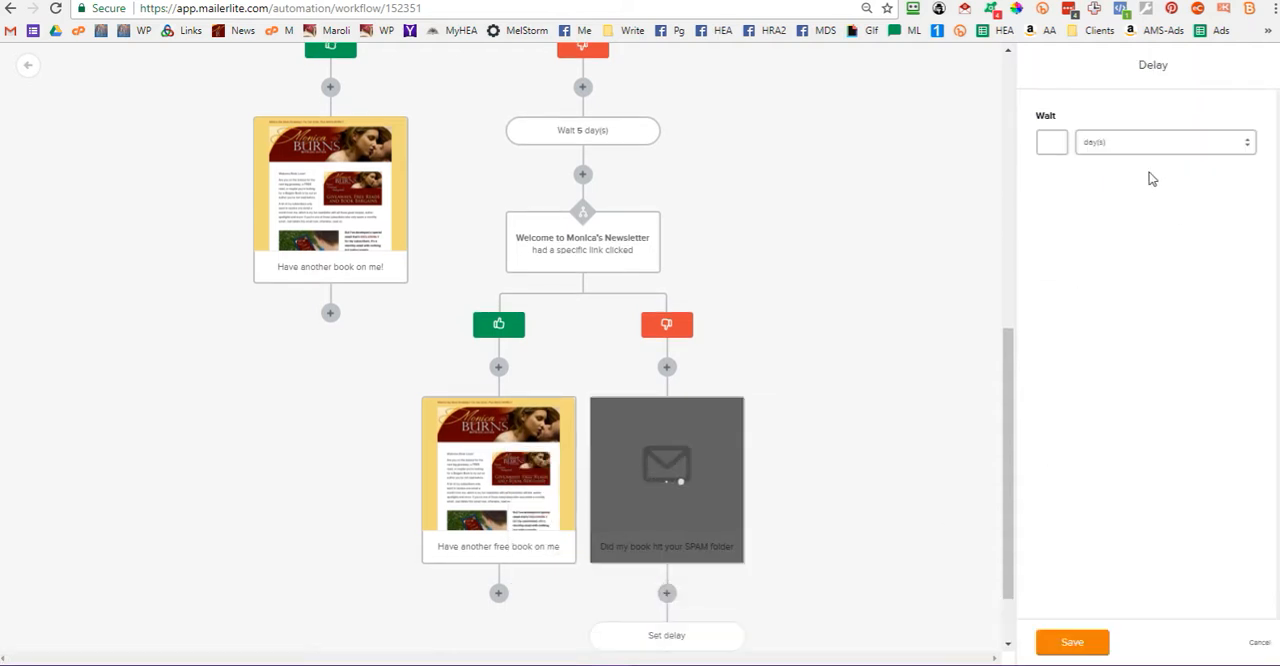
text(3)
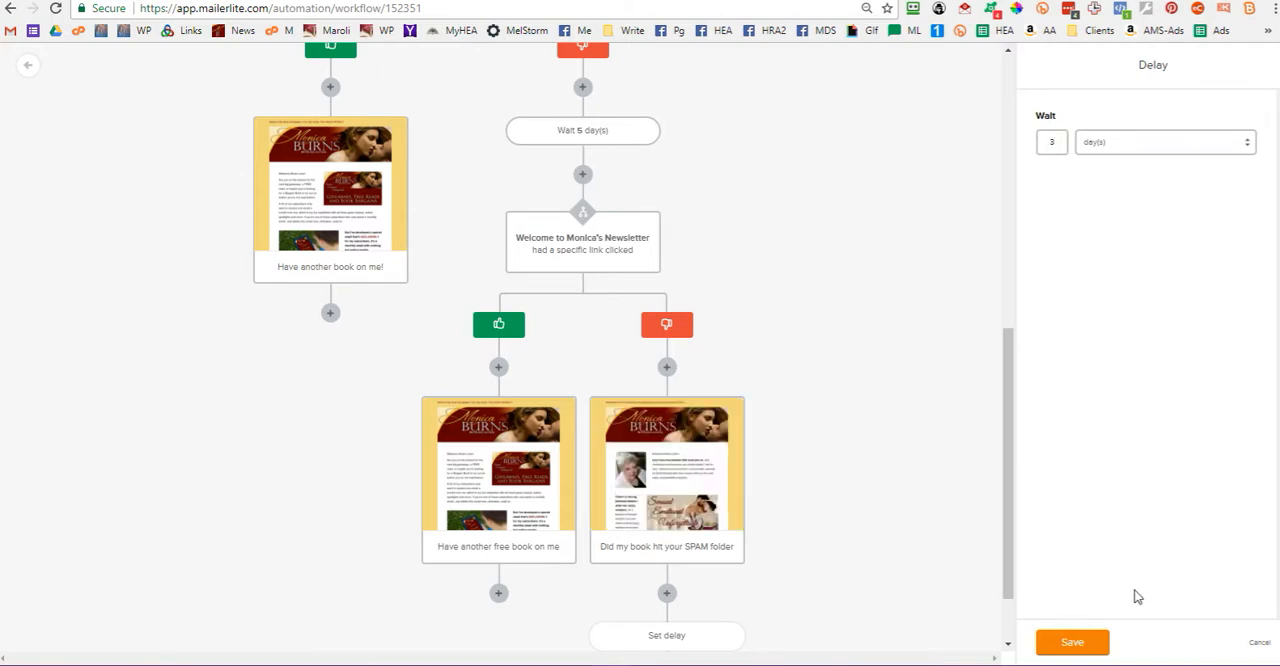
click(1259, 642)
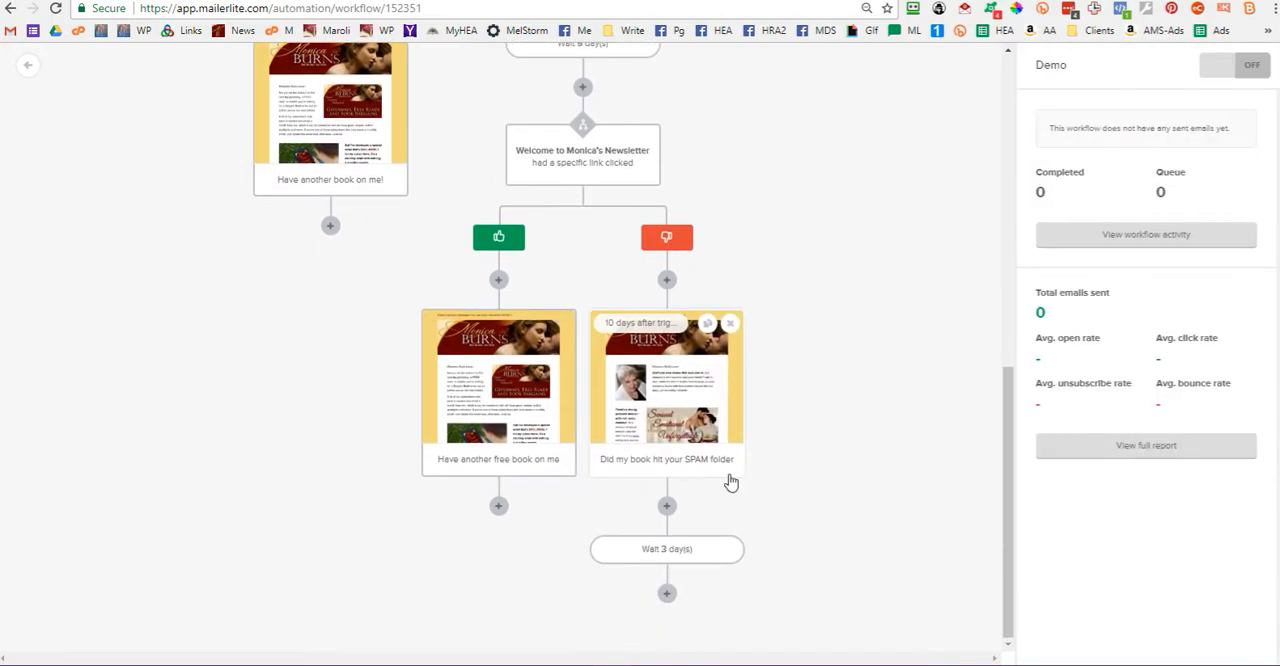
click(666, 505)
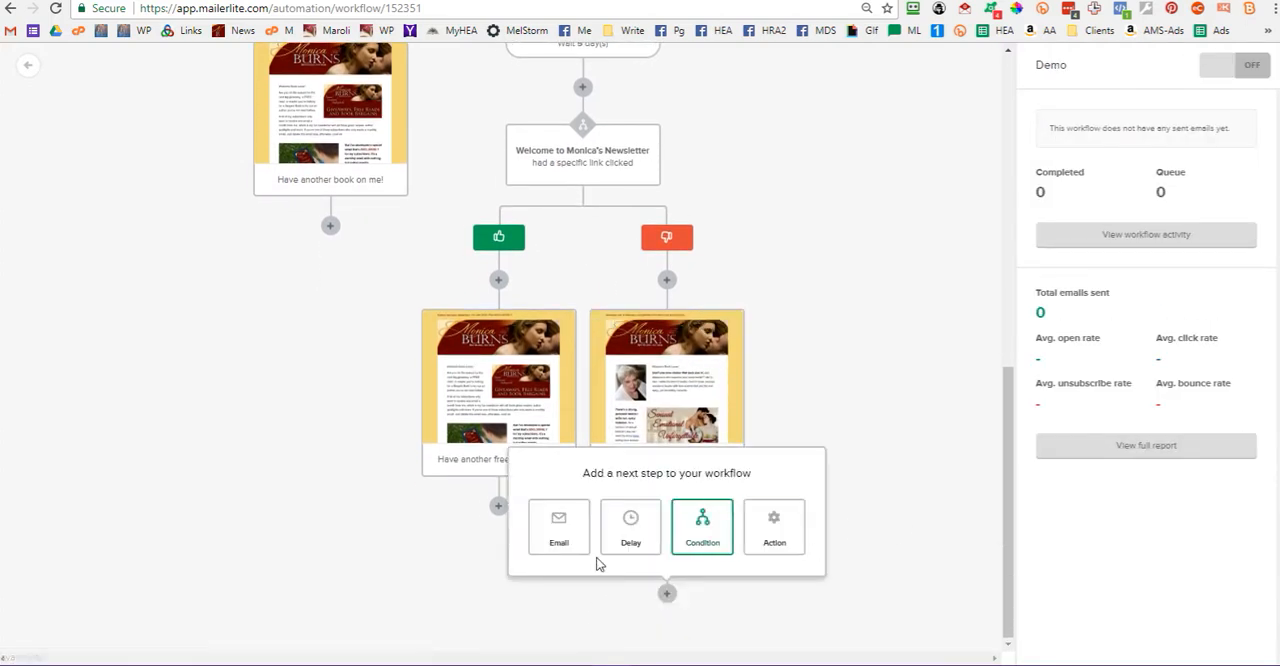
Add a workflow-activity condition: SPAM folder email had its BookFunnel link clicked
click(702, 527)
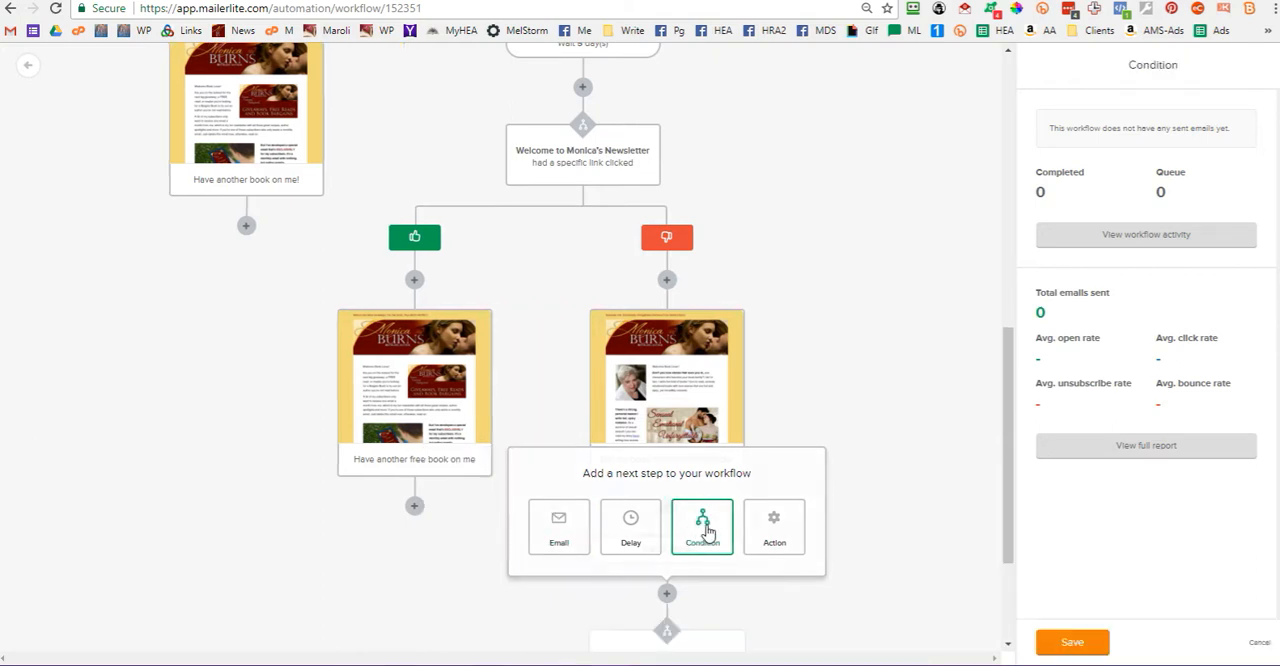
click(702, 527)
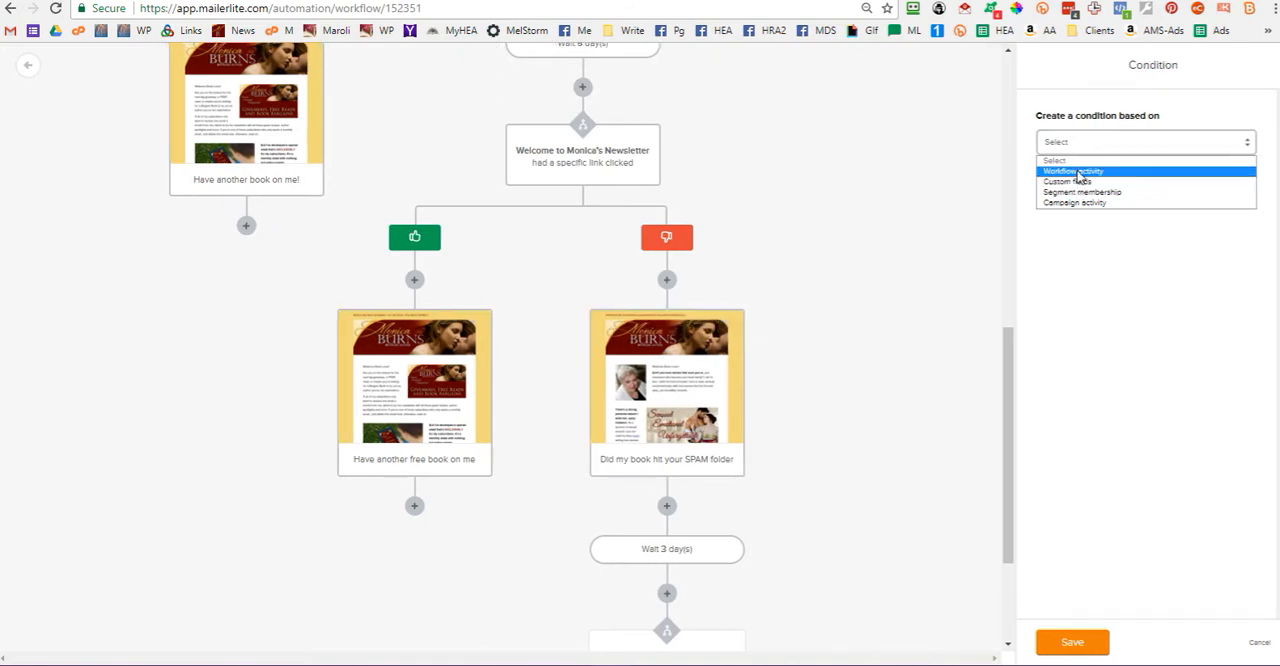
click(1073, 171)
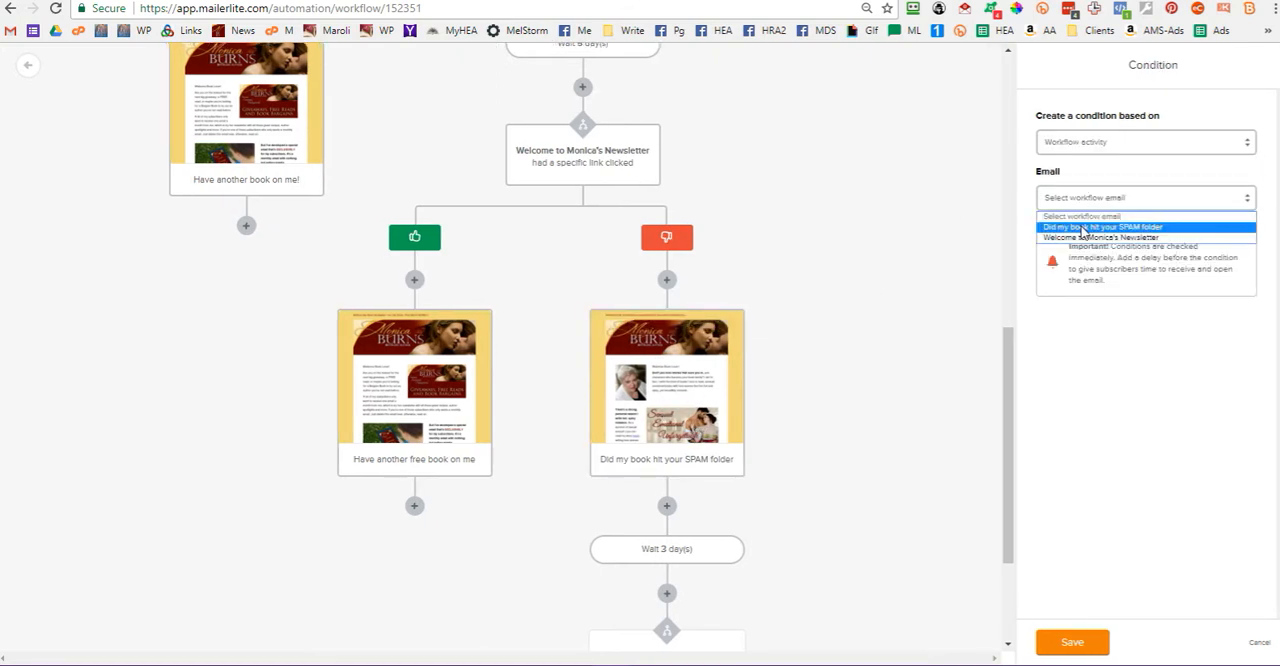
click(1144, 226)
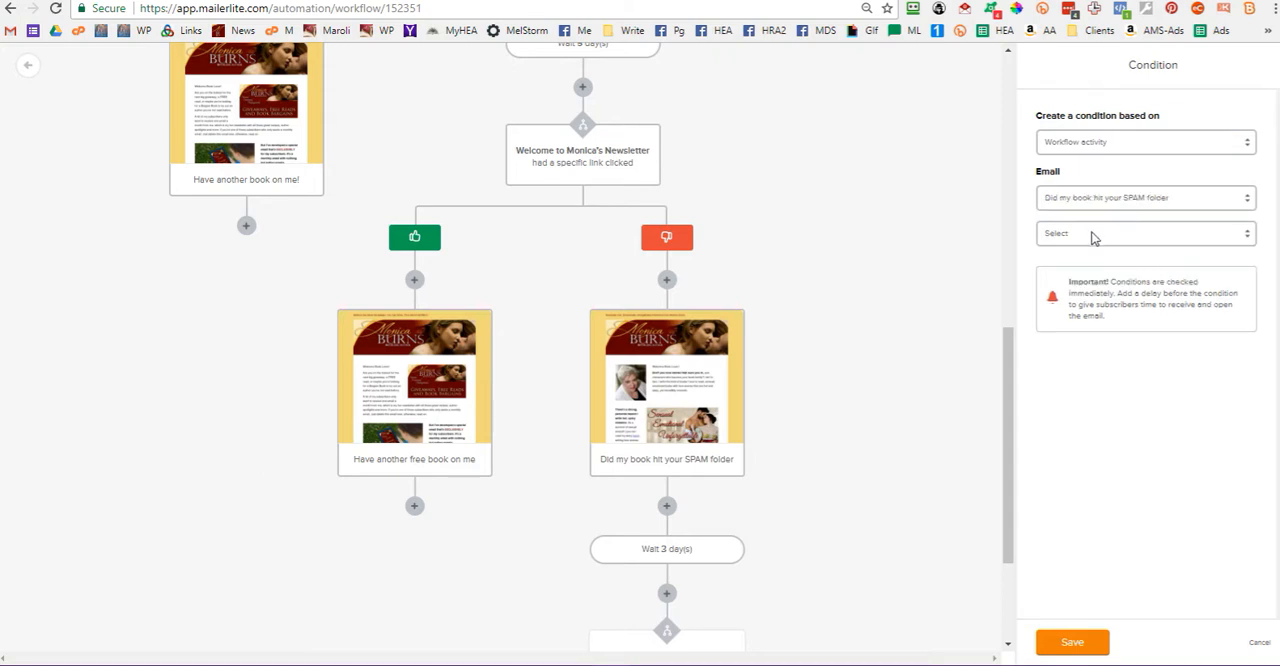
click(1145, 233)
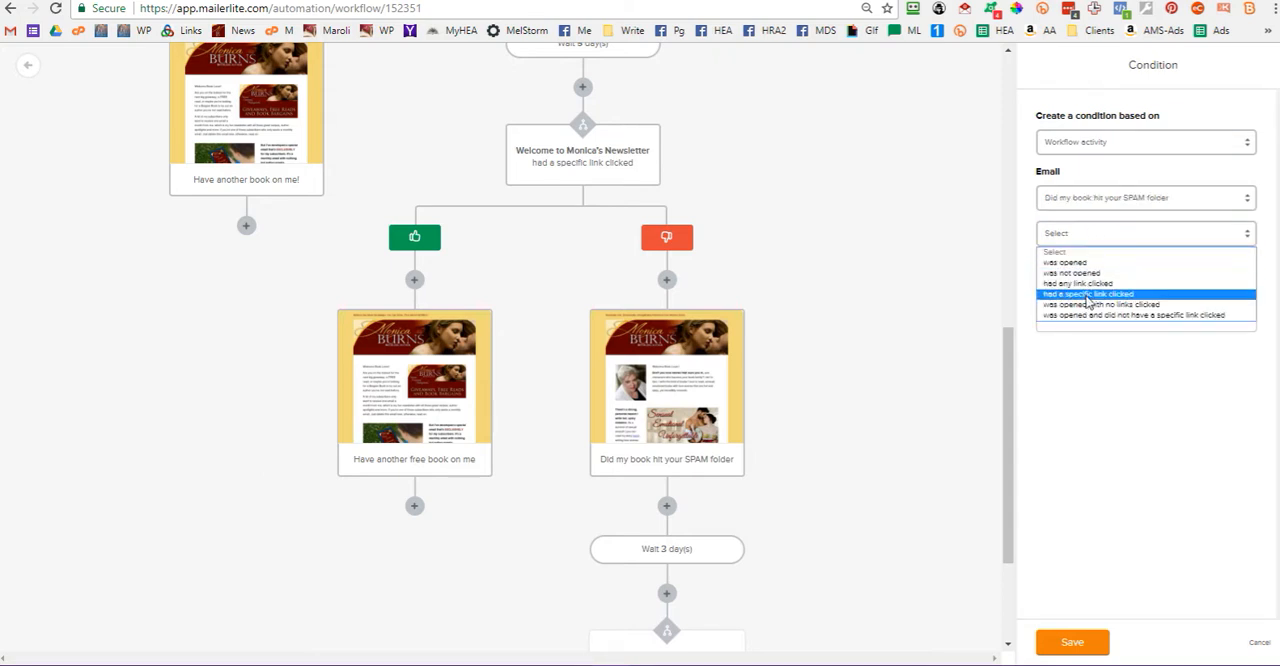
click(1090, 294)
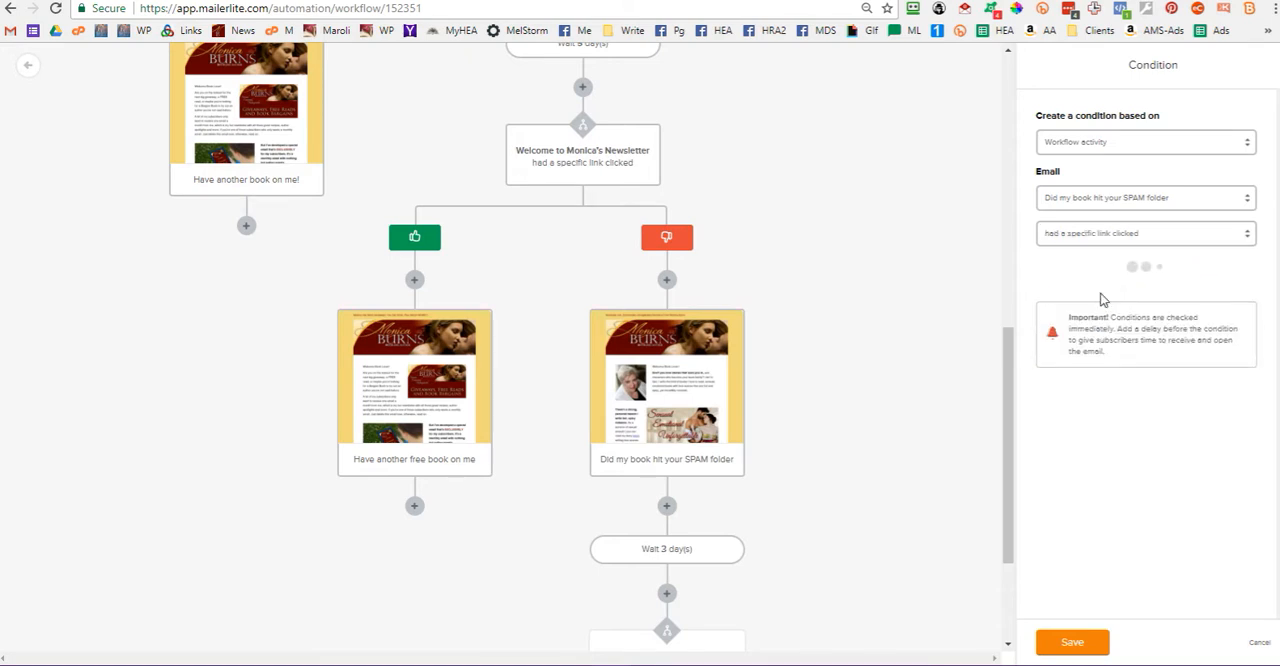
click(1145, 233)
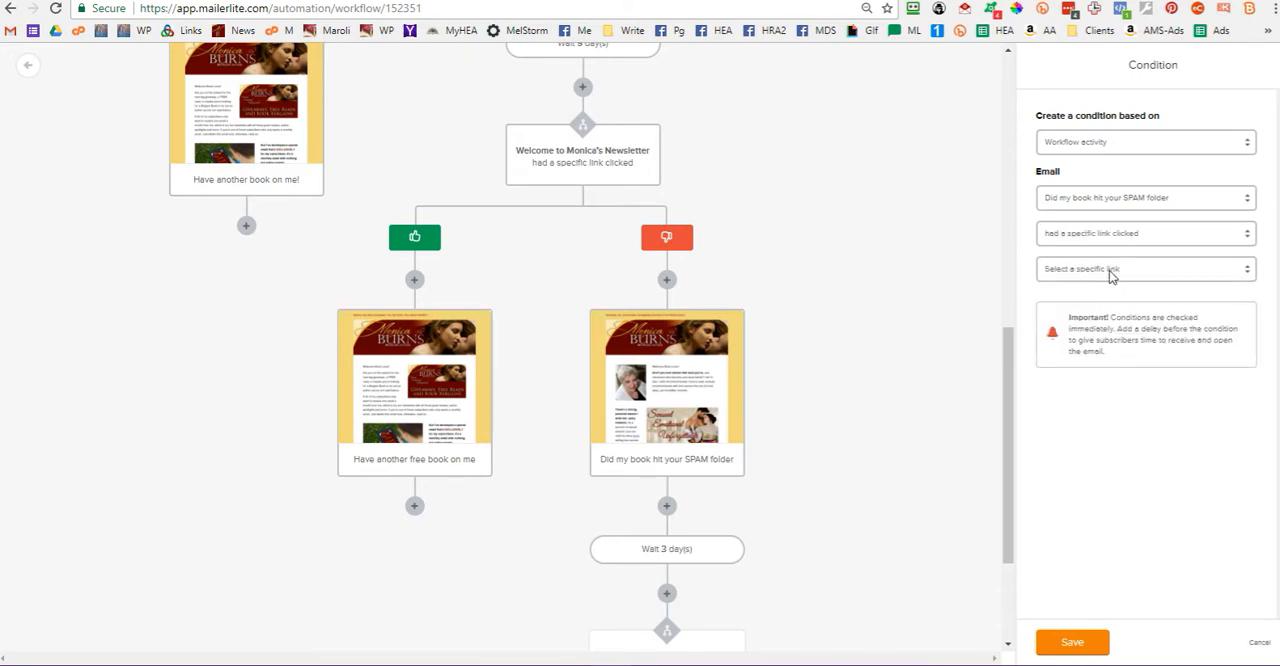
click(1145, 268)
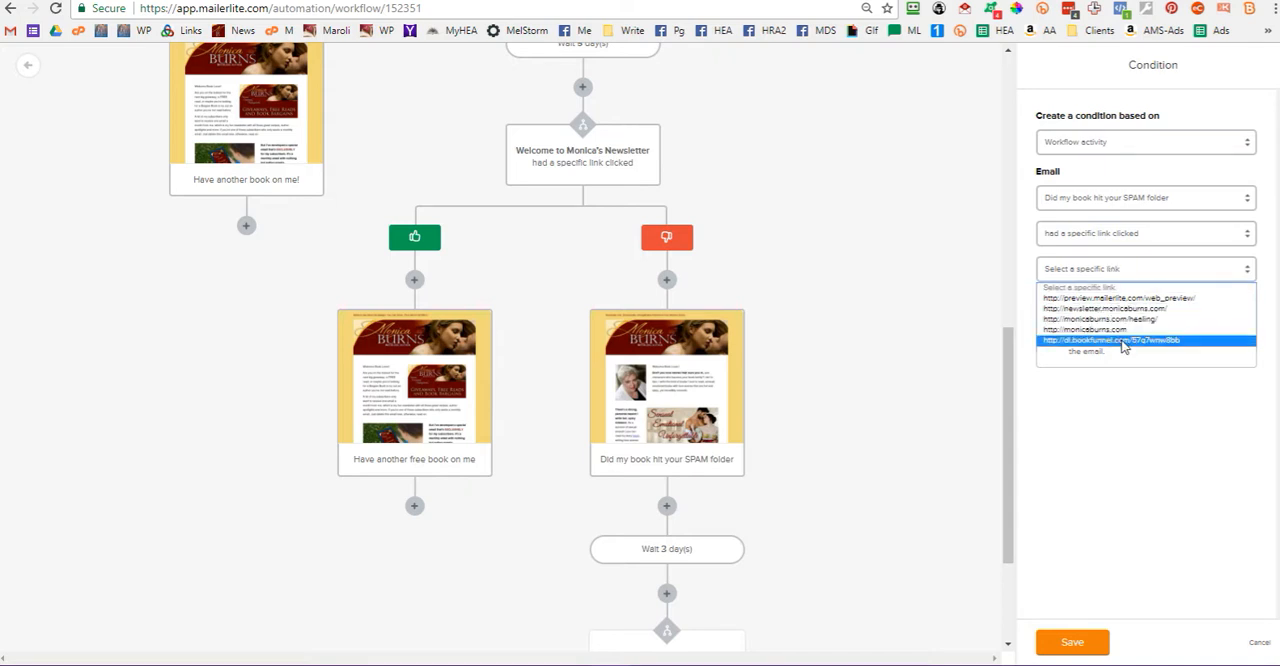
click(1110, 340)
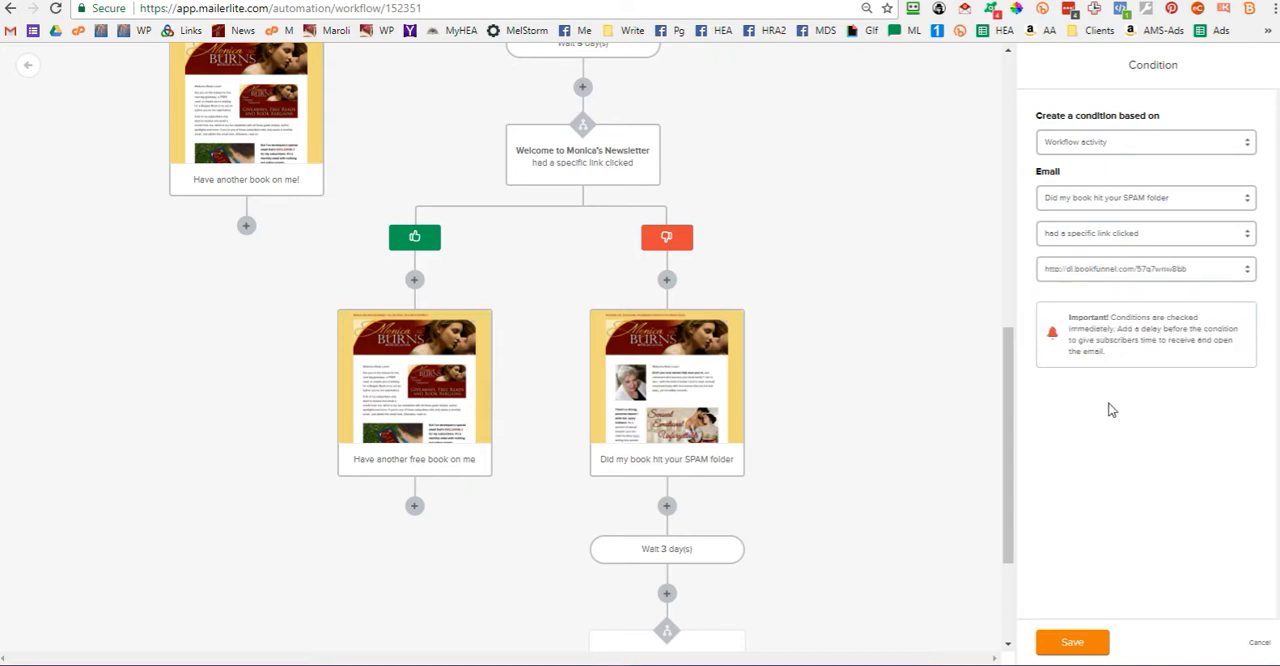
mouse_move(1023, 503)
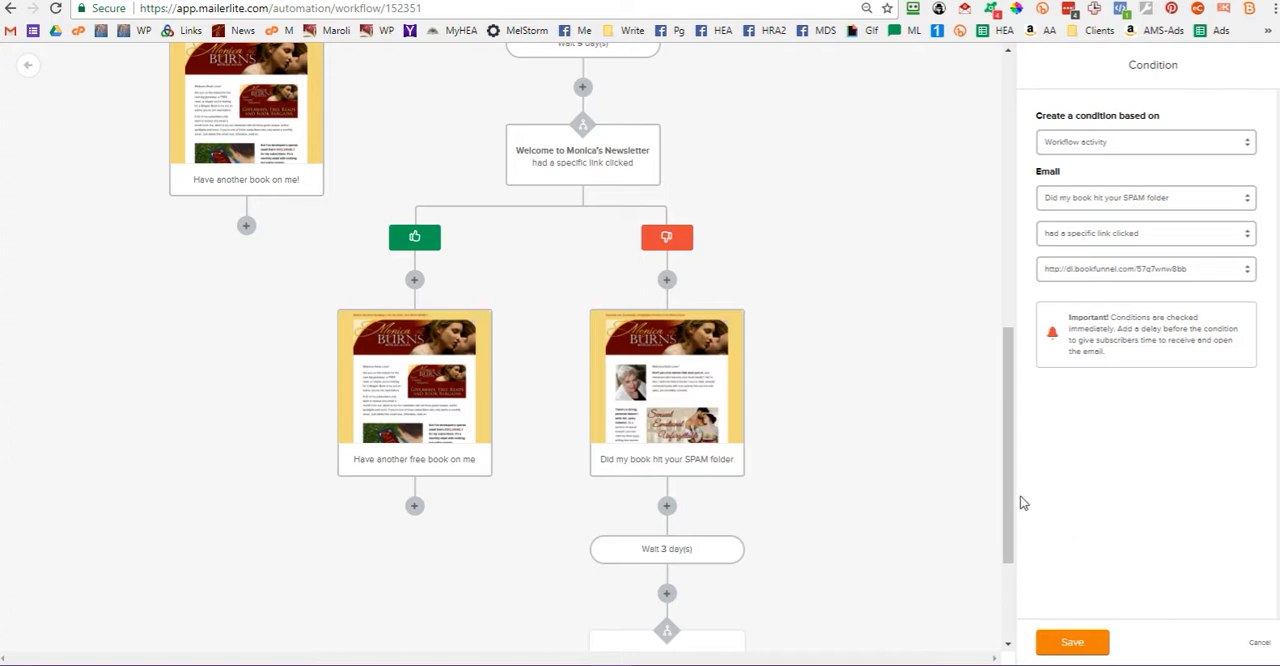
scroll(down, 3)
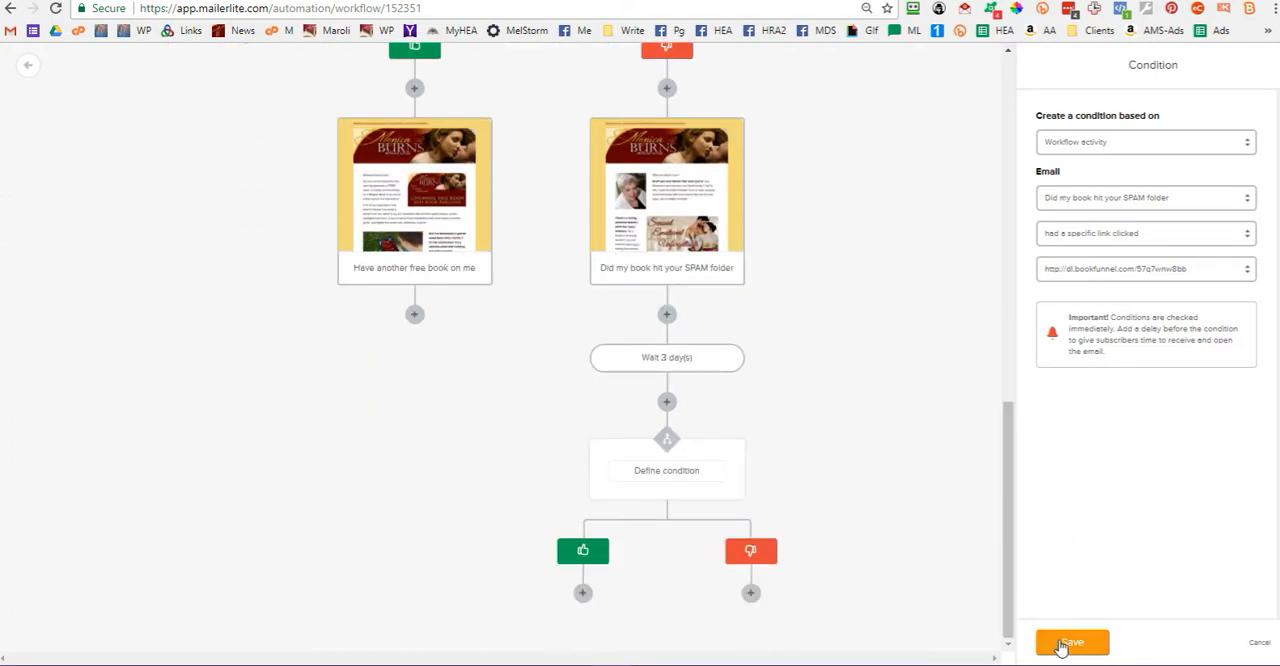
click(1071, 642)
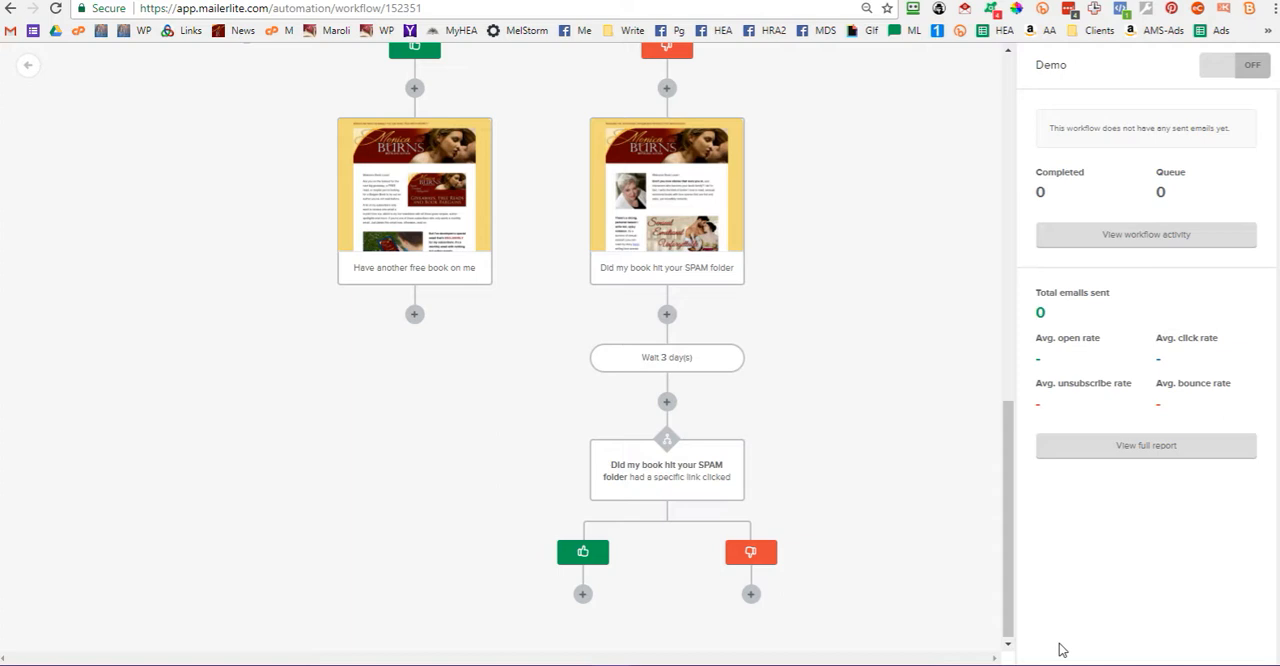
mouse_move(795, 451)
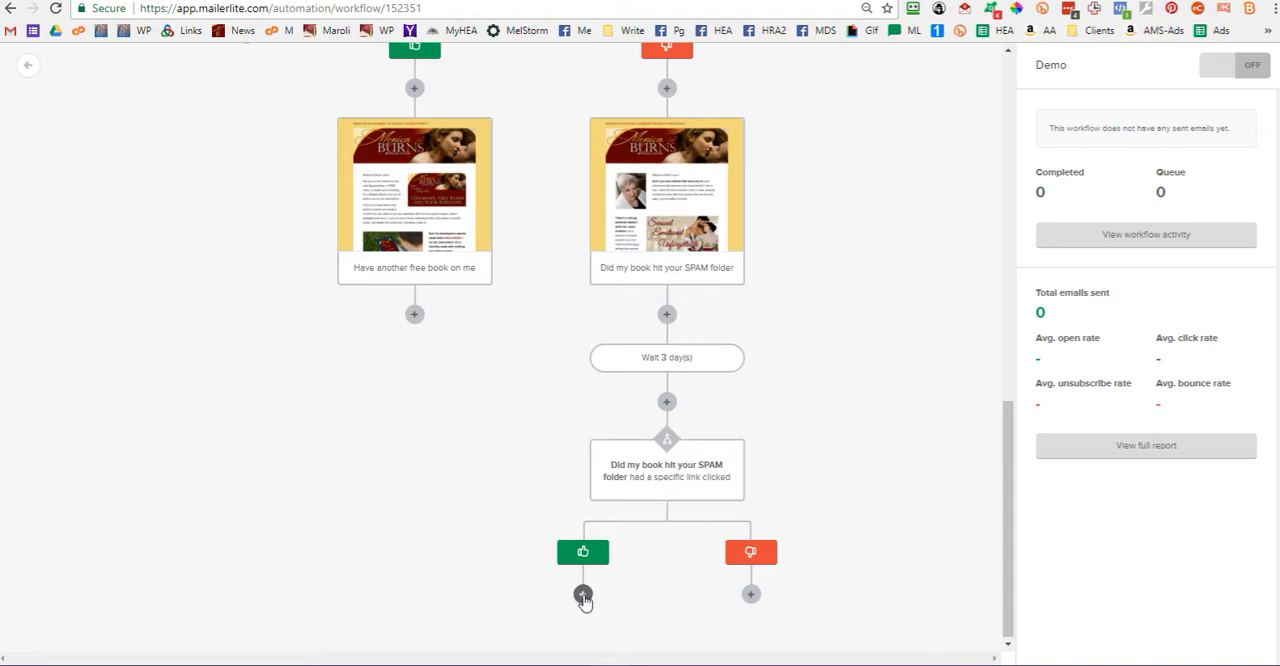
Open the 'Add a next step' chooser below the SPAM-folder link condition
click(583, 594)
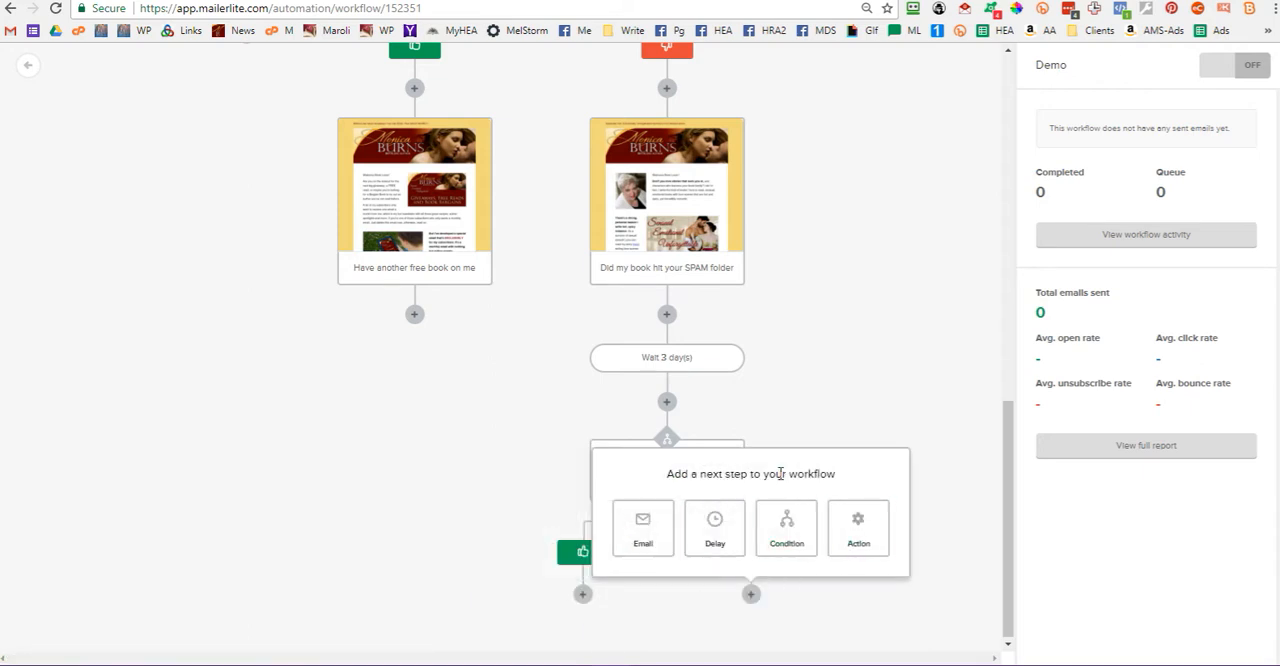
On the not-clicked branch, add a 'Move to a group' action targeting PROBATION
click(857, 528)
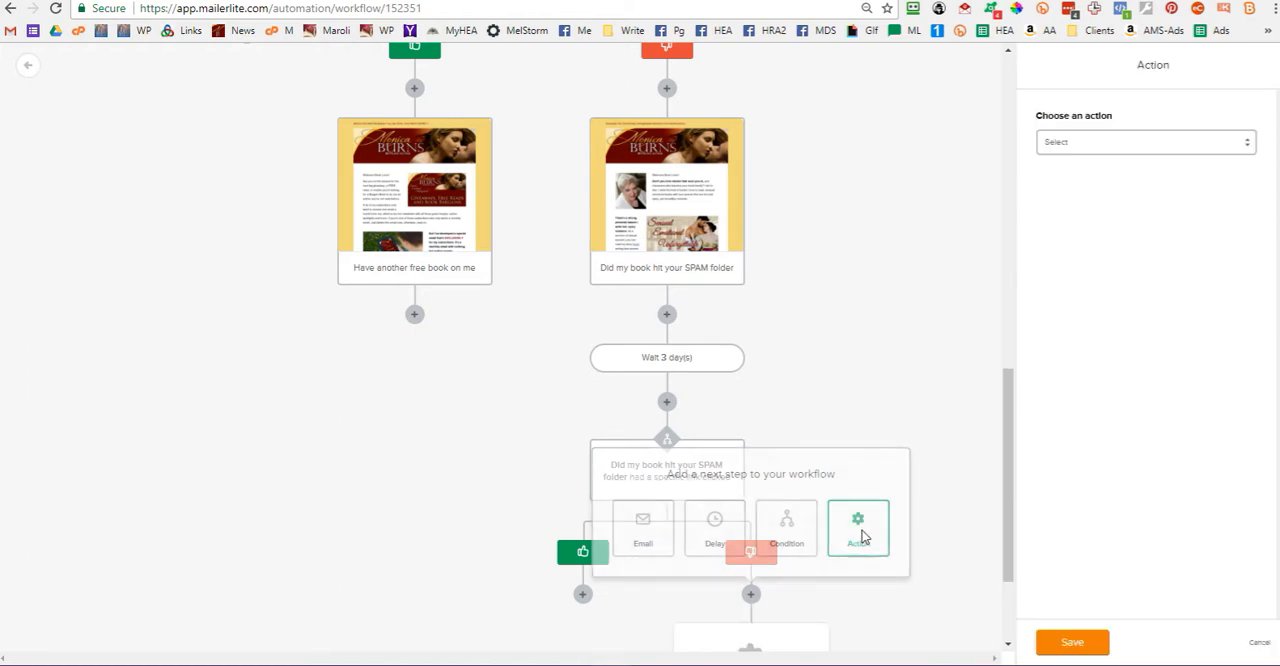
click(857, 528)
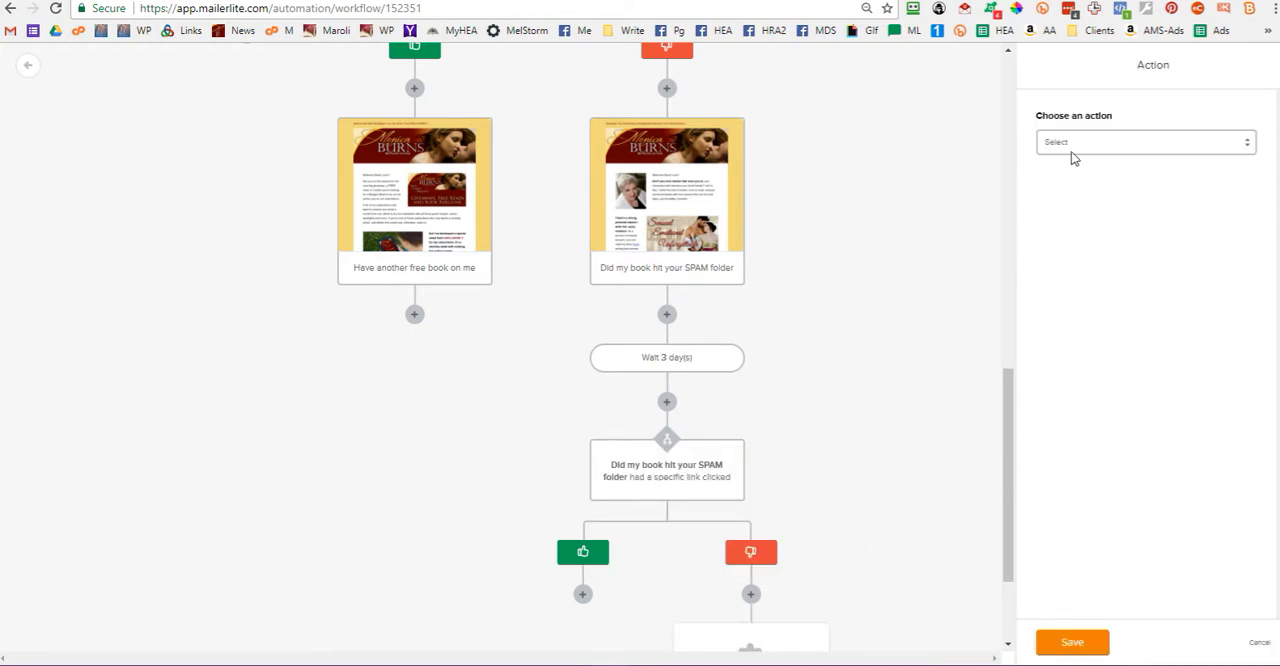
click(1145, 141)
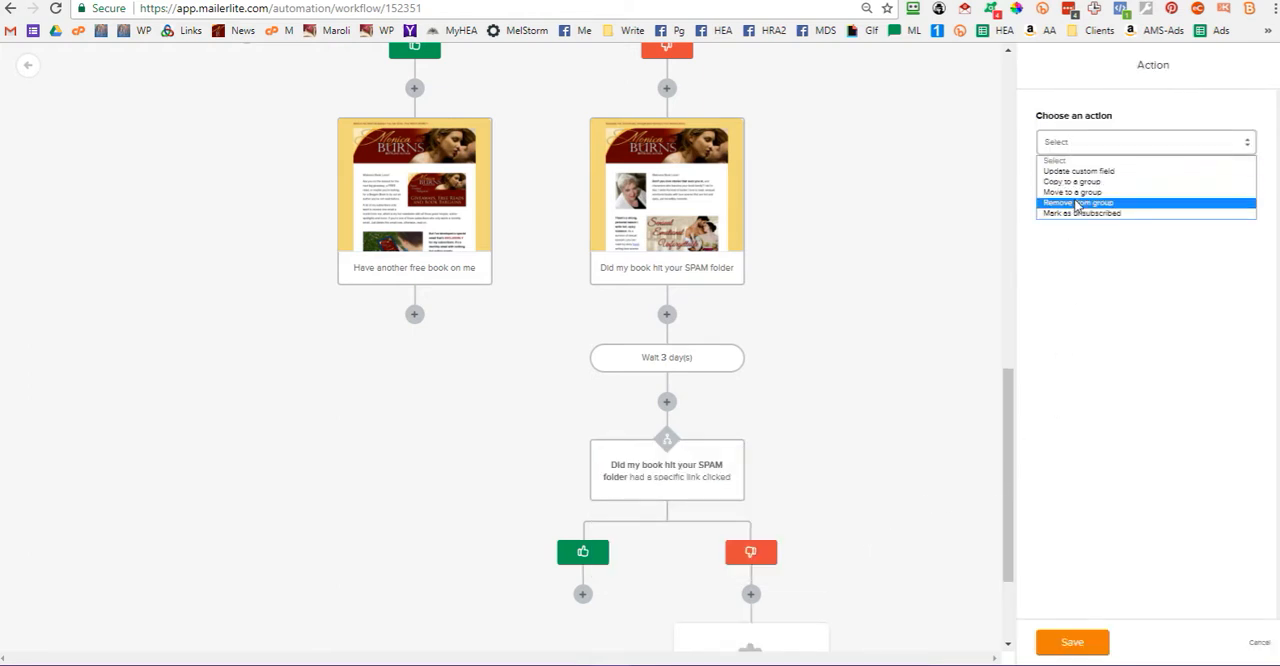
click(1072, 192)
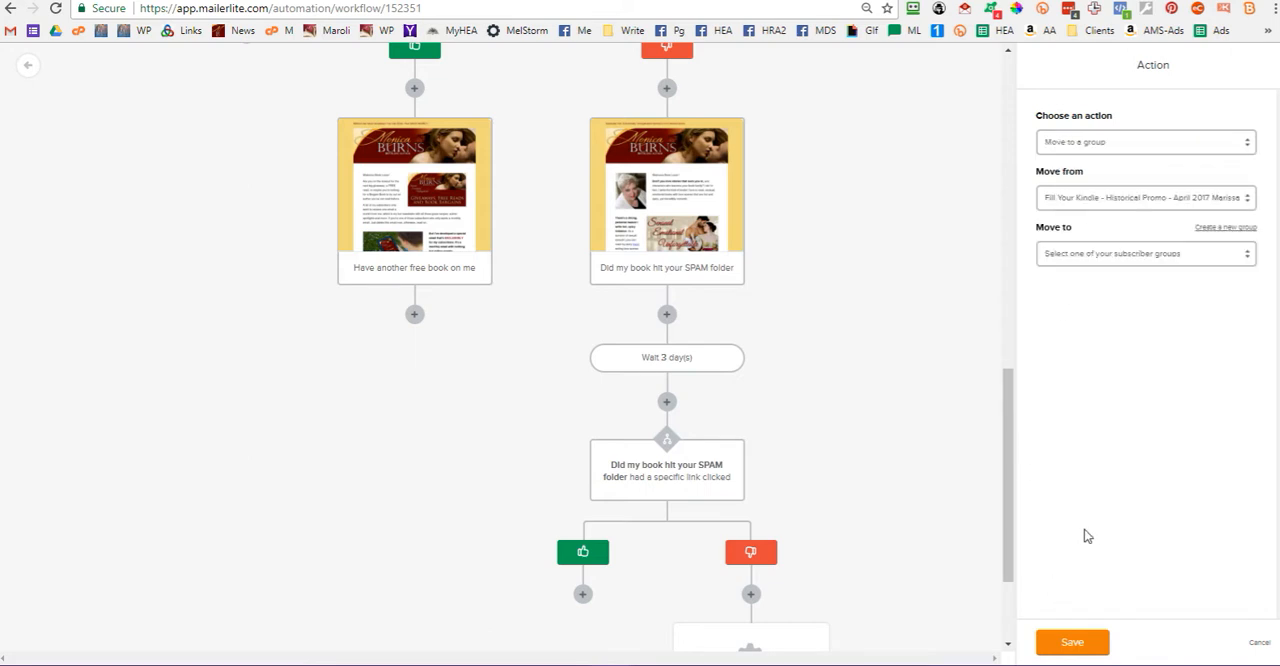
click(1145, 197)
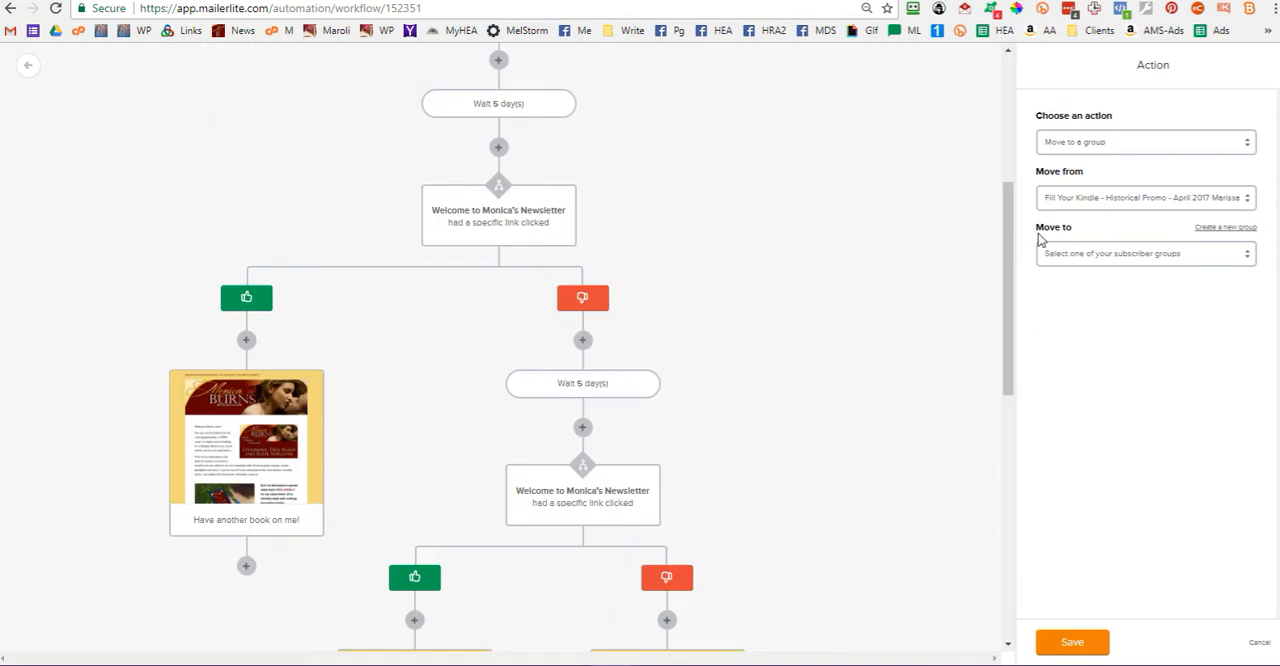
click(1143, 253)
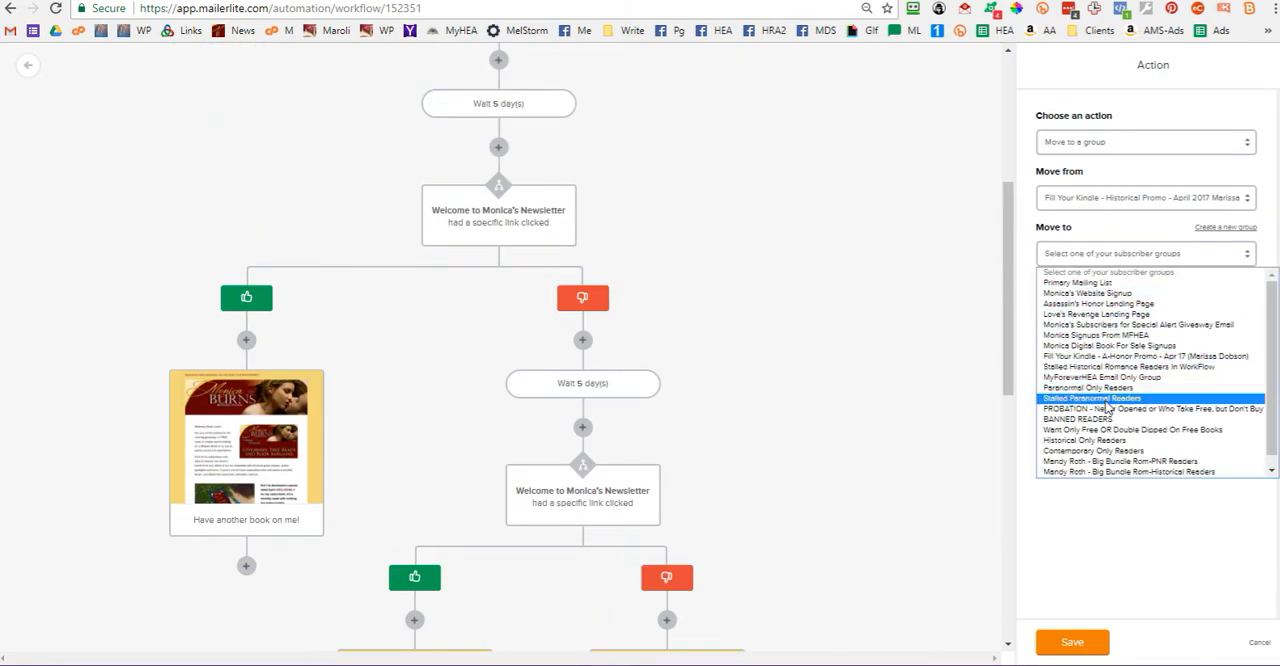
click(1127, 408)
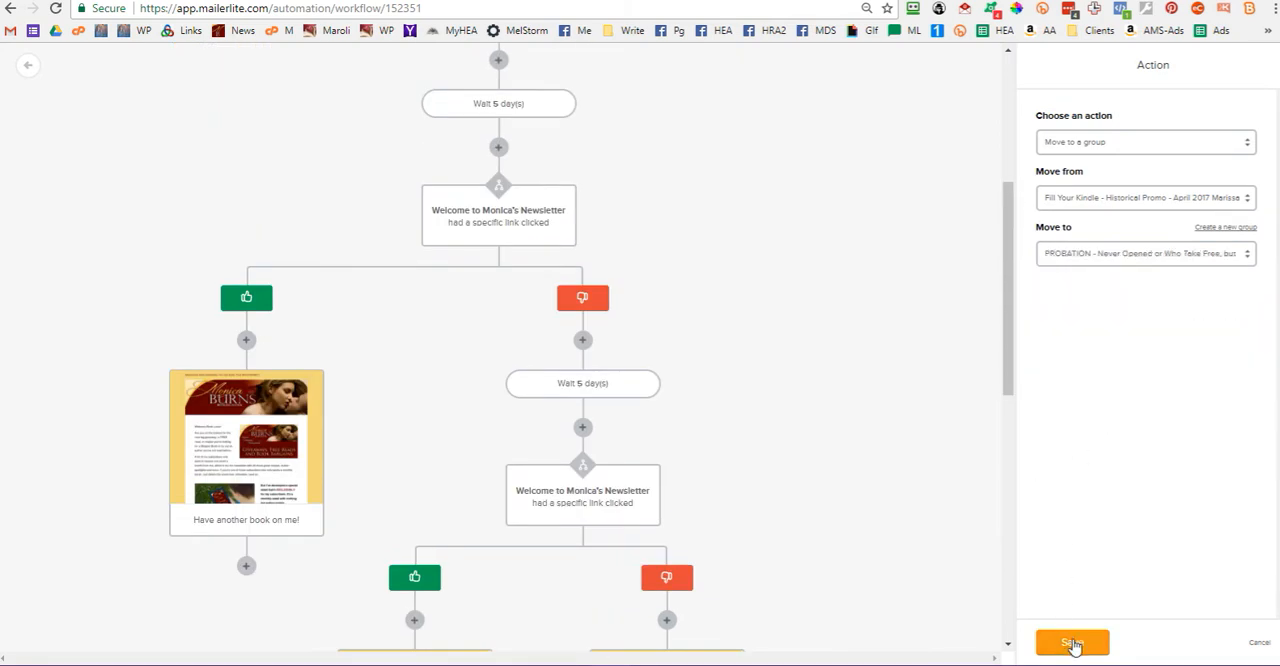
click(1071, 642)
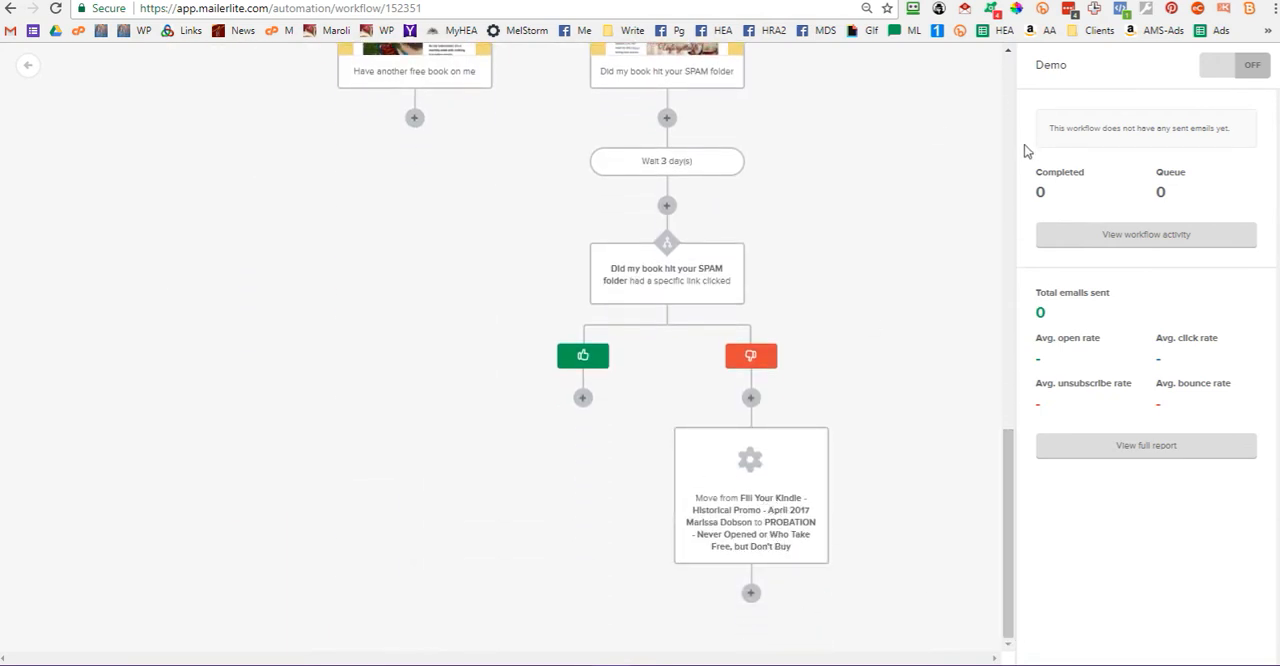
mouse_move(997, 210)
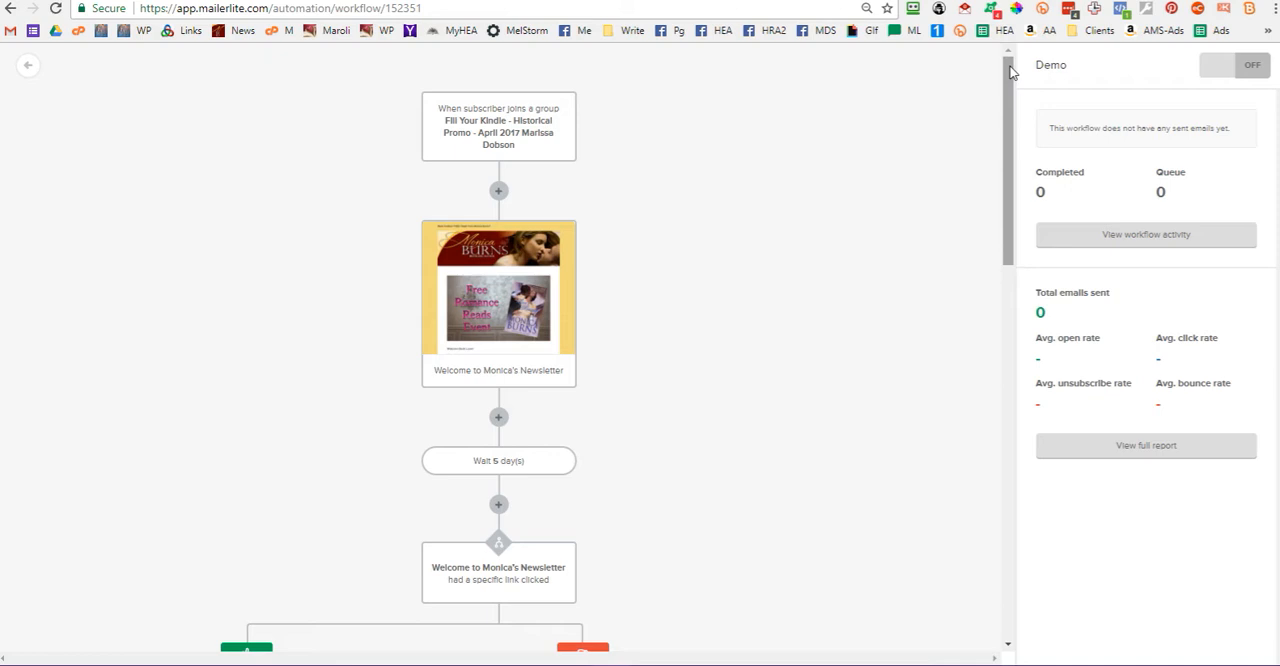
mouse_move(1162, 107)
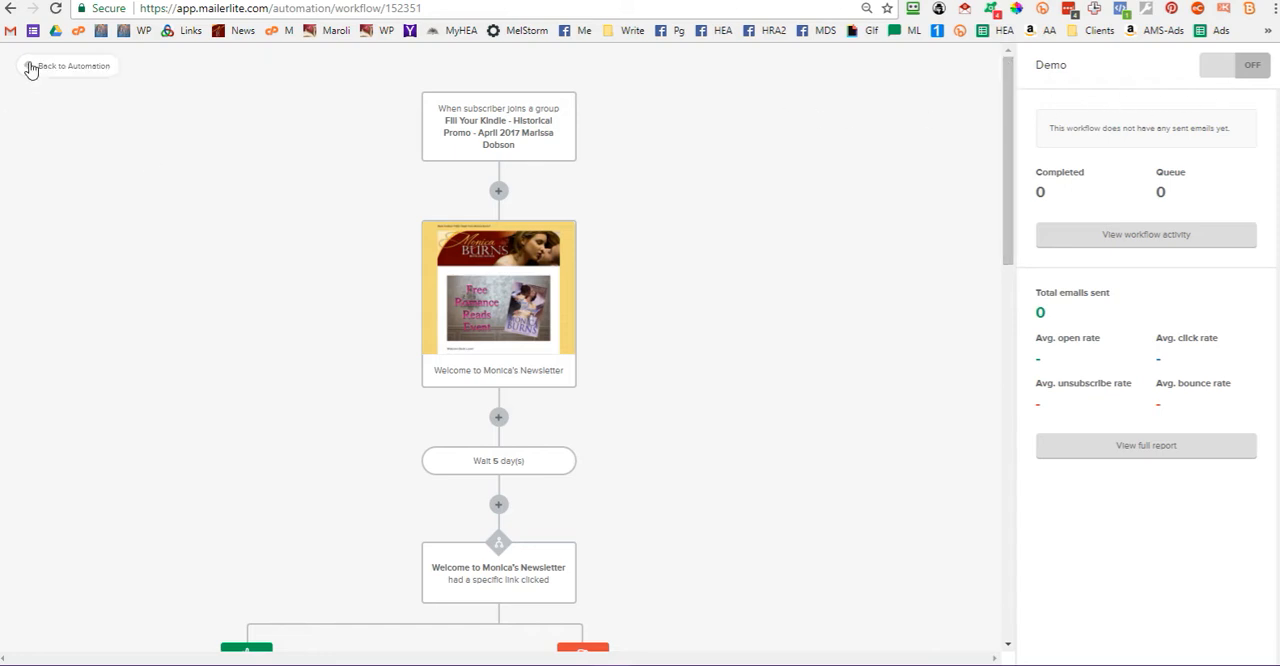
Return from the Demo workflow to the Automation list
click(70, 66)
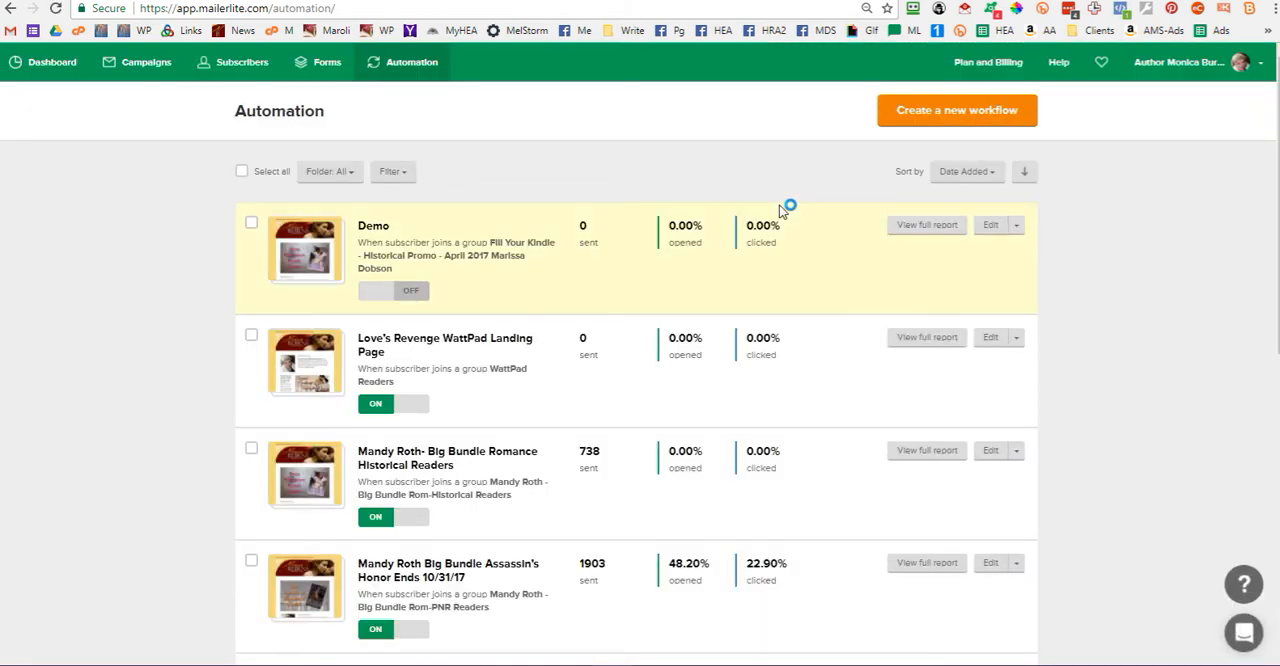
mouse_move(404, 260)
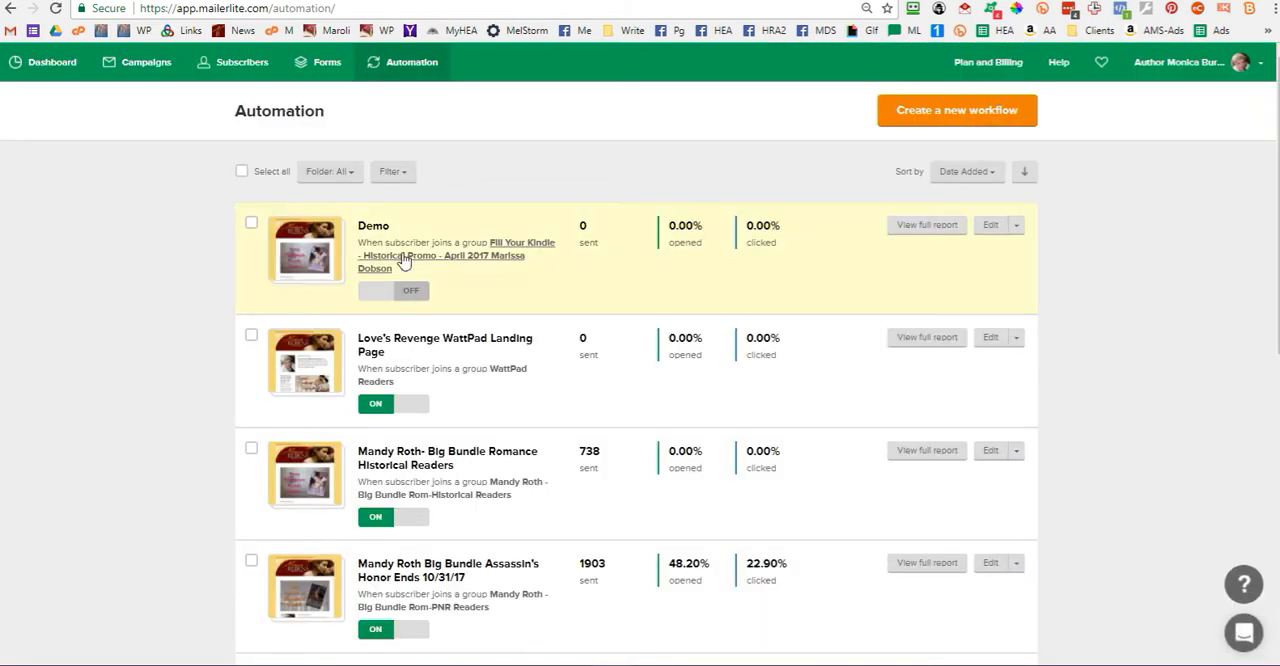
Delete the Demo workflow from the Automation list and confirm
click(1016, 224)
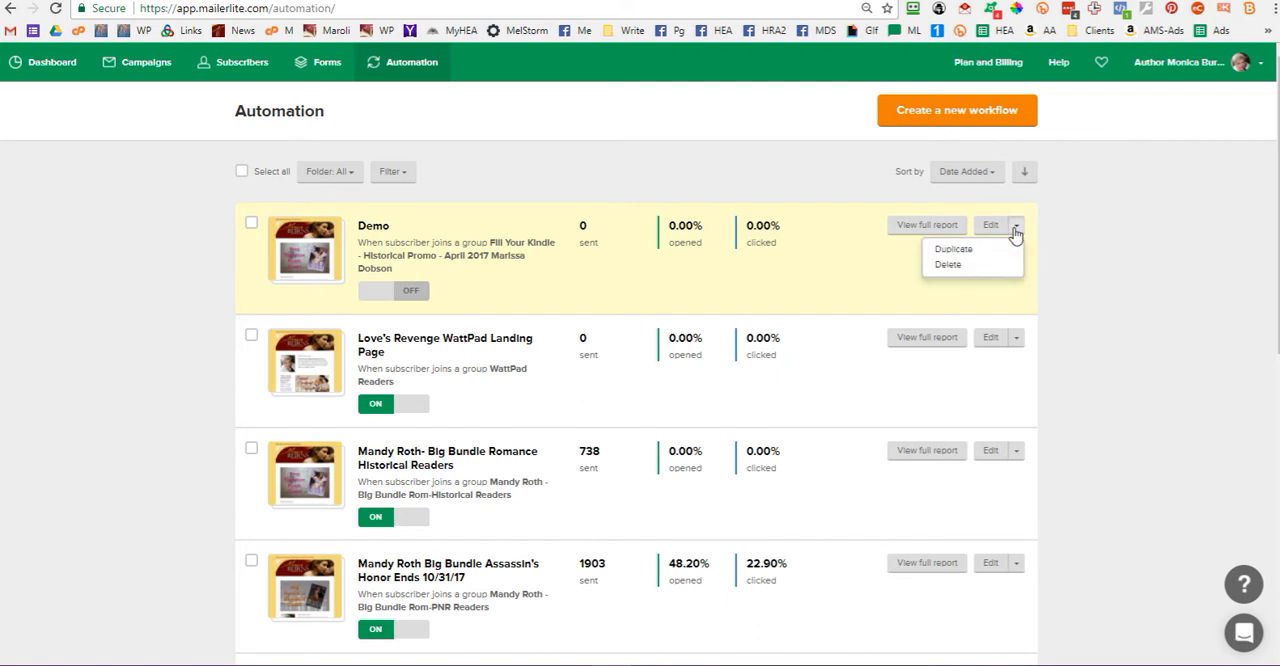
click(947, 264)
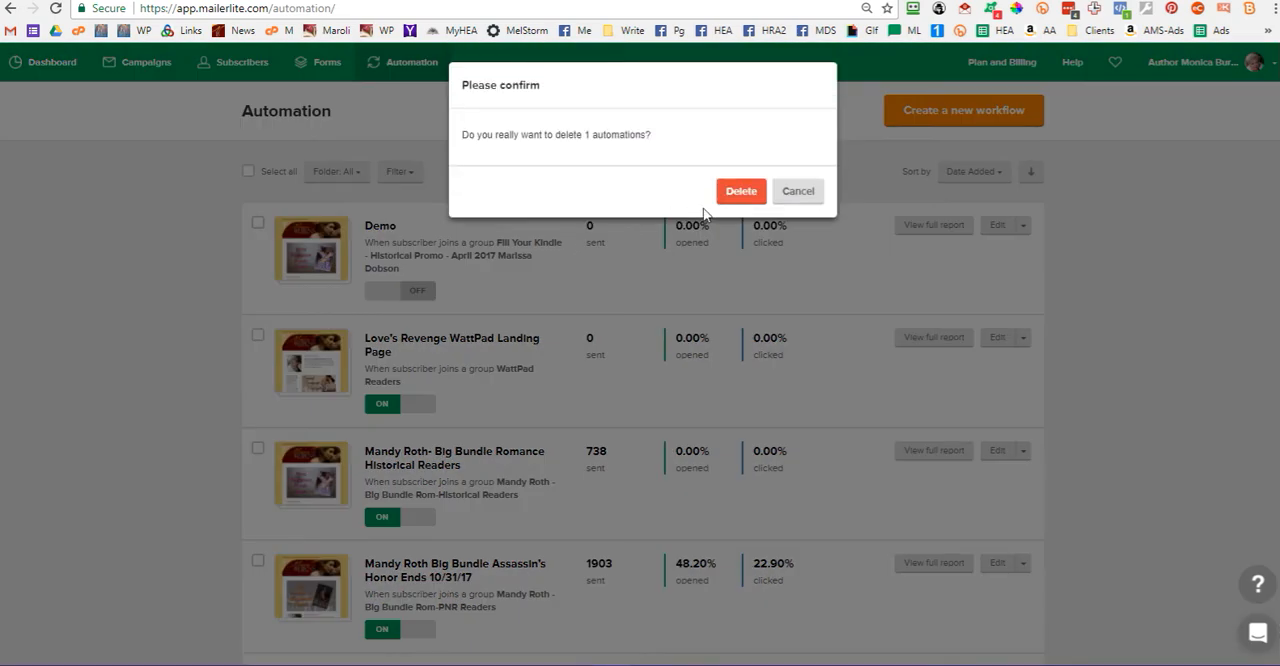
click(740, 191)
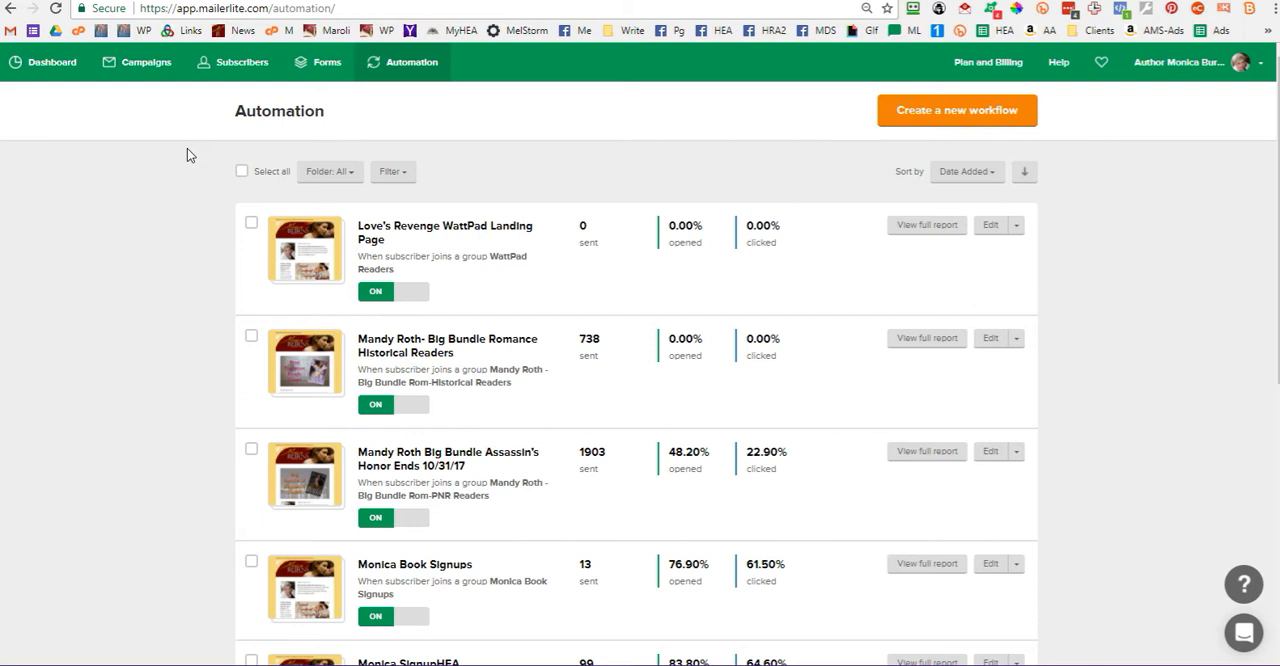
mouse_move(190, 137)
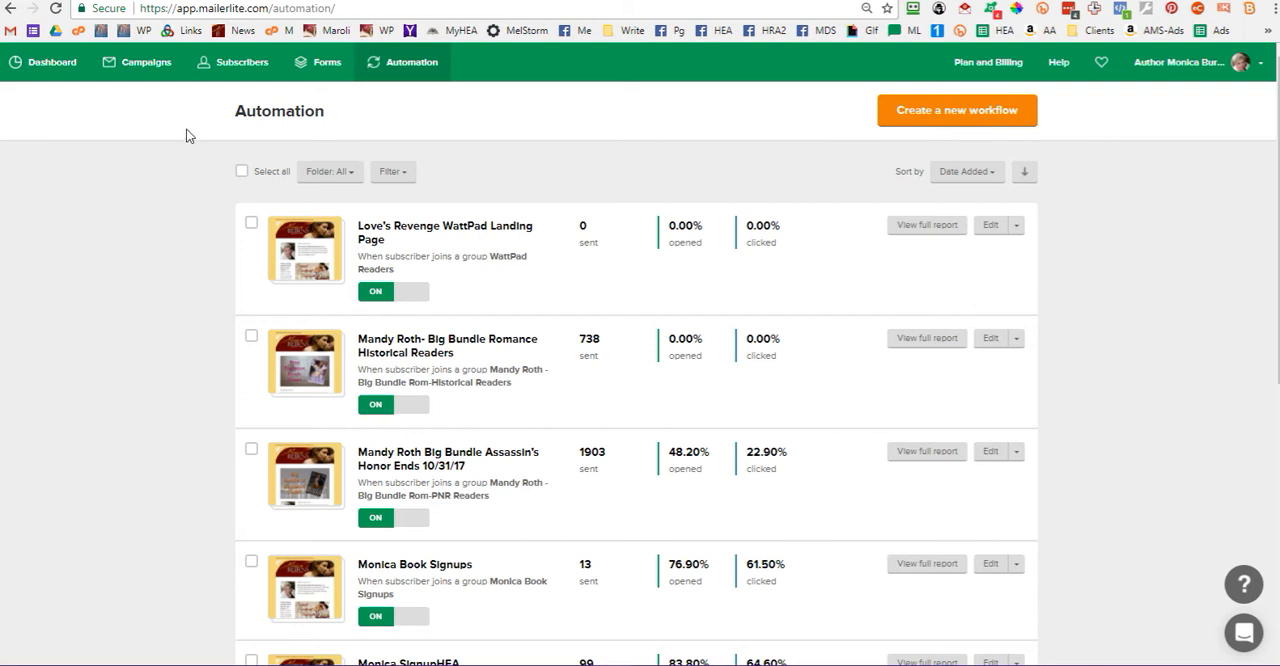
mouse_move(130, 126)
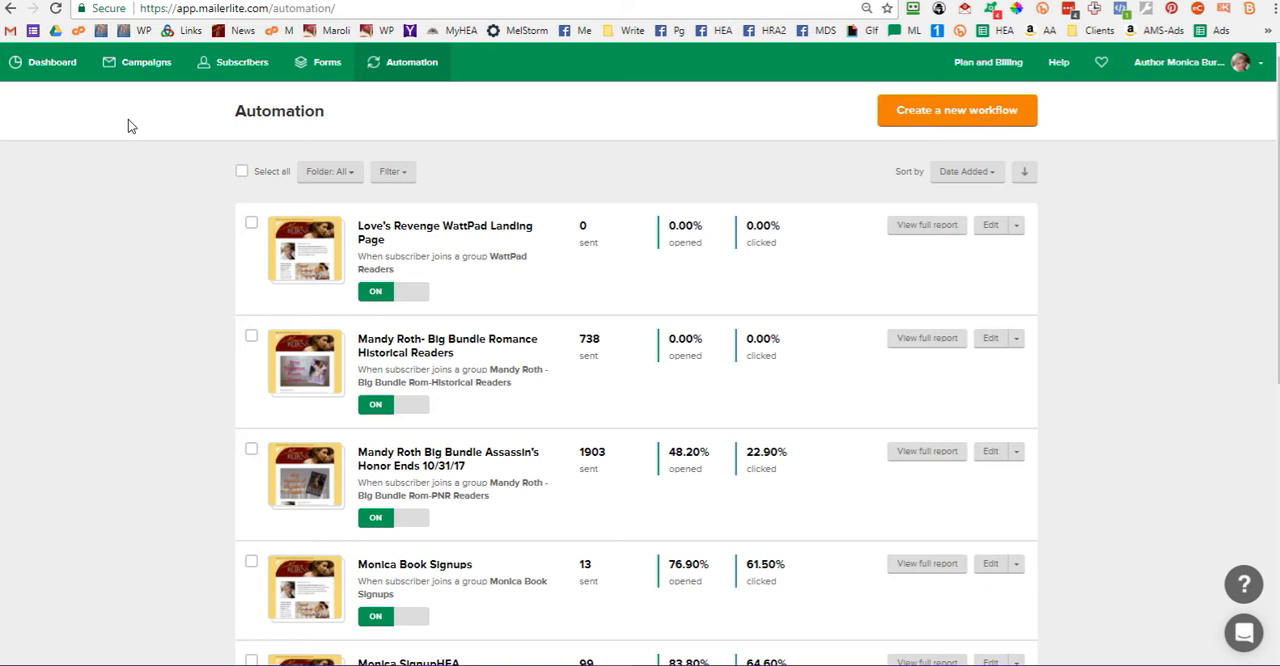
mouse_move(130, 121)
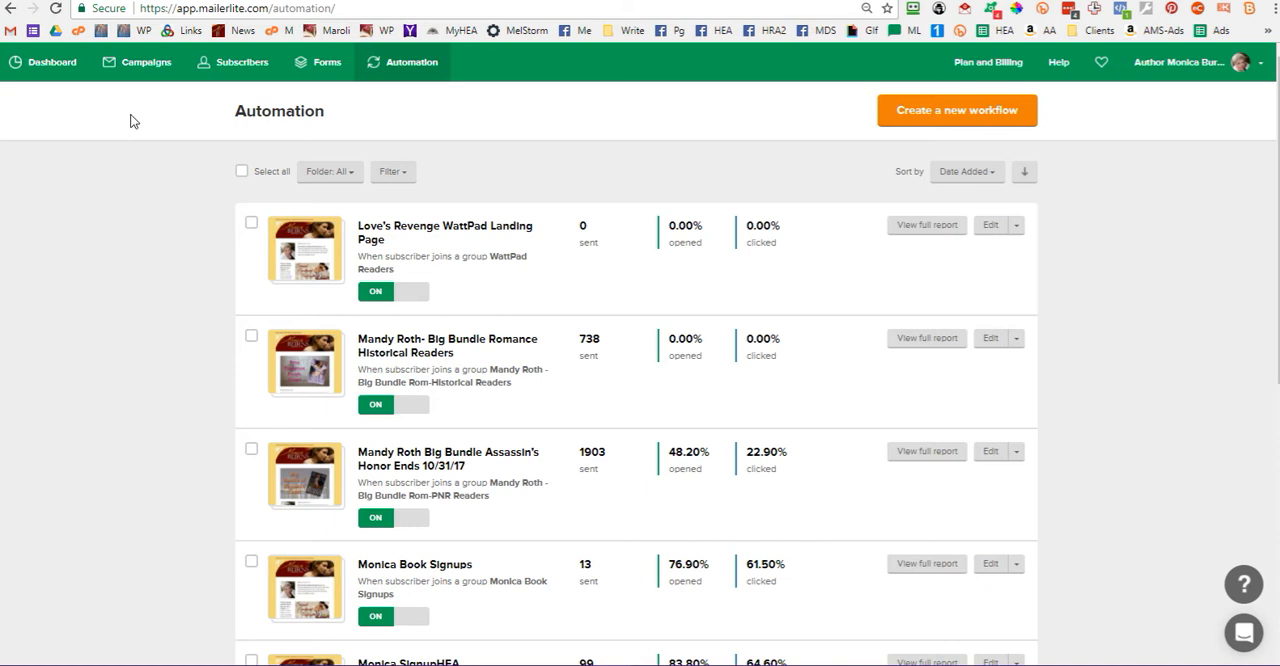
mouse_move(464, 107)
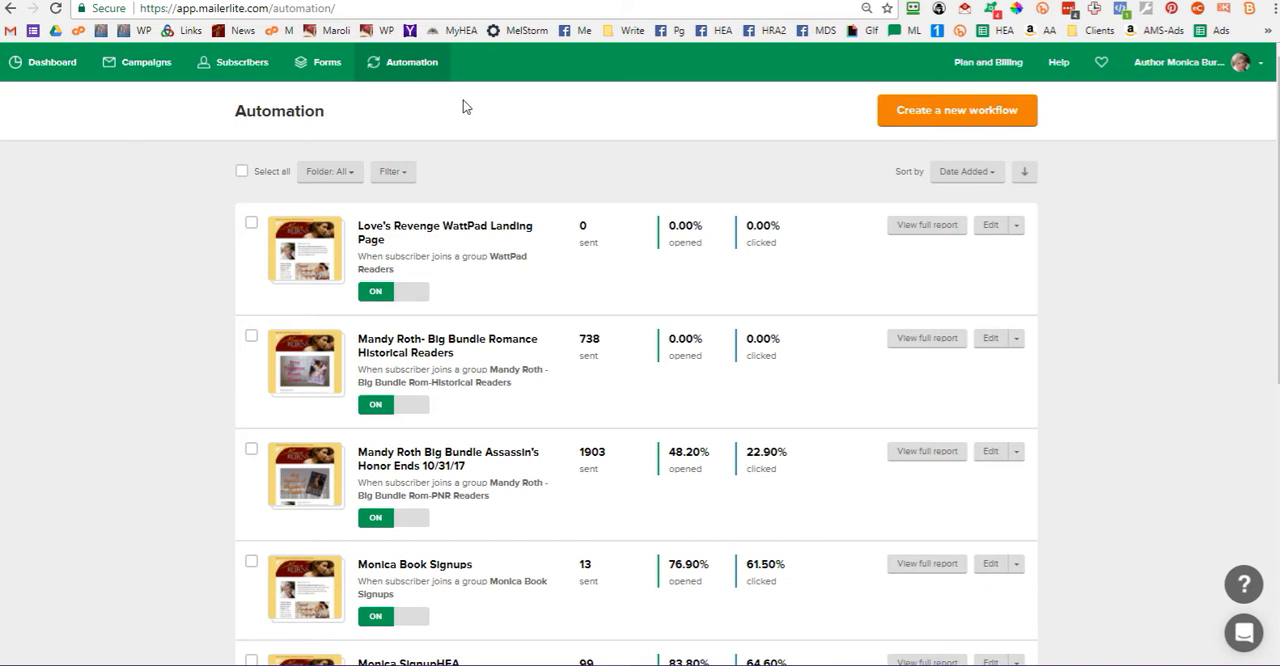
mouse_move(1107, 114)
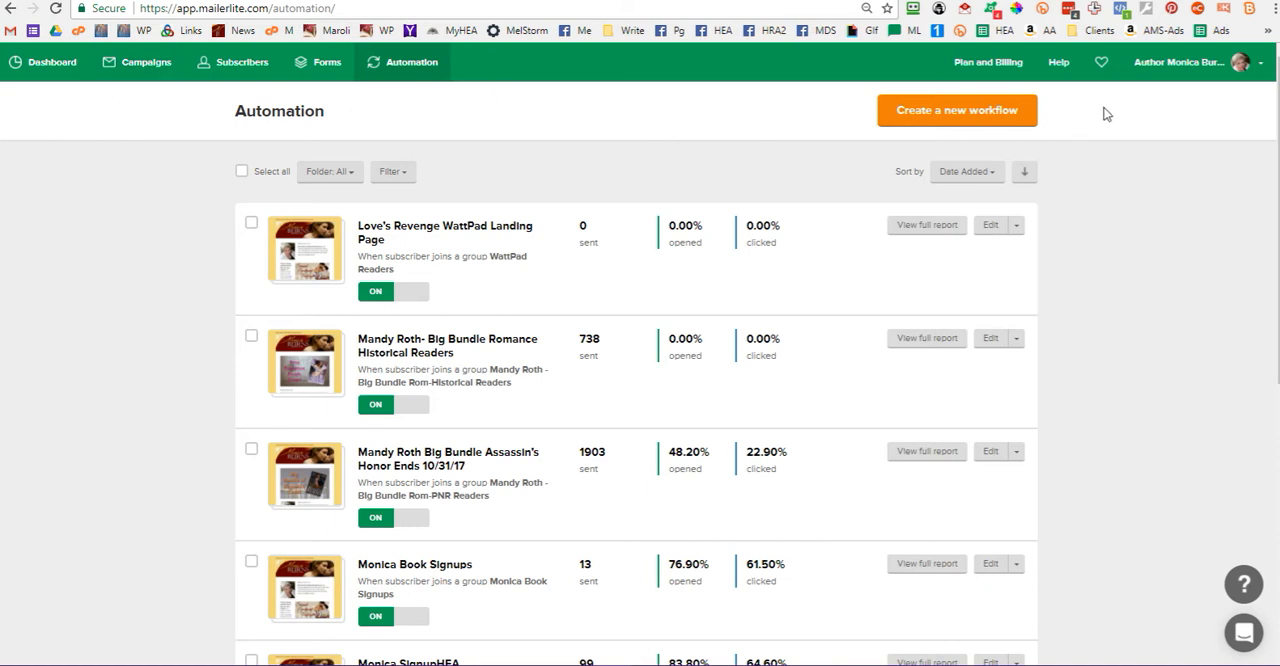
mouse_move(293, 100)
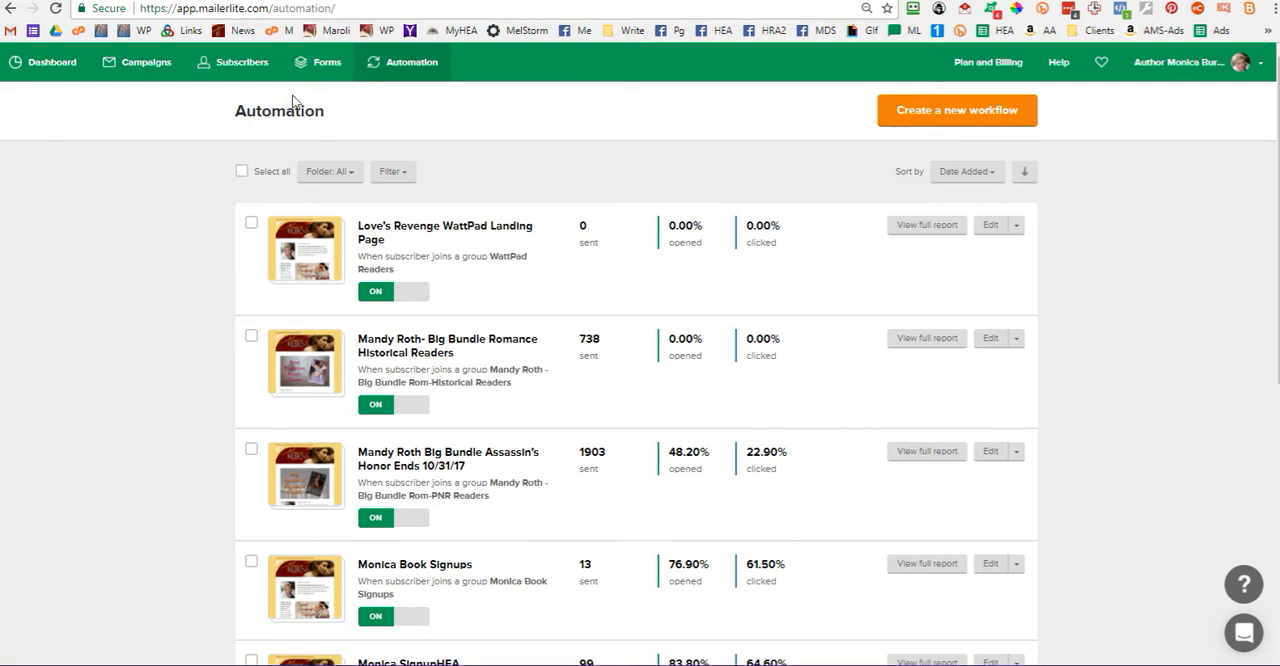
mouse_move(400, 117)
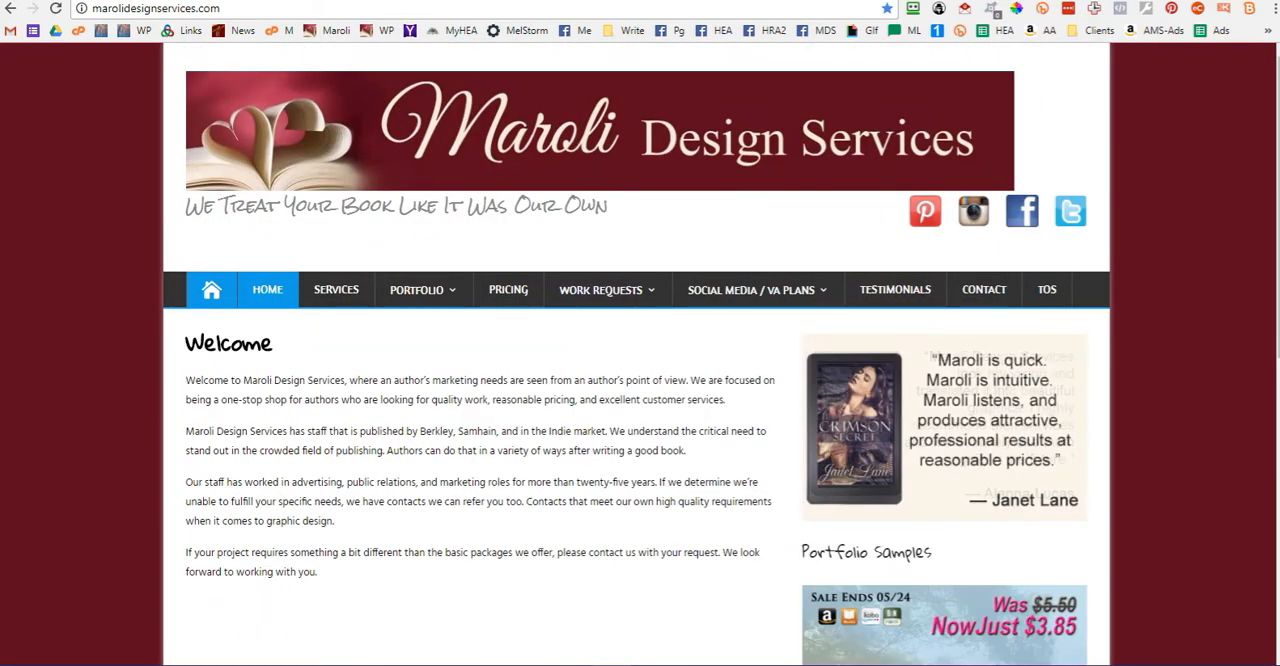
Open the Budget Social Media Plan page and browse its $55/month plan details
click(422, 289)
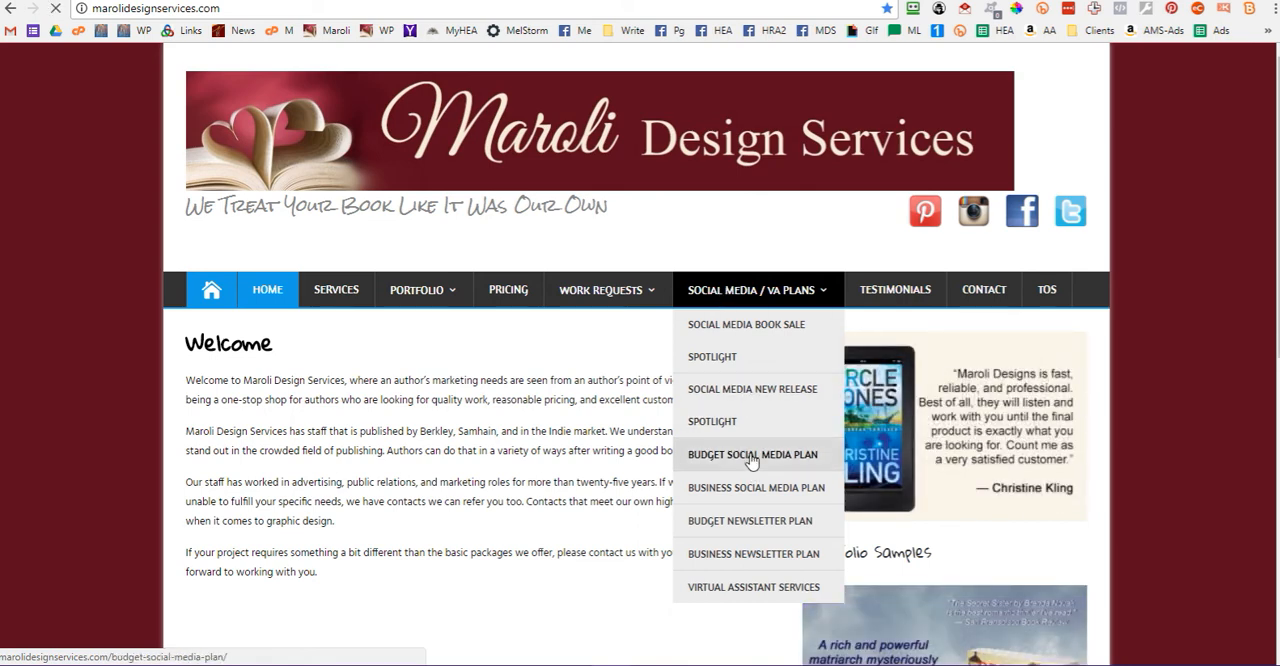
click(753, 454)
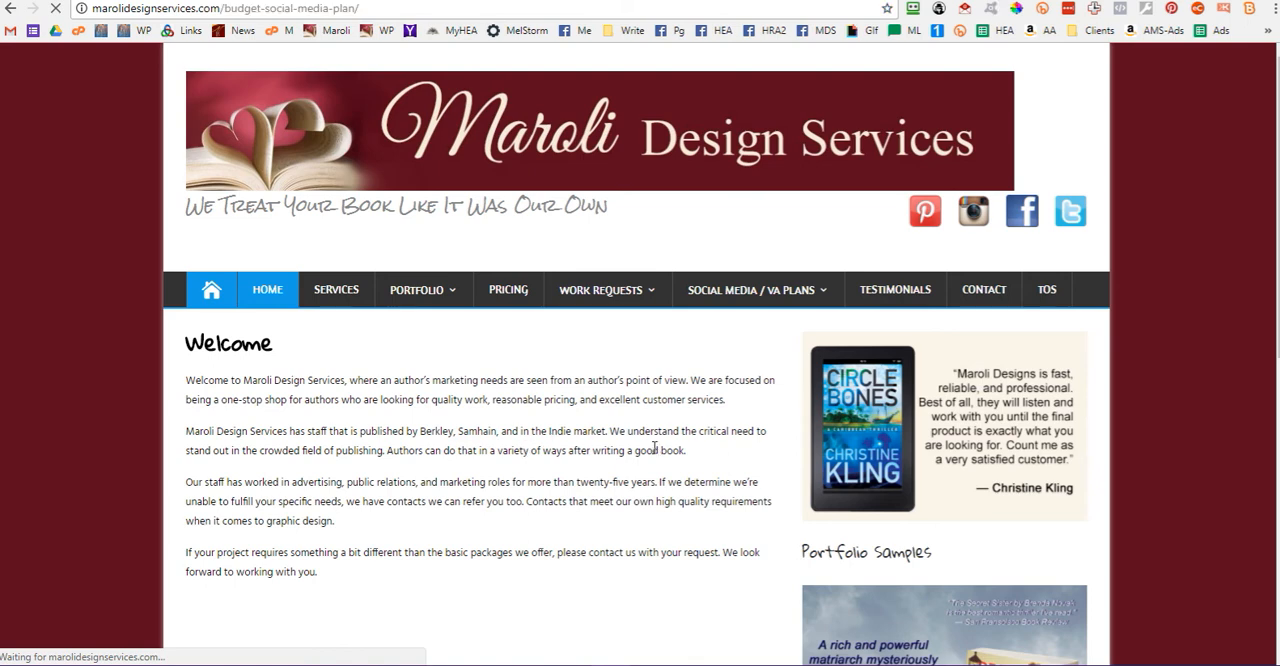
click(756, 289)
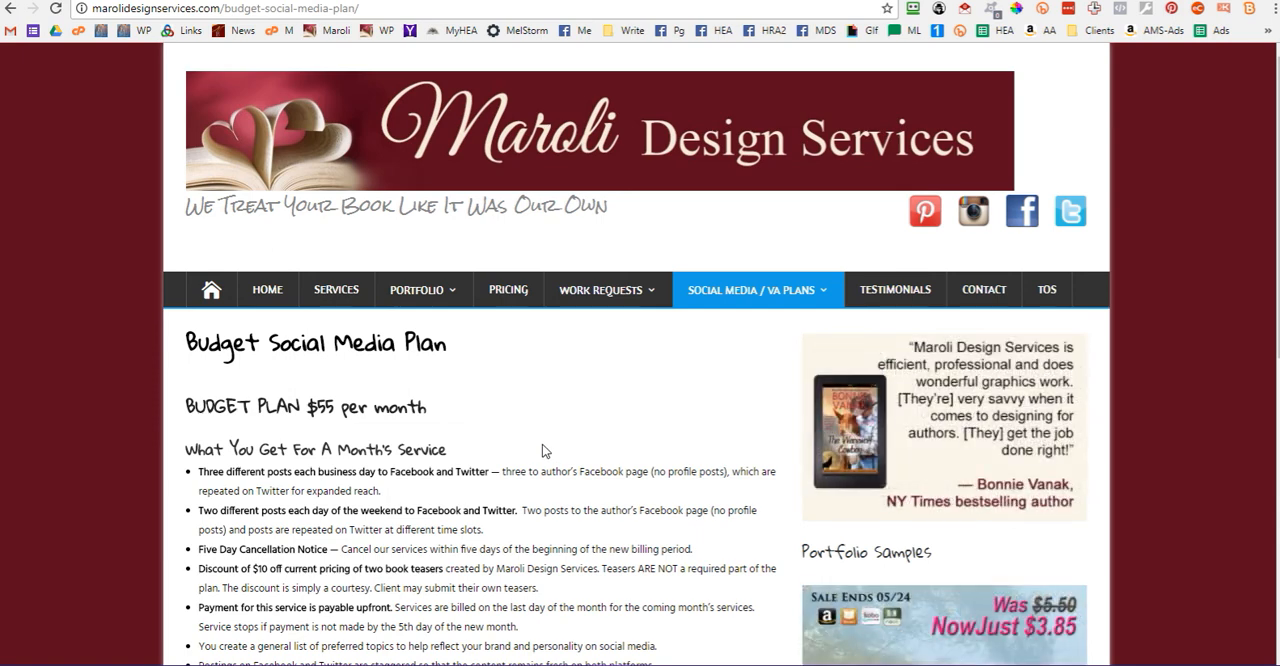
mouse_move(601, 508)
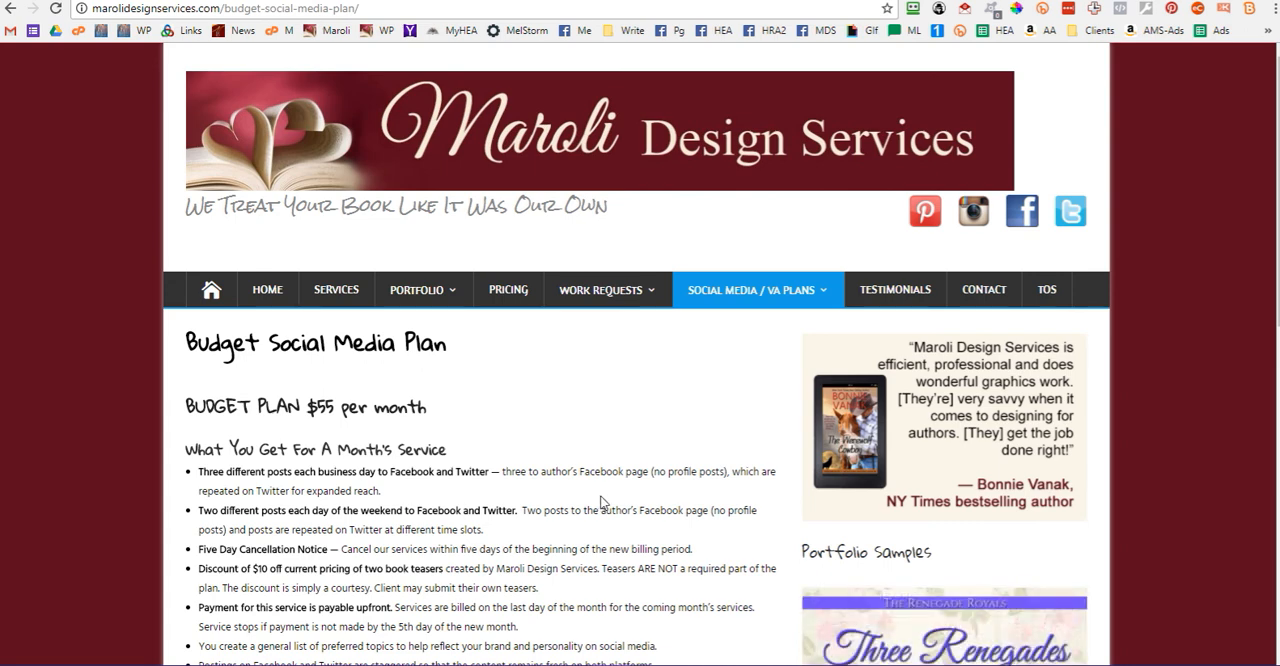
scroll(down, 3)
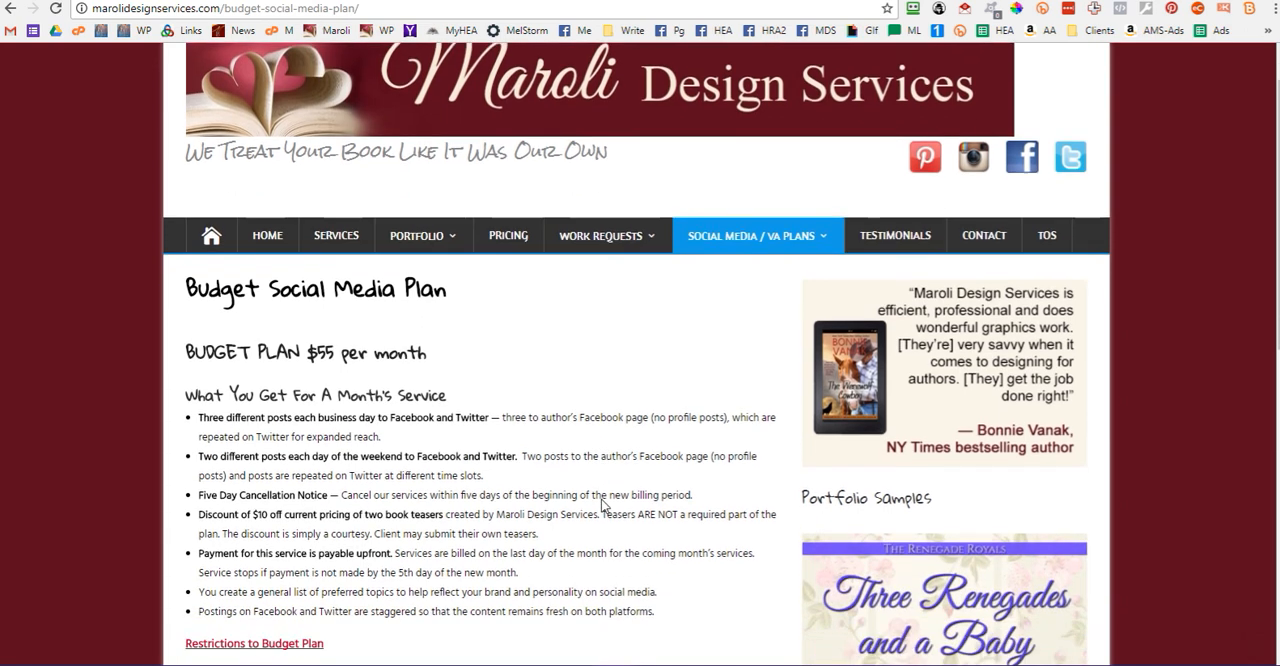
scroll(down, 3)
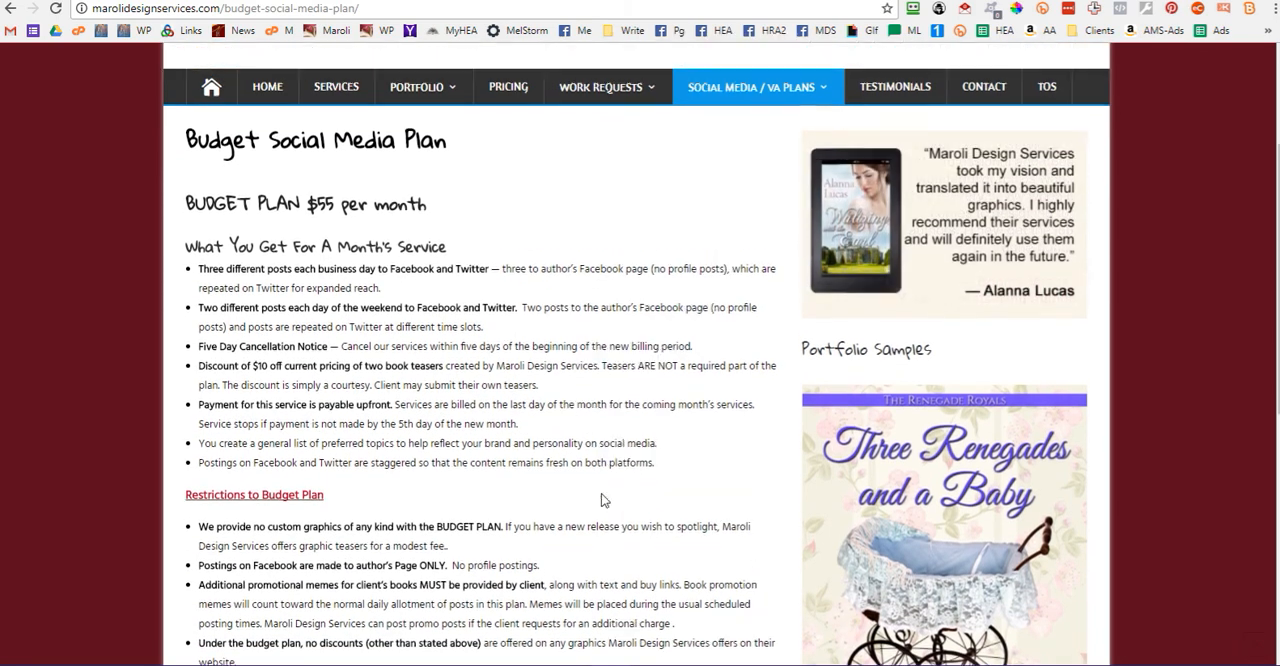
scroll(up, 3)
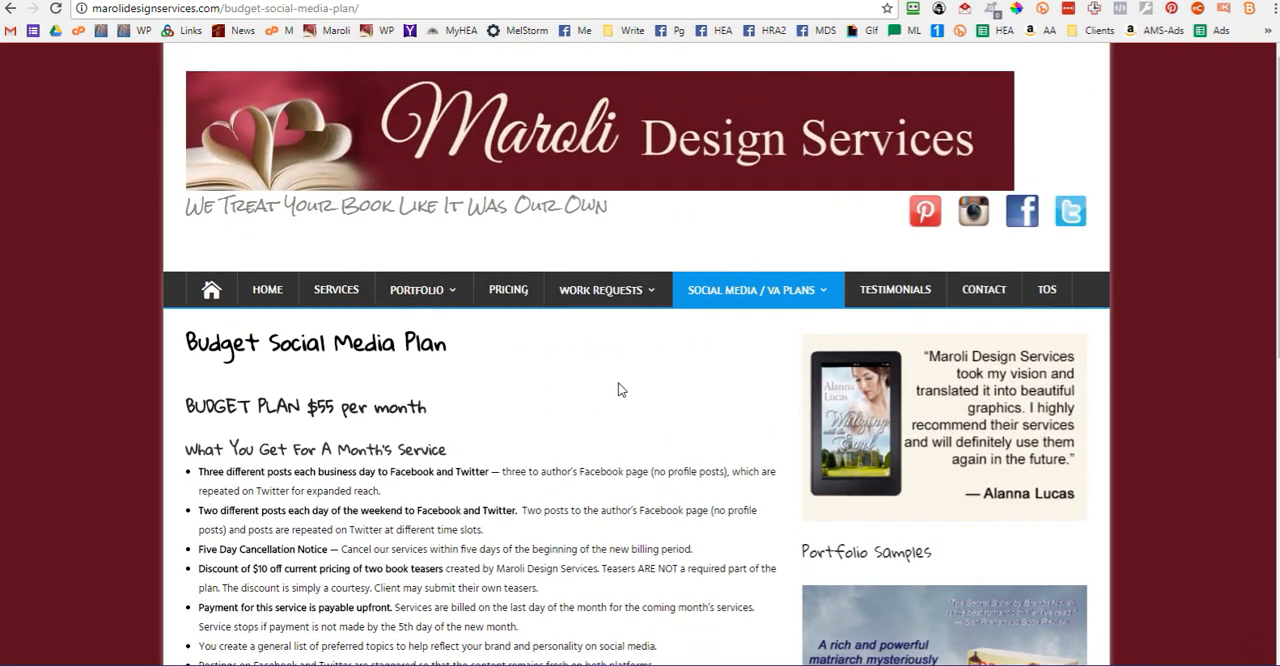
mouse_move(356, 122)
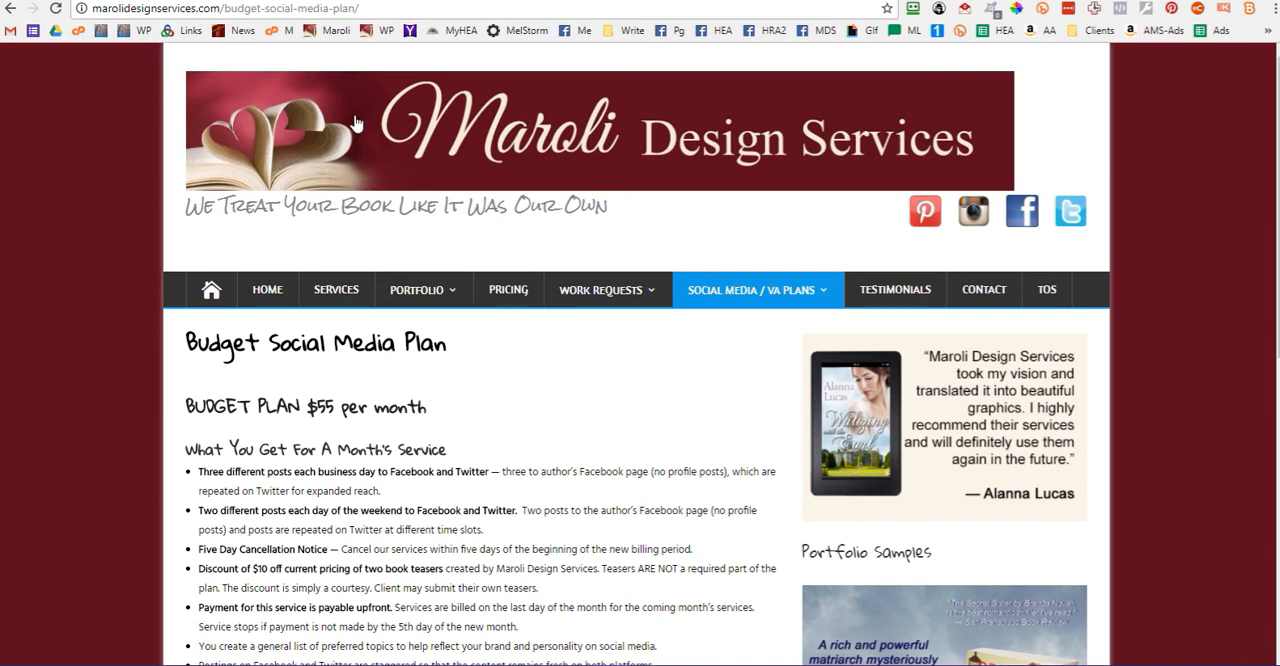